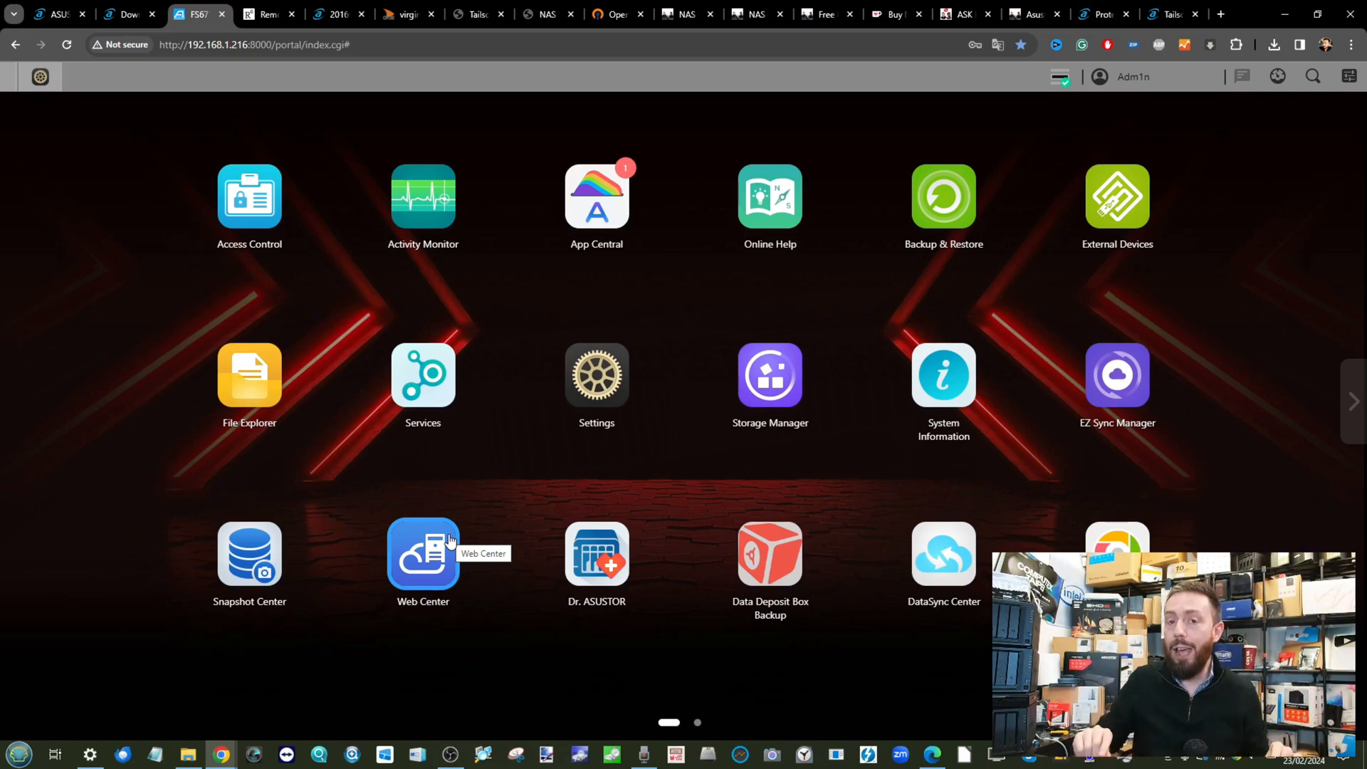
mouse_move(450, 541)
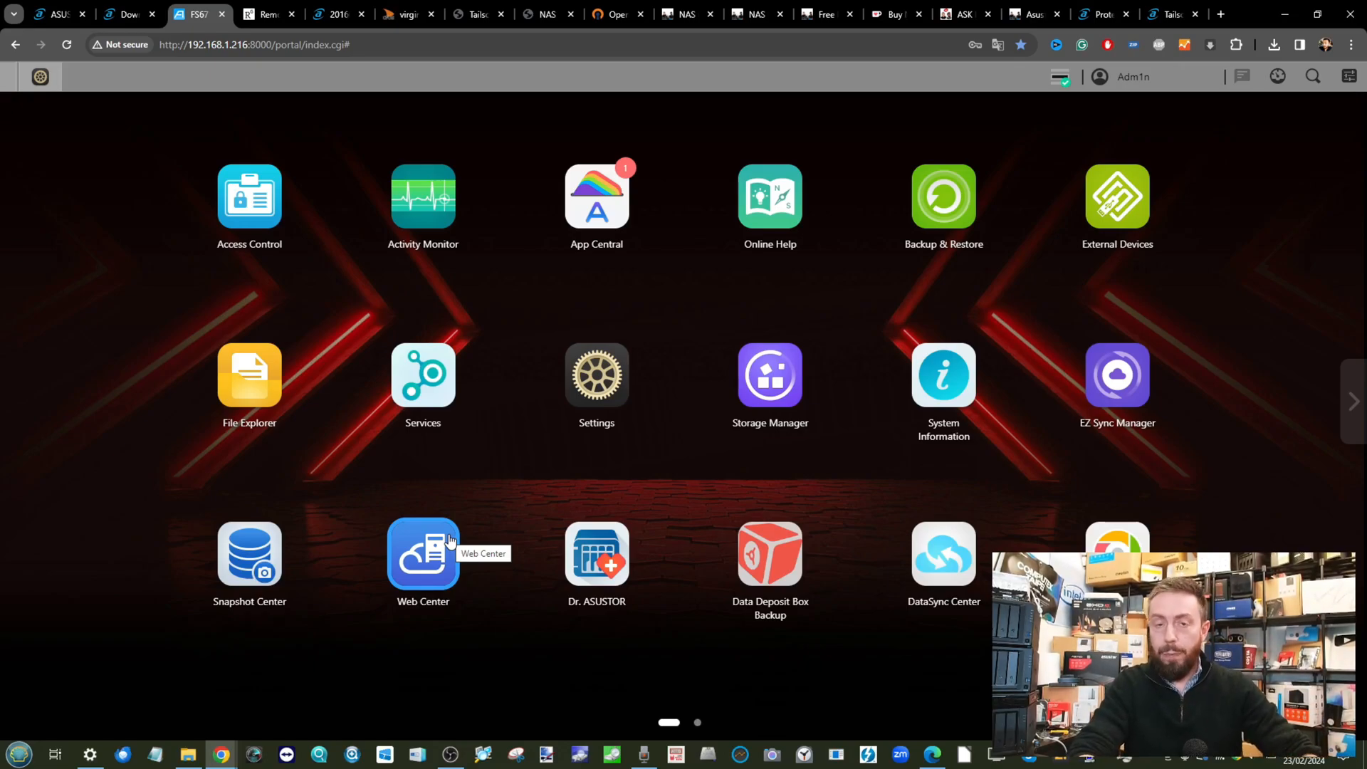
mouse_move(521, 346)
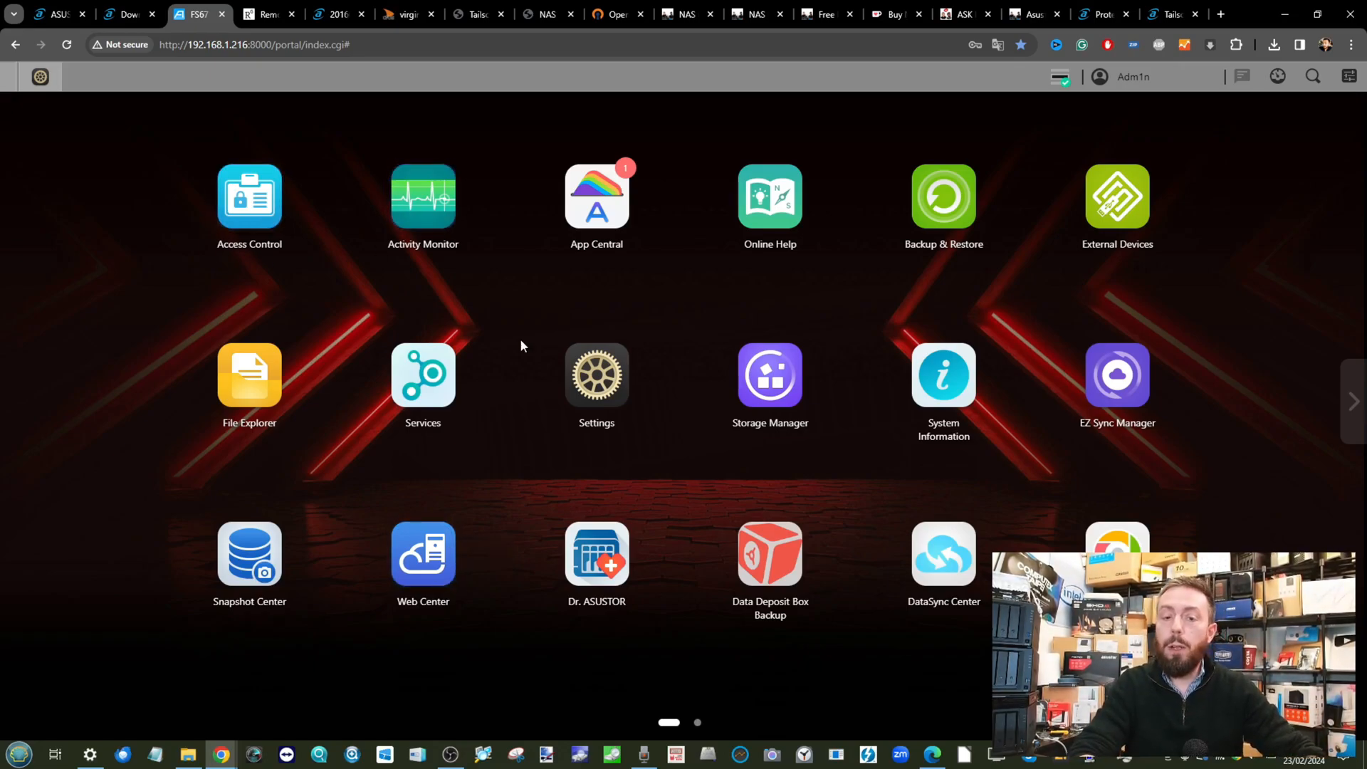
Reach the NAS Registration details via Settings and the EZ-Connect page
click(595, 375)
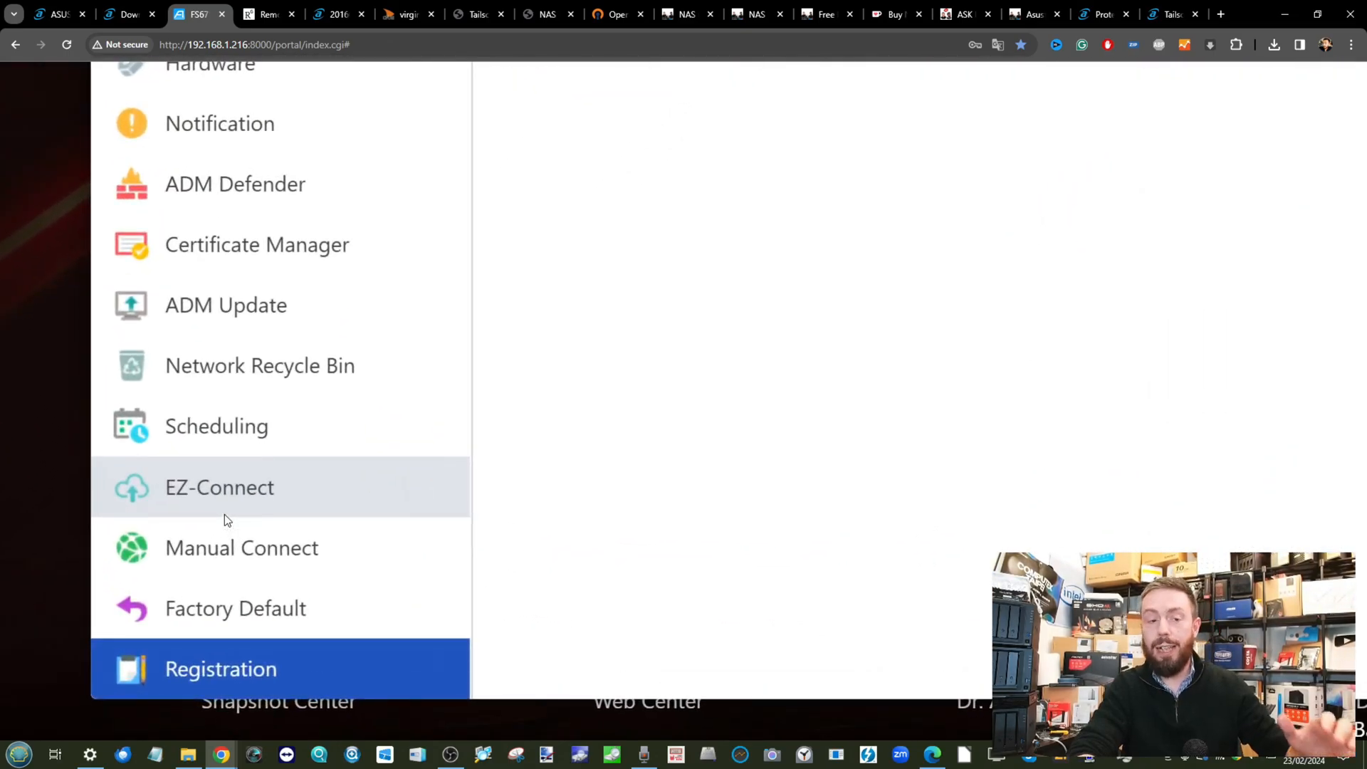
click(219, 488)
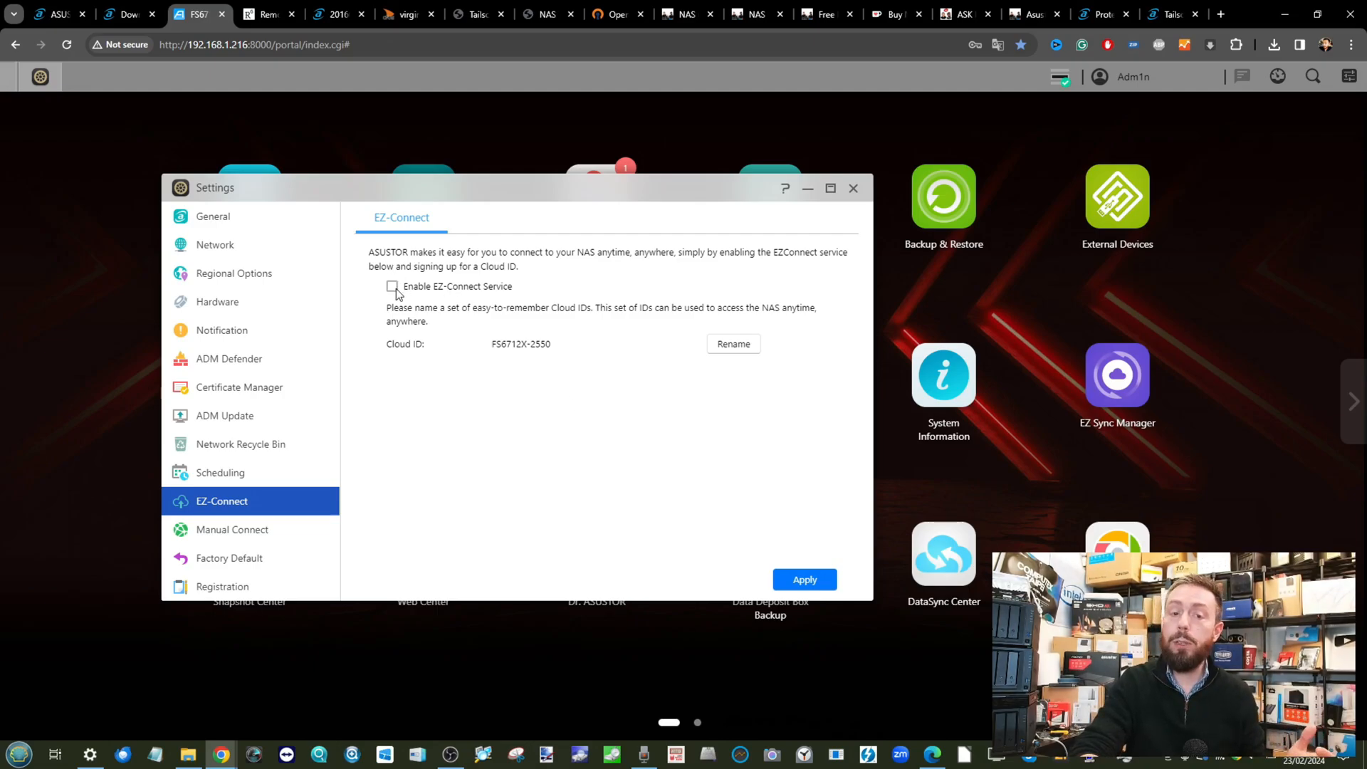
click(223, 585)
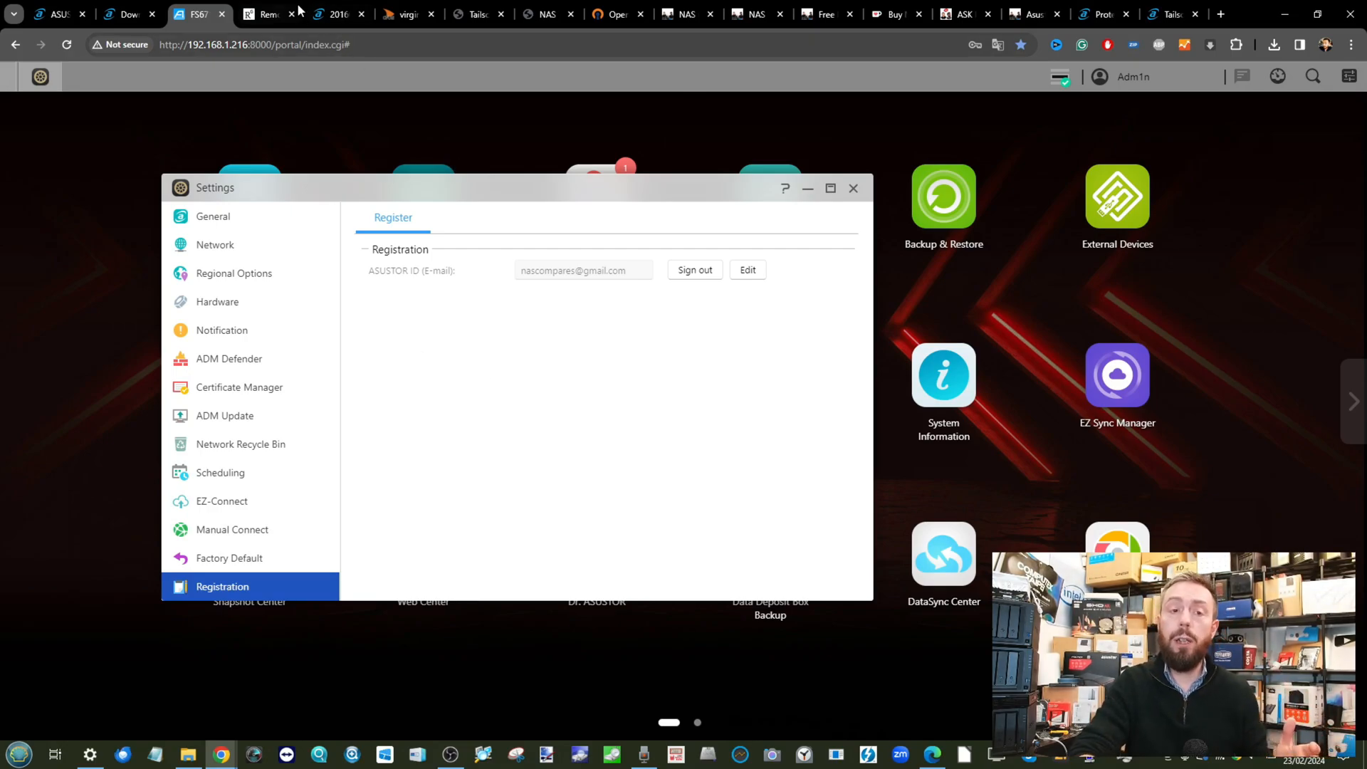
mouse_move(336, 14)
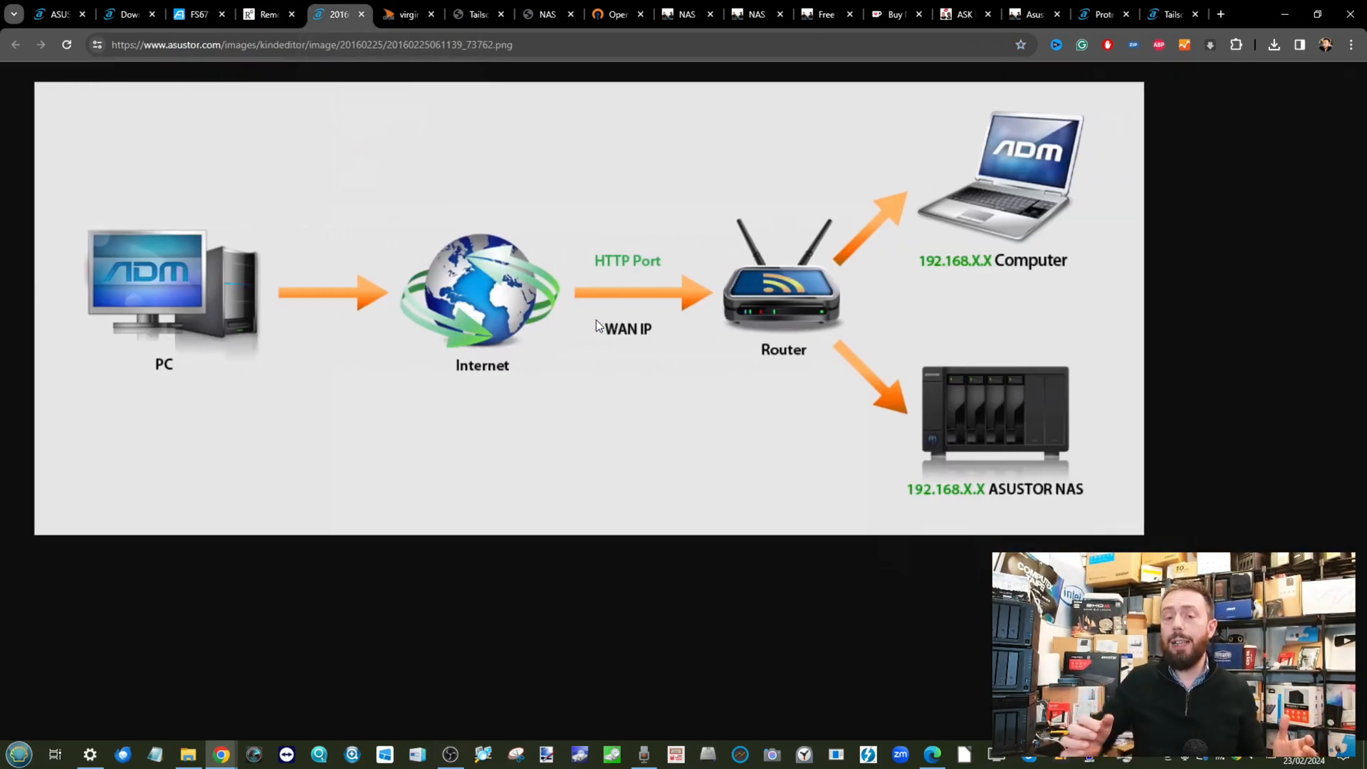
mouse_move(111, 267)
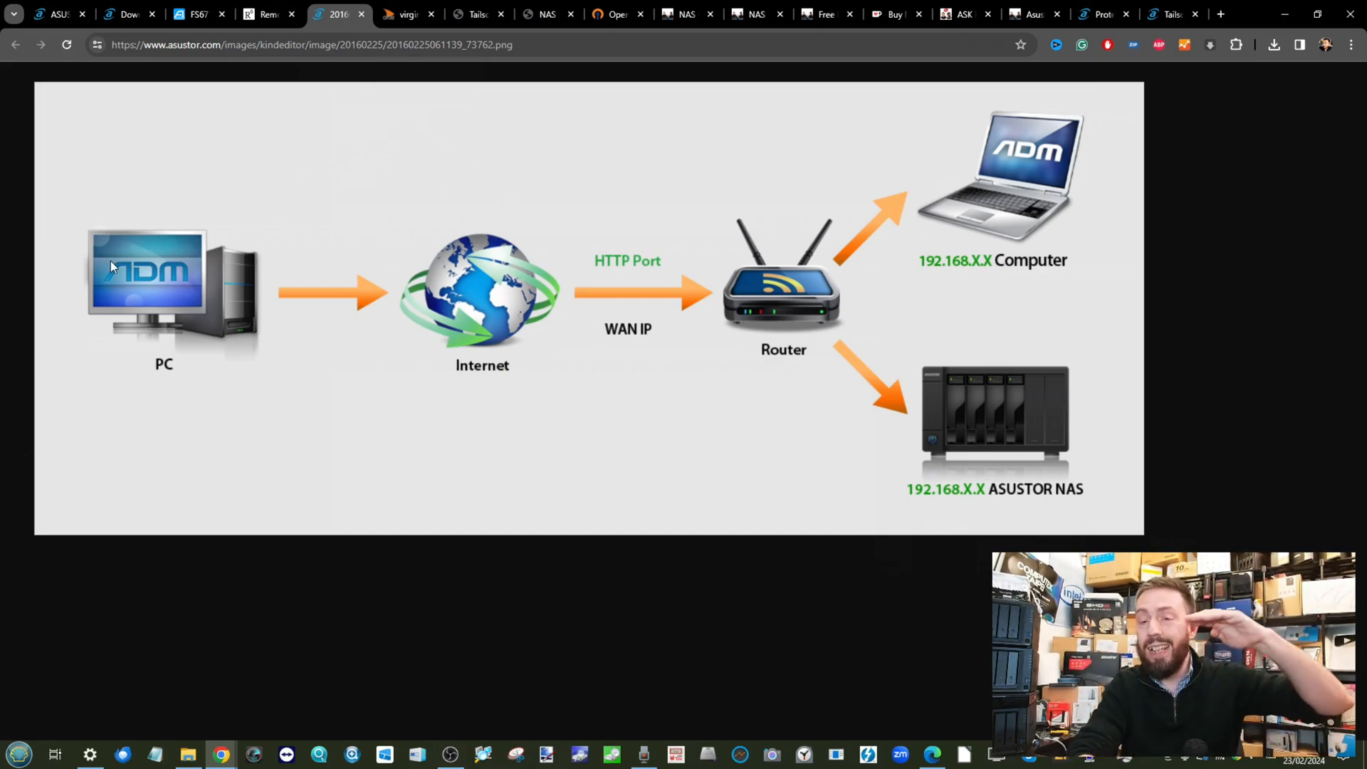
Review the port-forwarding example and the Deadbolt protection article, then return to the NAS page
click(403, 14)
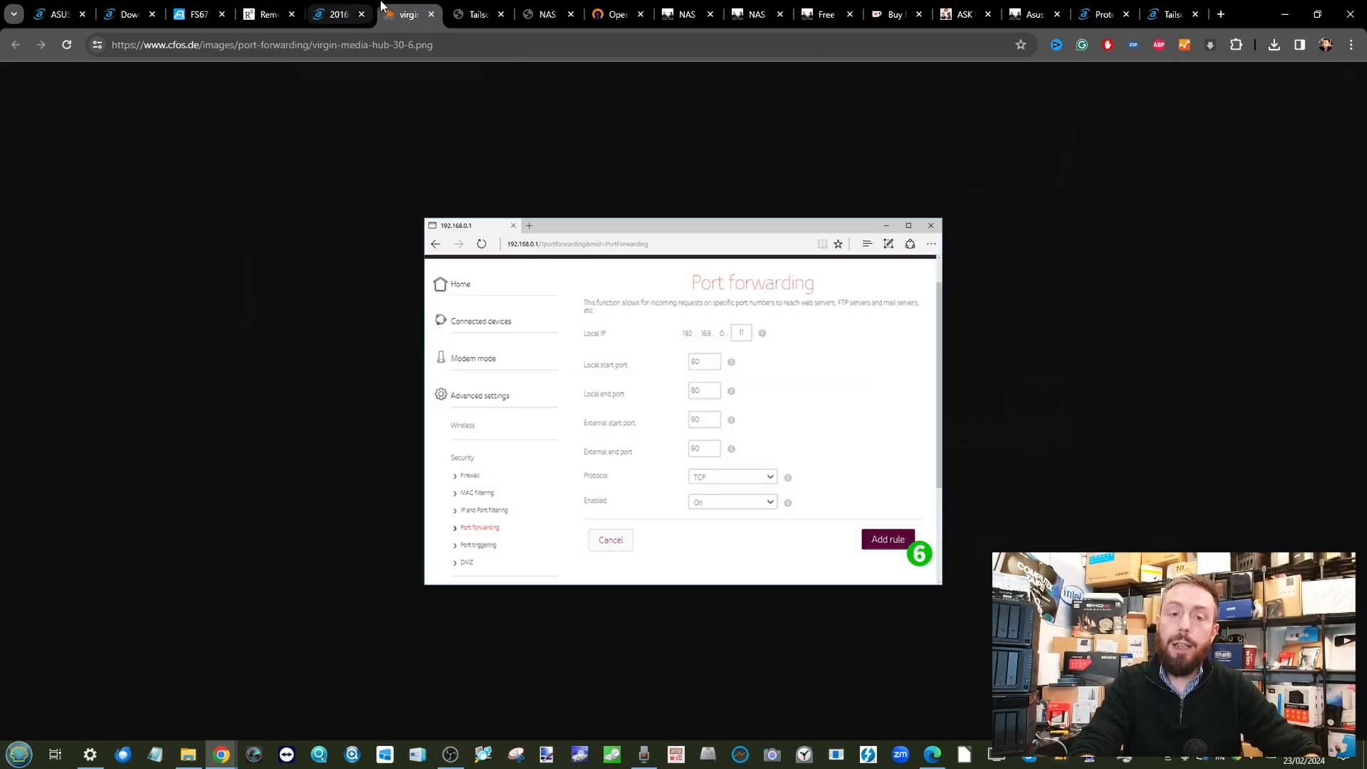
click(333, 15)
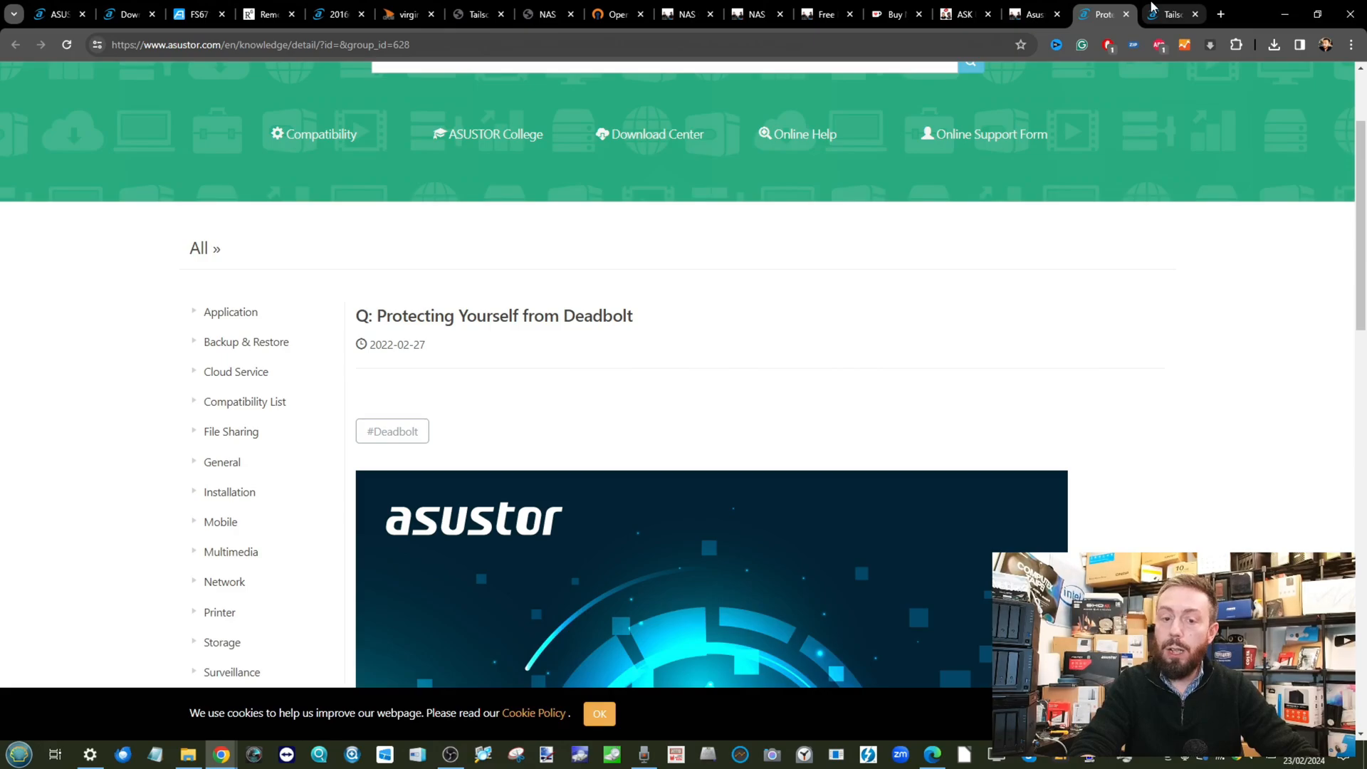
scroll(down, 3)
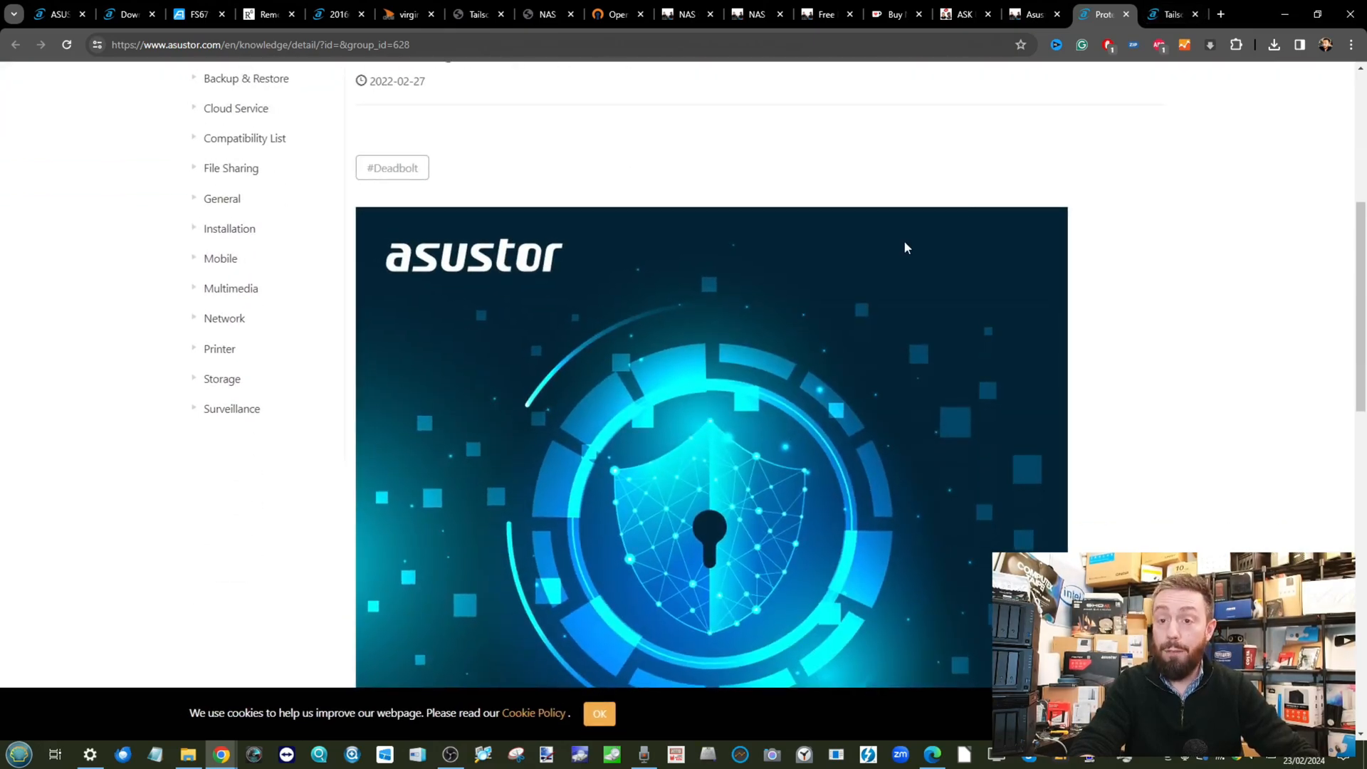
mouse_move(803, 280)
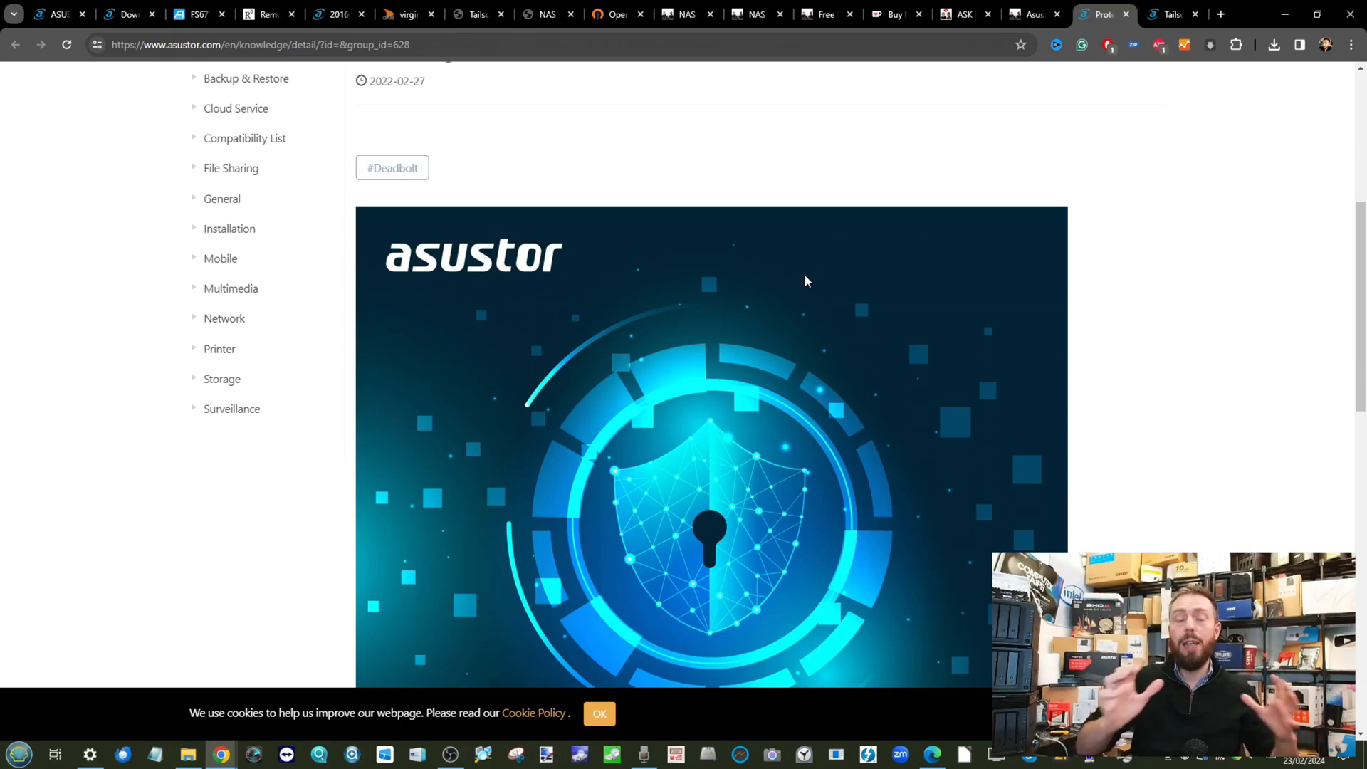
click(199, 14)
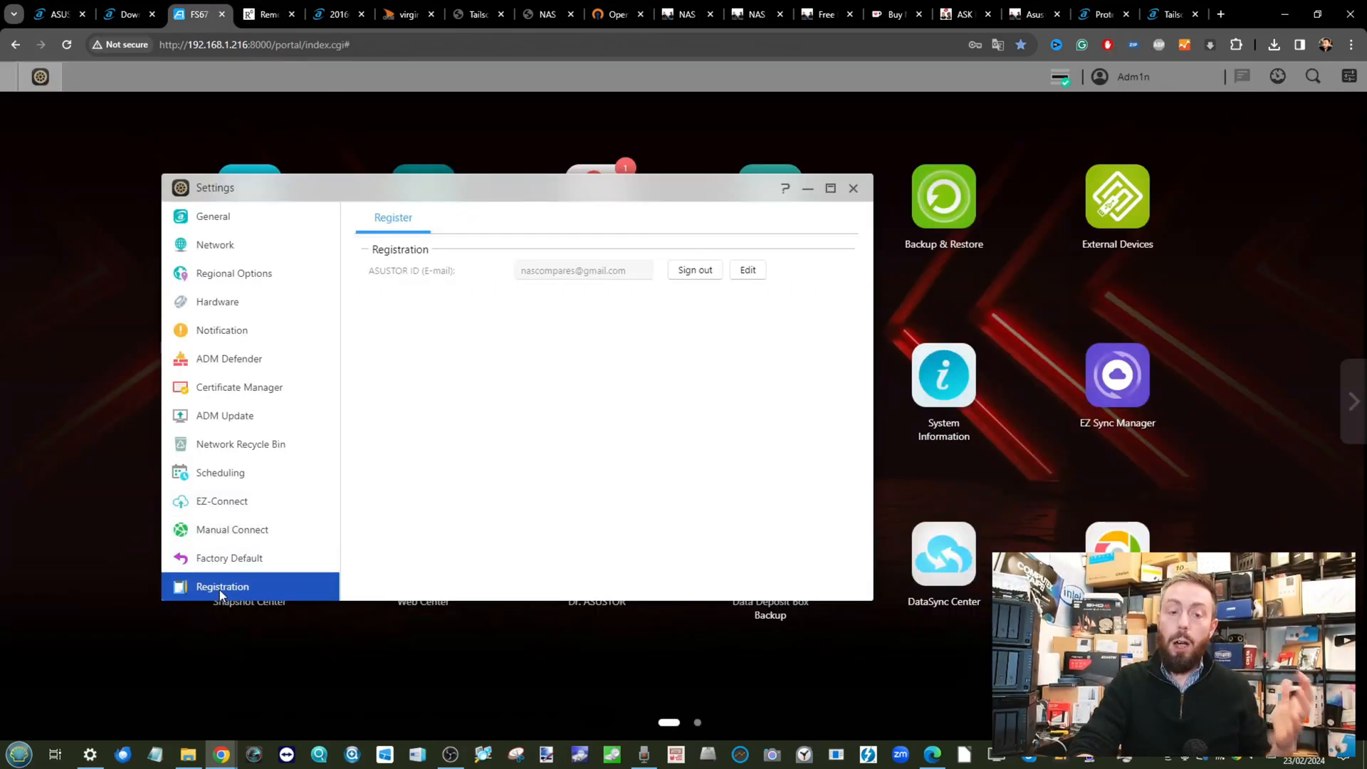
Tick Enable EZ-Connect Service and apply it to launch the configuration wizard
click(222, 500)
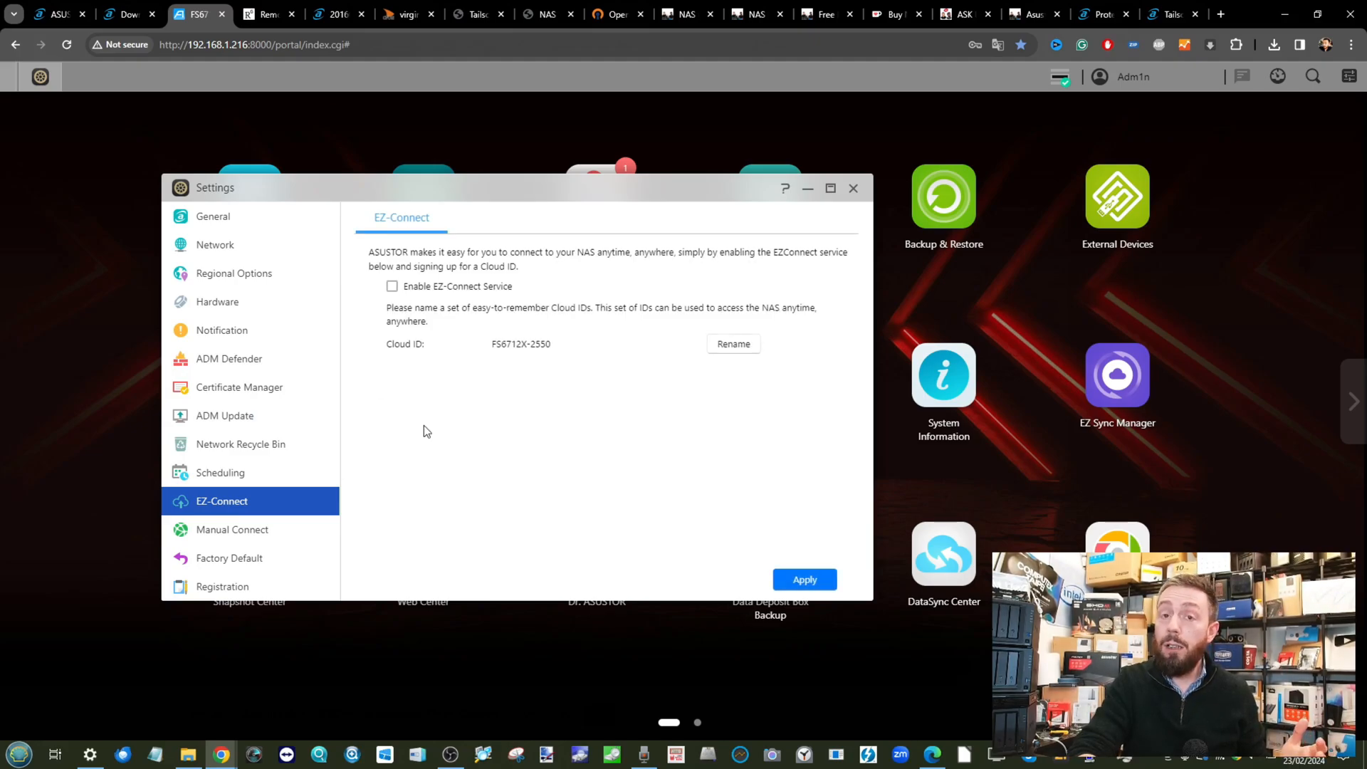
click(391, 286)
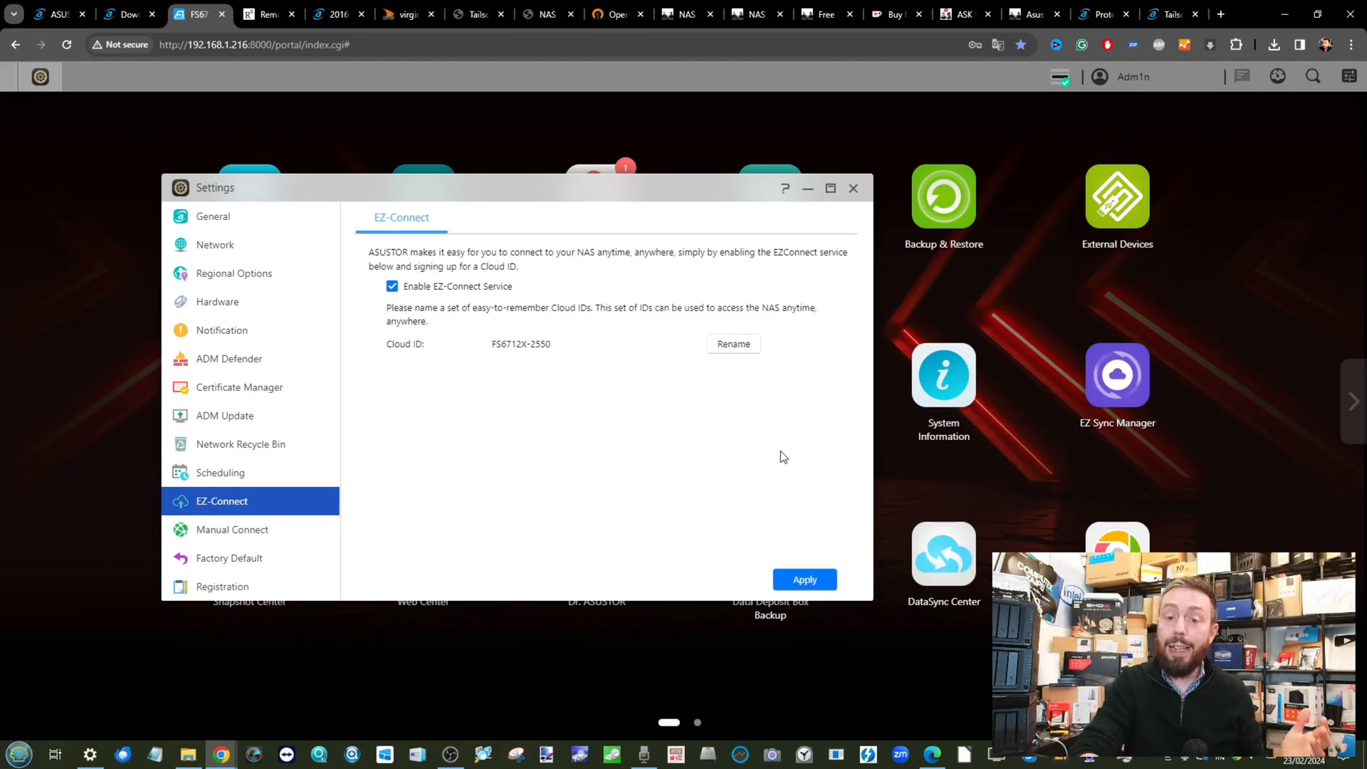
click(803, 580)
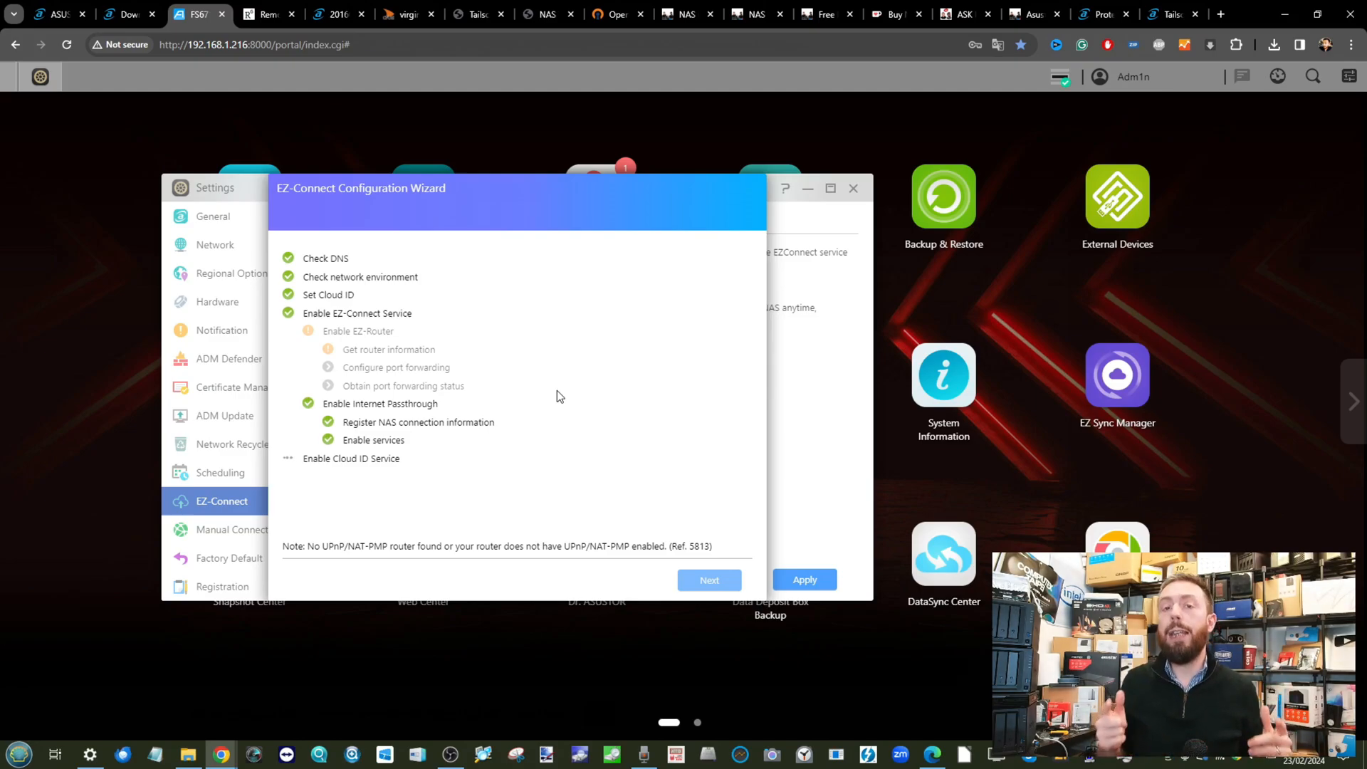
Finish the EZ-Connect wizard so the web access address and mobile app QR codes appear
click(804, 580)
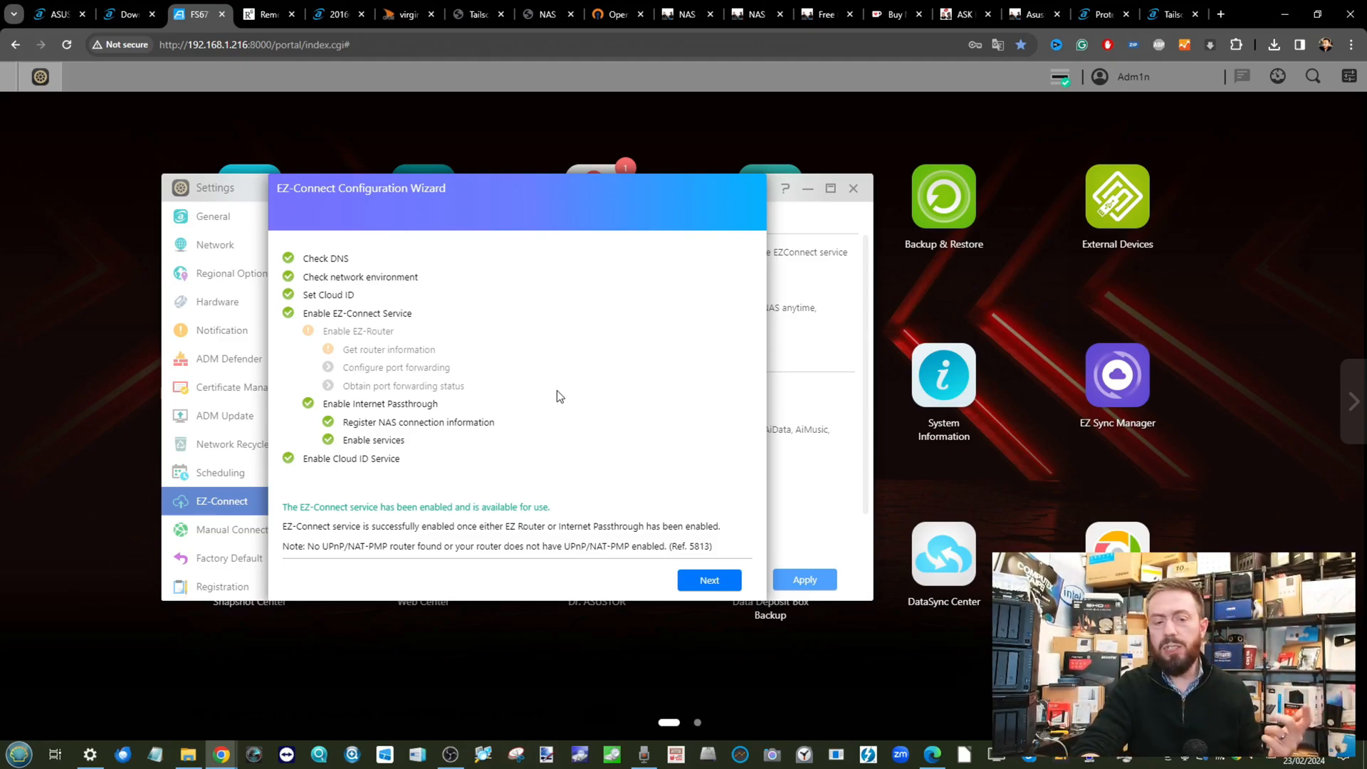
mouse_move(343, 279)
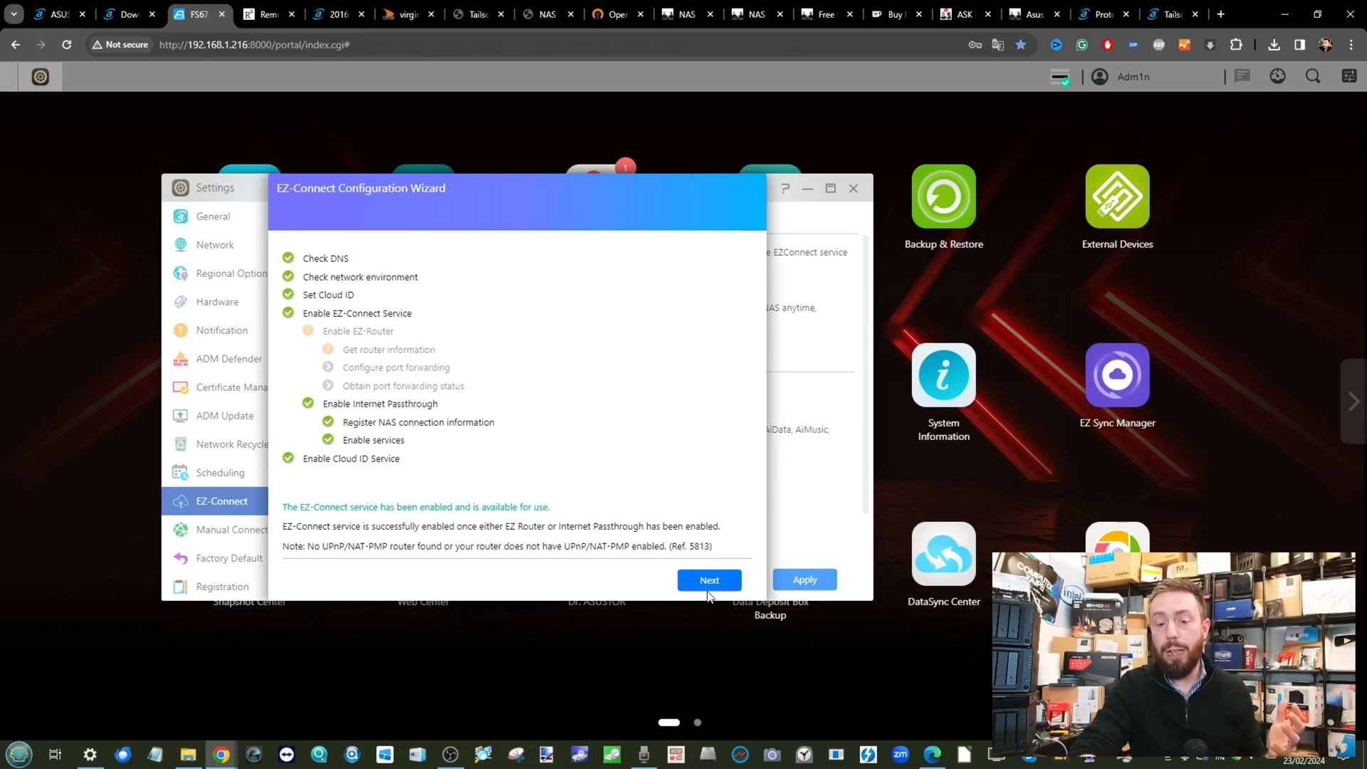
click(710, 580)
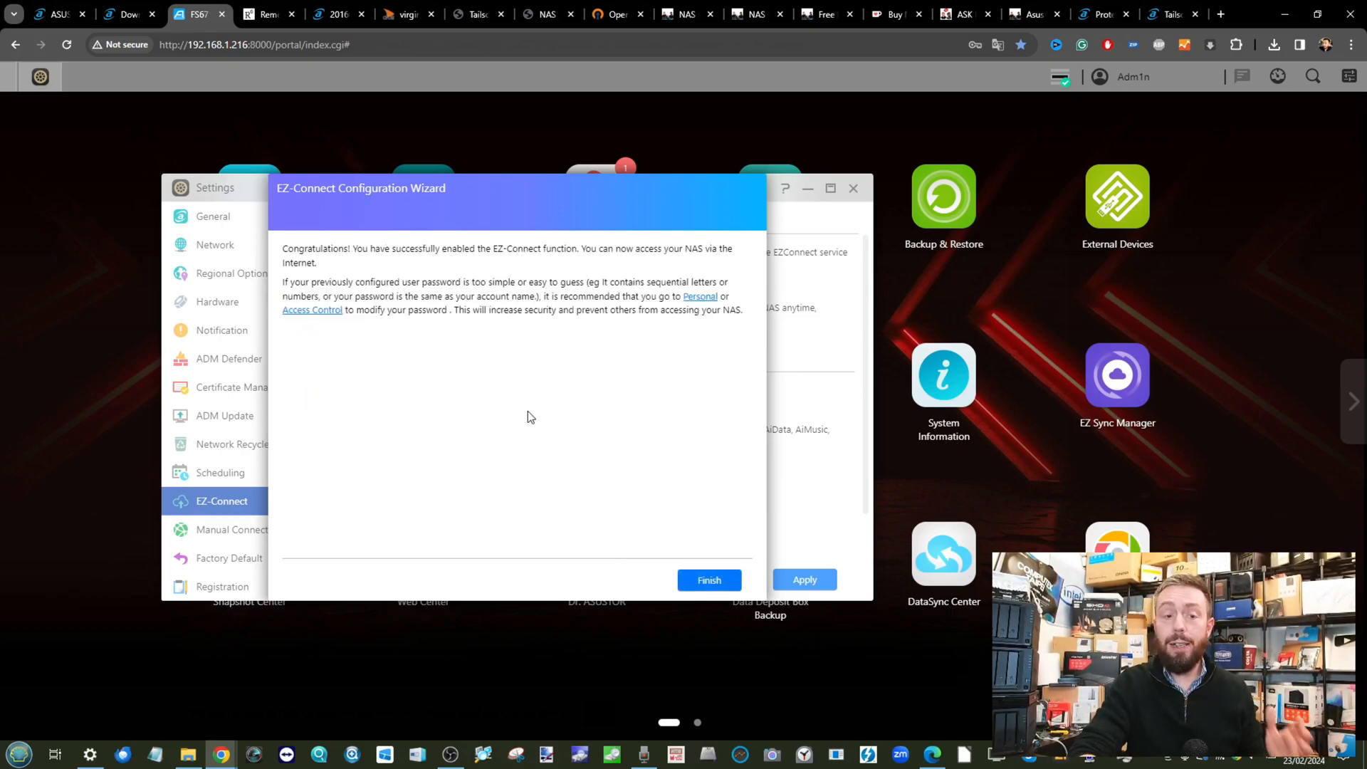
click(709, 580)
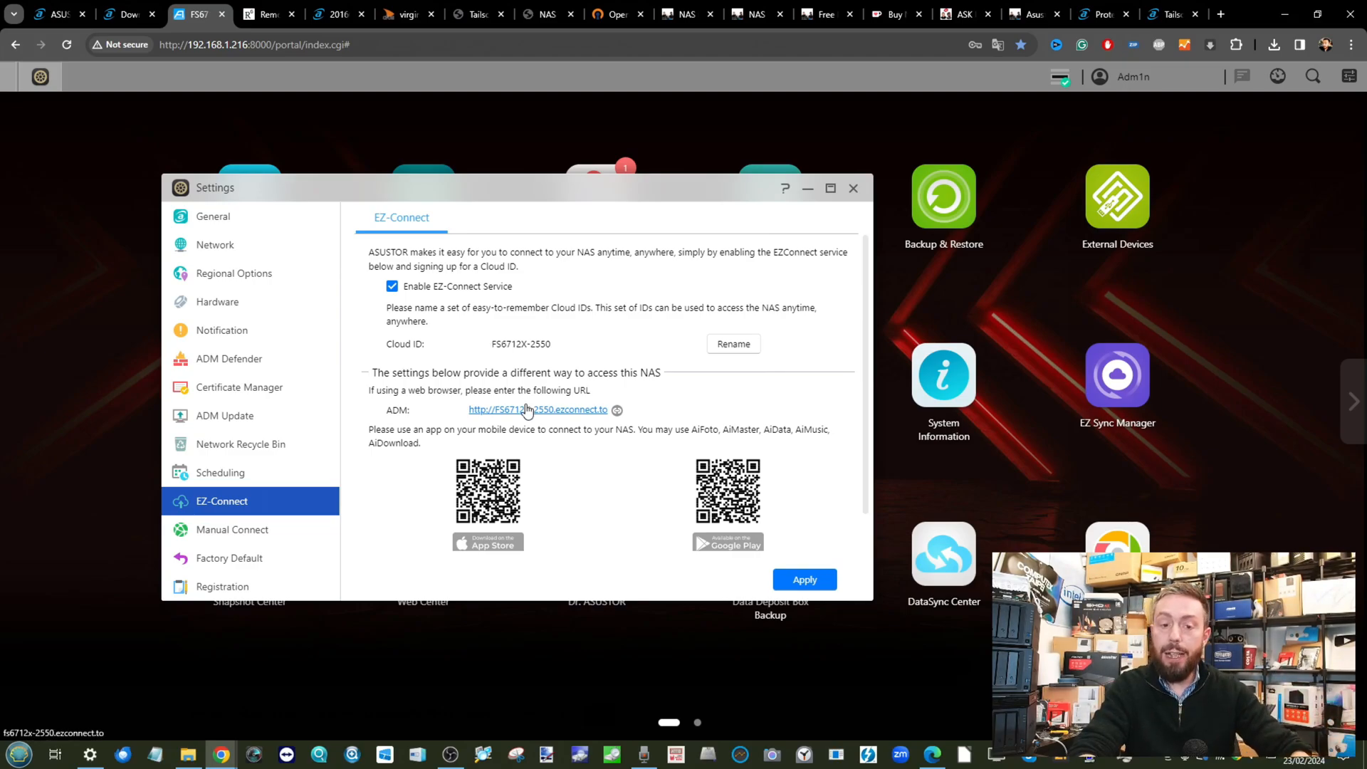
mouse_move(451, 415)
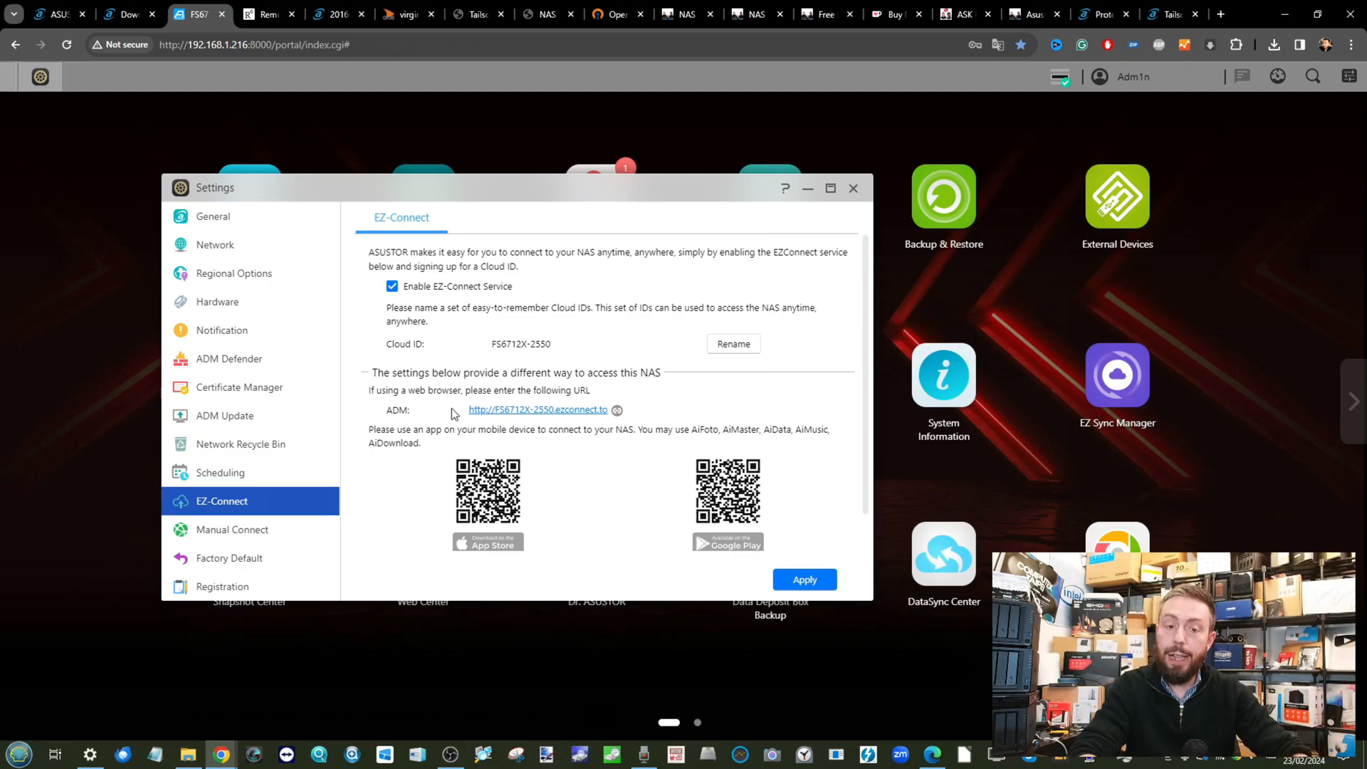
Try the ezconnect.to web address, note the detected local URLs, and return to EZ-Connect settings
click(617, 410)
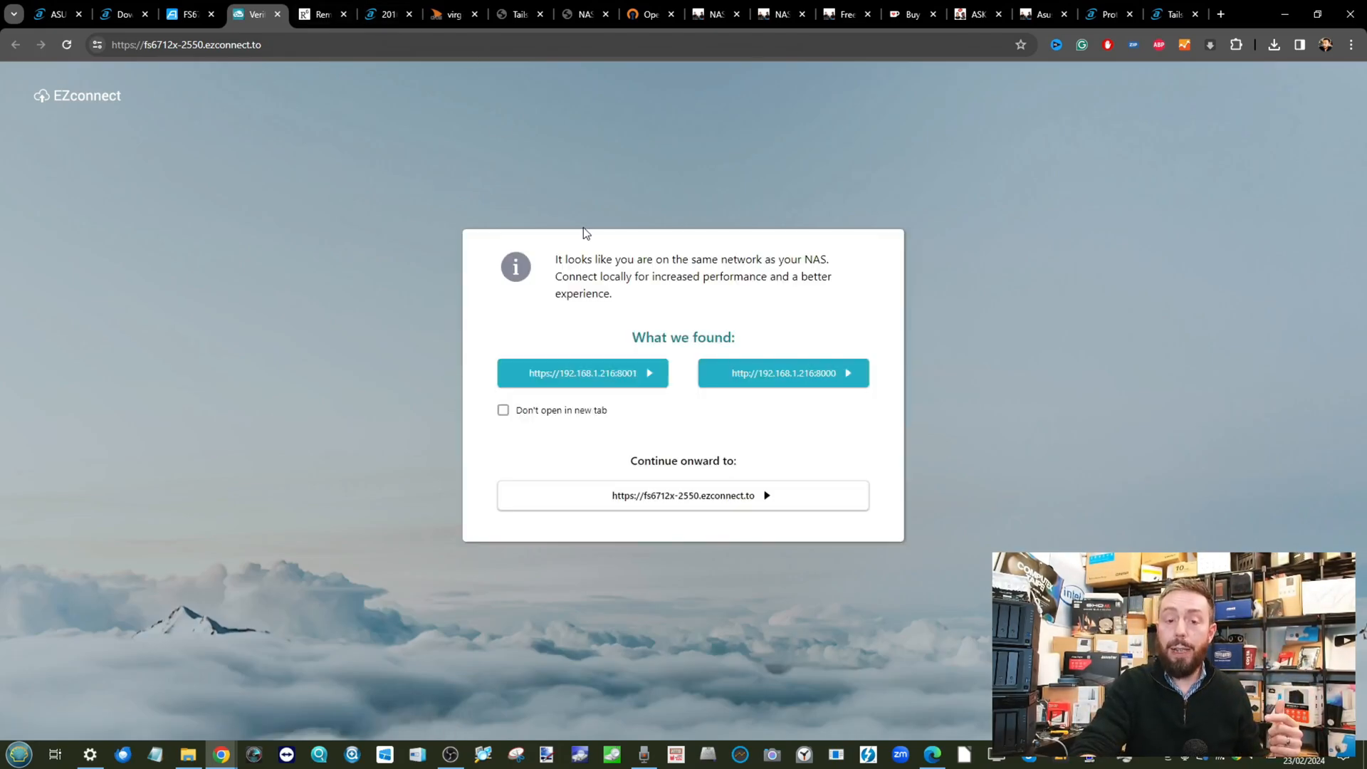
mouse_move(611, 403)
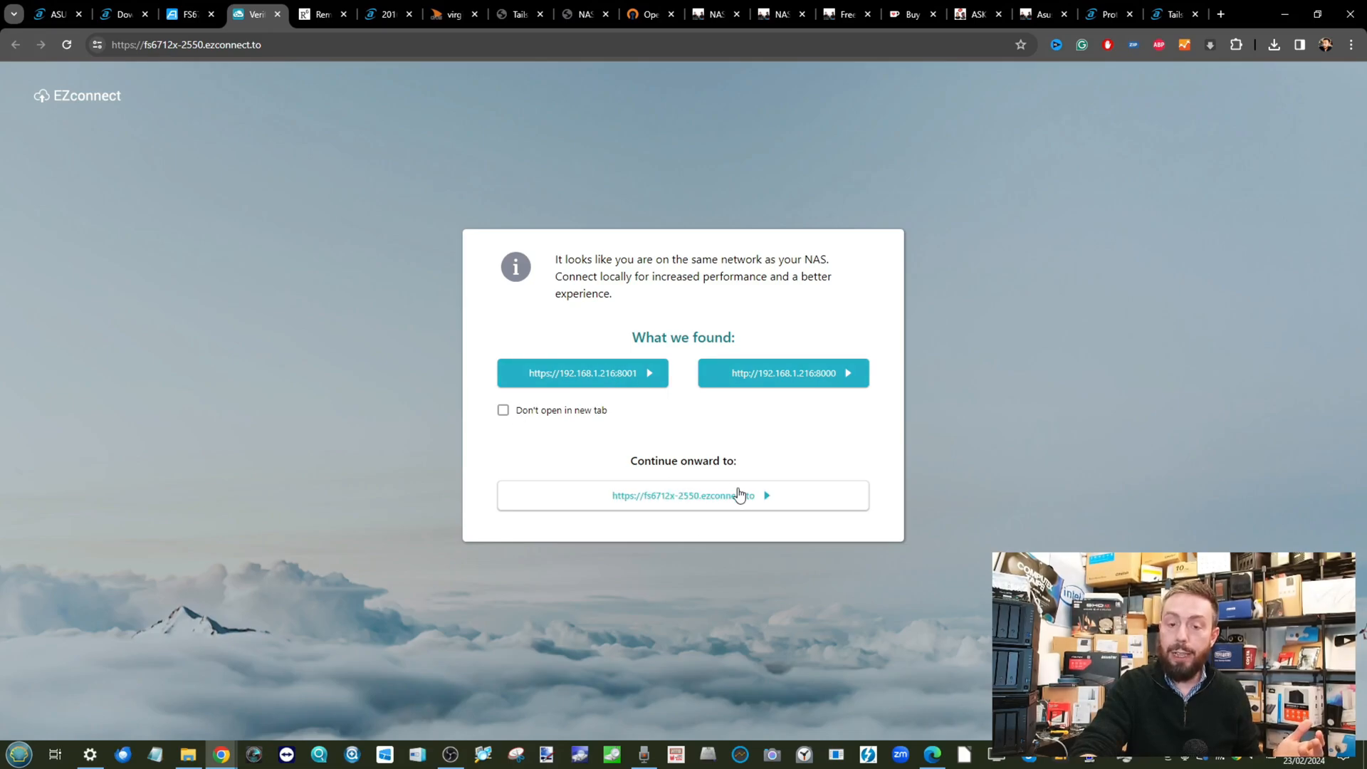
mouse_move(618, 376)
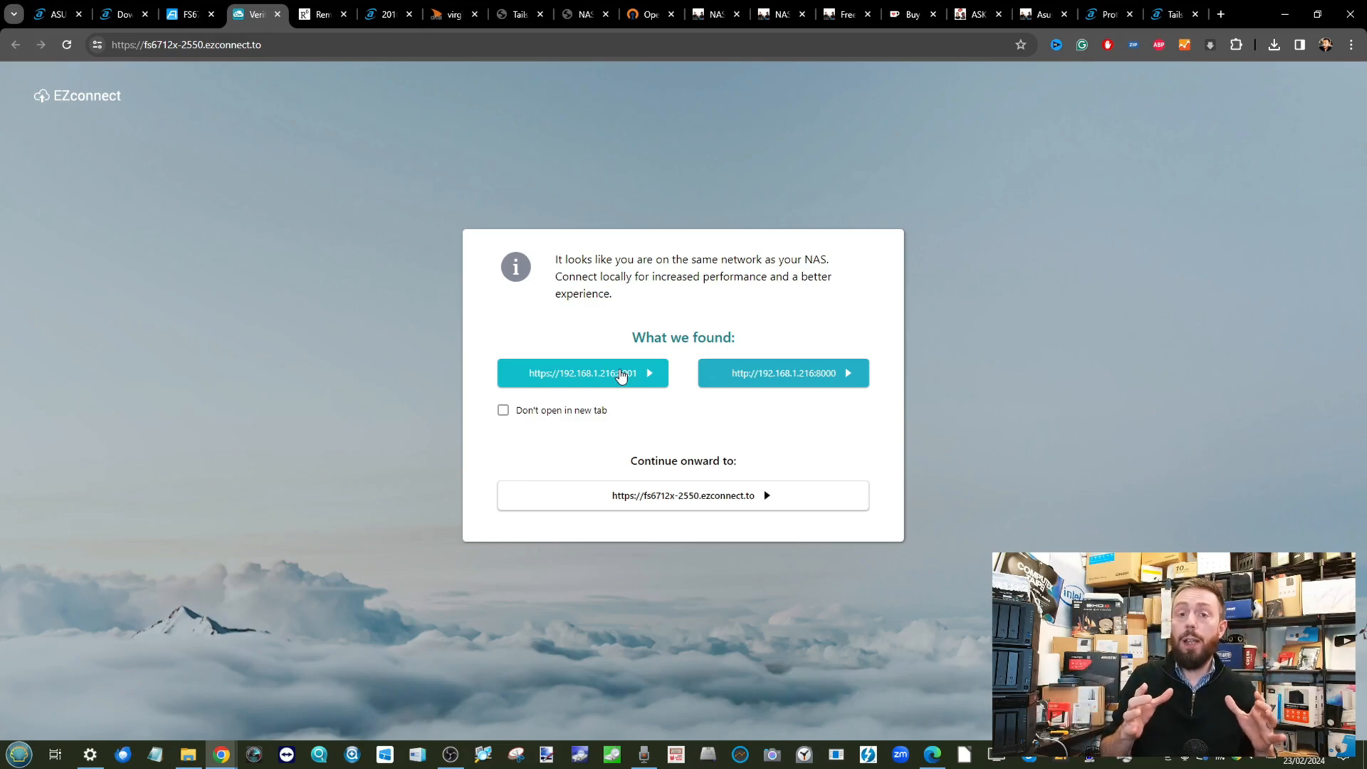
mouse_move(685, 402)
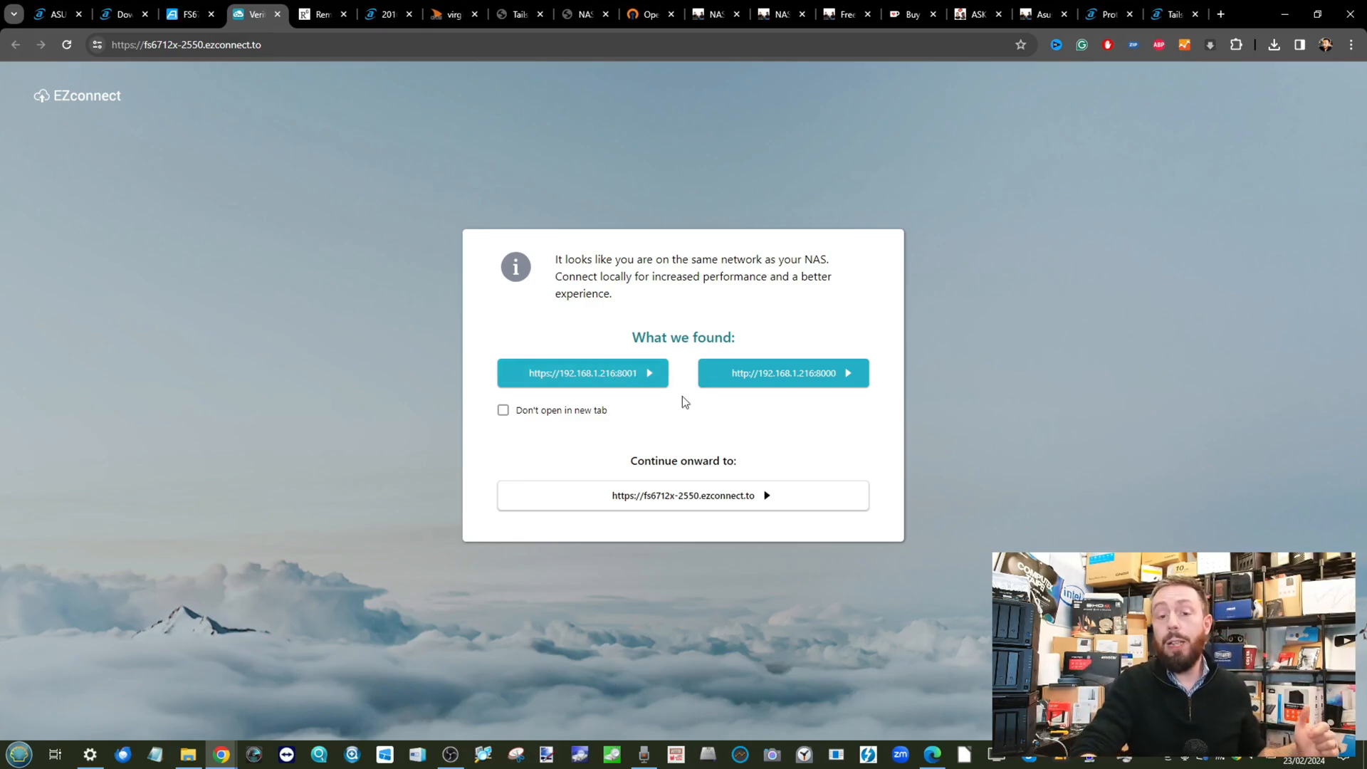
mouse_move(601, 419)
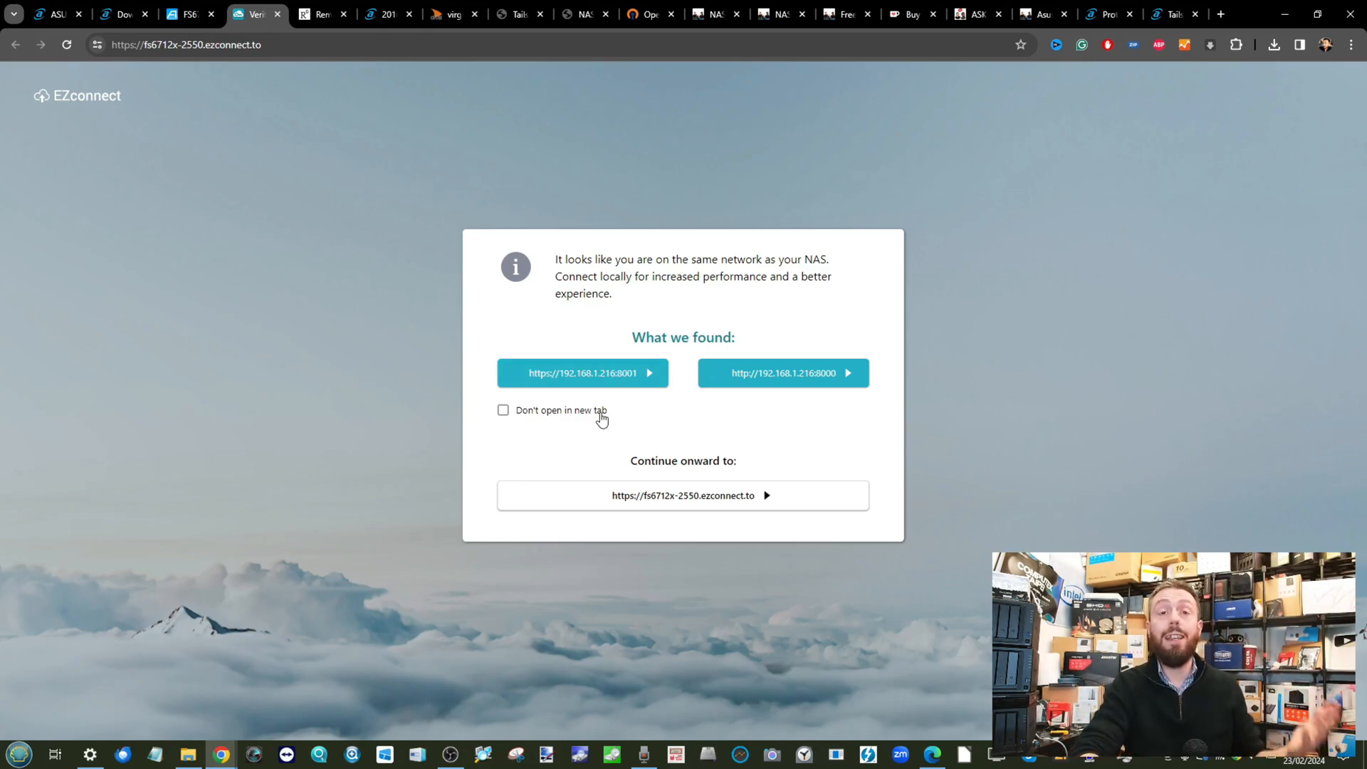
click(784, 373)
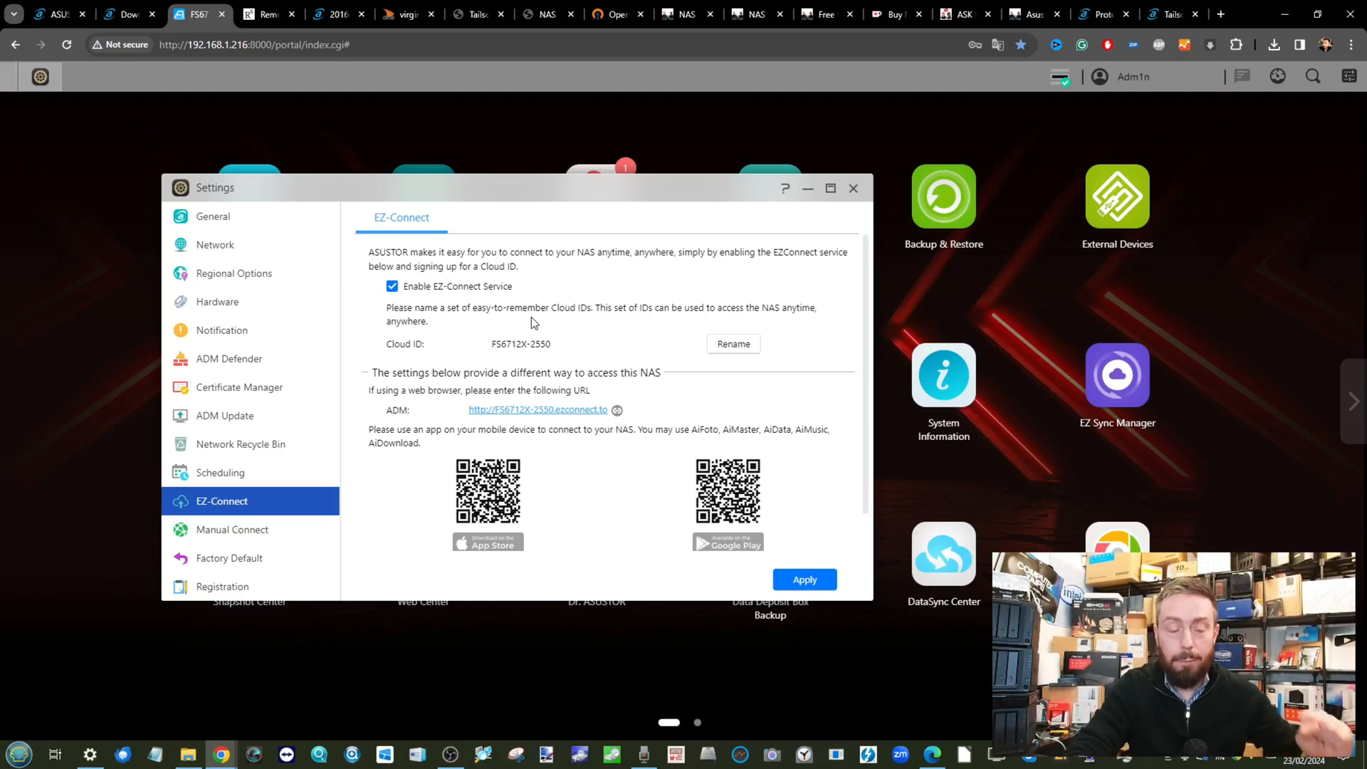
mouse_move(510, 375)
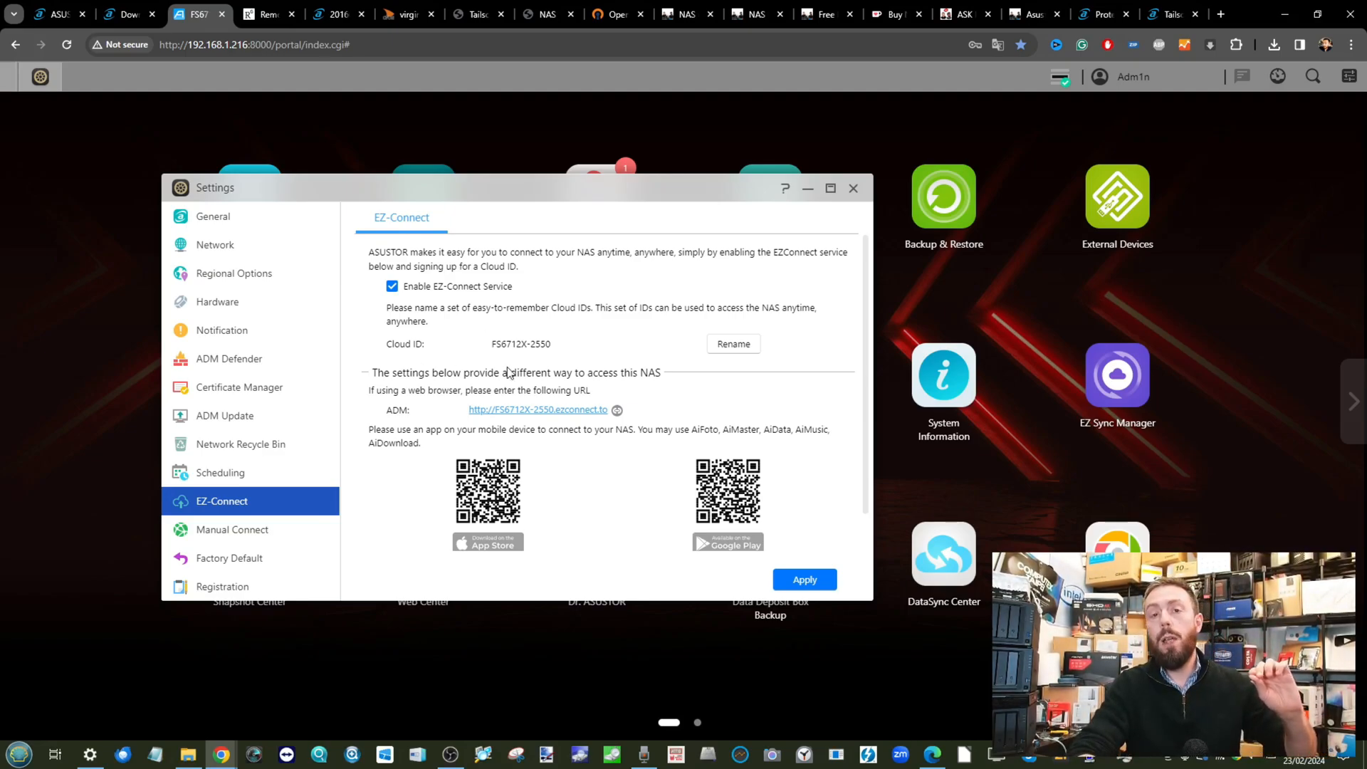
Show the Manual Connect page with its DDNS service and network status
click(232, 530)
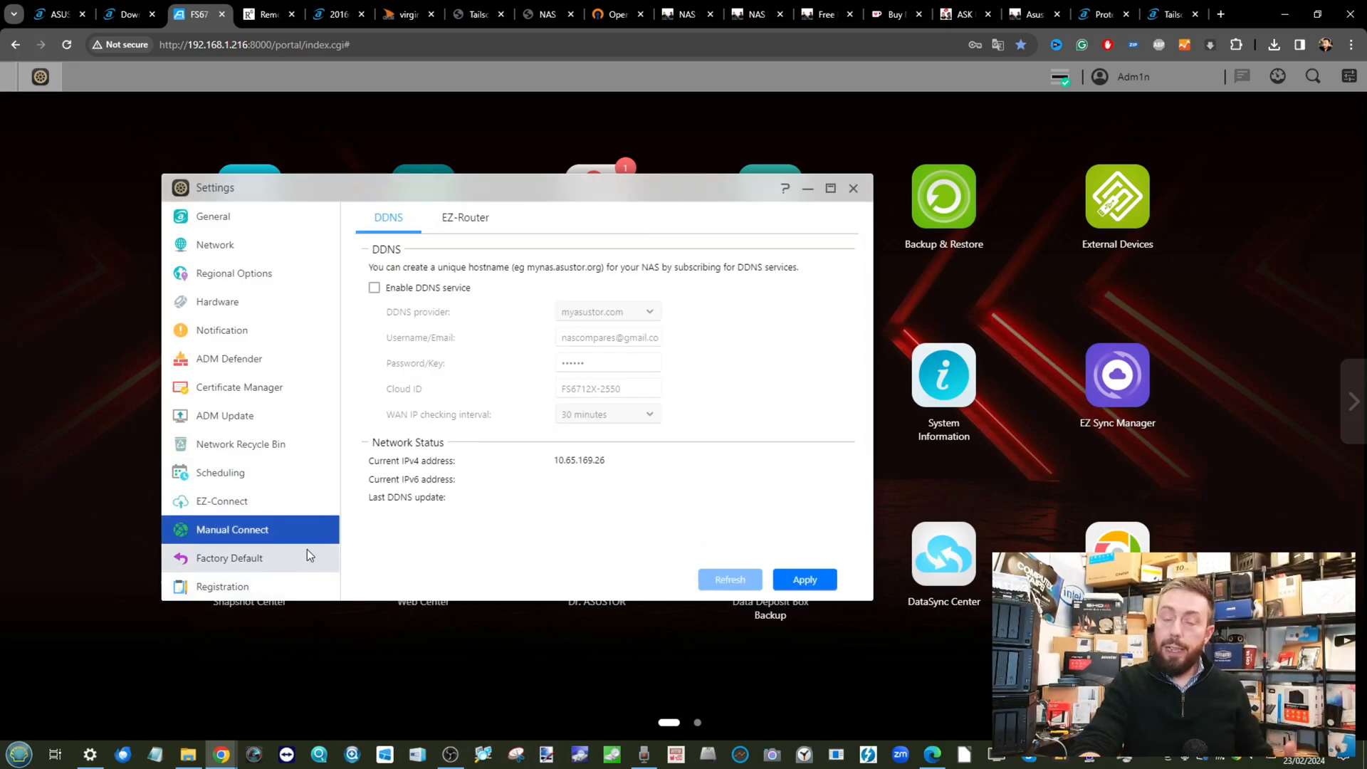
mouse_move(612, 368)
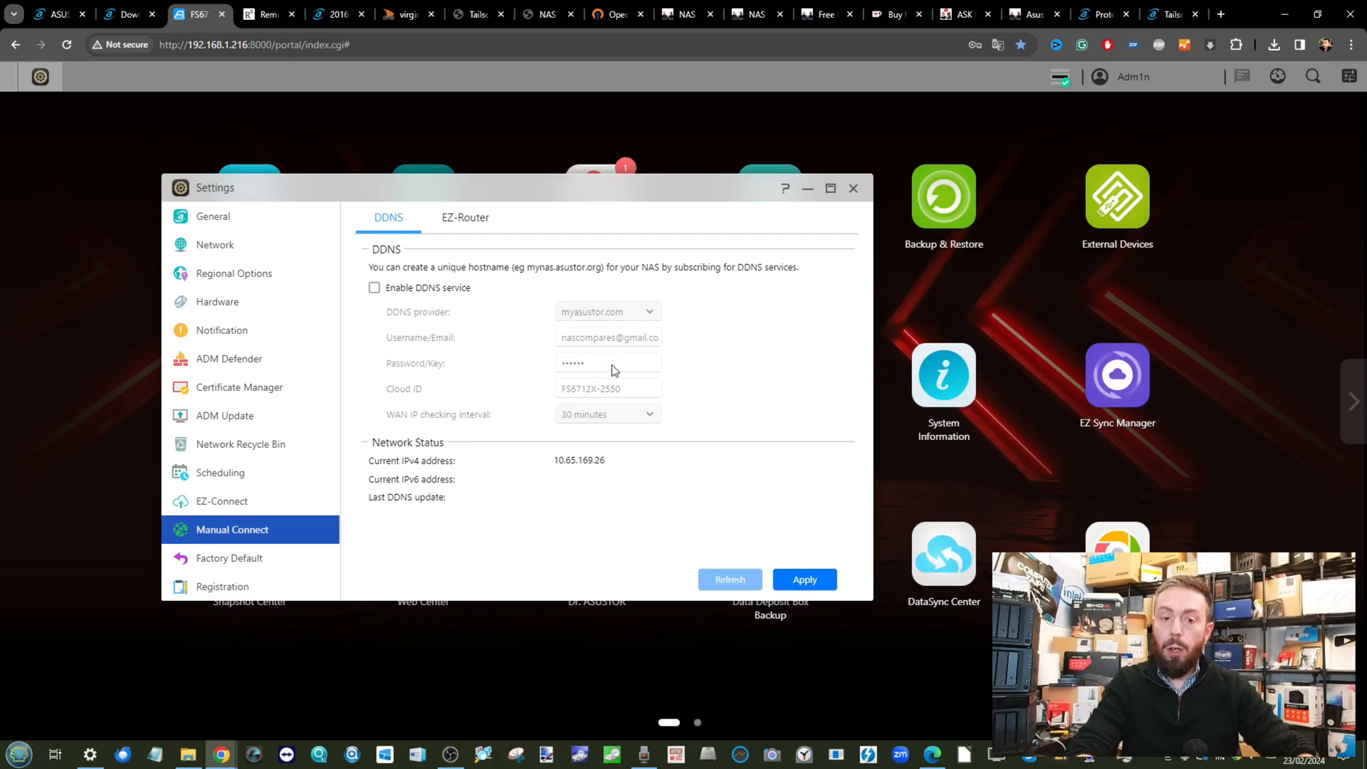
mouse_move(589, 393)
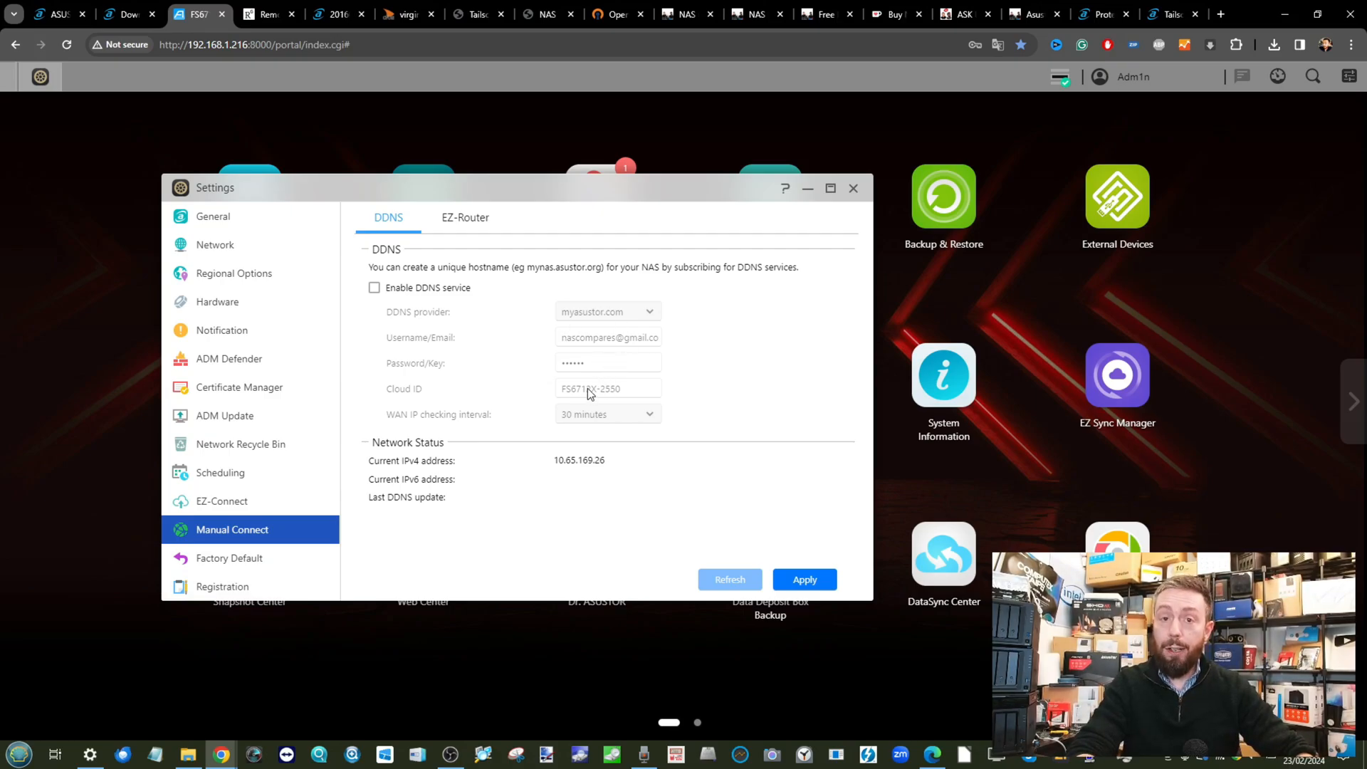
click(374, 288)
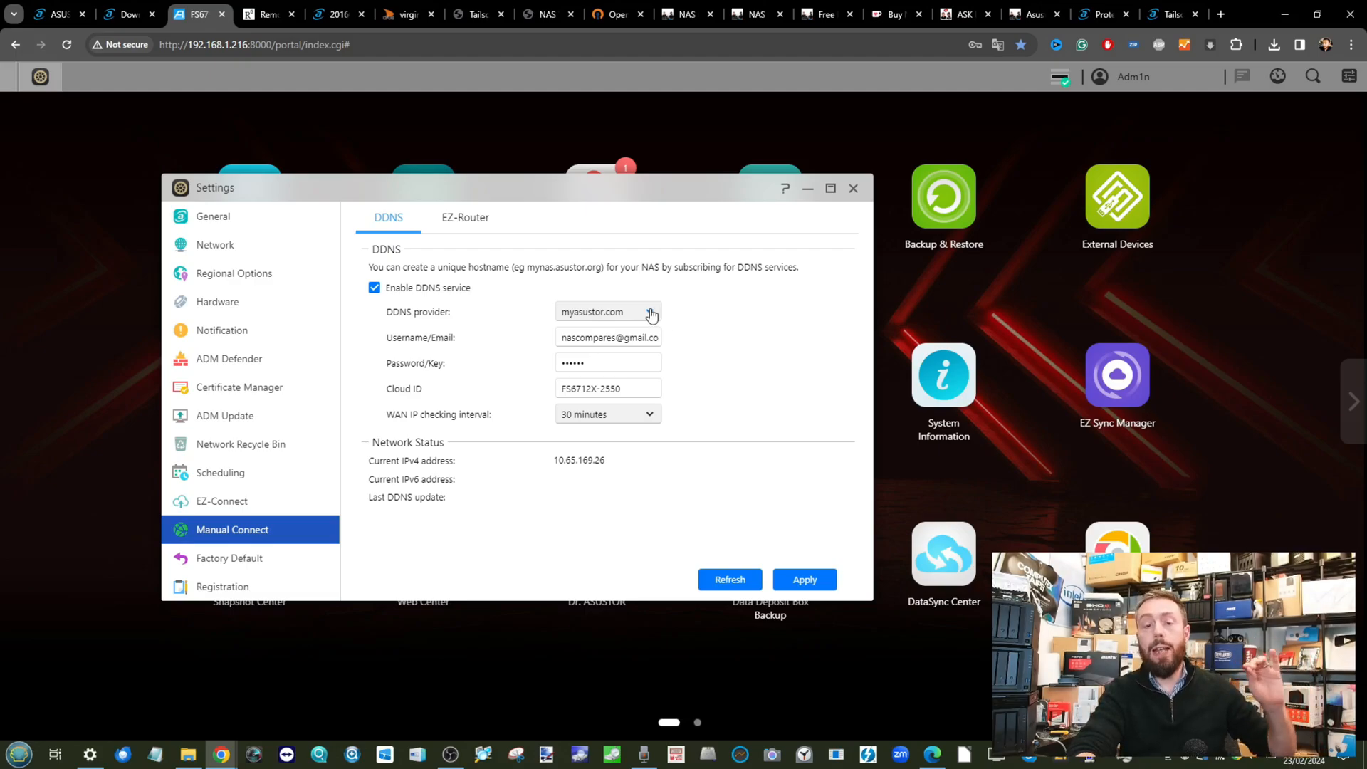
click(650, 312)
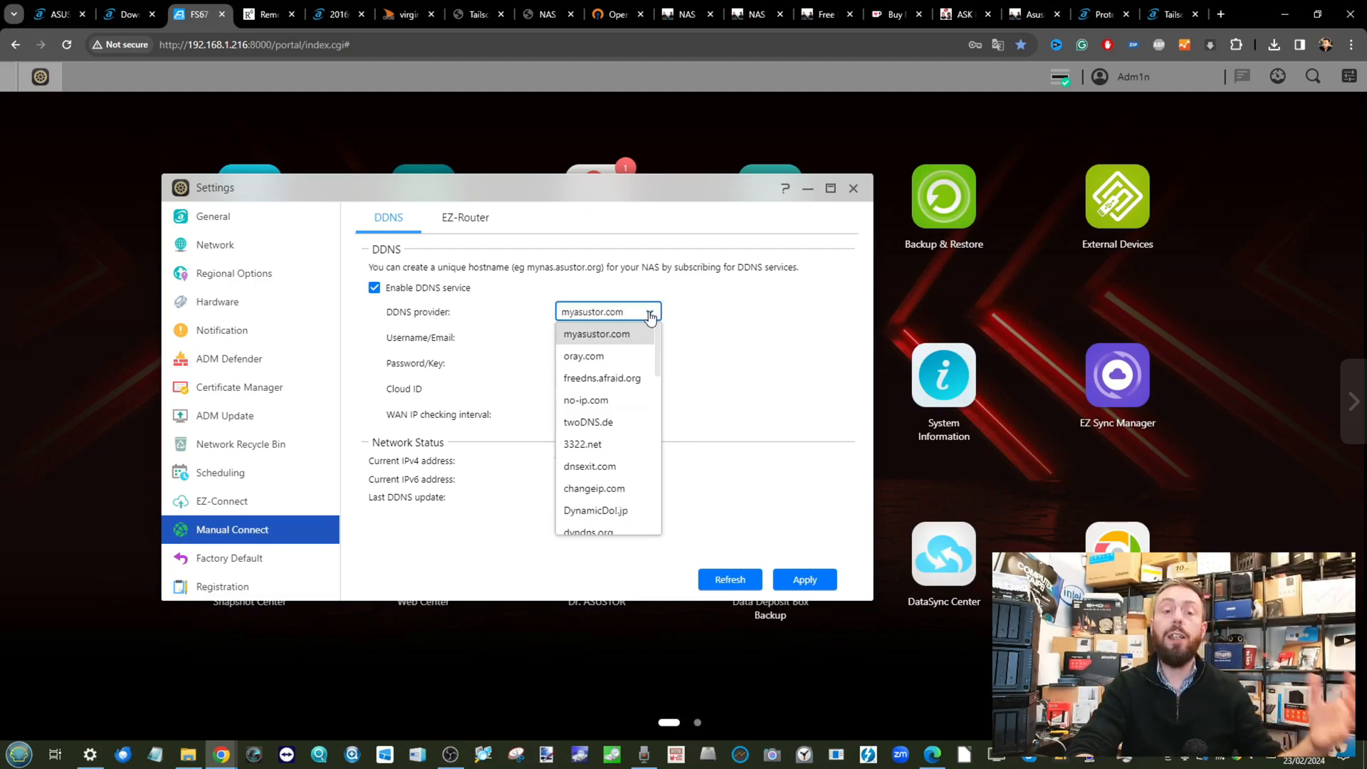
scroll(down, 3)
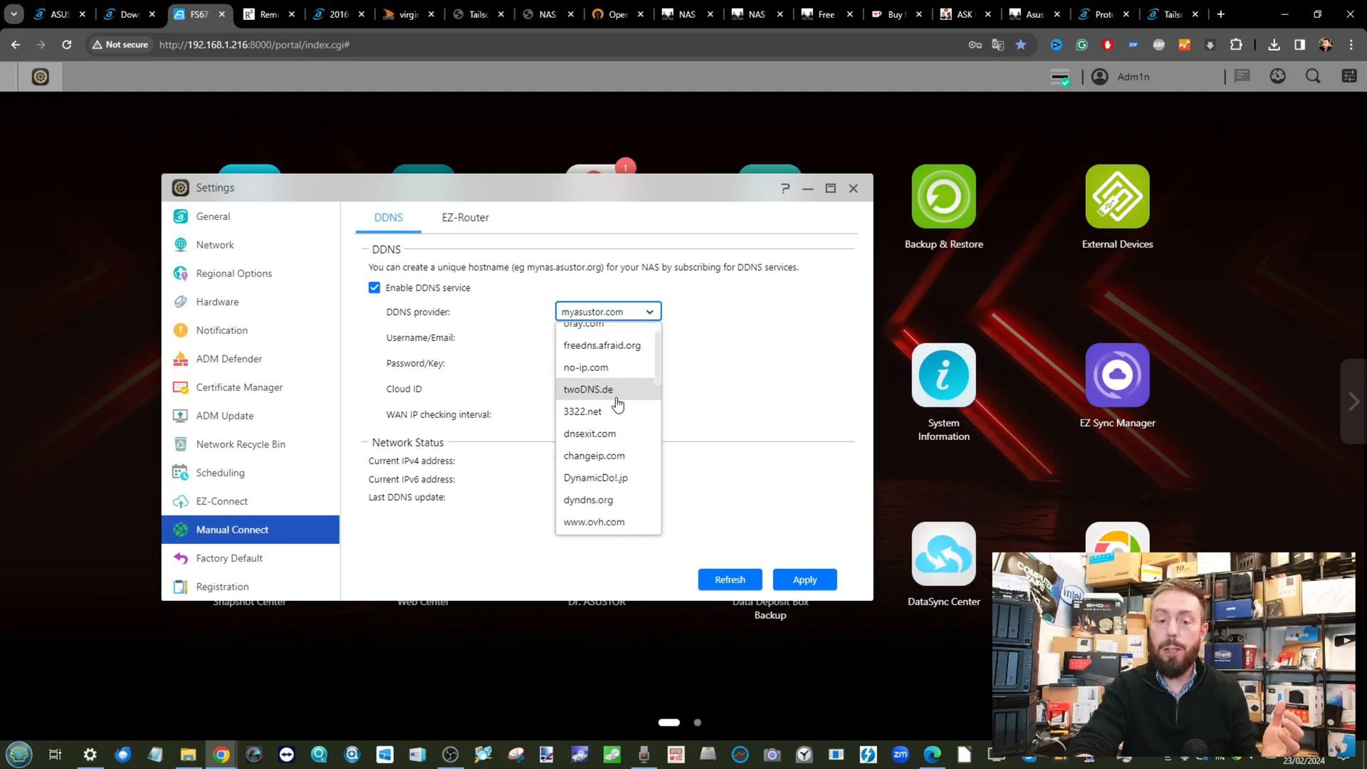
scroll(down, 3)
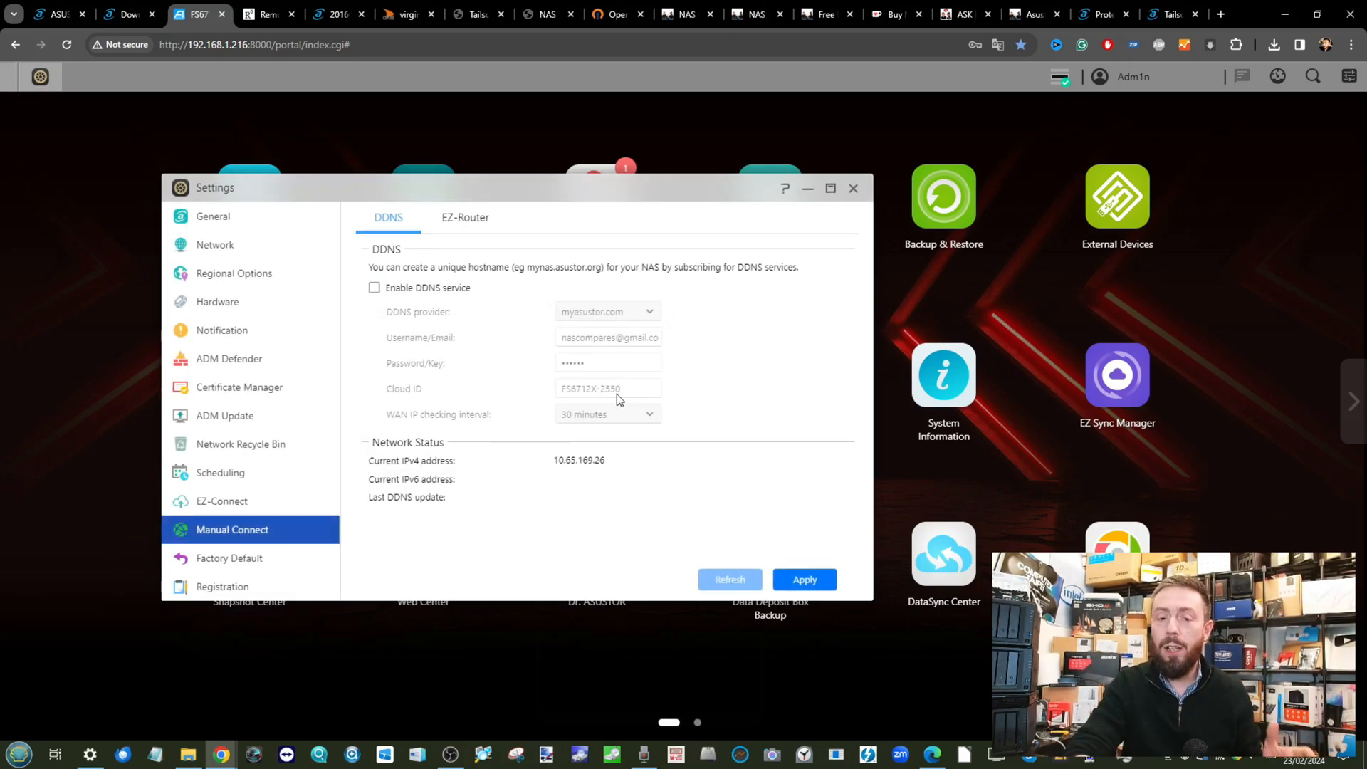
click(375, 288)
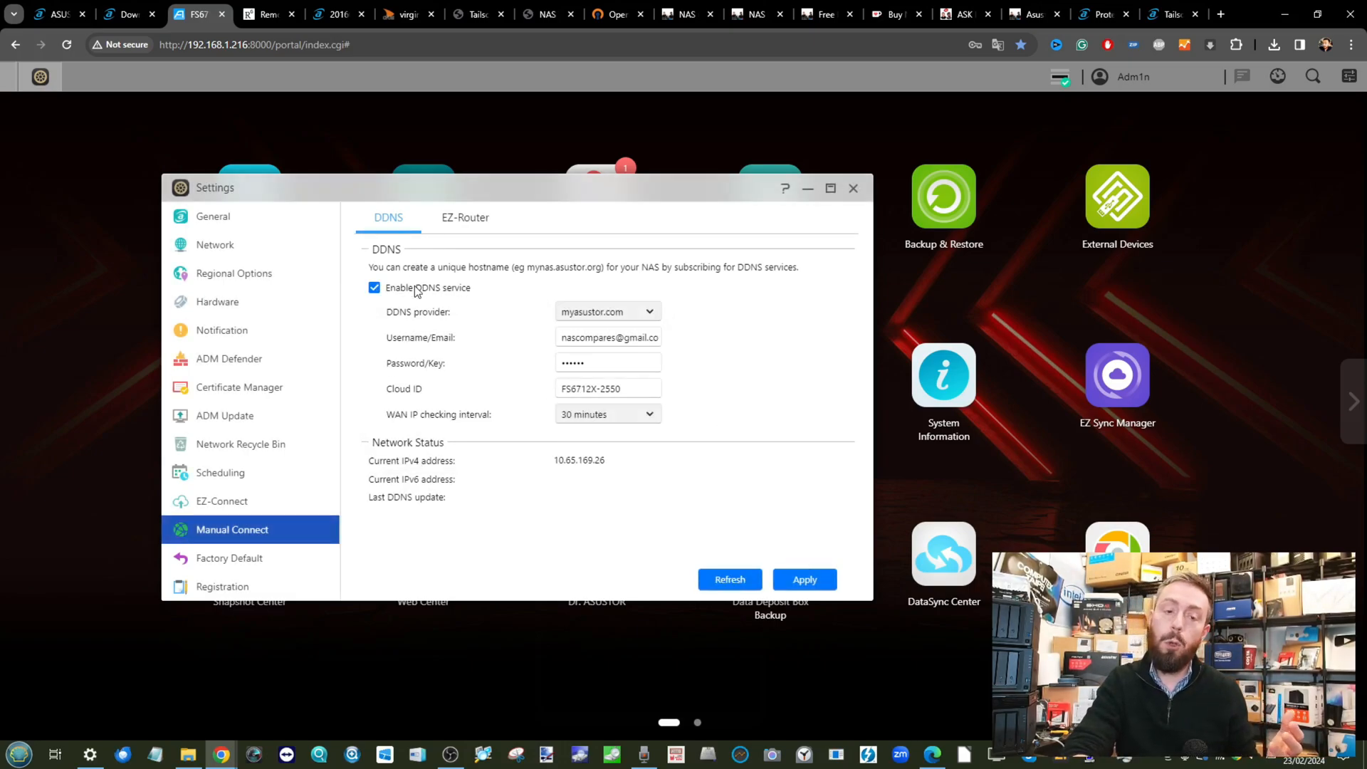
mouse_move(581, 426)
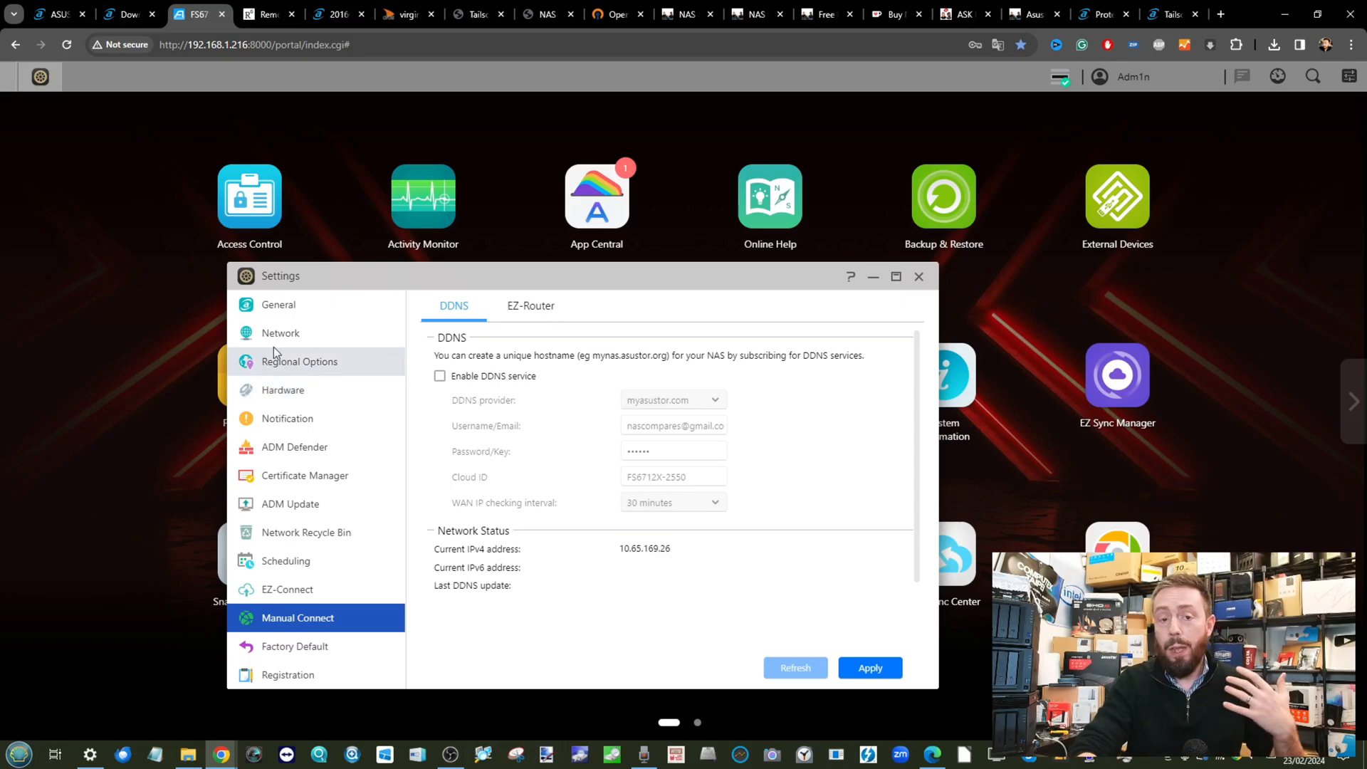
Check the EZ-Router port forwarding list, then close the Settings window
click(530, 305)
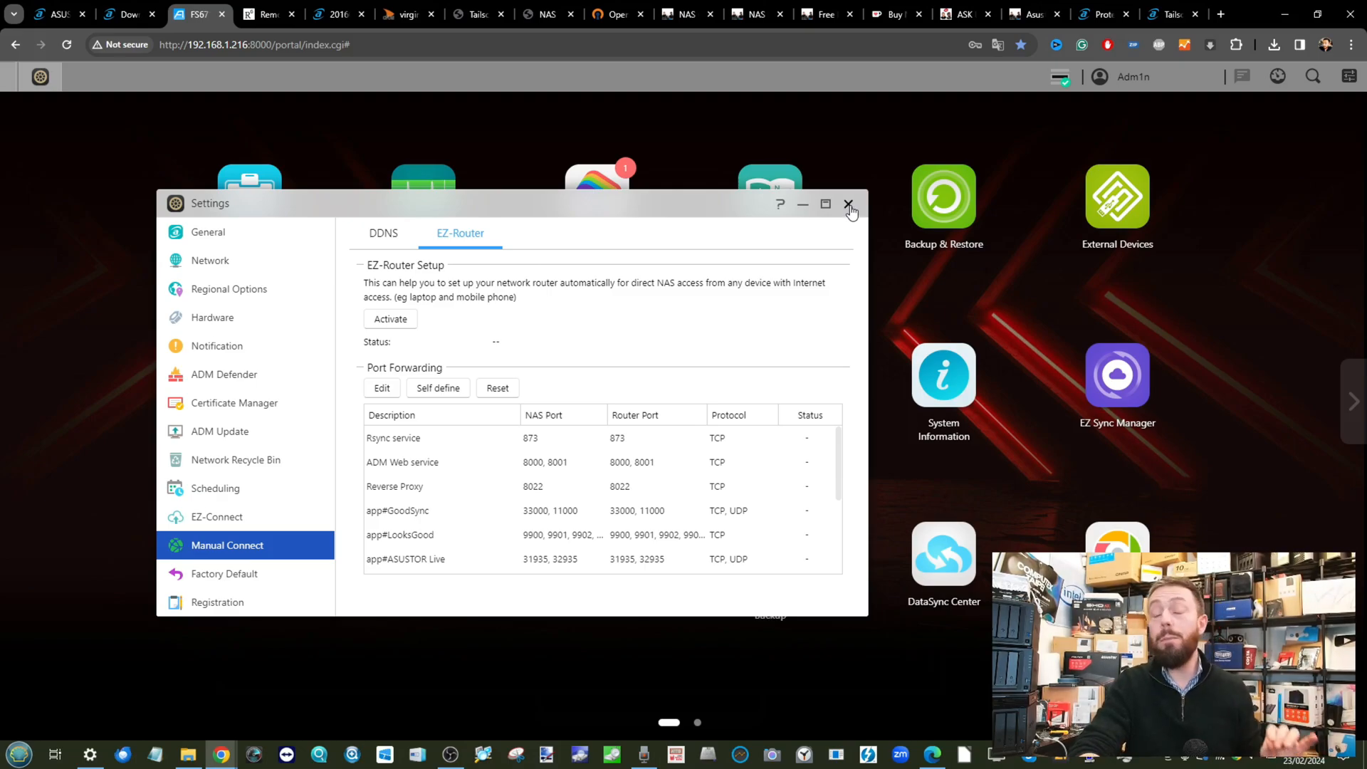
click(846, 204)
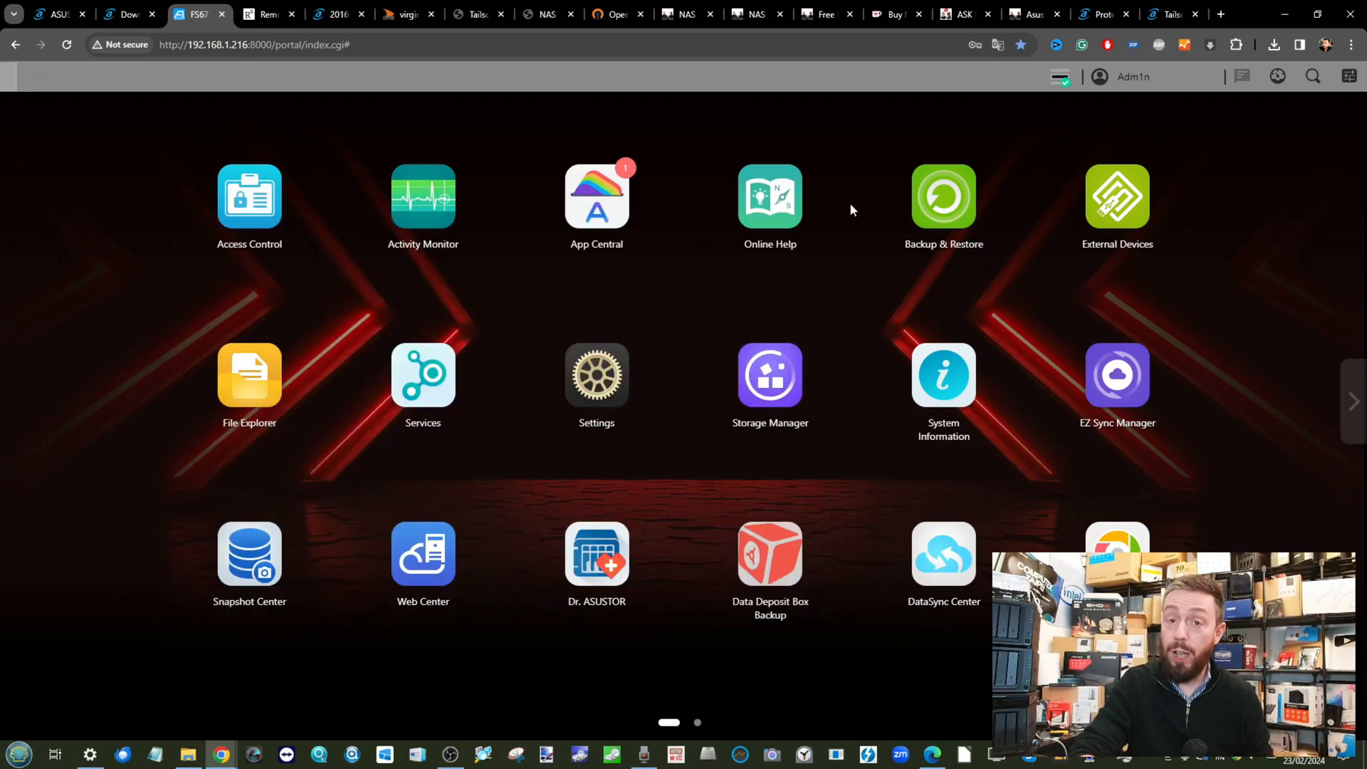
mouse_move(433, 132)
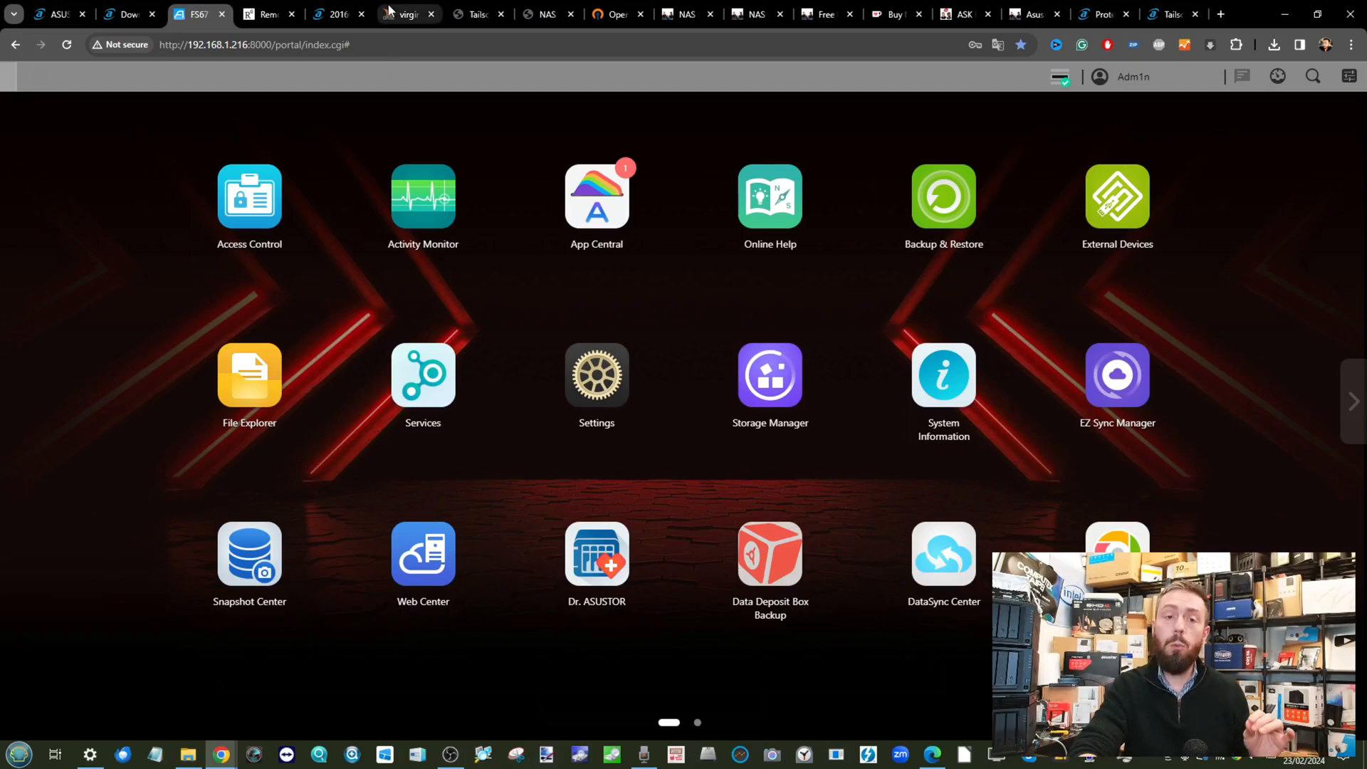
Look over the router port-forwarding screenshot and network diagram, then return to the ADM desktop
click(402, 14)
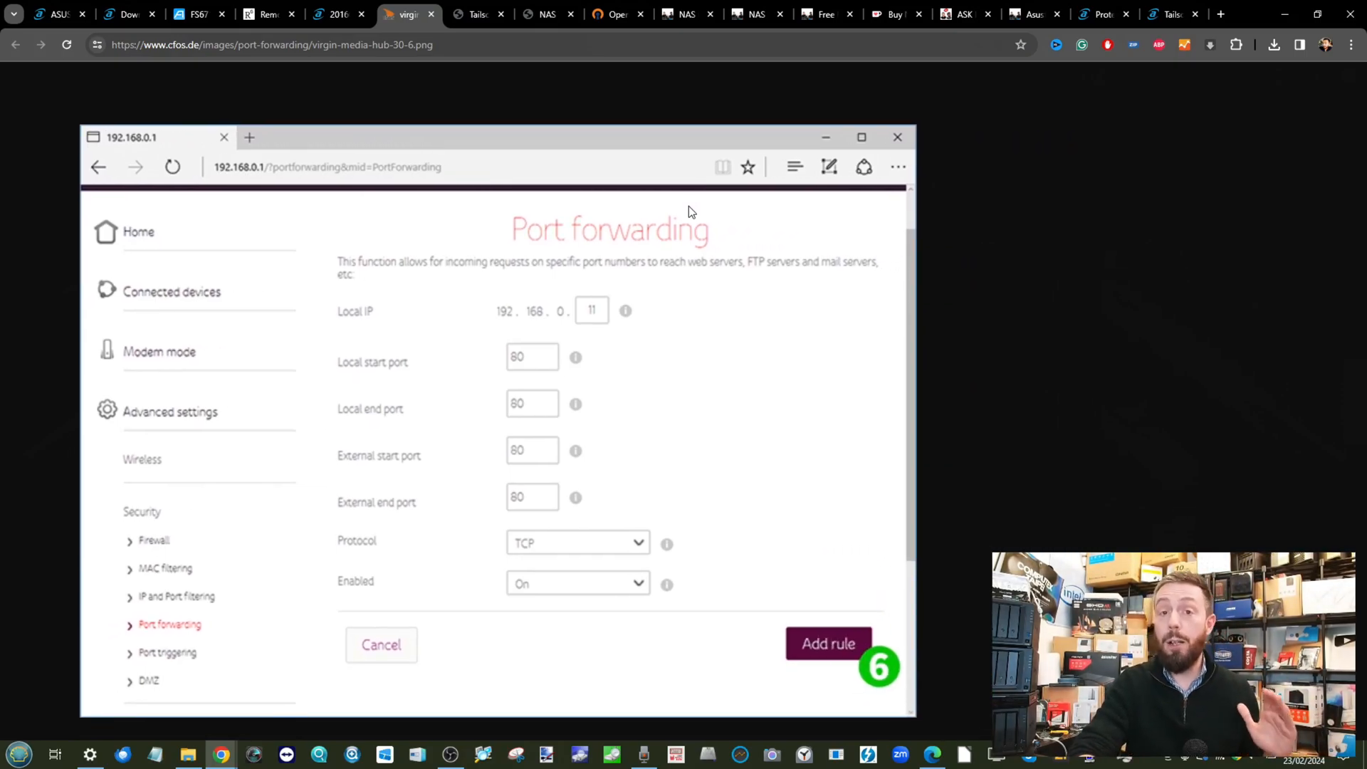
click(336, 15)
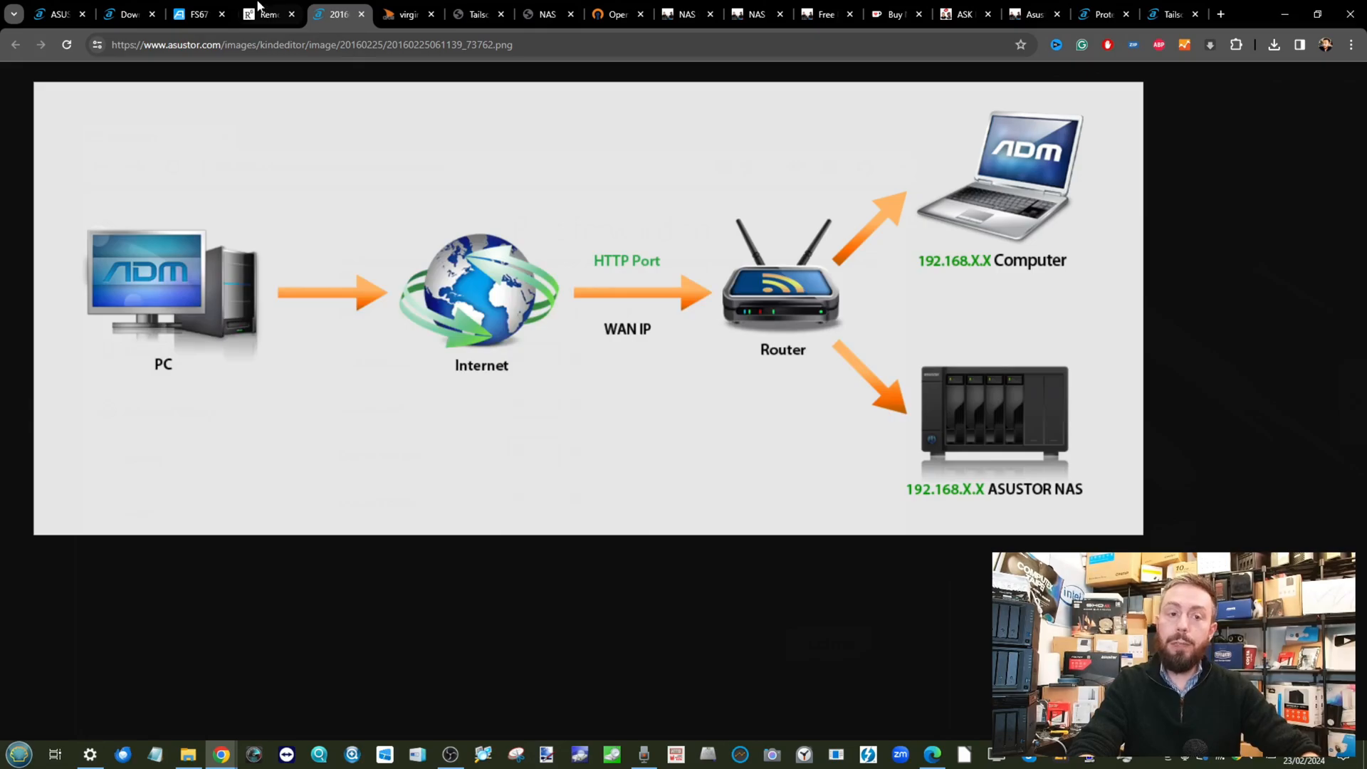
click(197, 15)
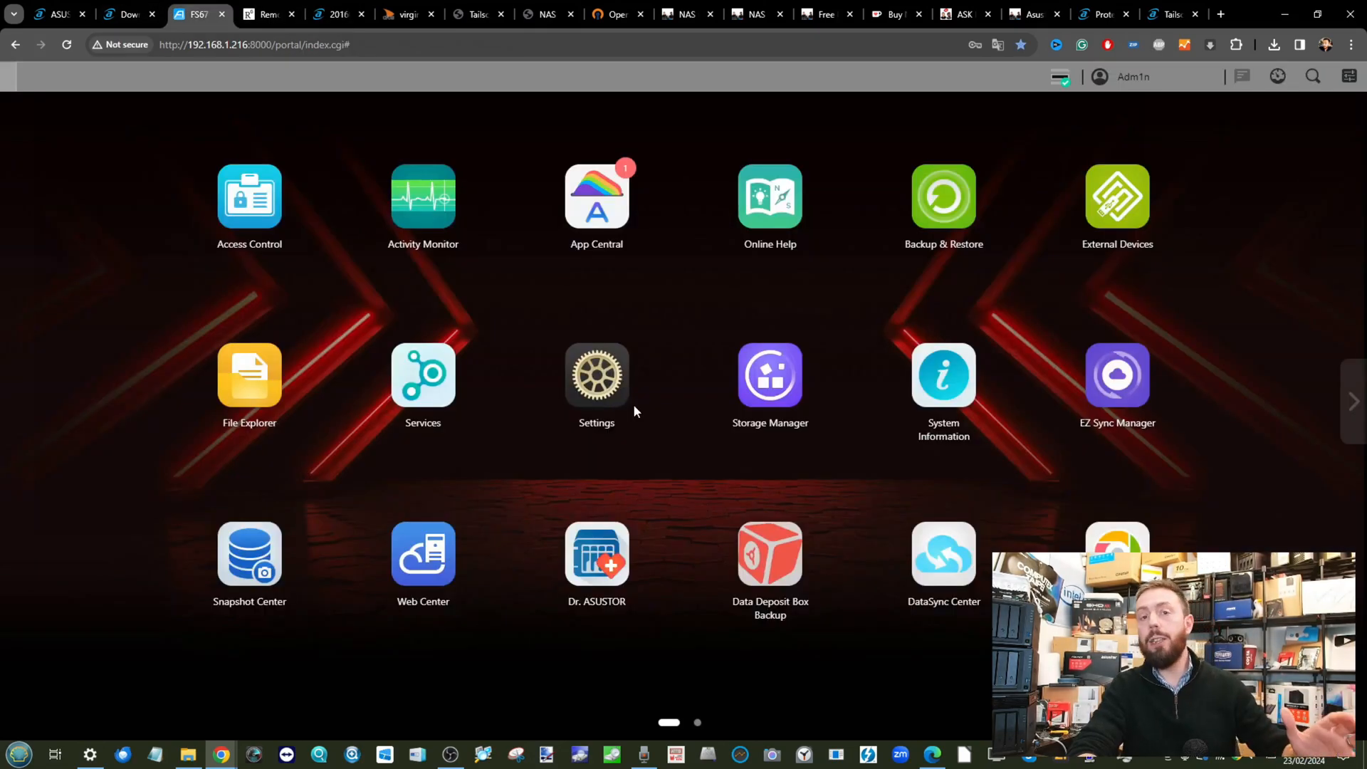
mouse_move(388, 307)
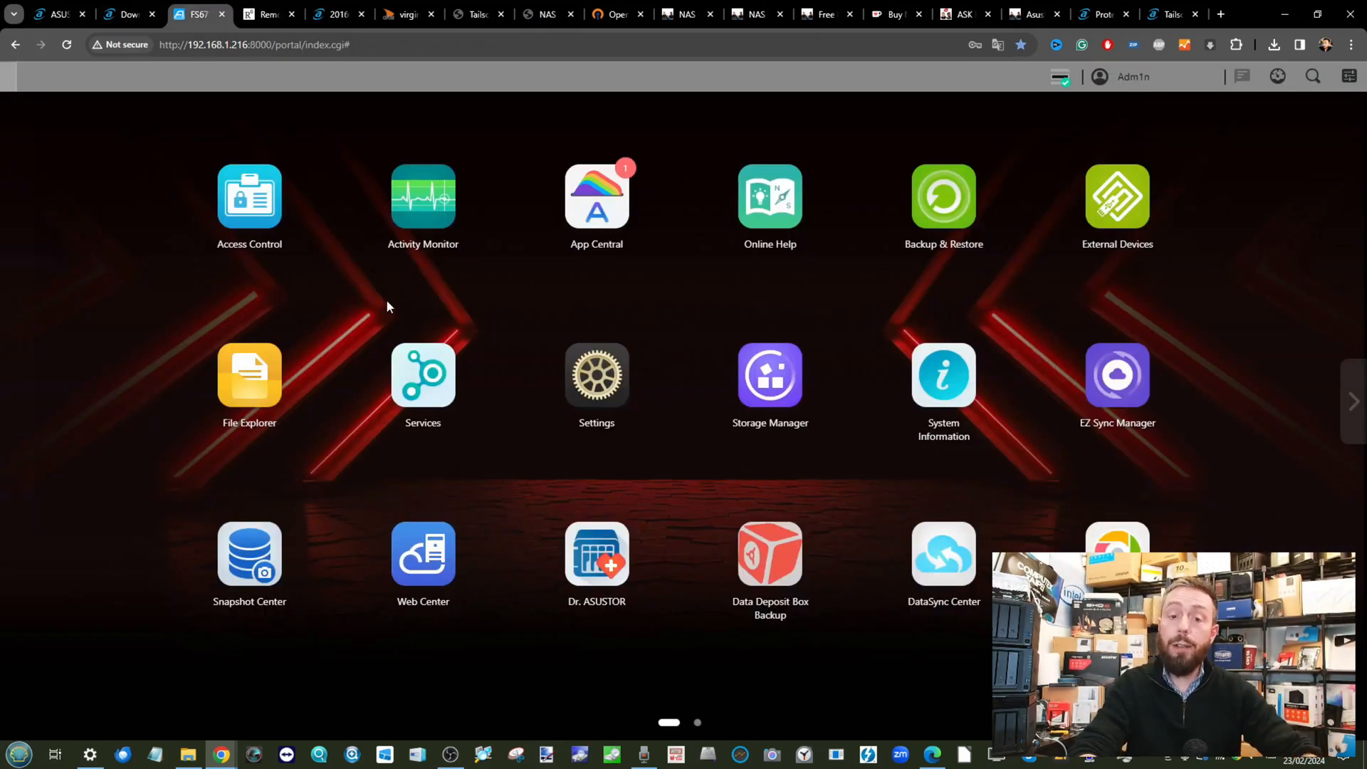
mouse_move(286, 147)
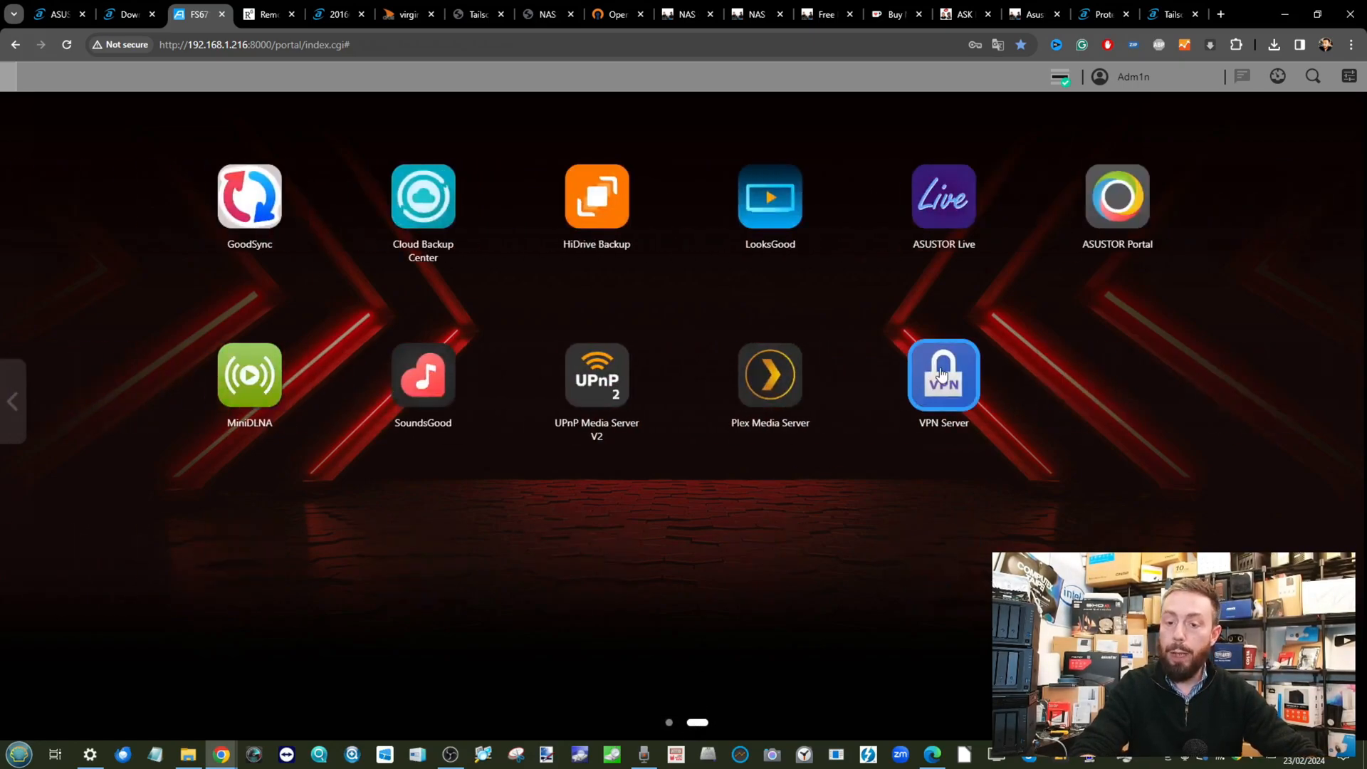
Launch VPN Server, switch the OpenVPN connection on, and go to its Privilege section
click(943, 375)
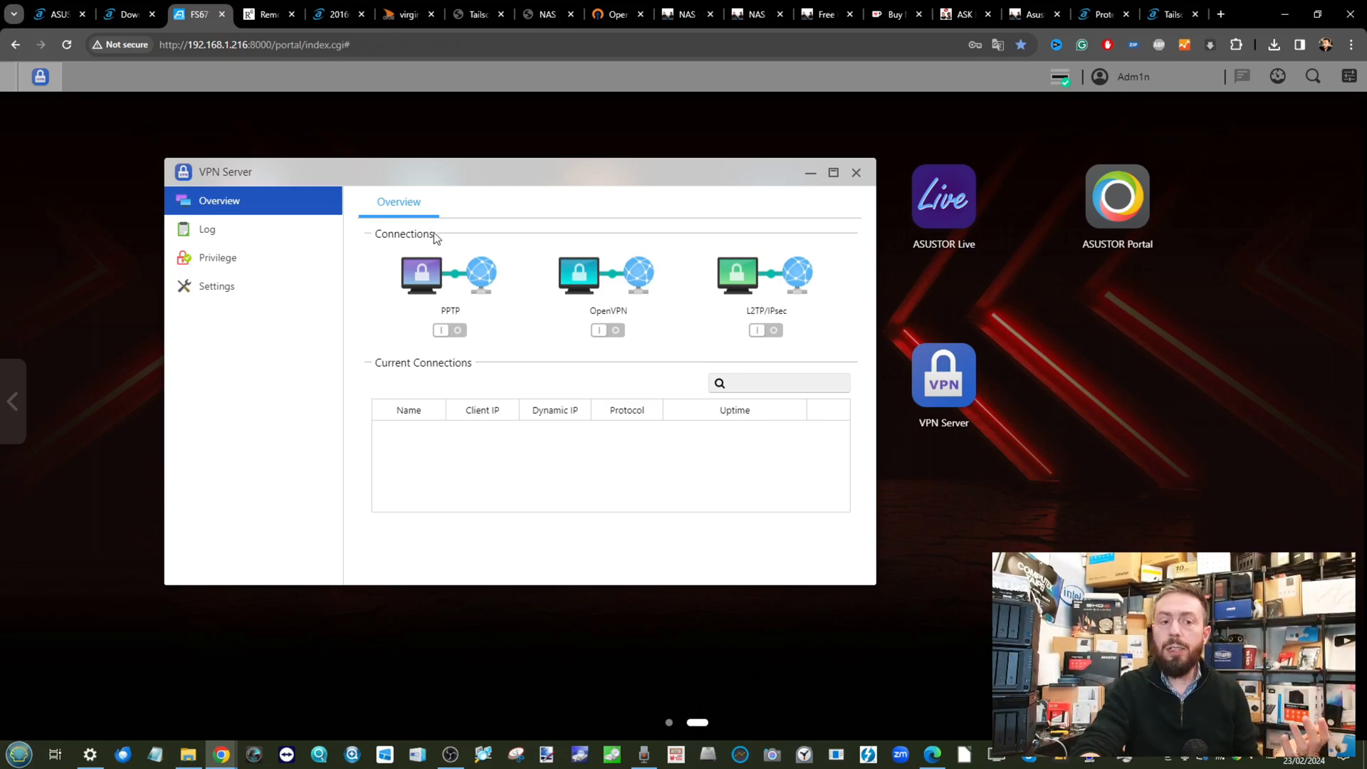
mouse_move(608, 331)
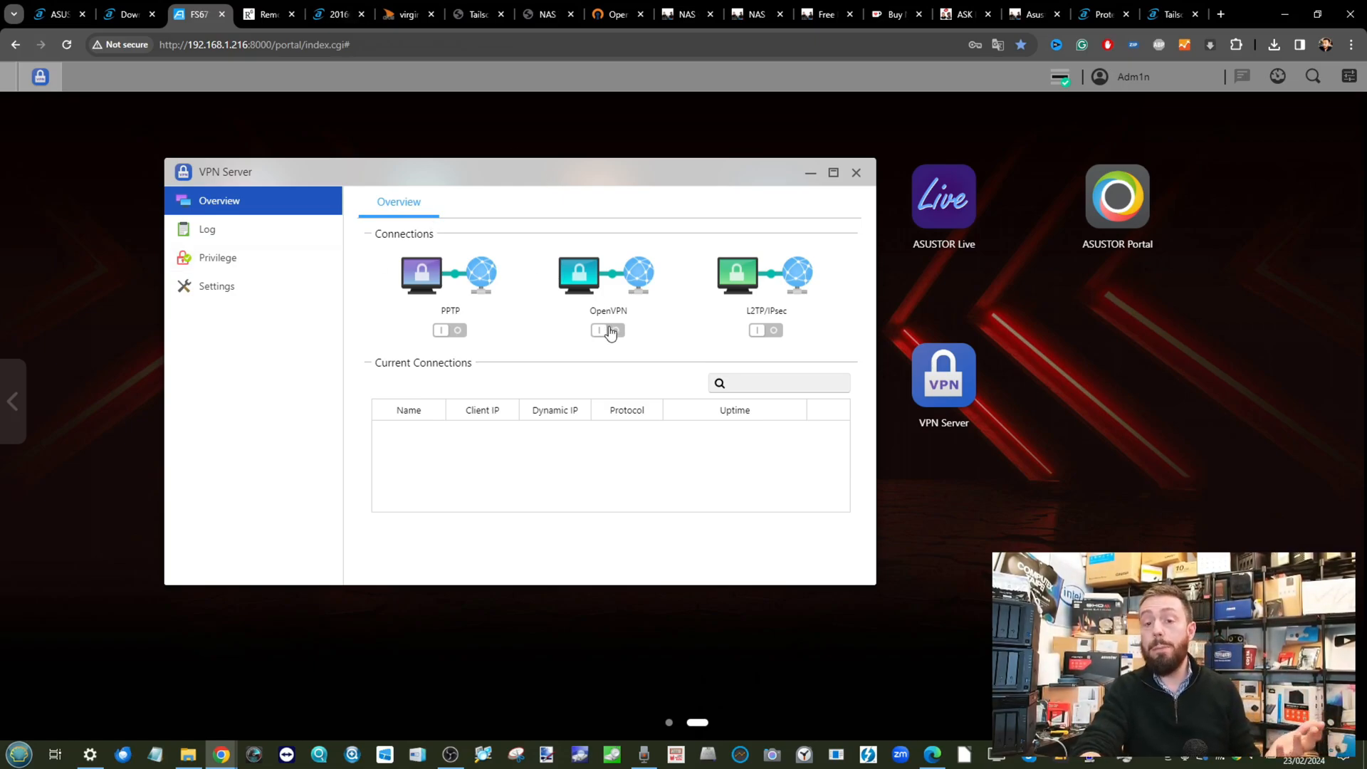
mouse_move(522, 308)
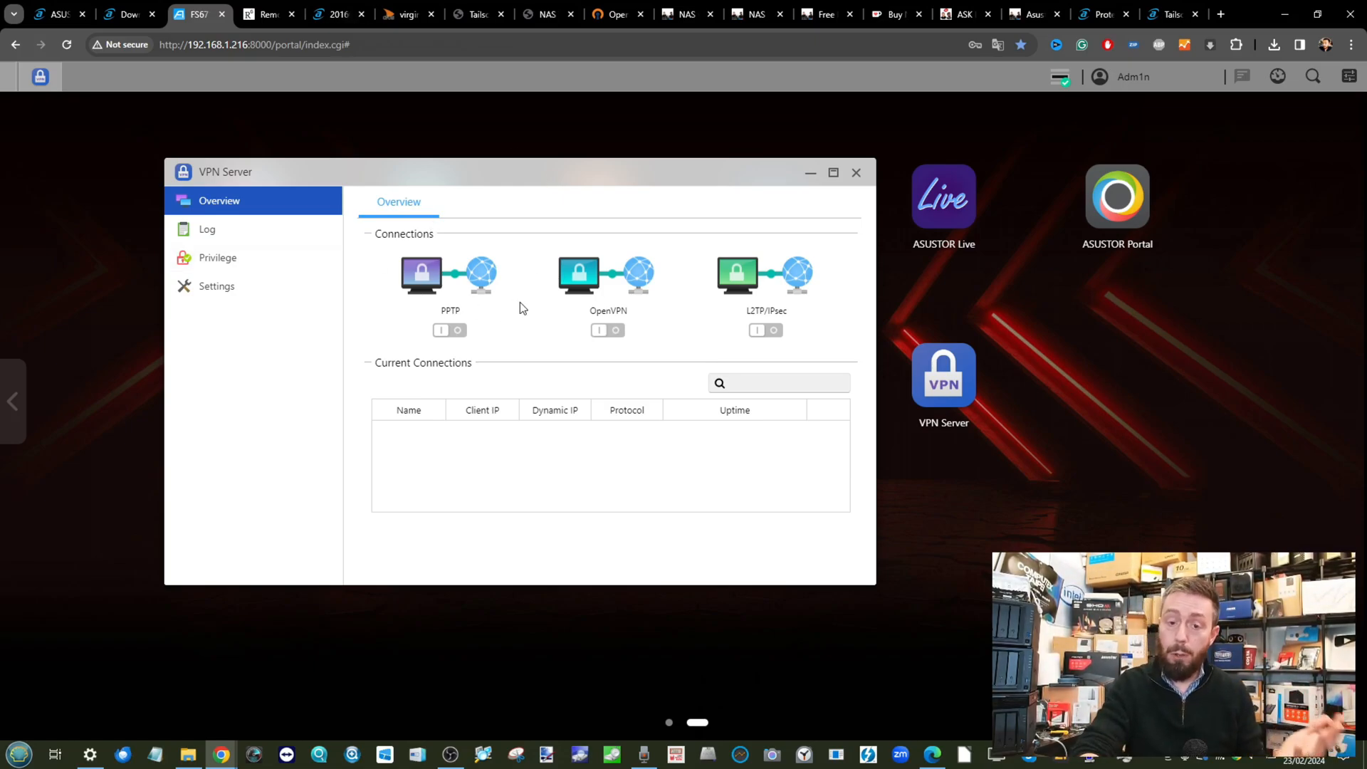
click(601, 329)
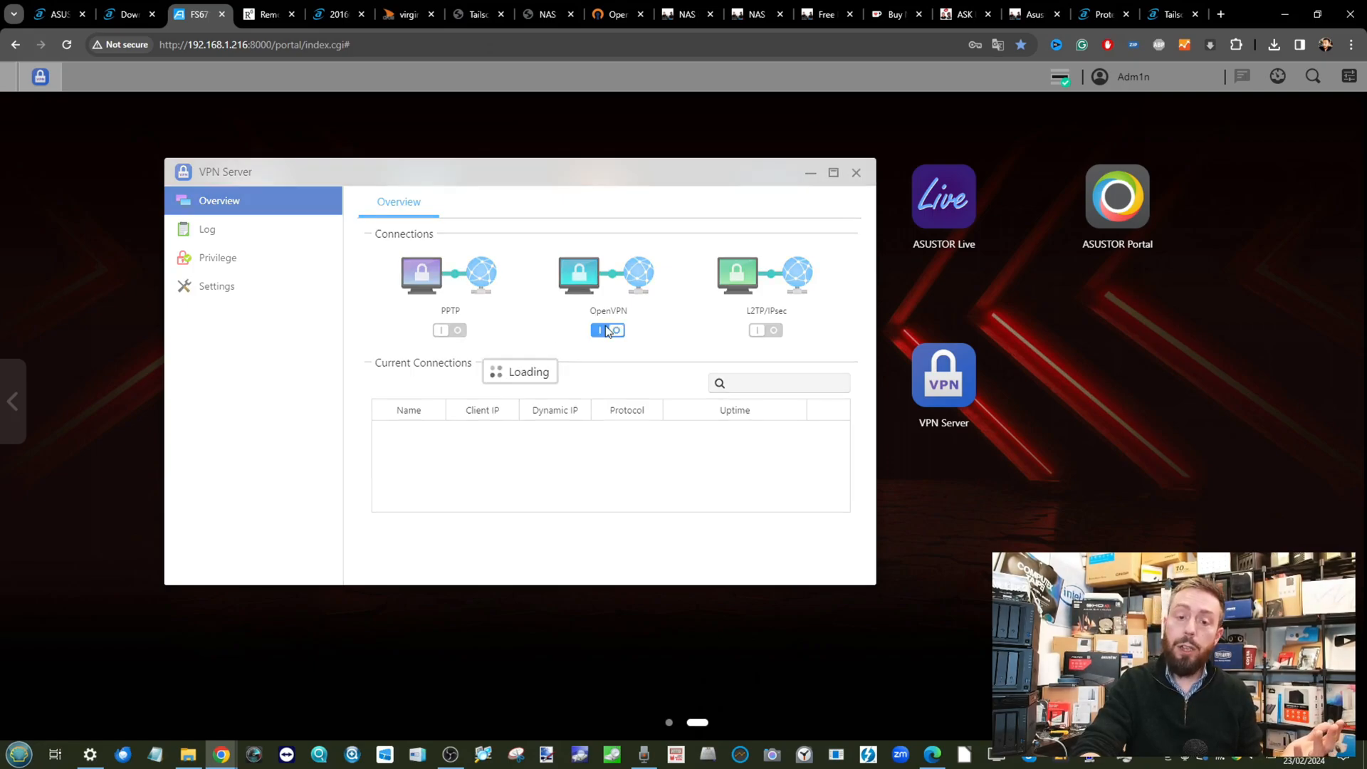
click(609, 329)
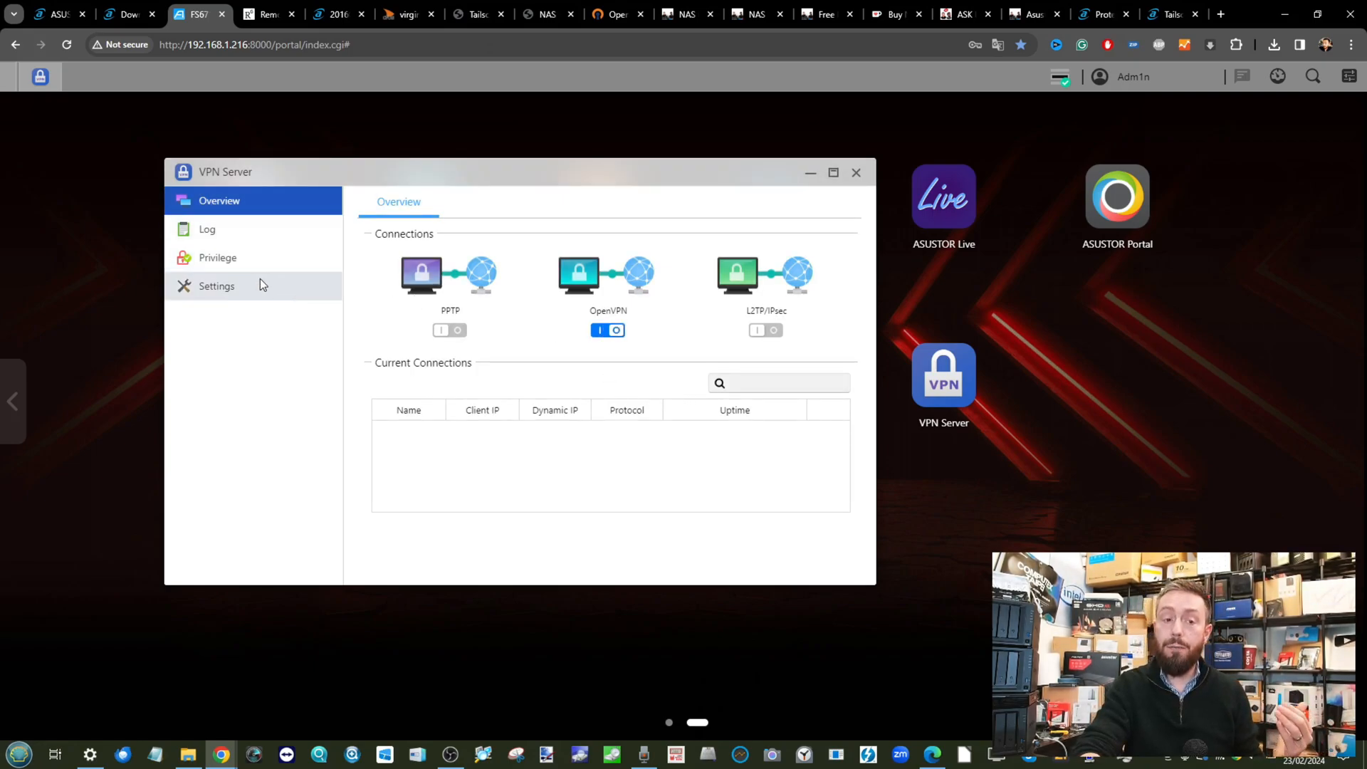
mouse_move(627, 369)
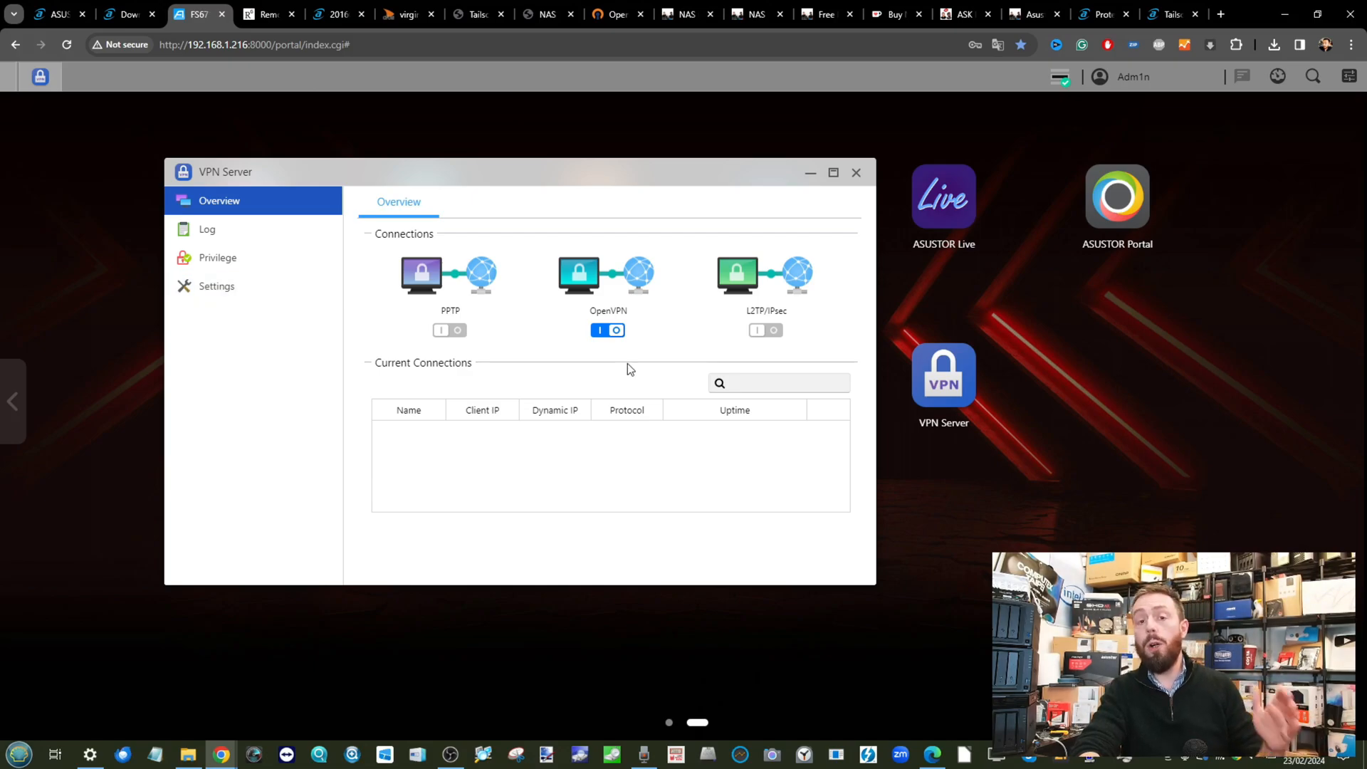
click(216, 258)
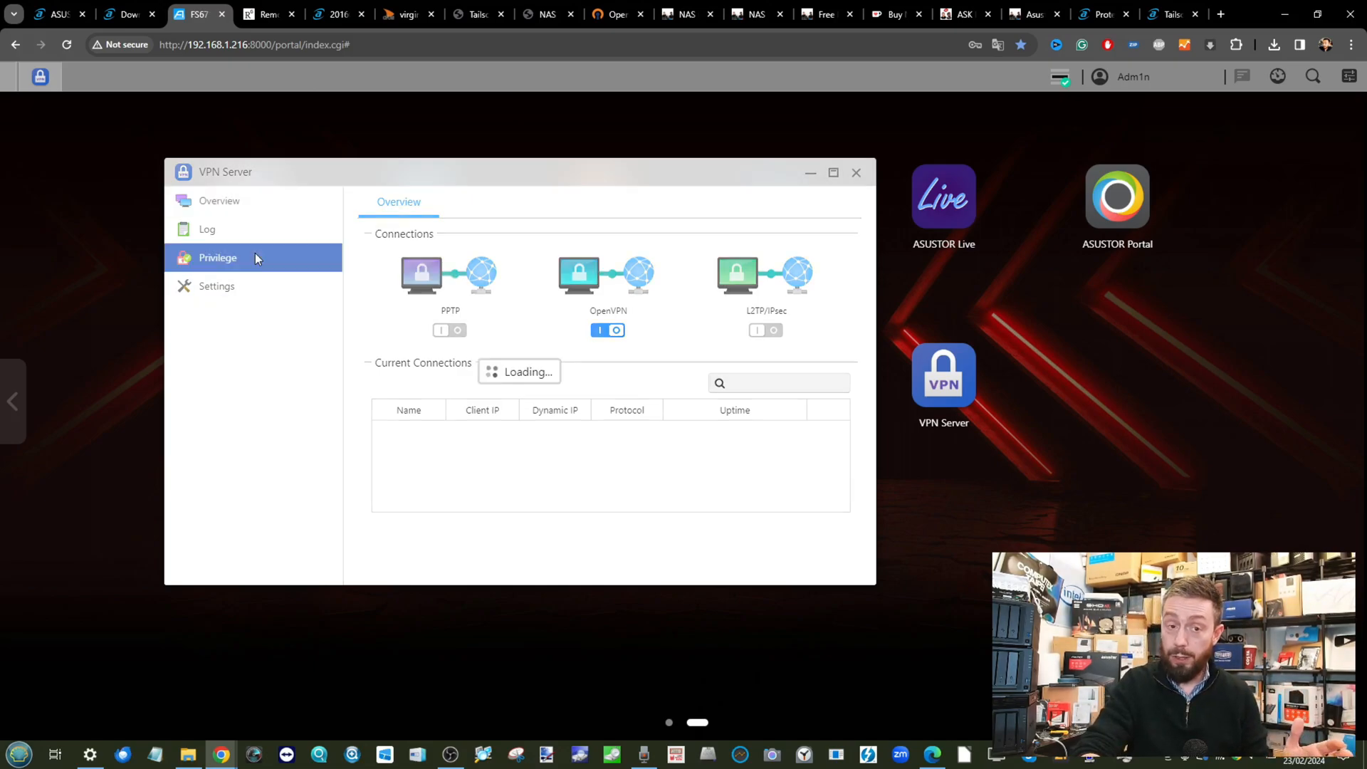
click(216, 286)
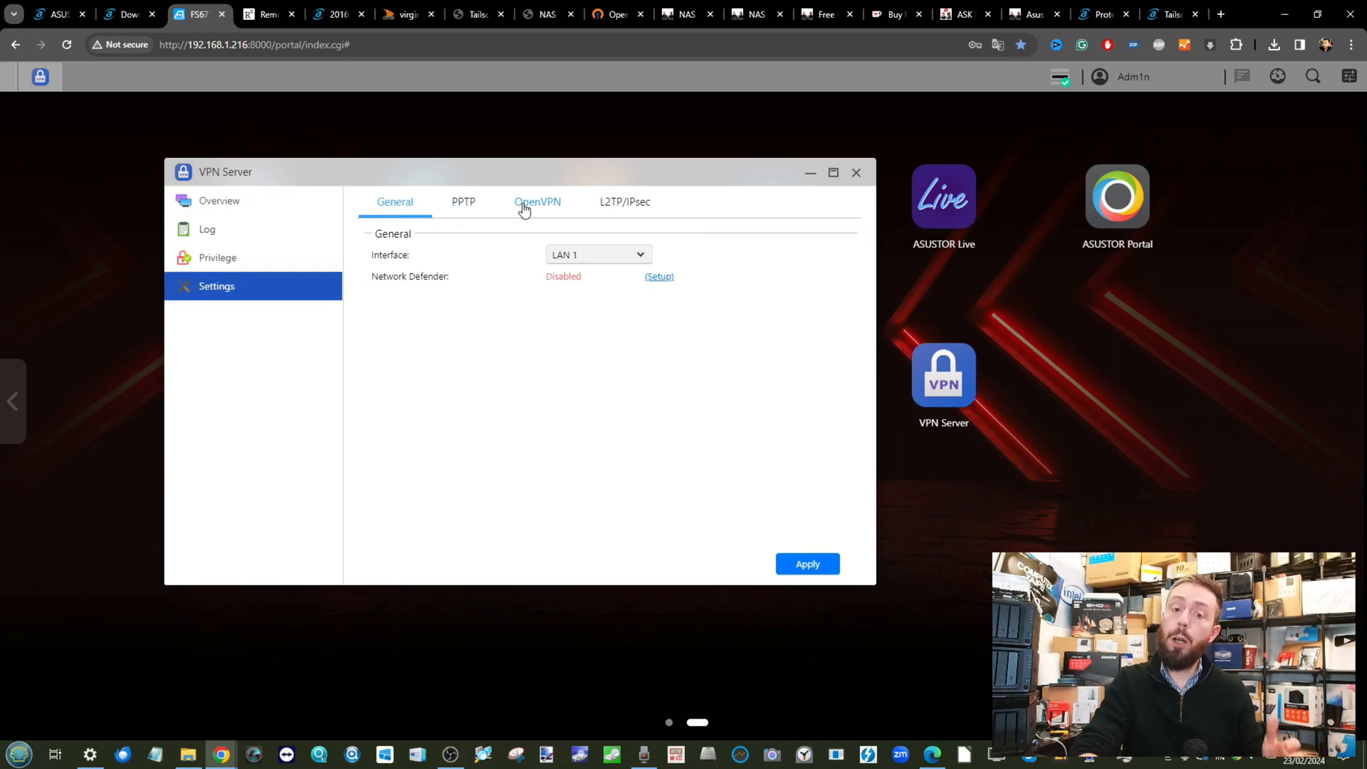
click(537, 201)
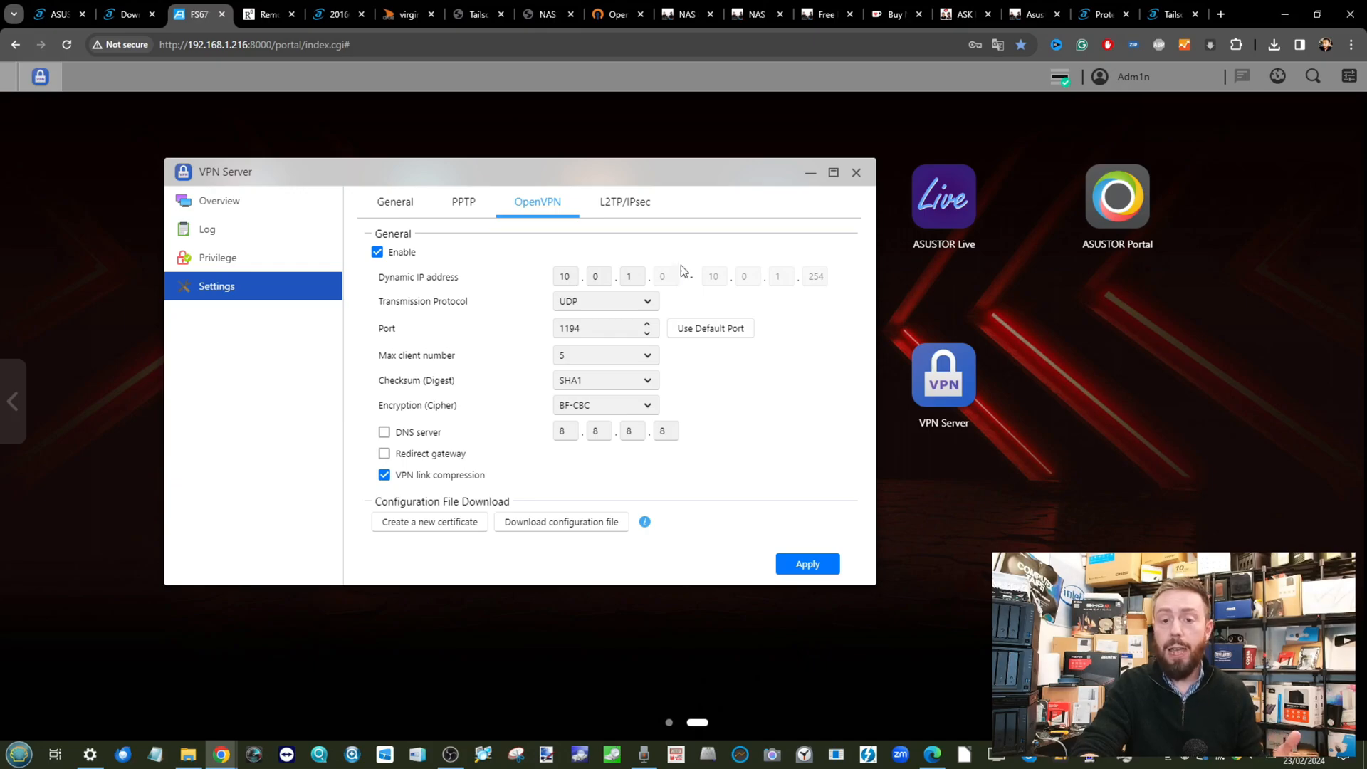
mouse_move(579, 314)
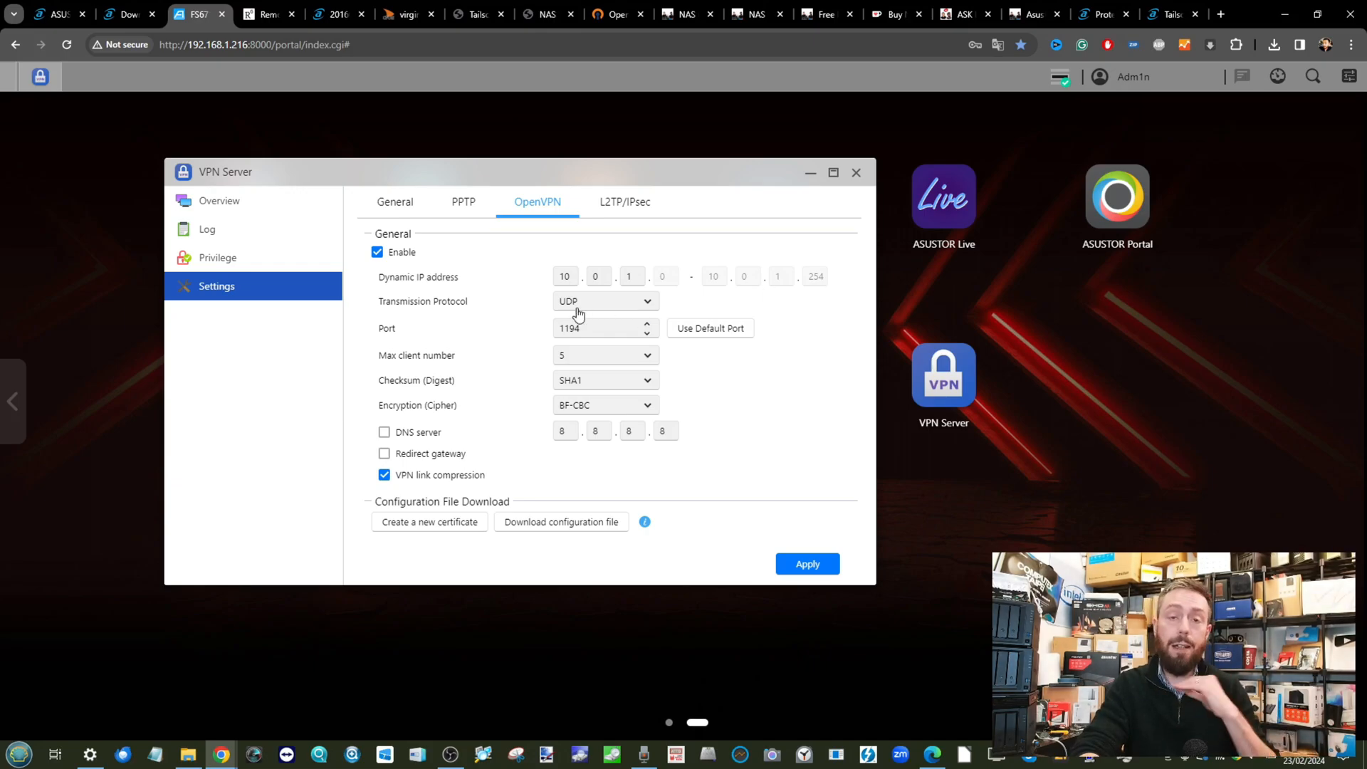
click(601, 328)
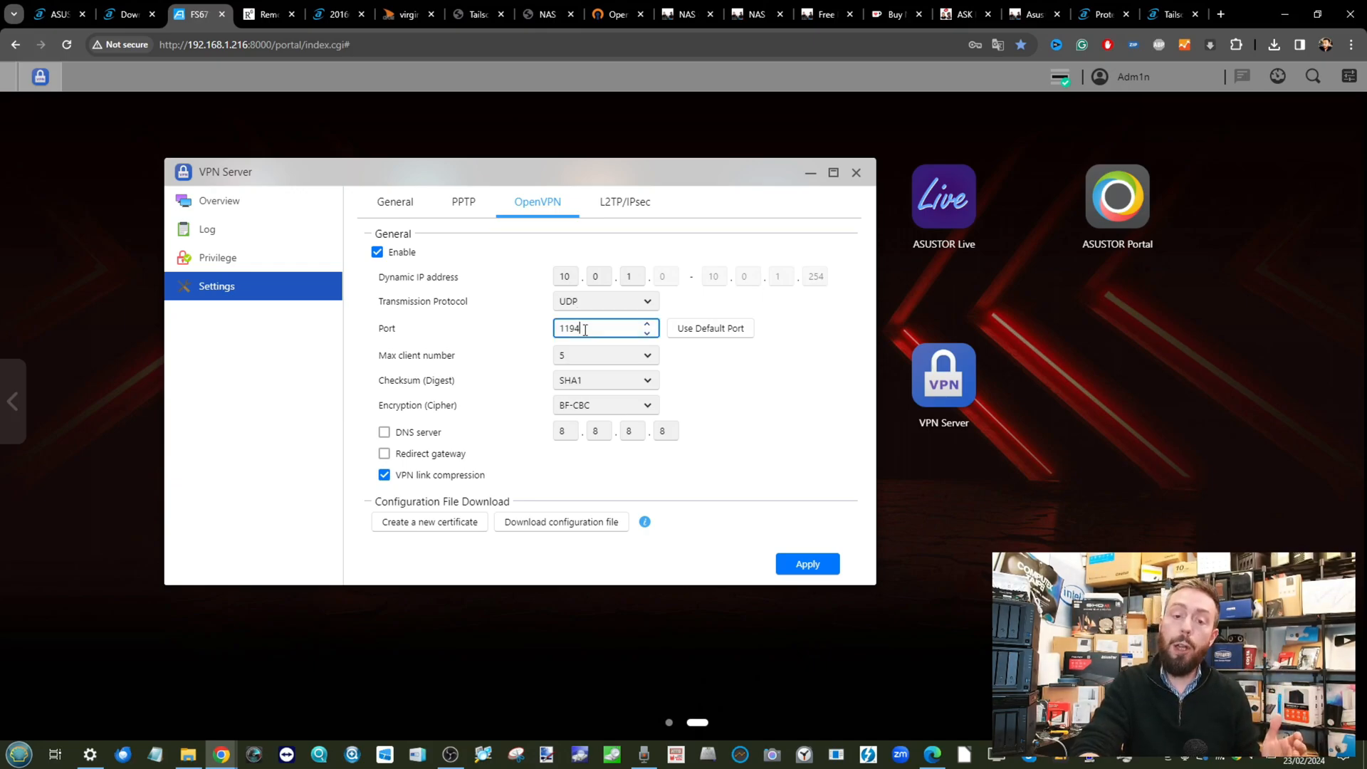
triple_click(601, 327)
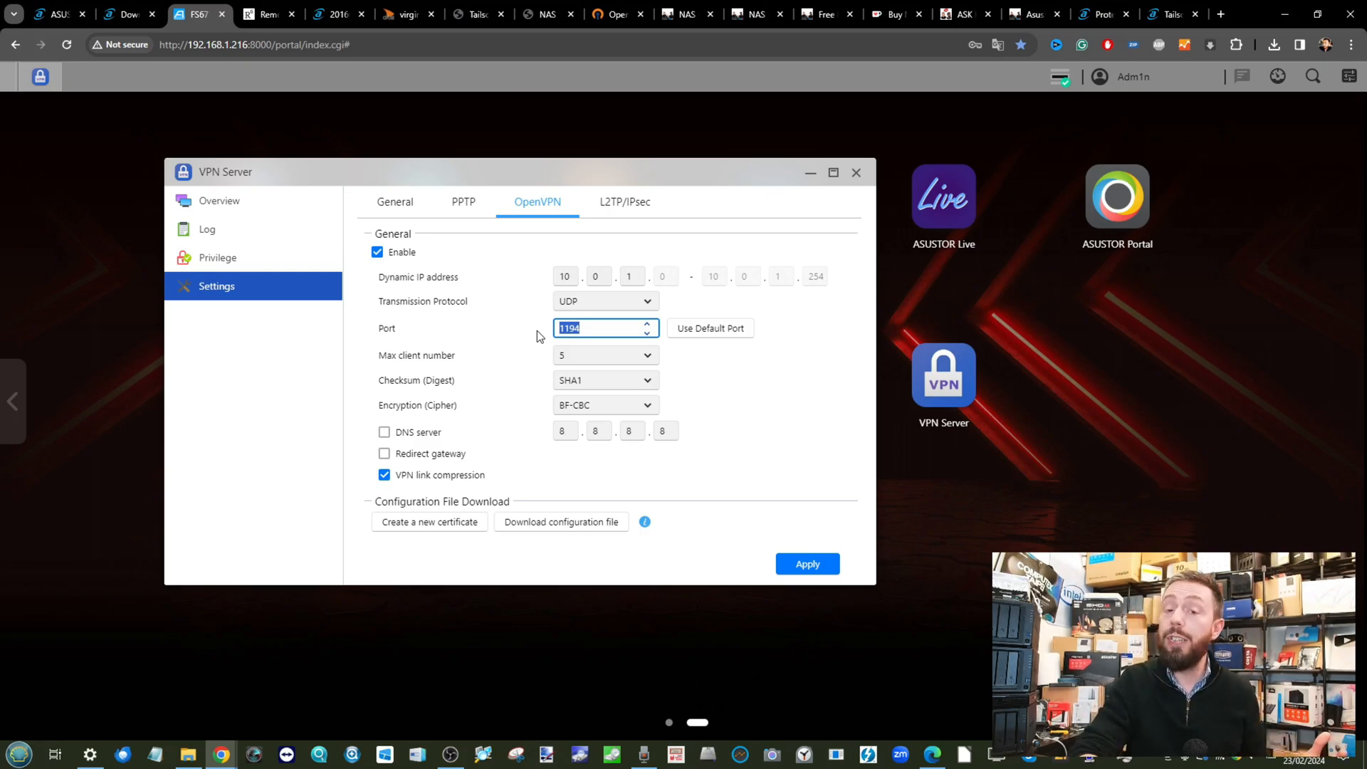
mouse_move(552, 336)
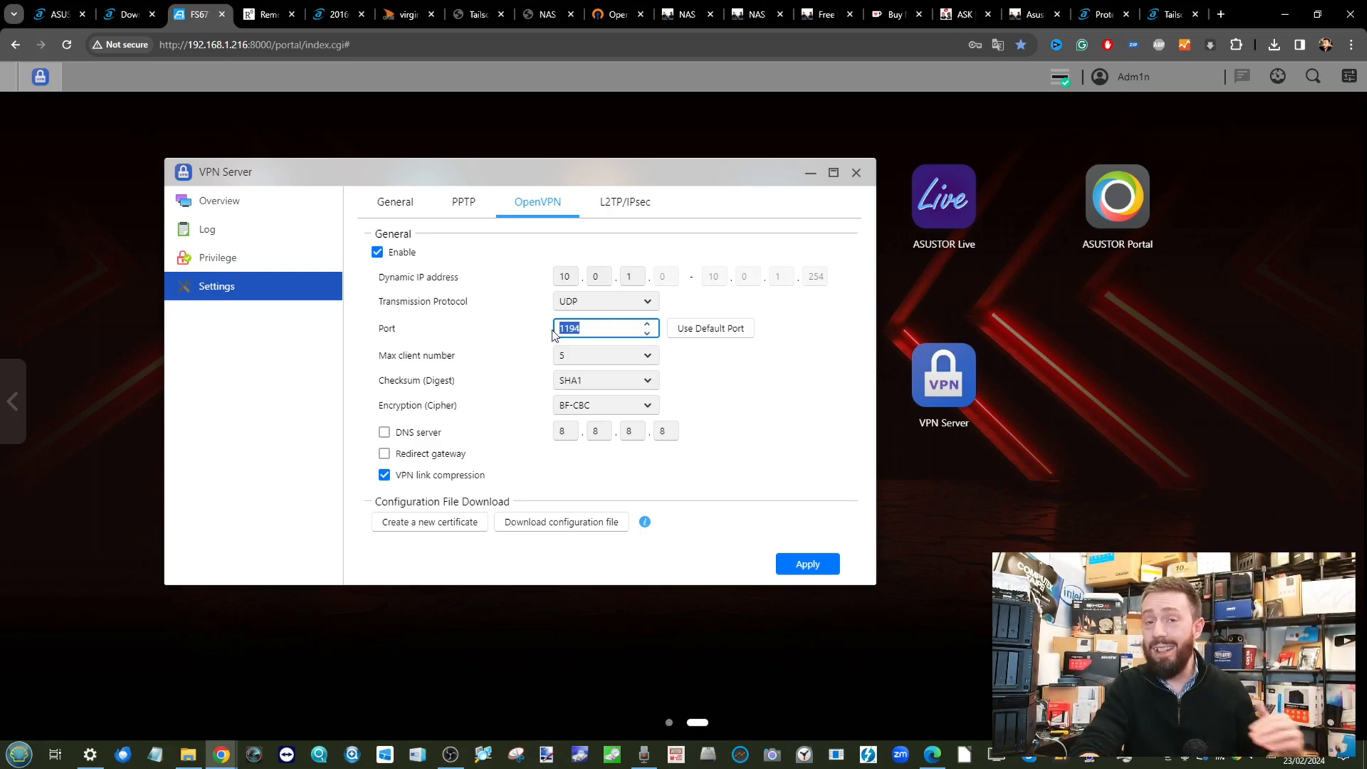
mouse_move(597, 366)
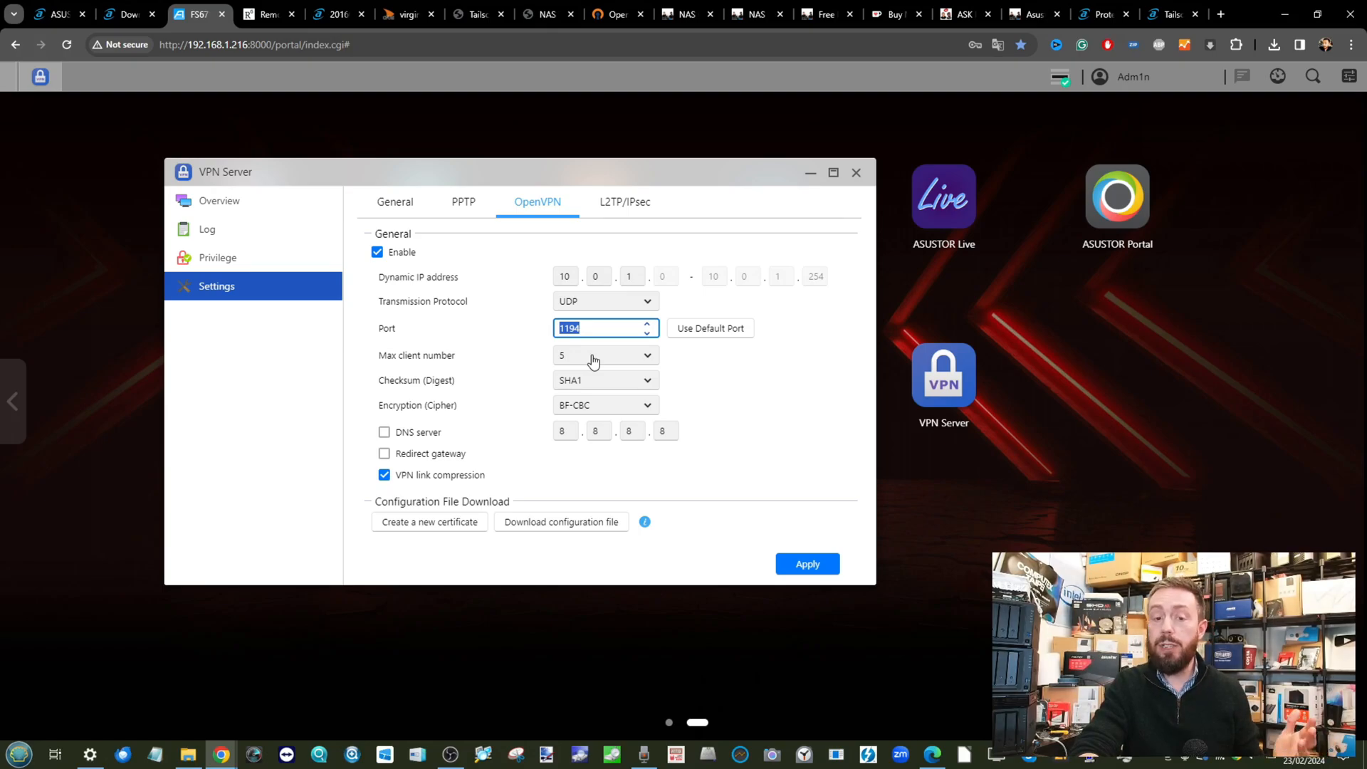
mouse_move(415, 437)
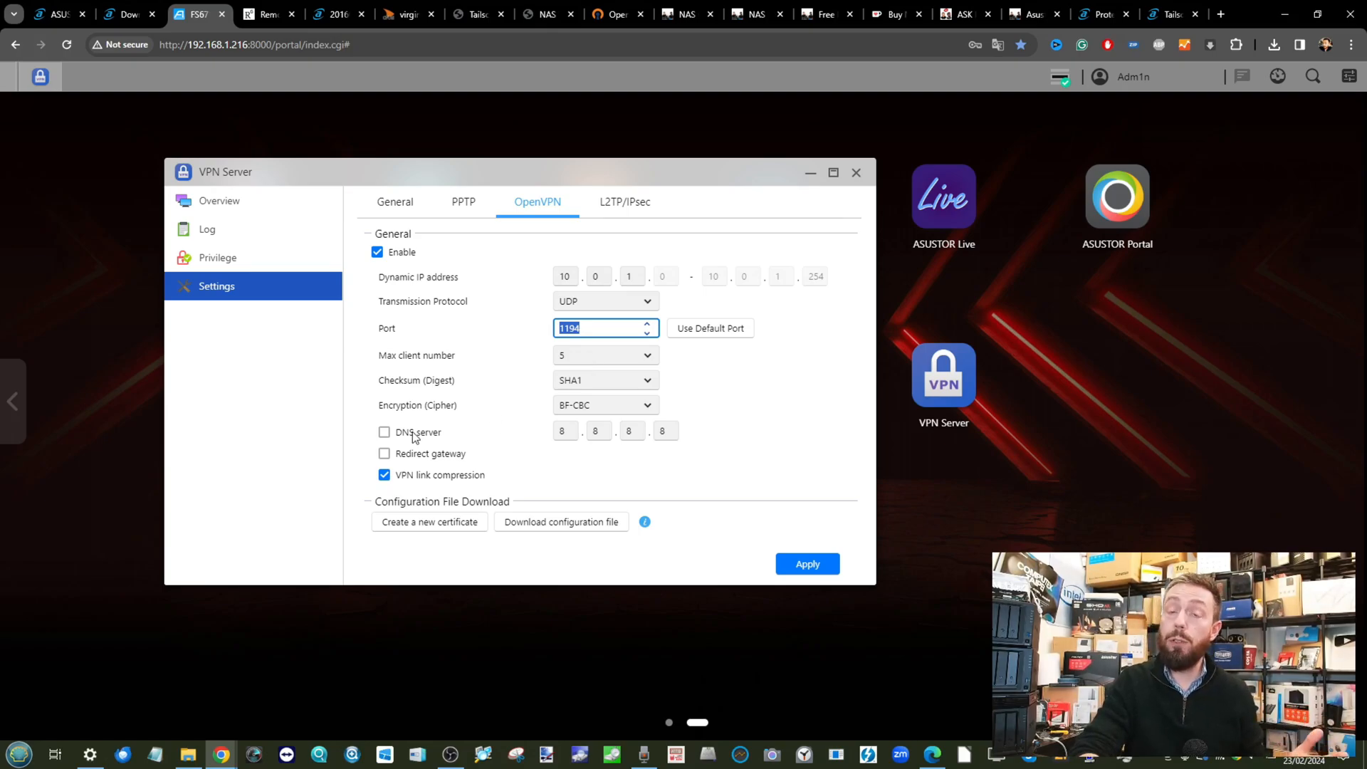
mouse_move(476, 460)
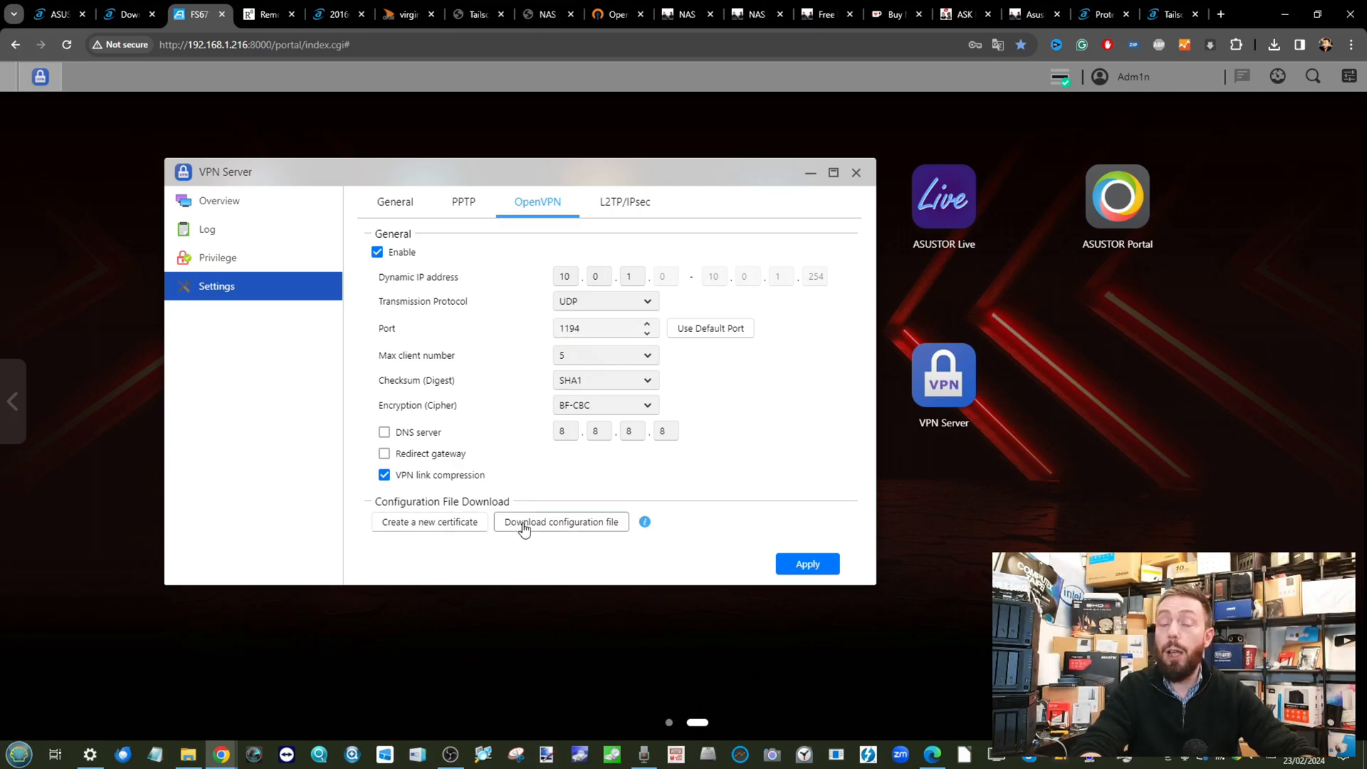
Download the OpenVPN configuration archive to Downloads and keep Chrome's blocked download
click(560, 522)
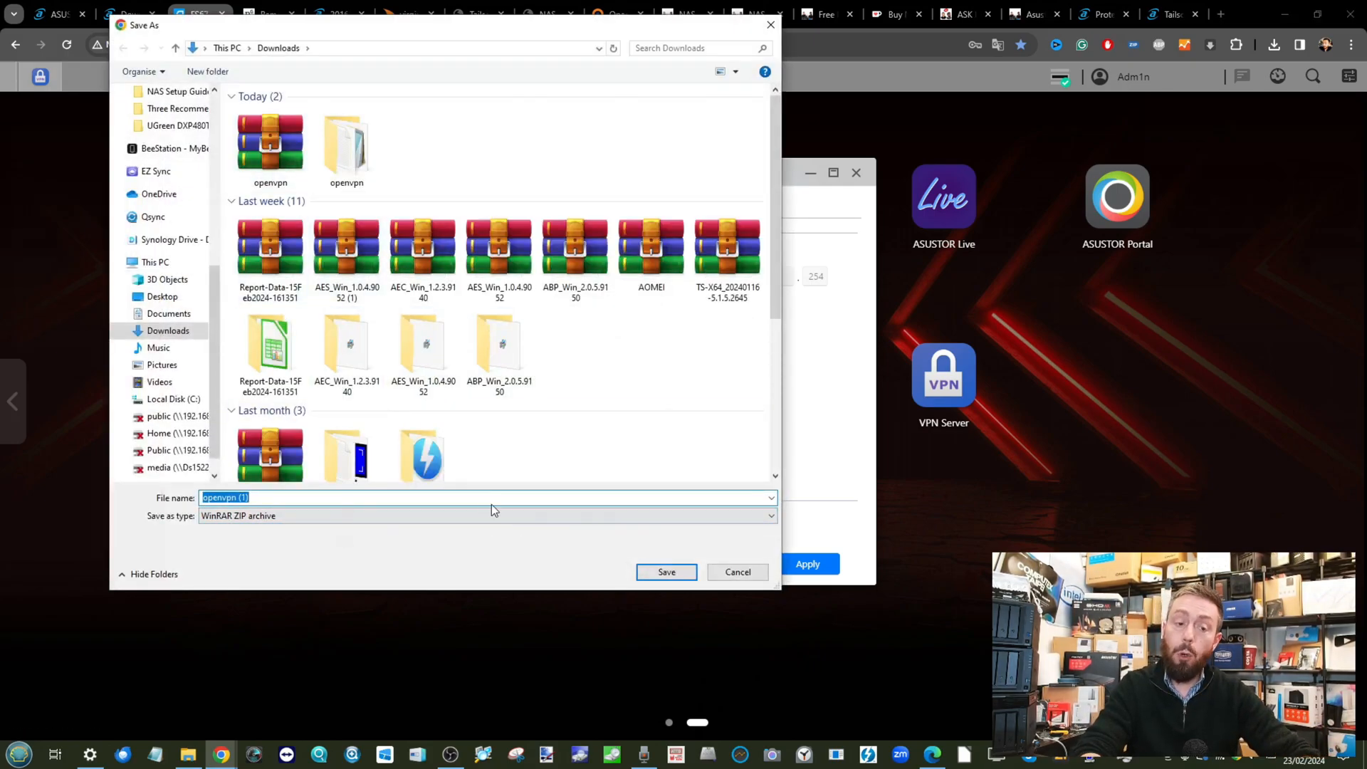
click(665, 572)
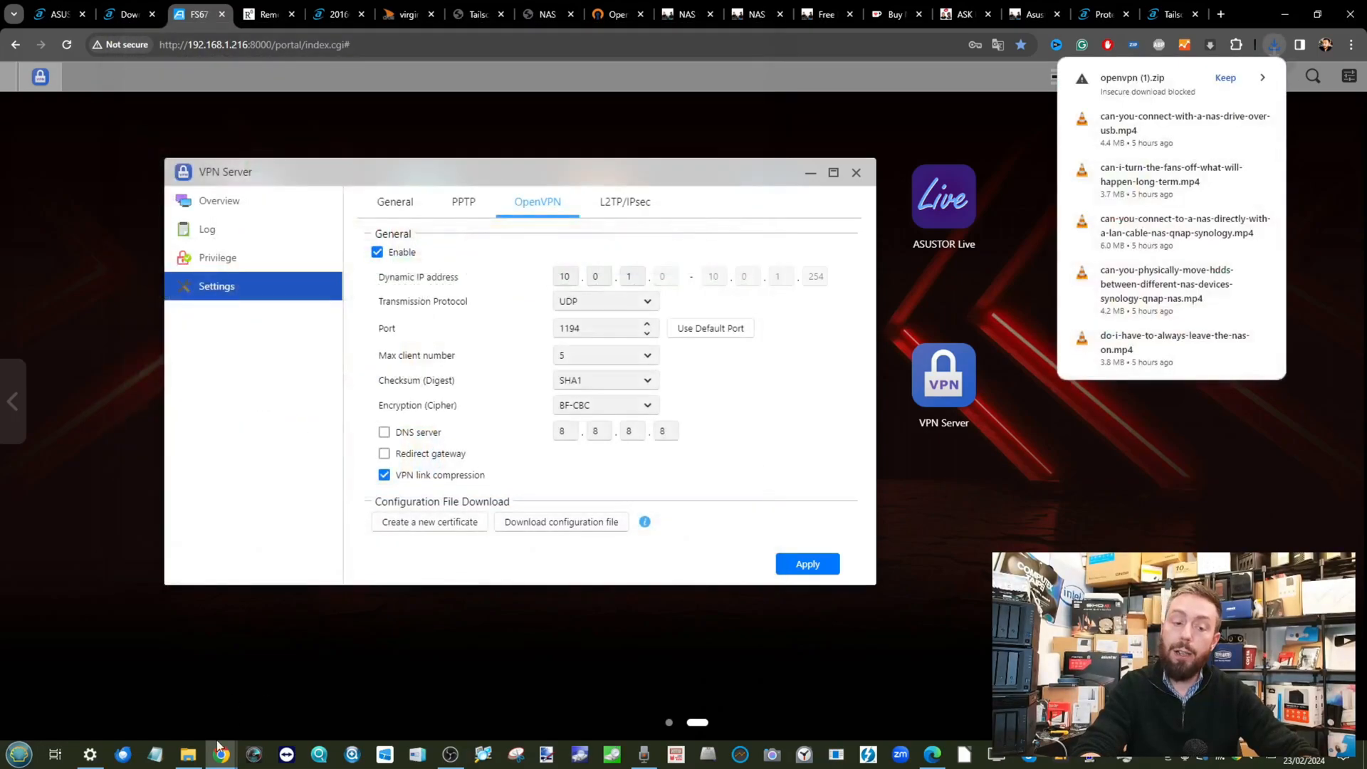
click(189, 754)
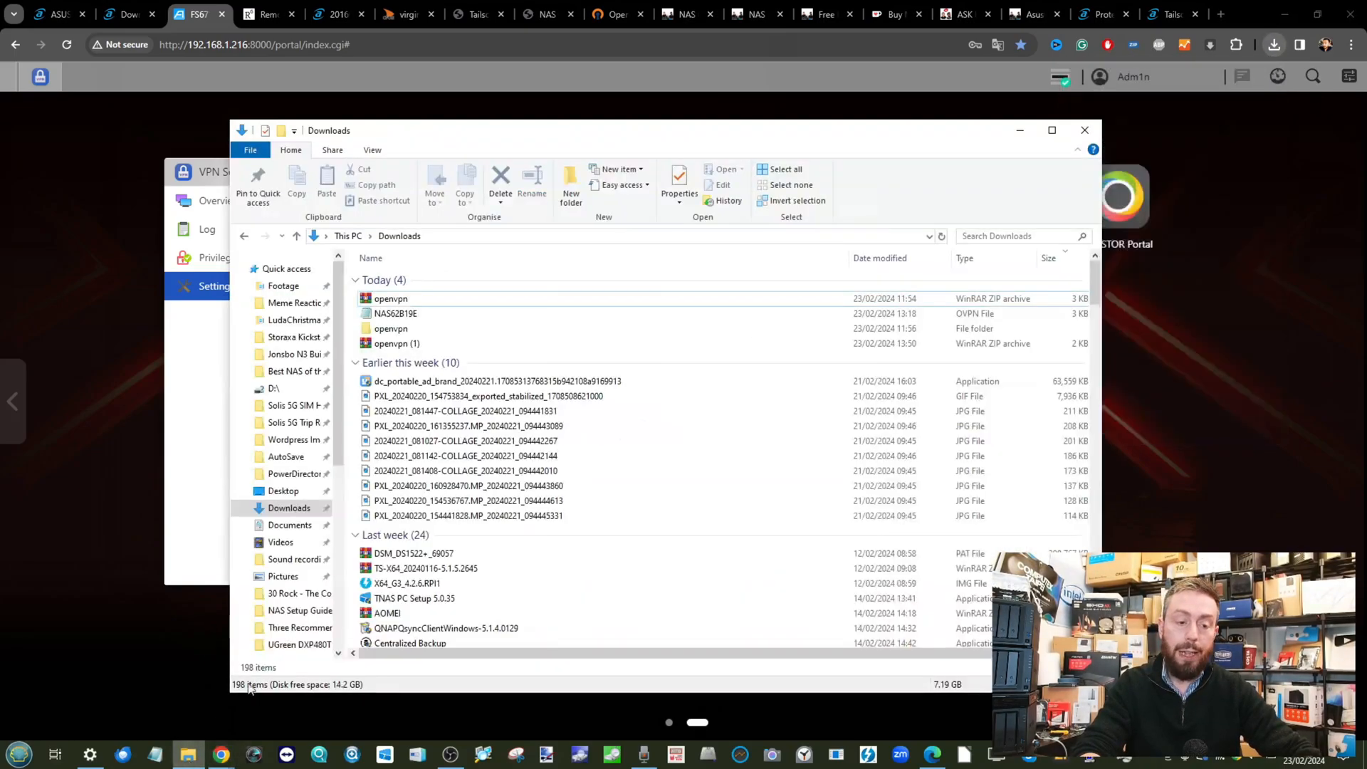
Open the downloaded openvpn (1) folder and open the asustor .ovpn profile in Notepad
click(397, 330)
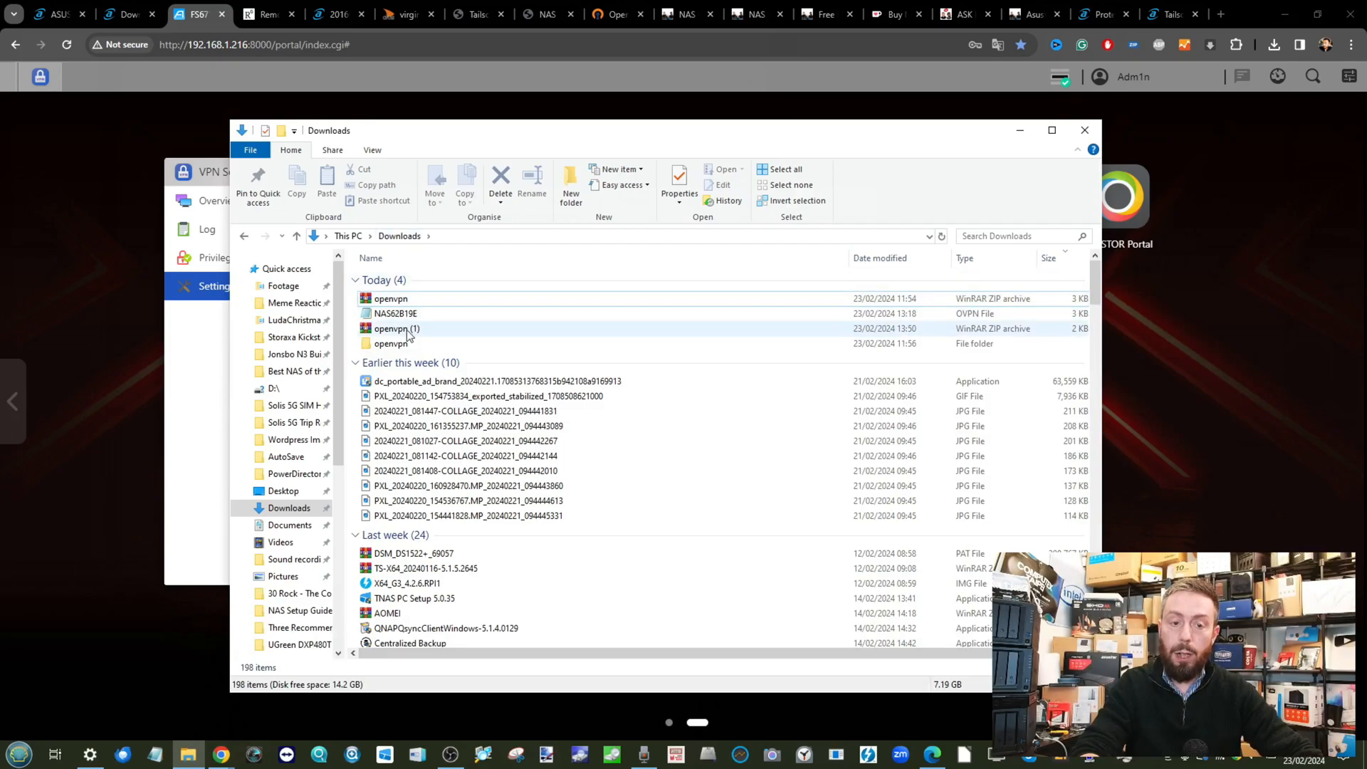
click(397, 329)
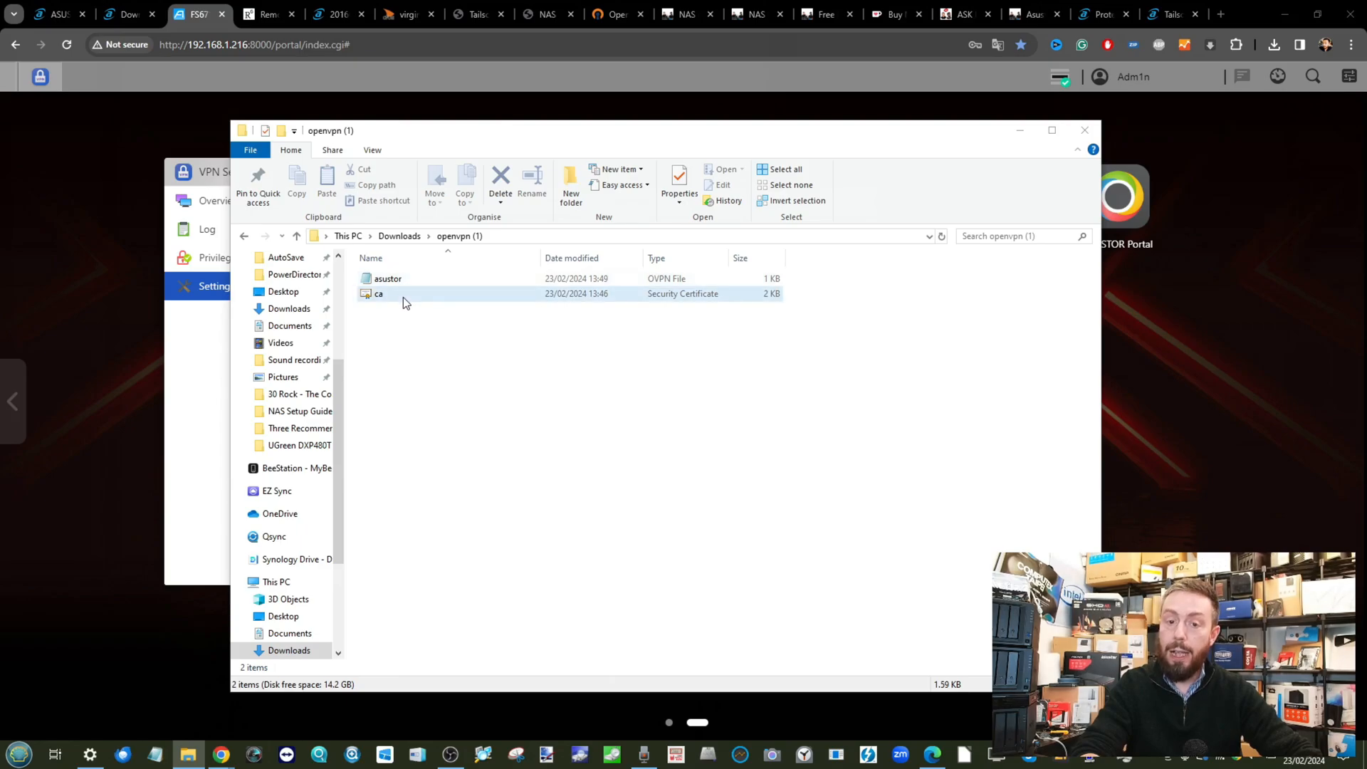
click(388, 278)
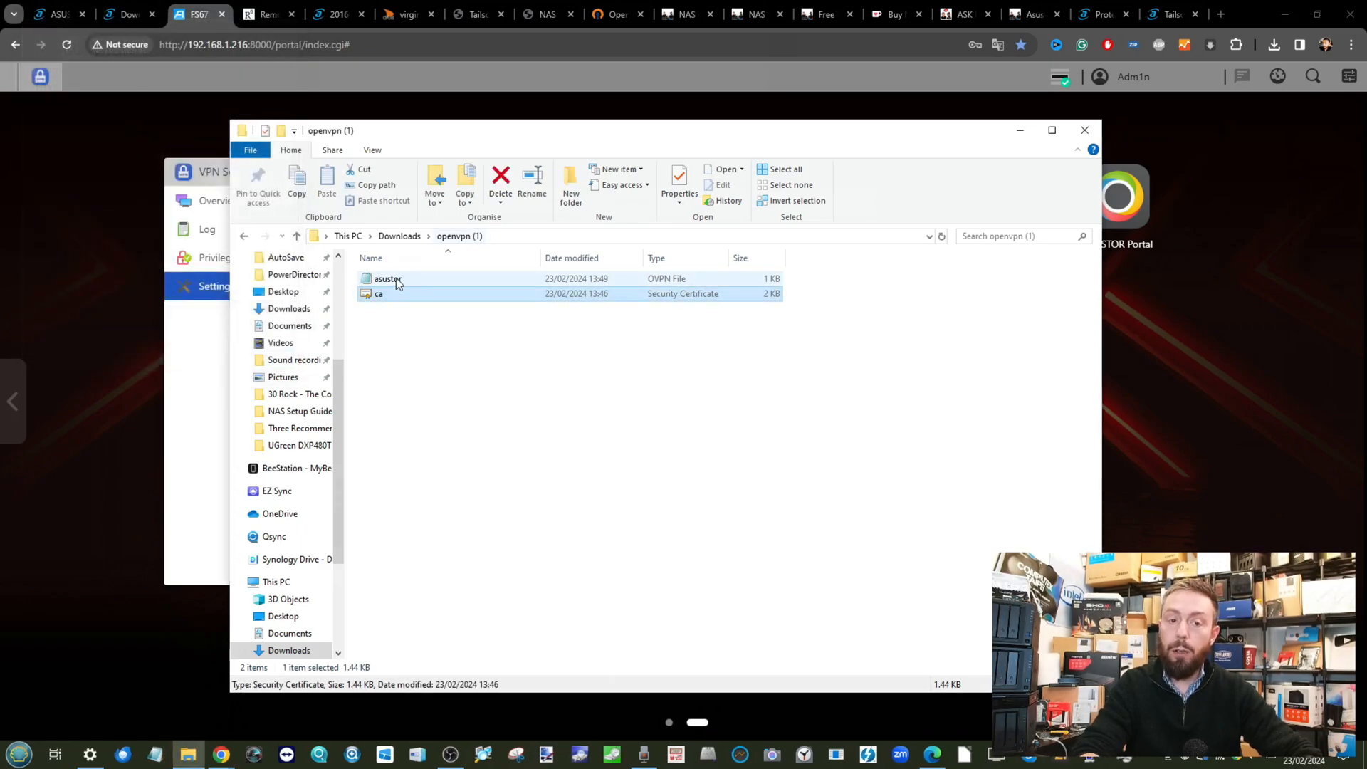
double_click(386, 277)
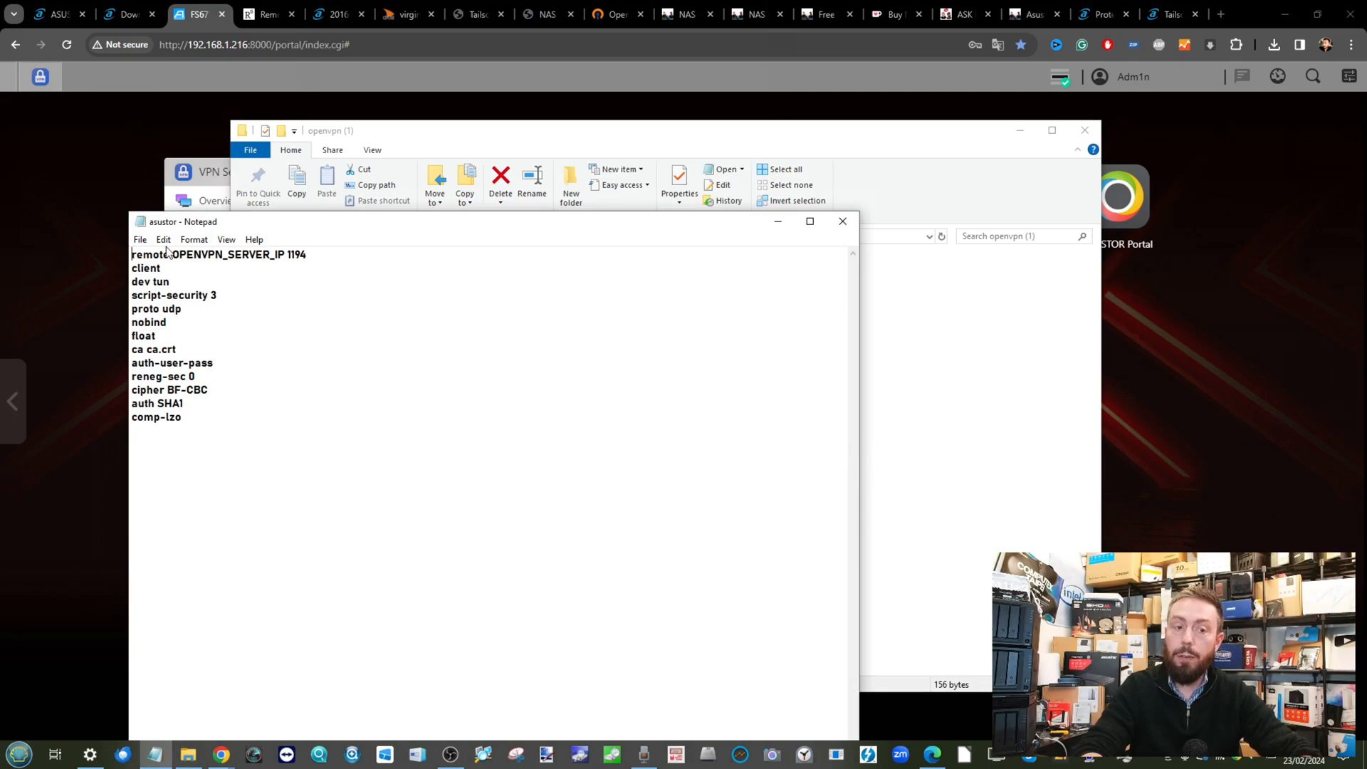
Close Notepad after reading the .ovpn profile and switch to the OpenVPN client download page
double_click(213, 254)
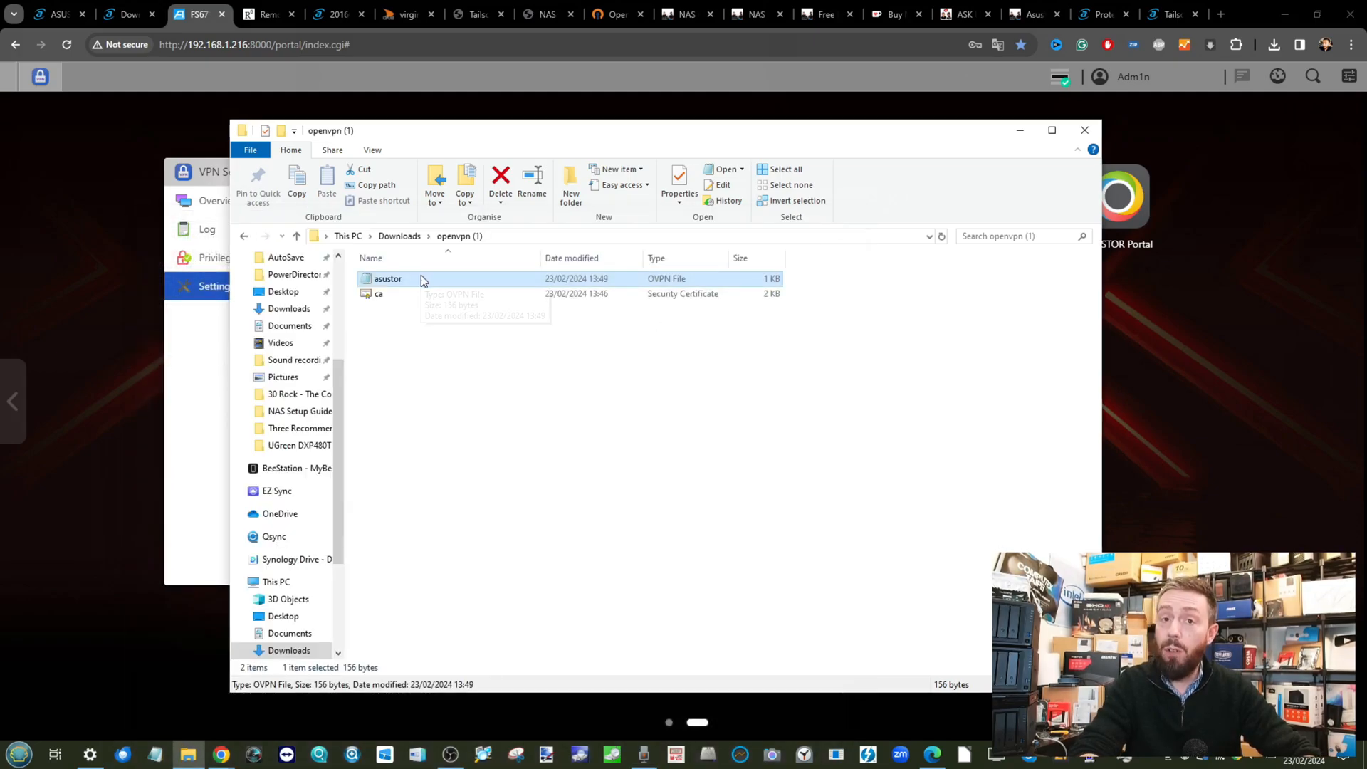
mouse_move(403, 14)
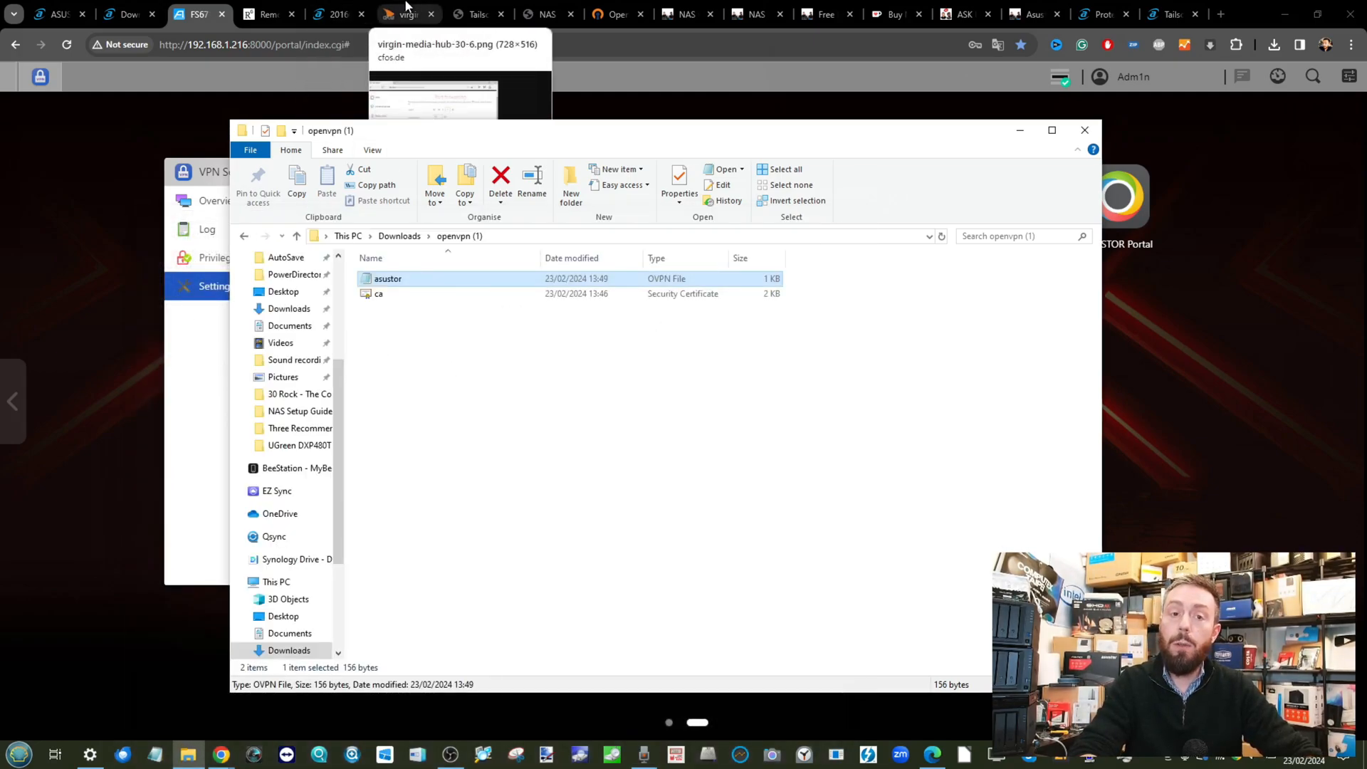
click(617, 15)
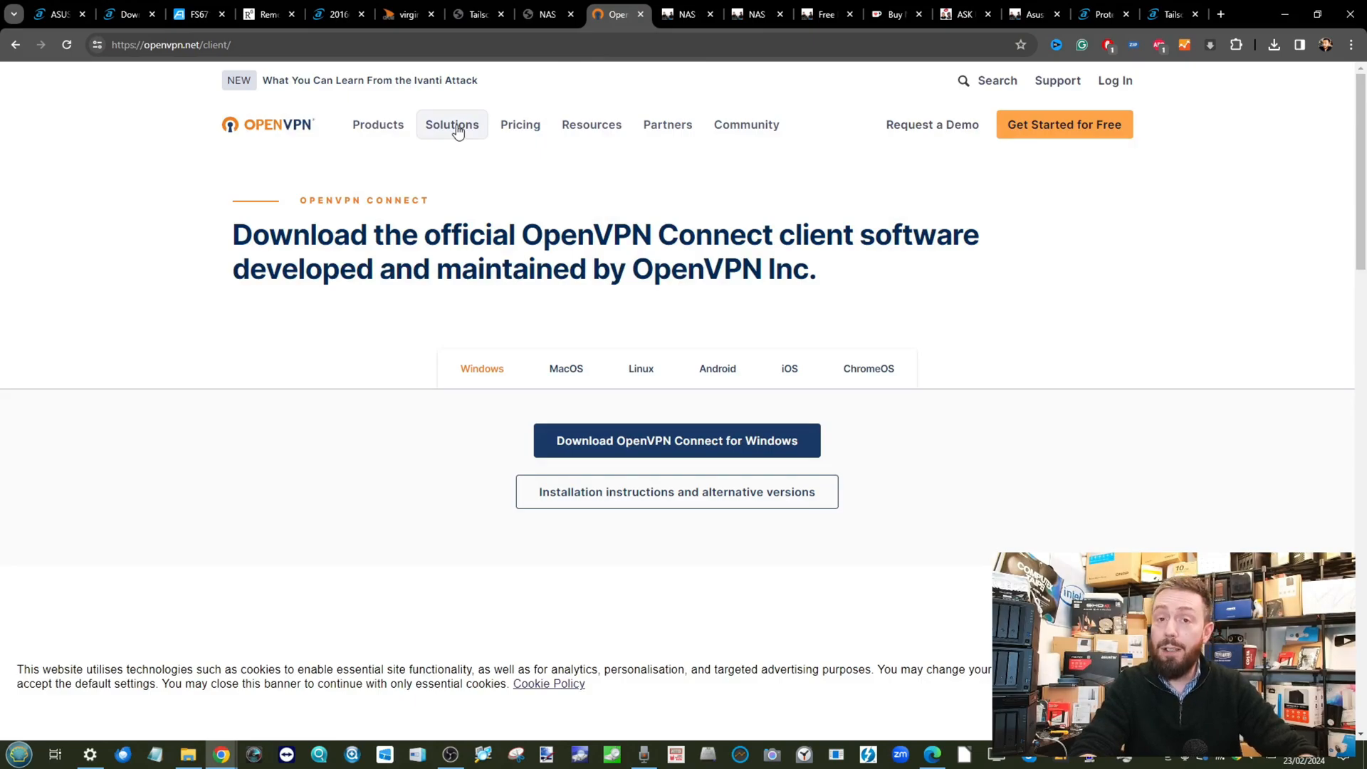
Show the MacOS and Linux OpenVPN client downloads, then return to the ADM VPN Server tab
click(566, 368)
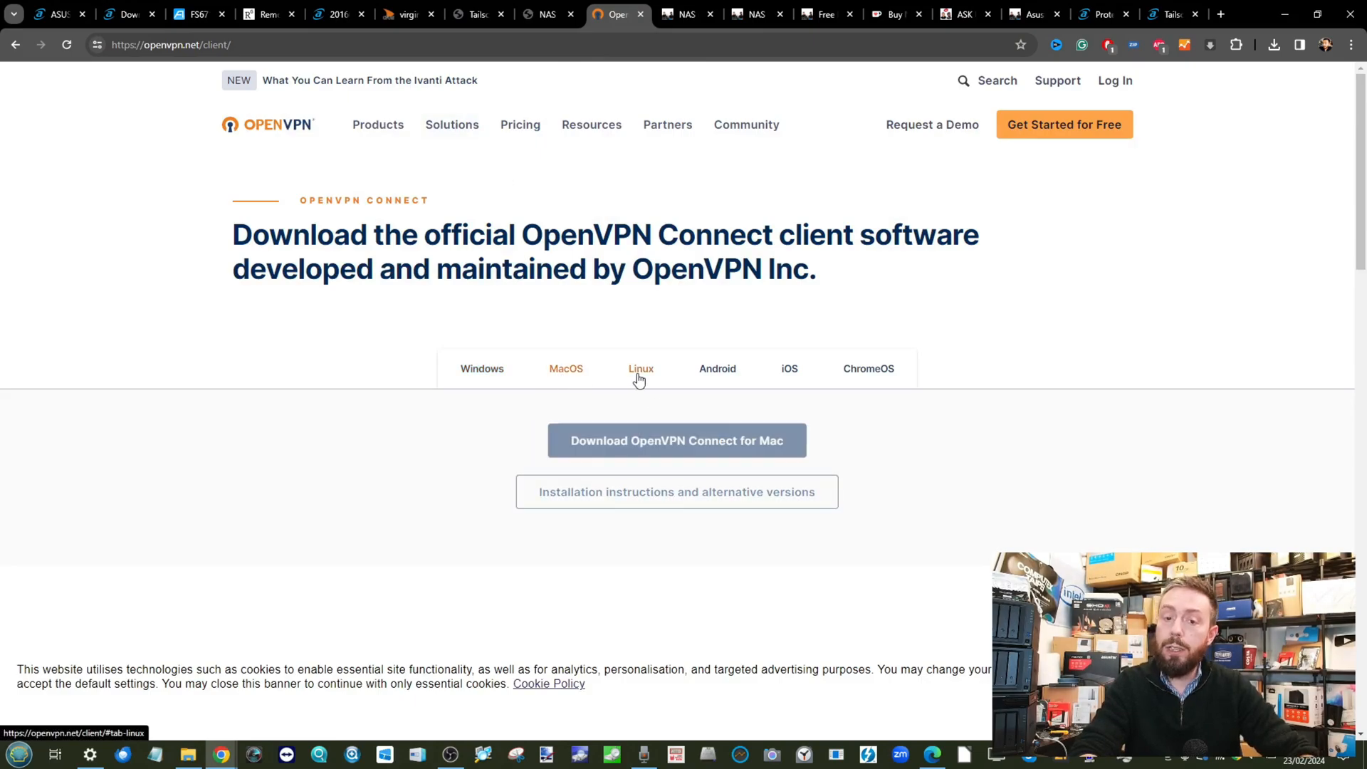
click(641, 368)
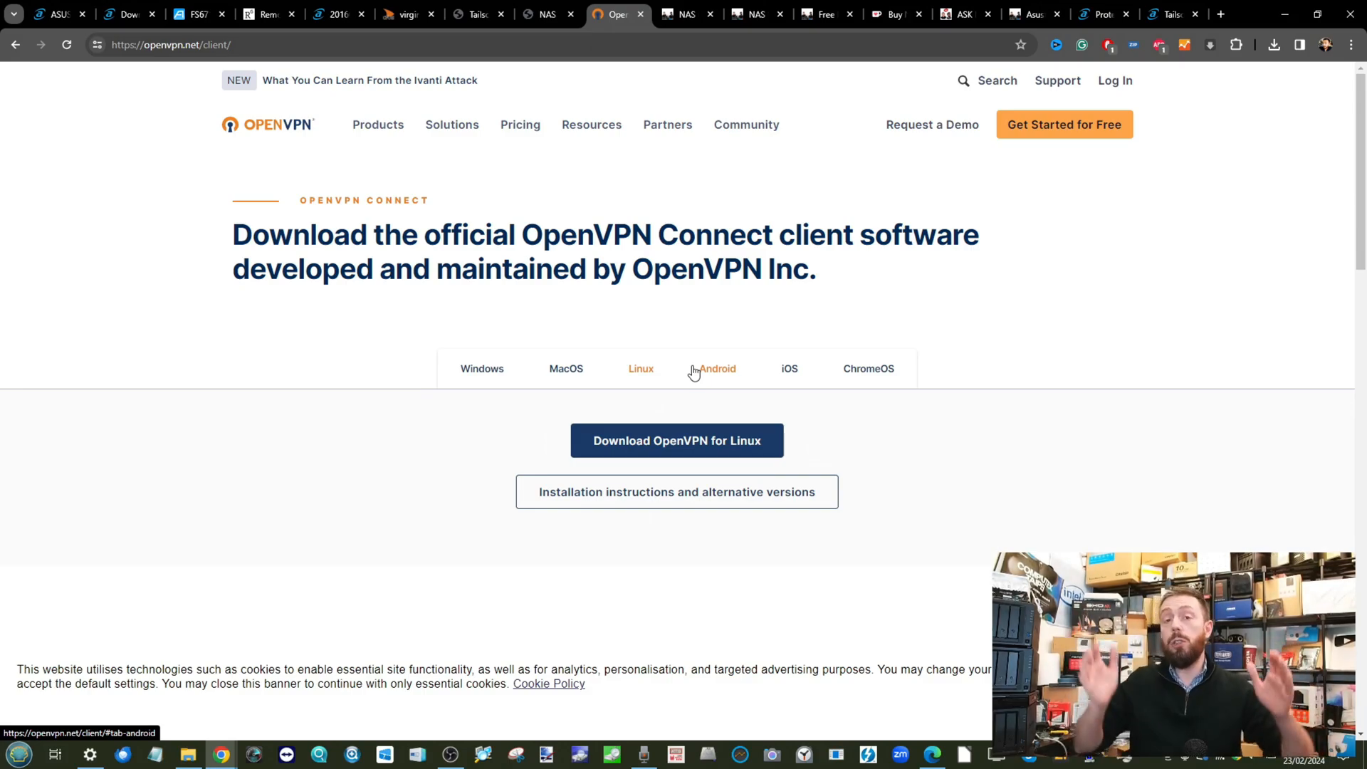
mouse_move(290, 615)
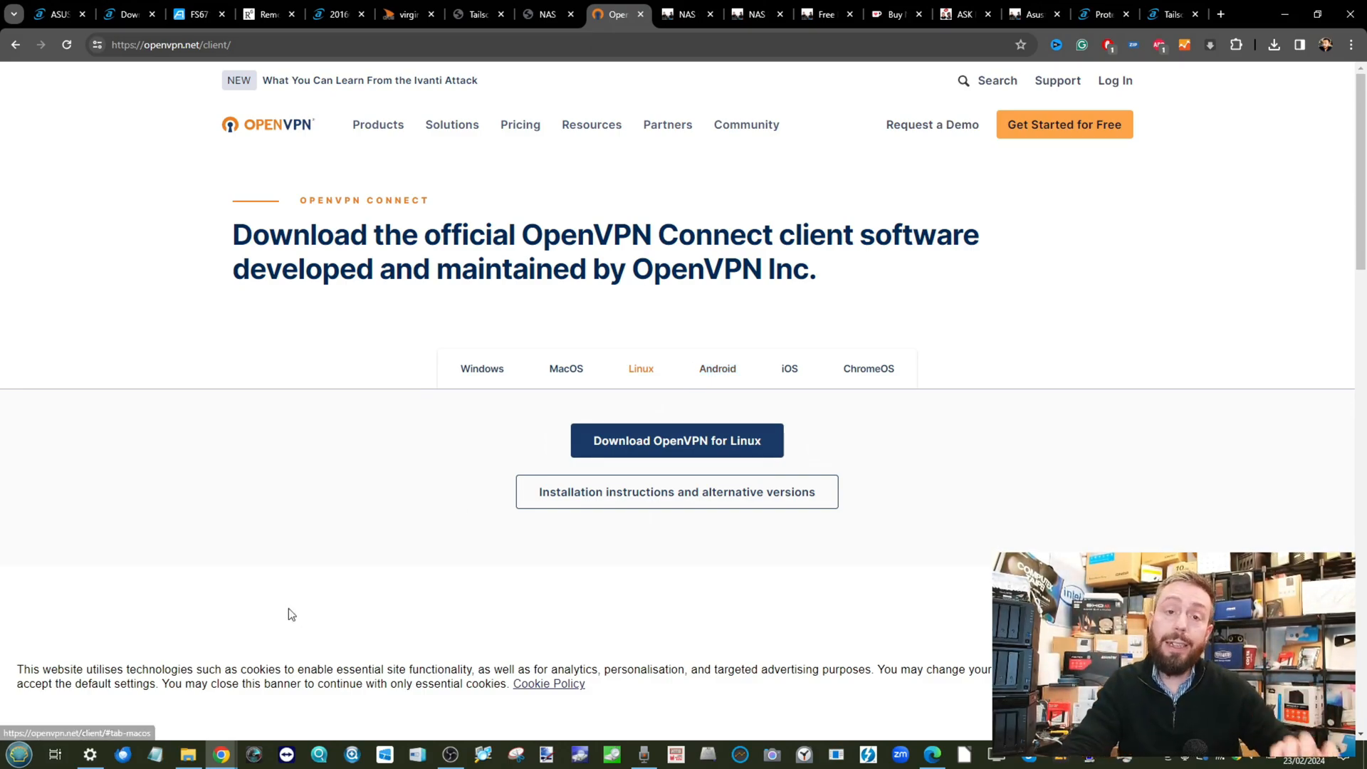
mouse_move(546, 14)
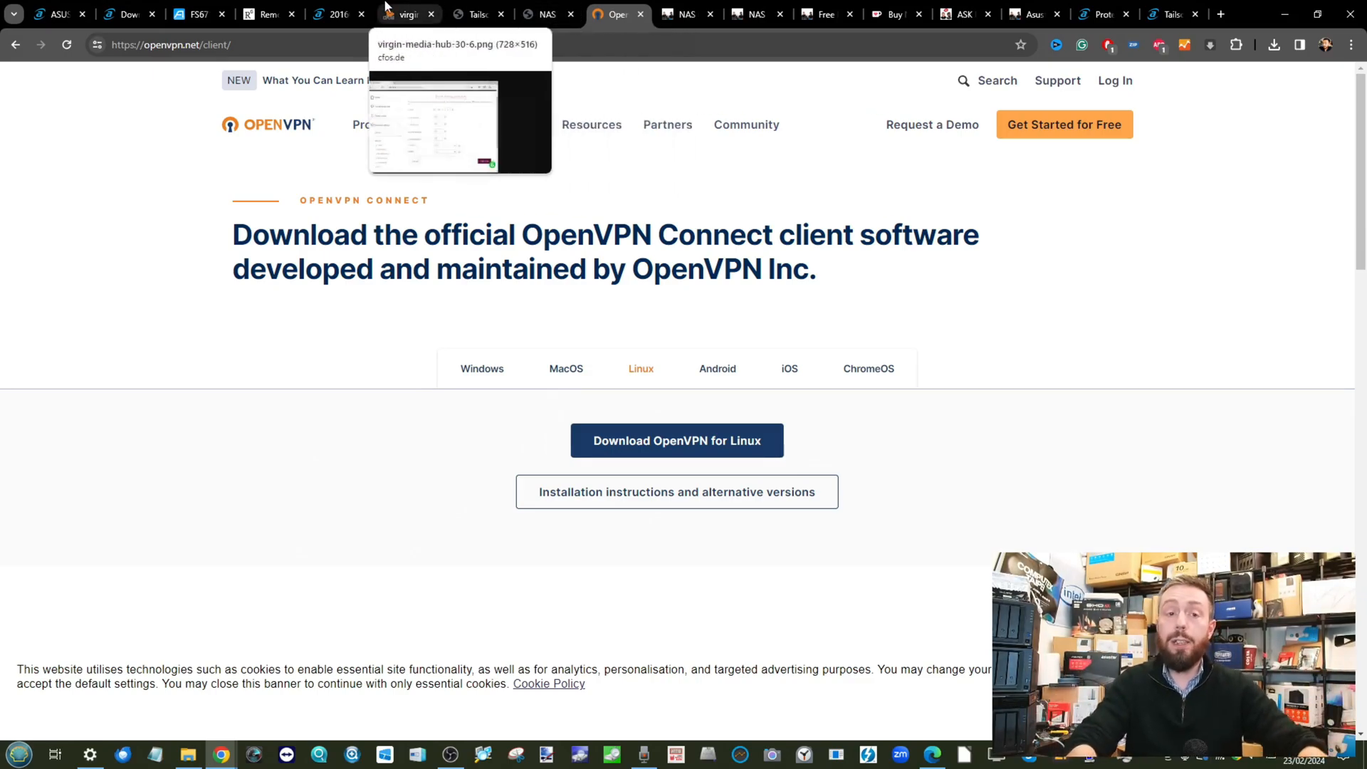
click(199, 14)
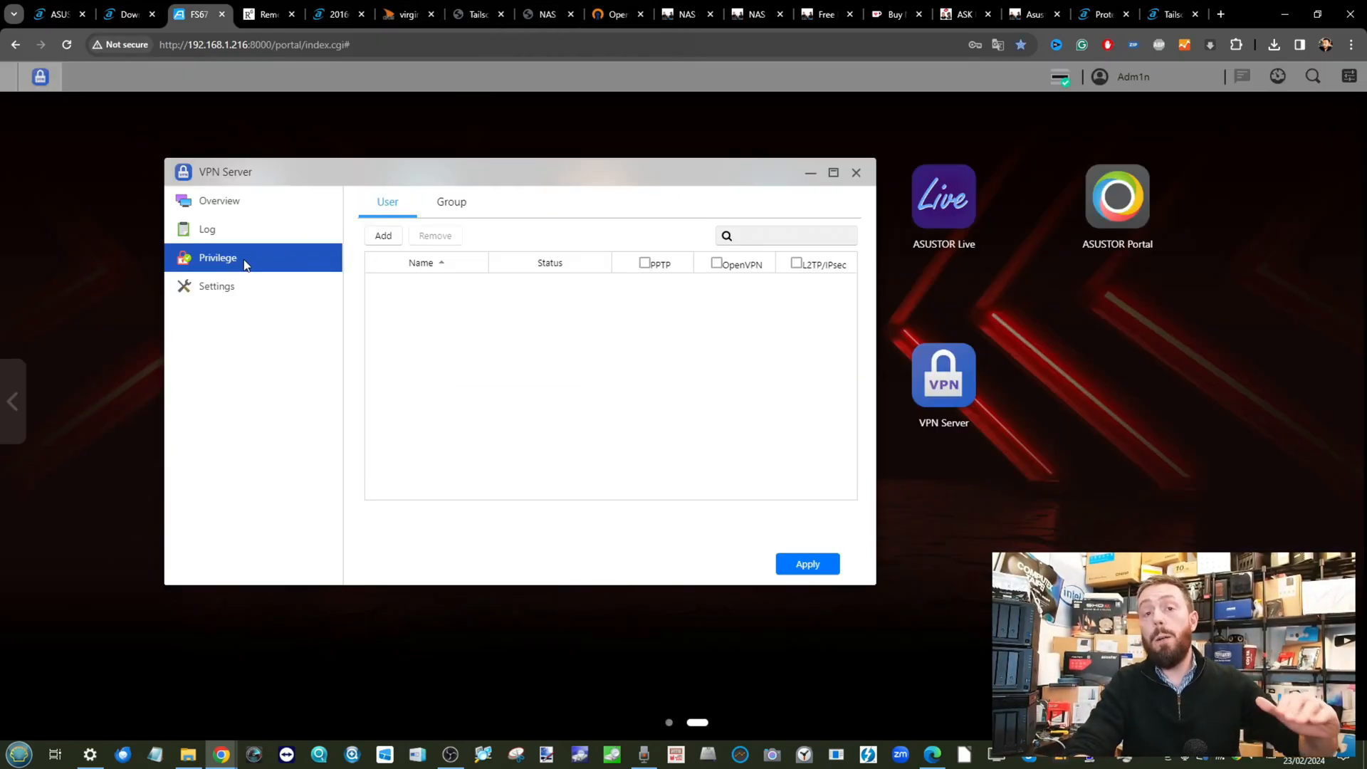
mouse_move(479, 199)
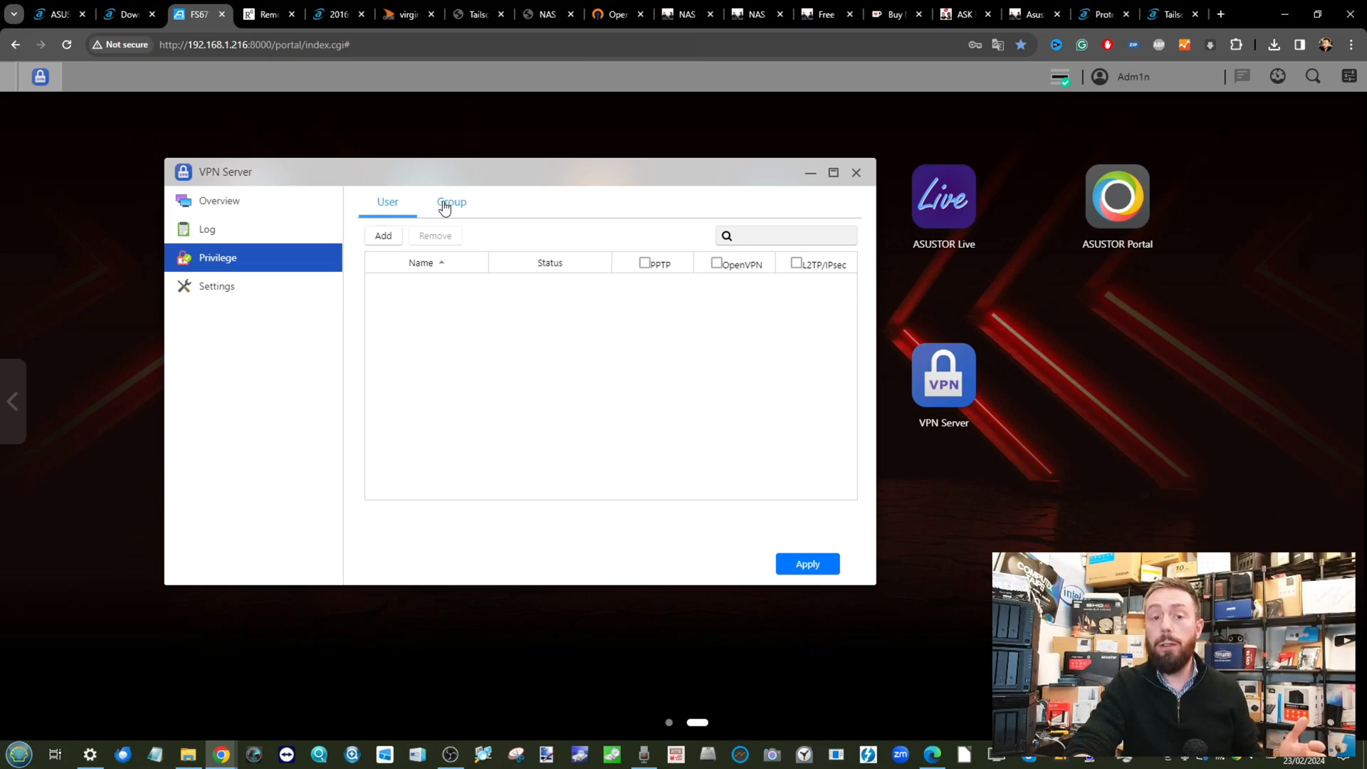
Browse the AddAllowUser list under Privilege, cancel it, and close the VPN Server window
click(383, 235)
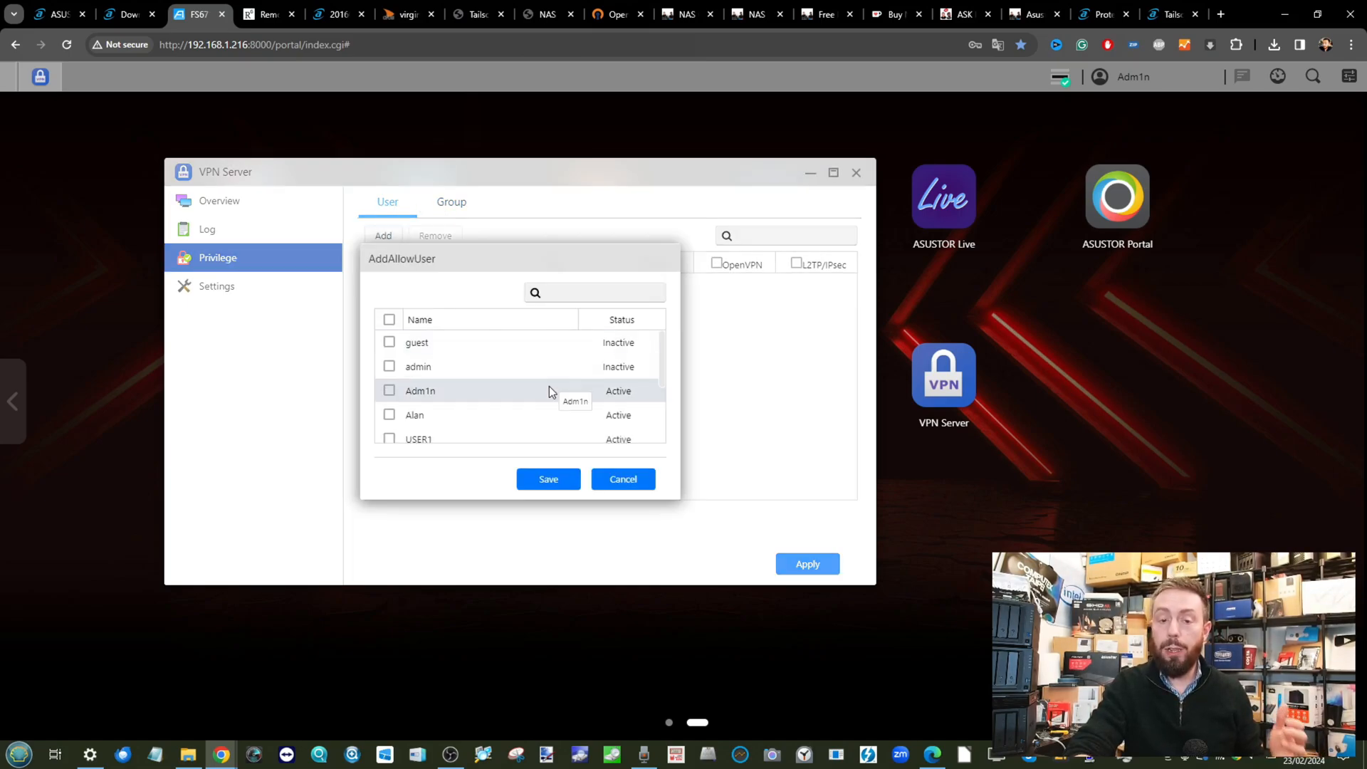
click(623, 478)
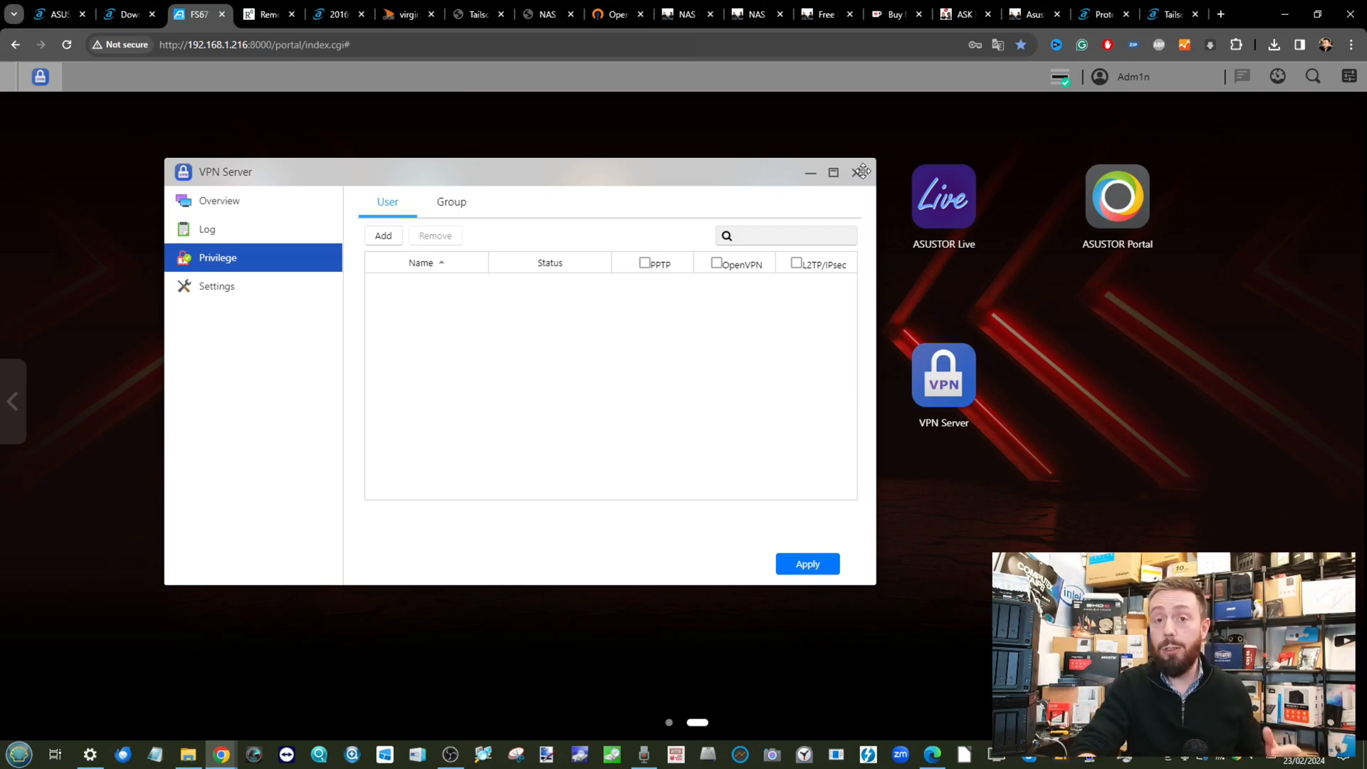
click(860, 172)
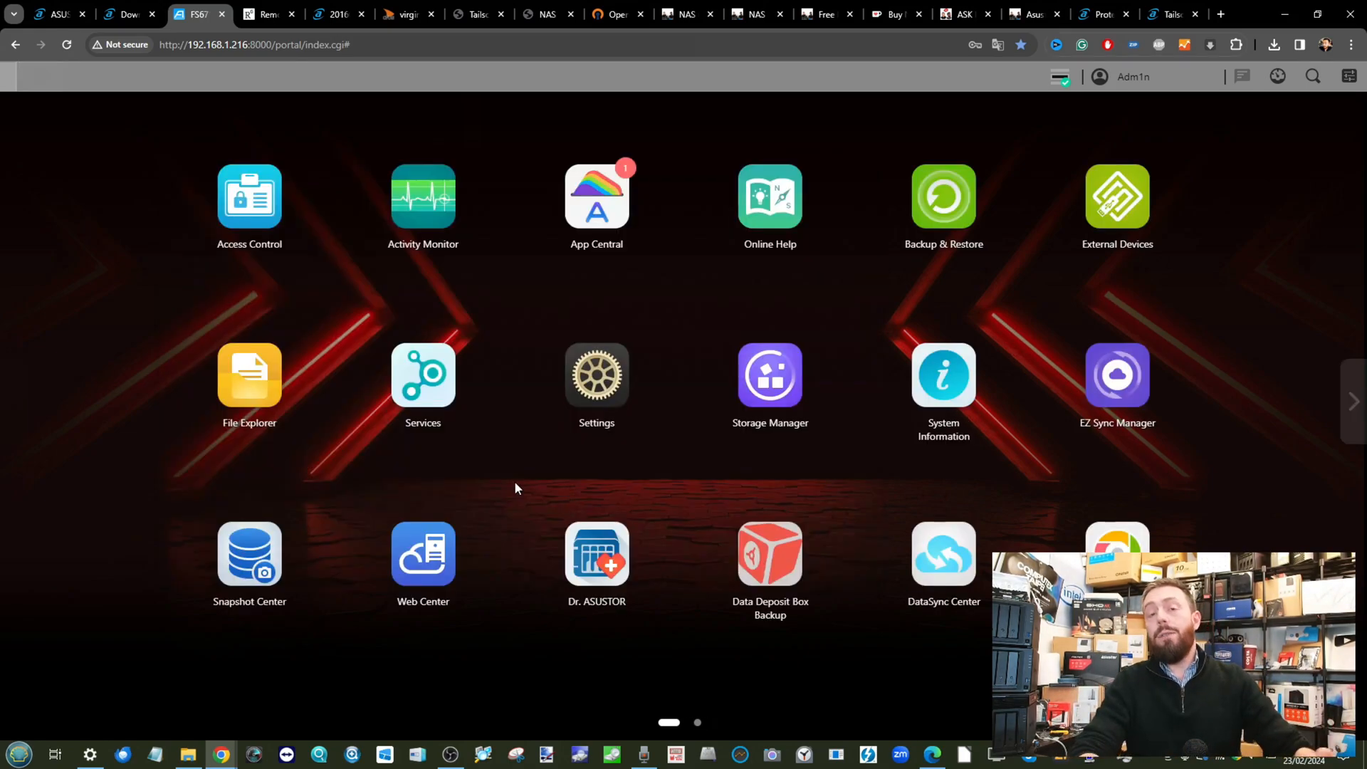
mouse_move(597, 375)
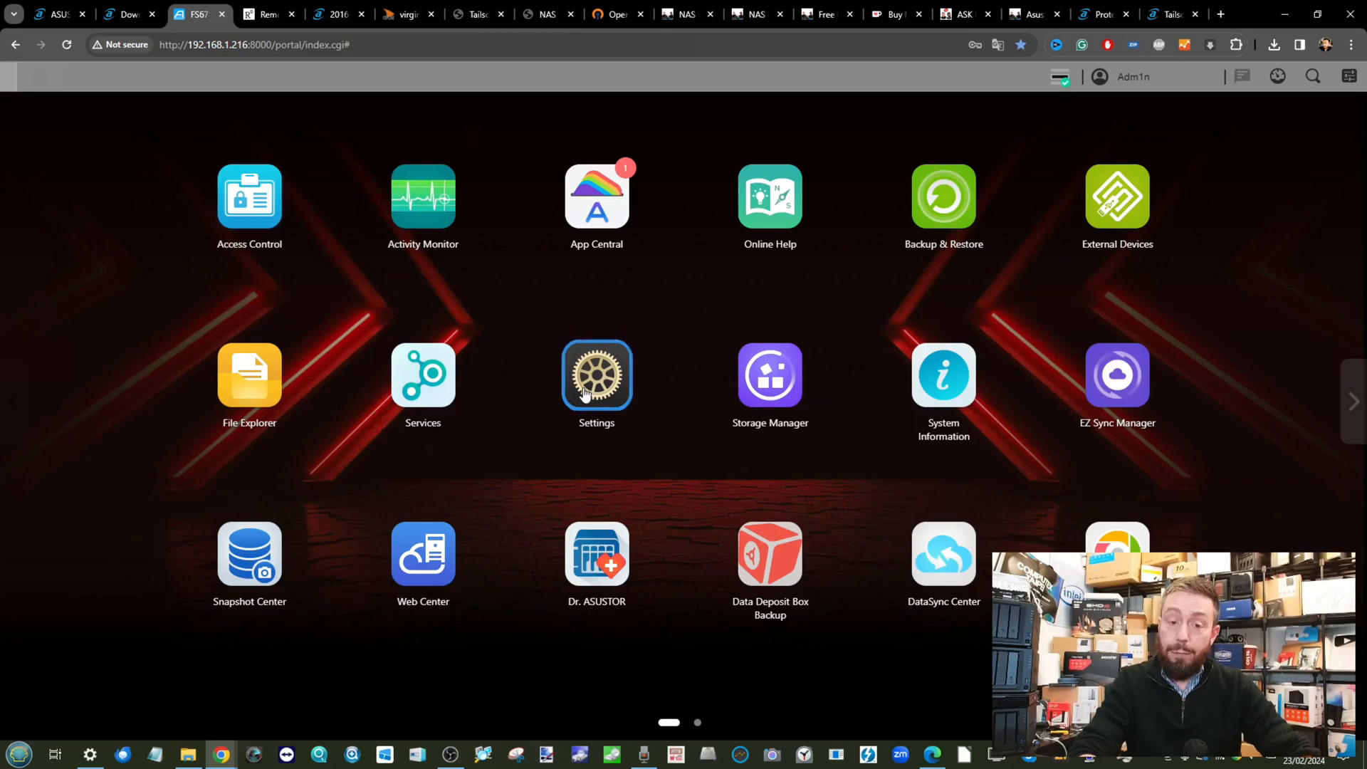
In Certificate Manager, preview the Import and Let's Encrypt new-certificate options, then cancel the wizard
click(597, 375)
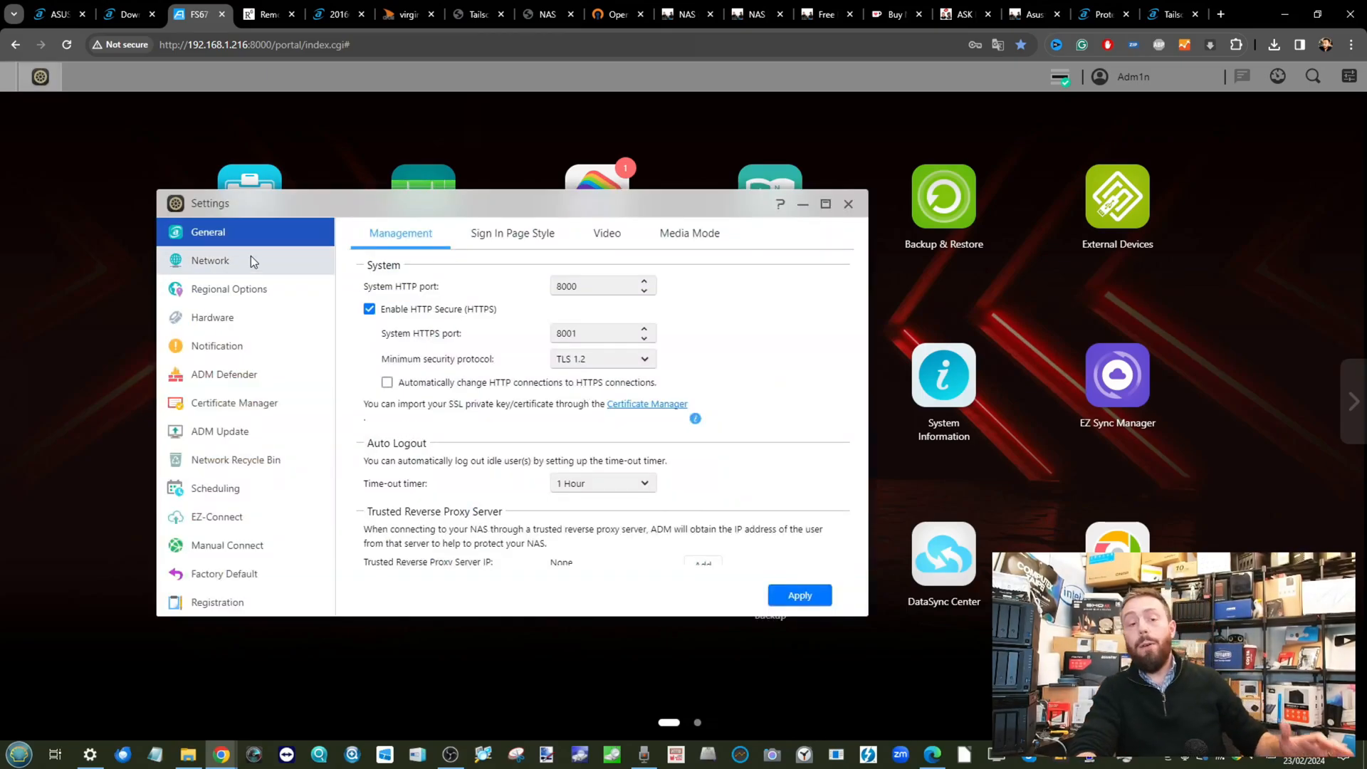
click(233, 401)
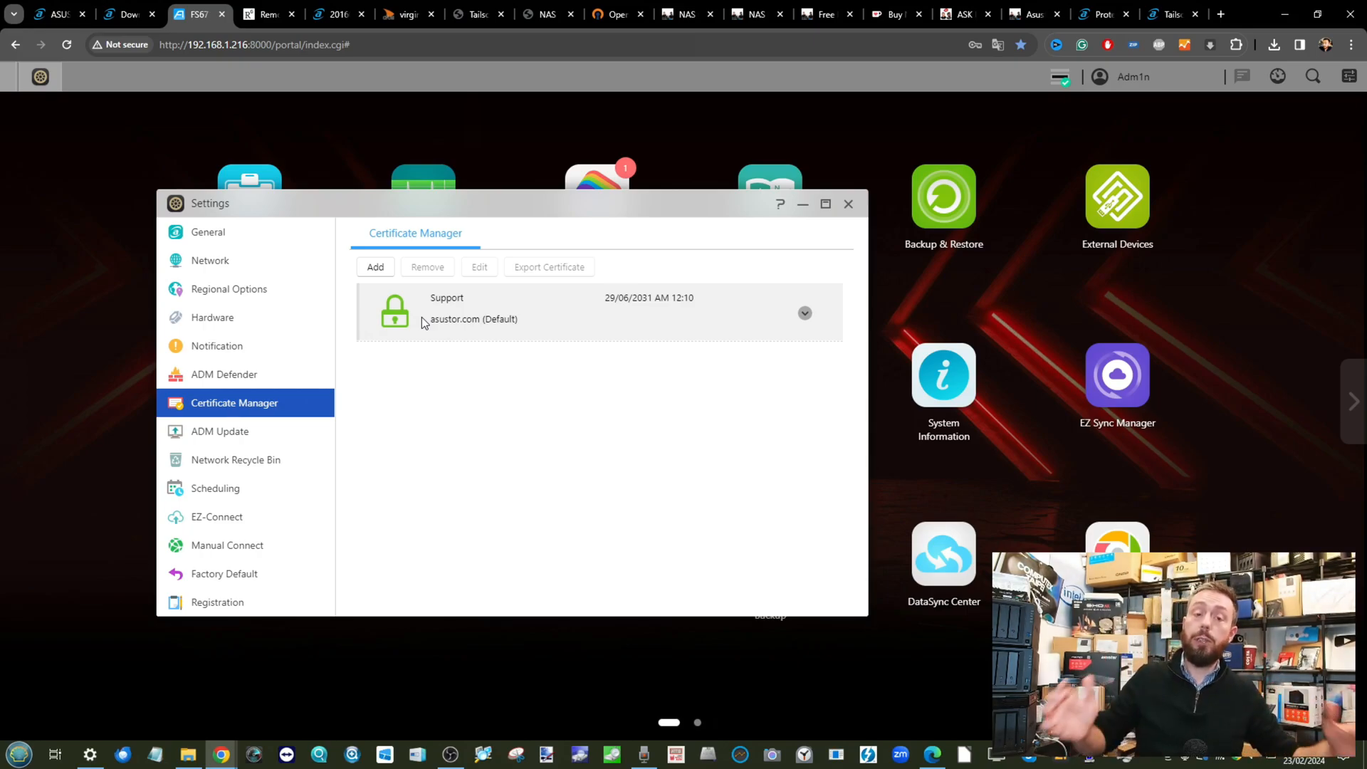
click(375, 267)
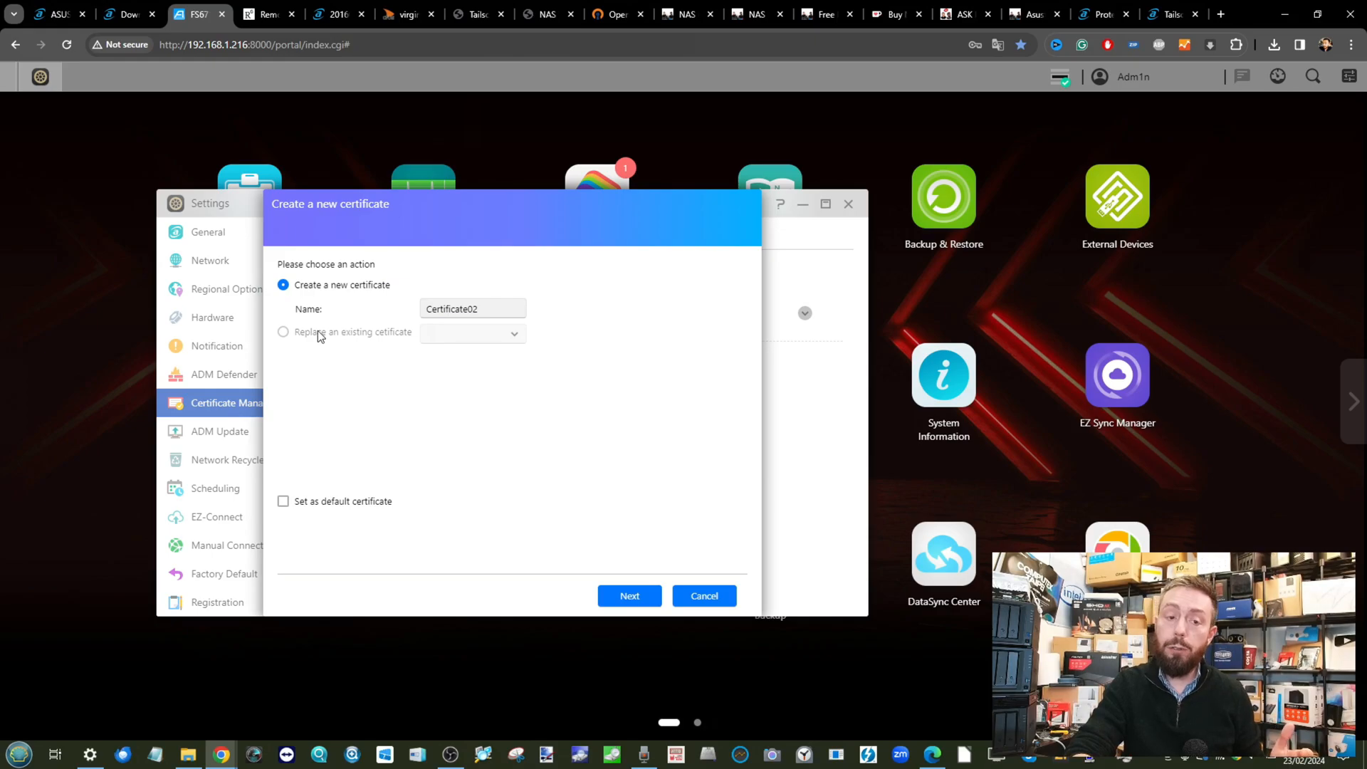
click(472, 309)
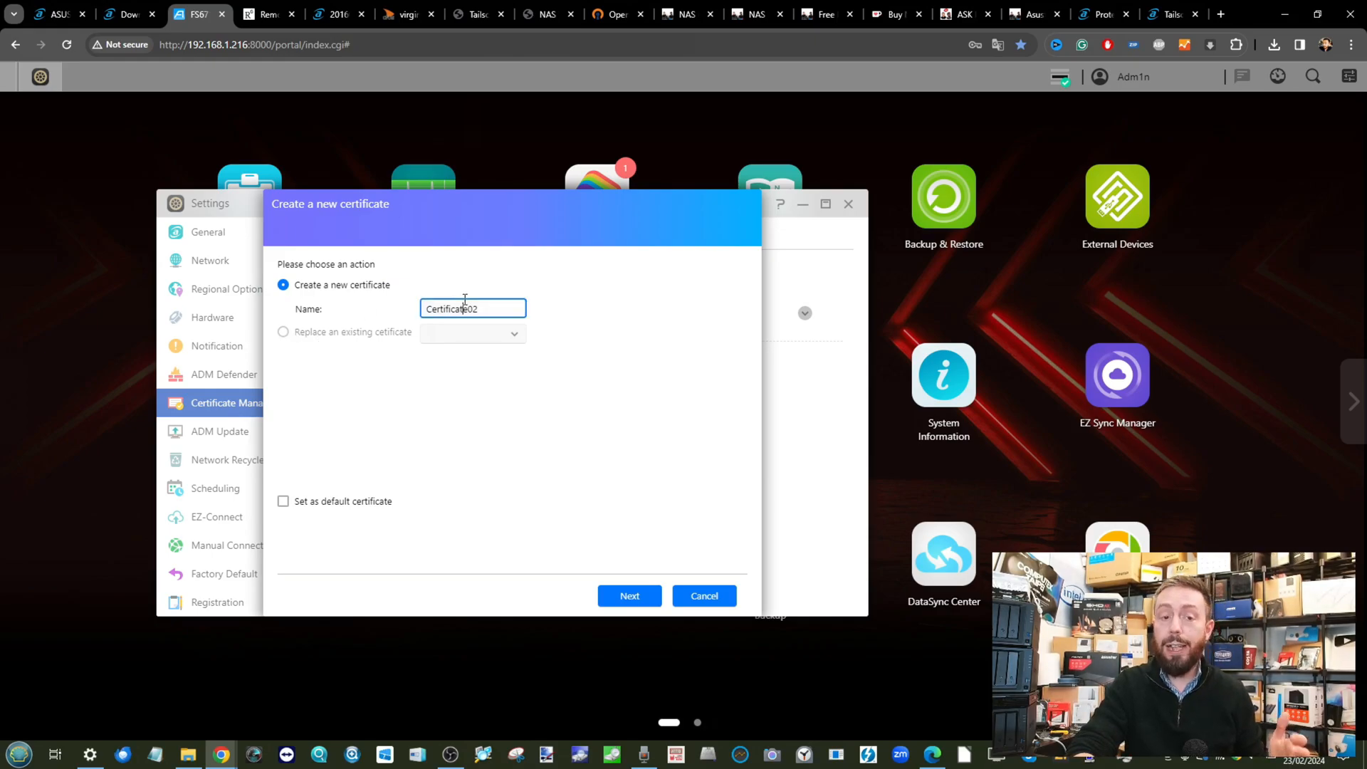
click(628, 596)
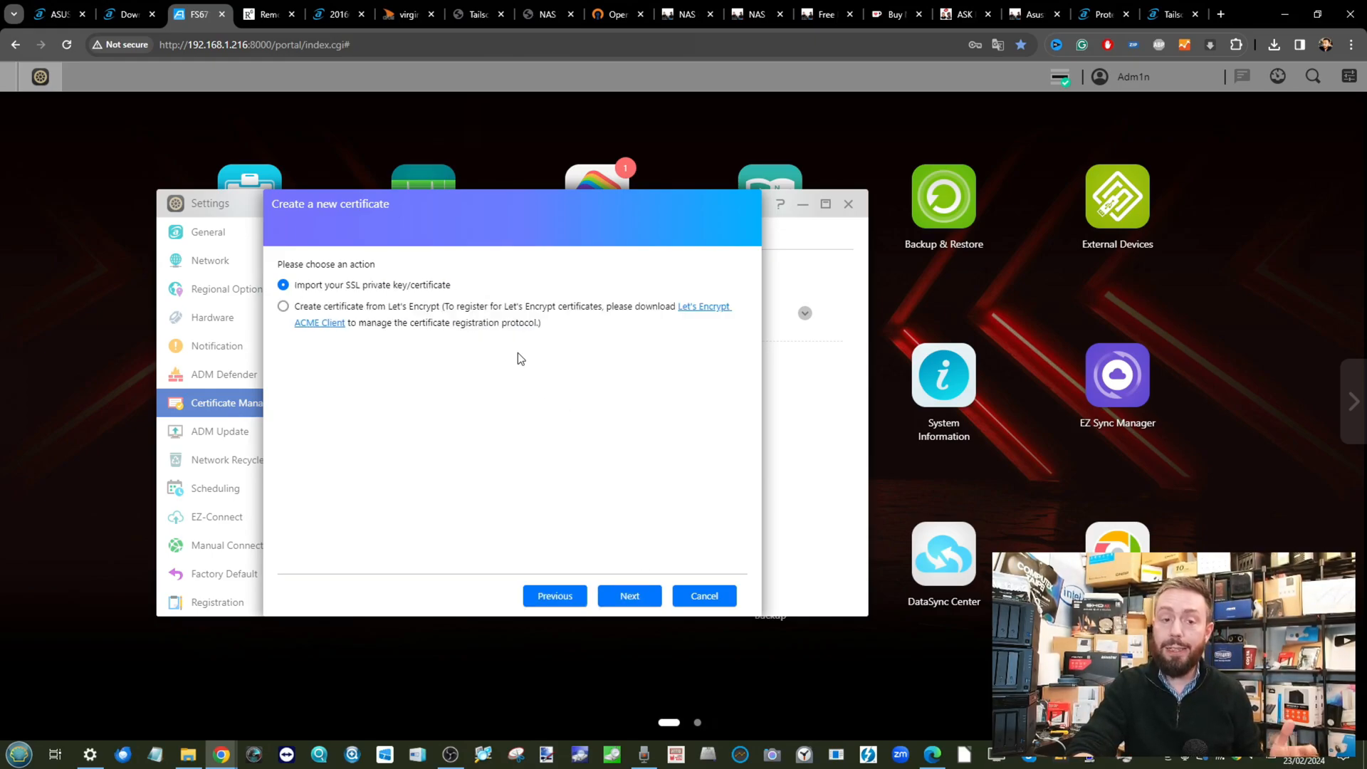
mouse_move(419, 311)
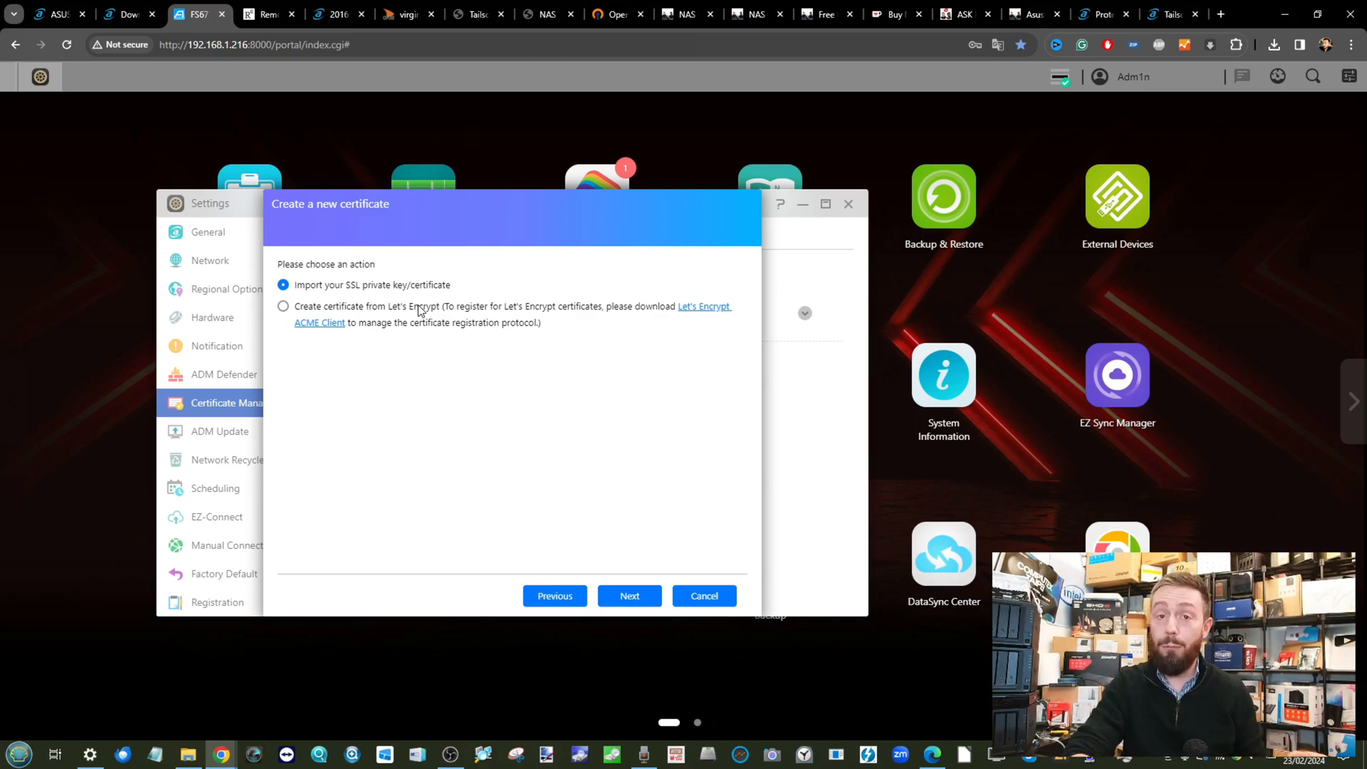
mouse_move(327, 303)
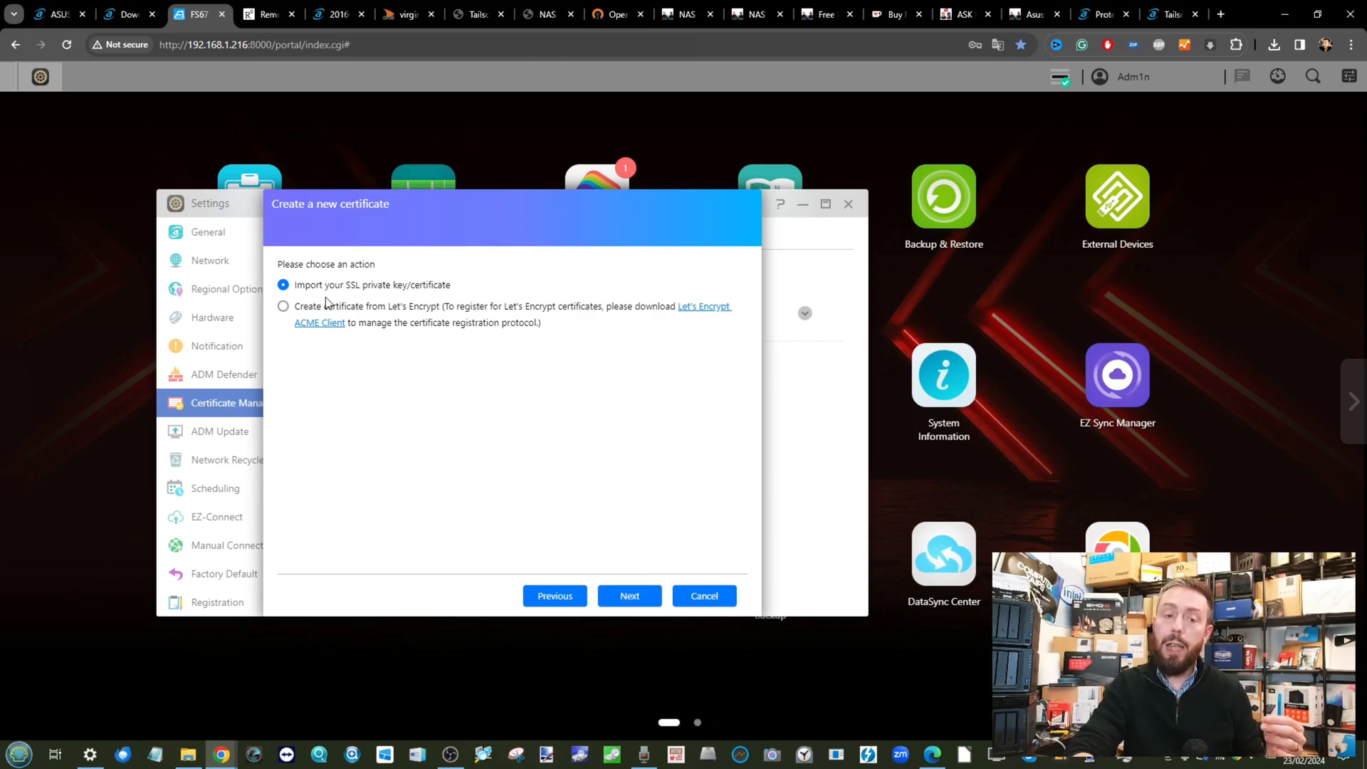
click(282, 306)
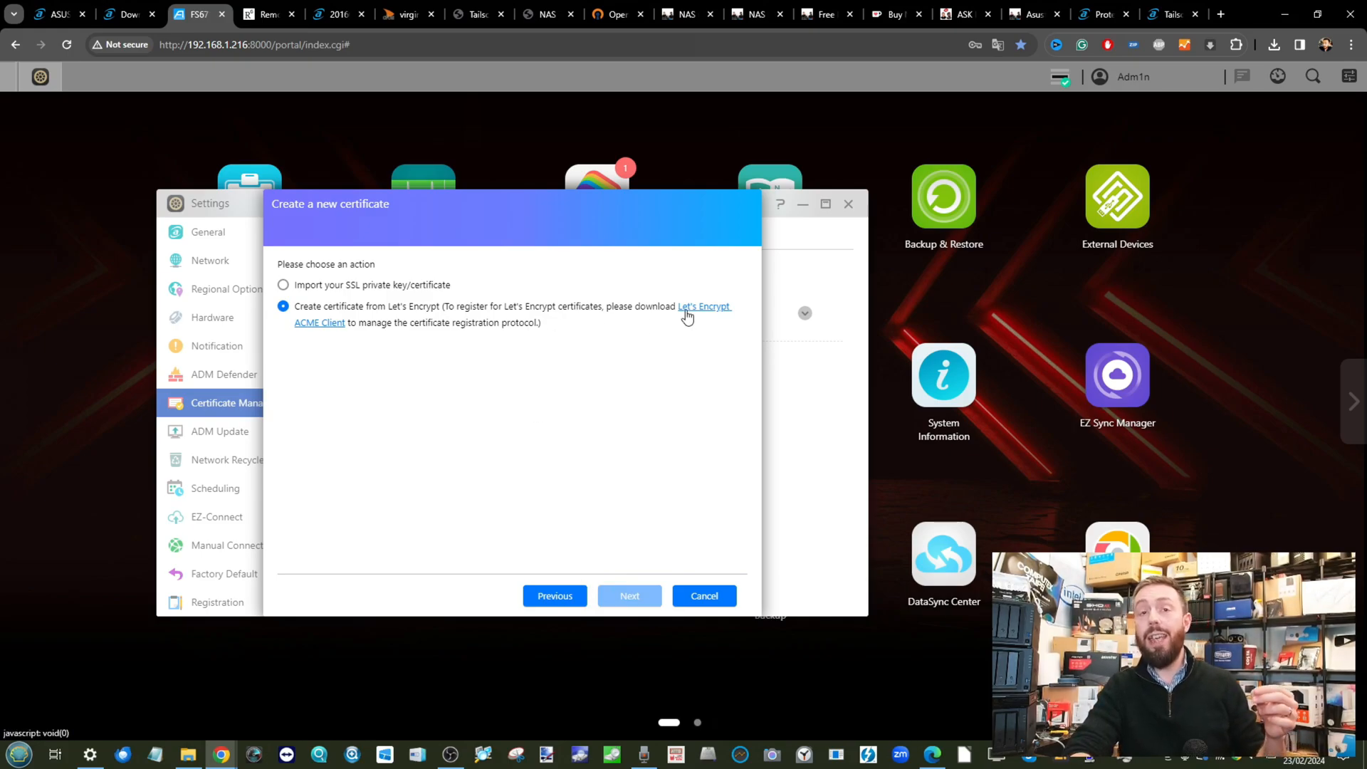
click(703, 596)
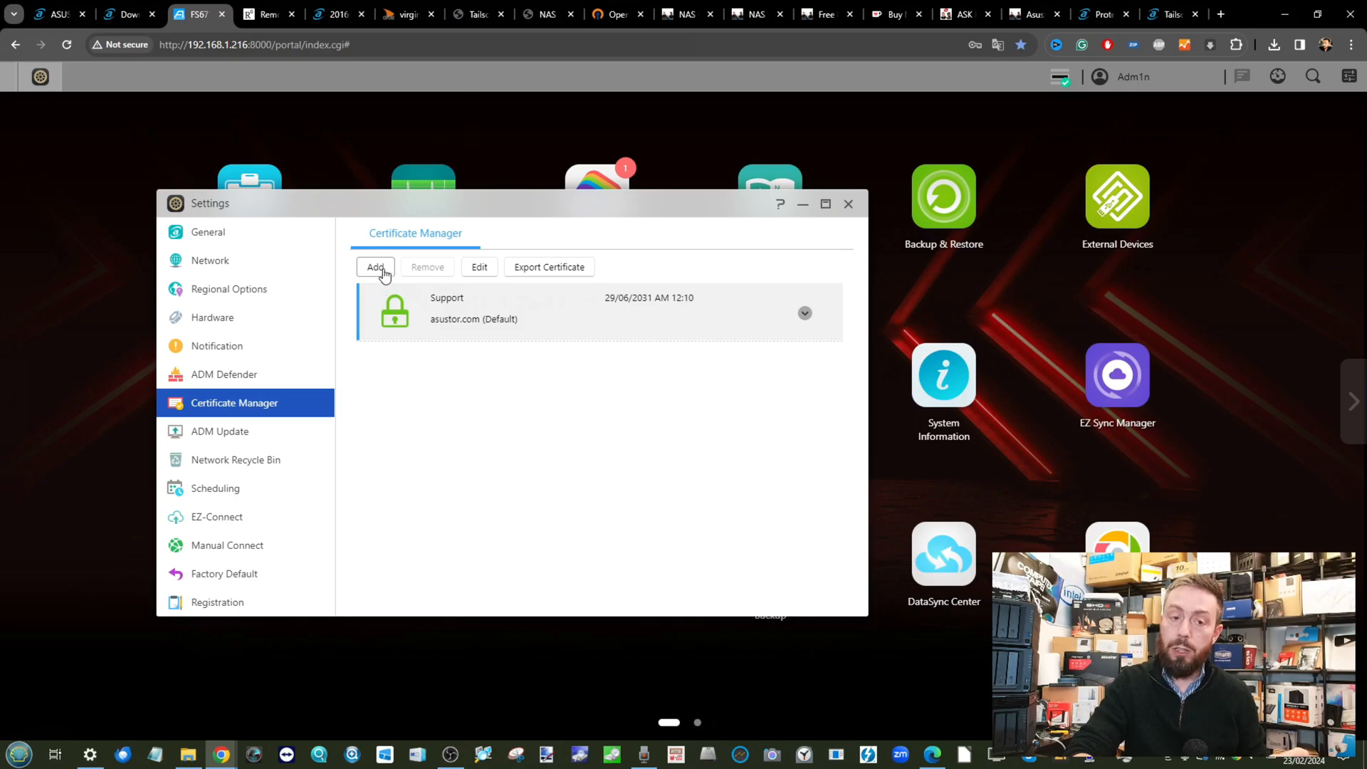
View the default certificate's Edit dialog, cancel it, and close the Settings window
click(479, 267)
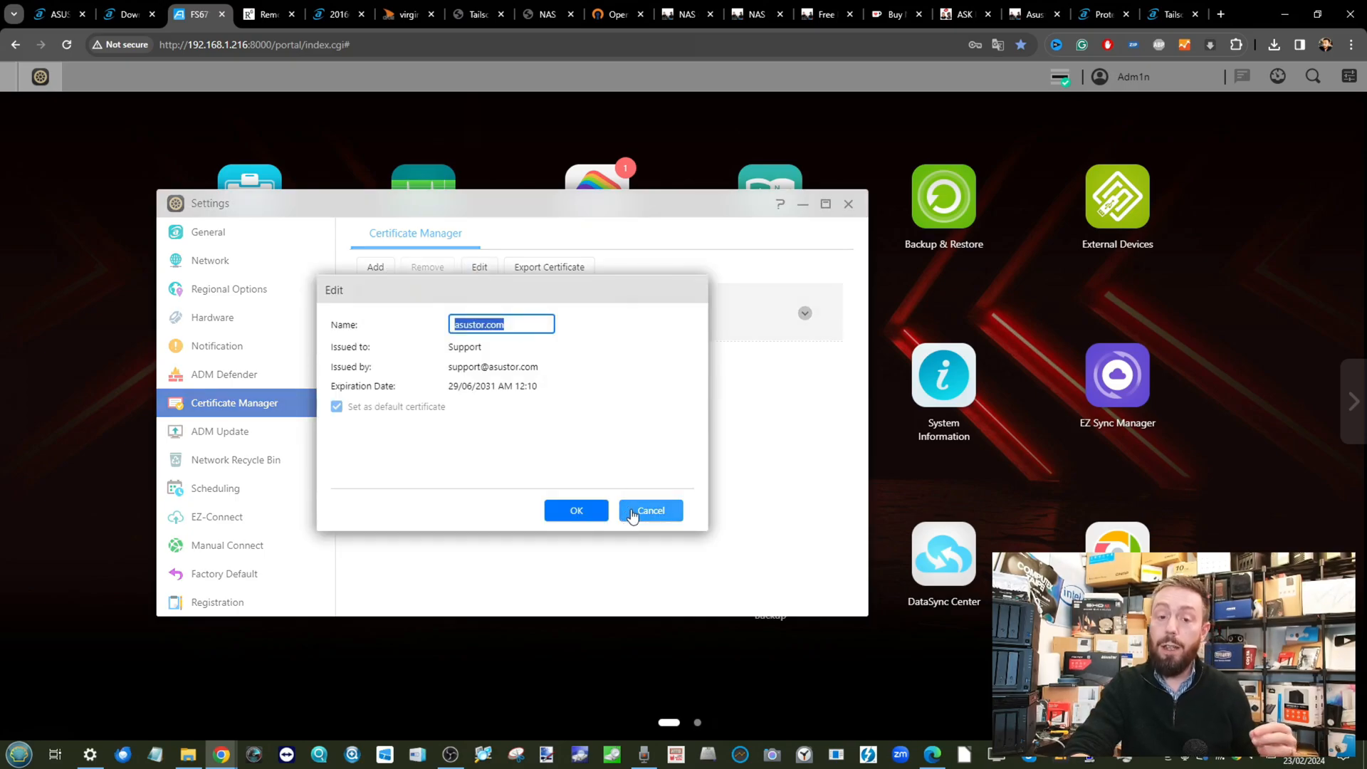
click(649, 511)
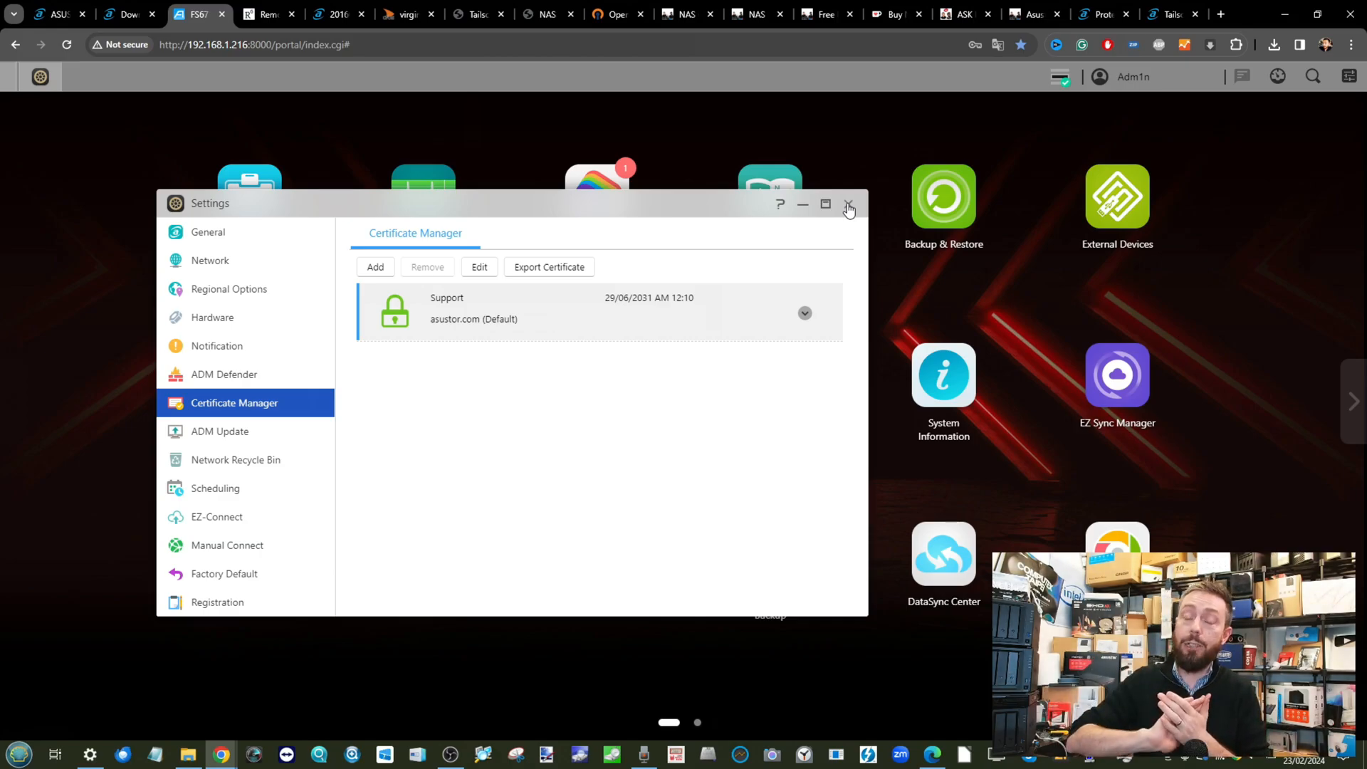
mouse_move(567, 7)
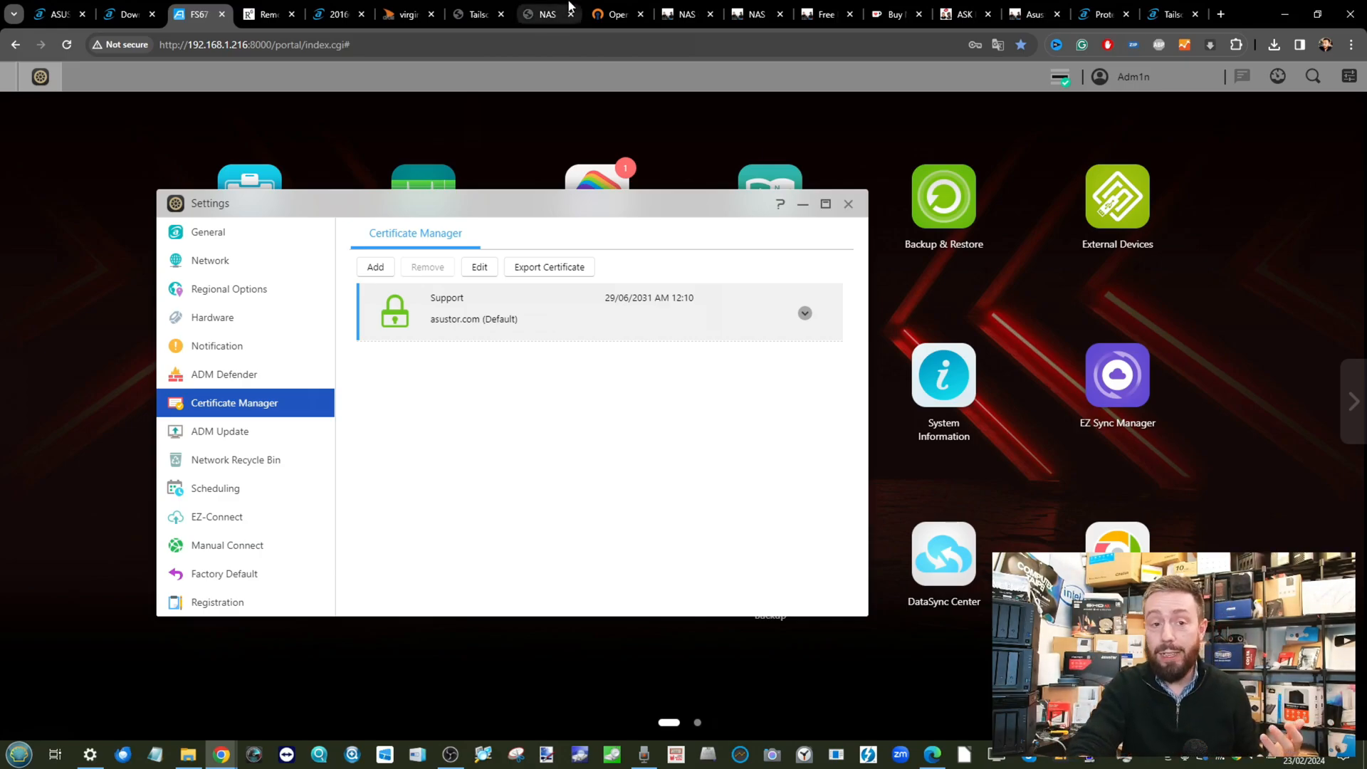
mouse_move(757, 150)
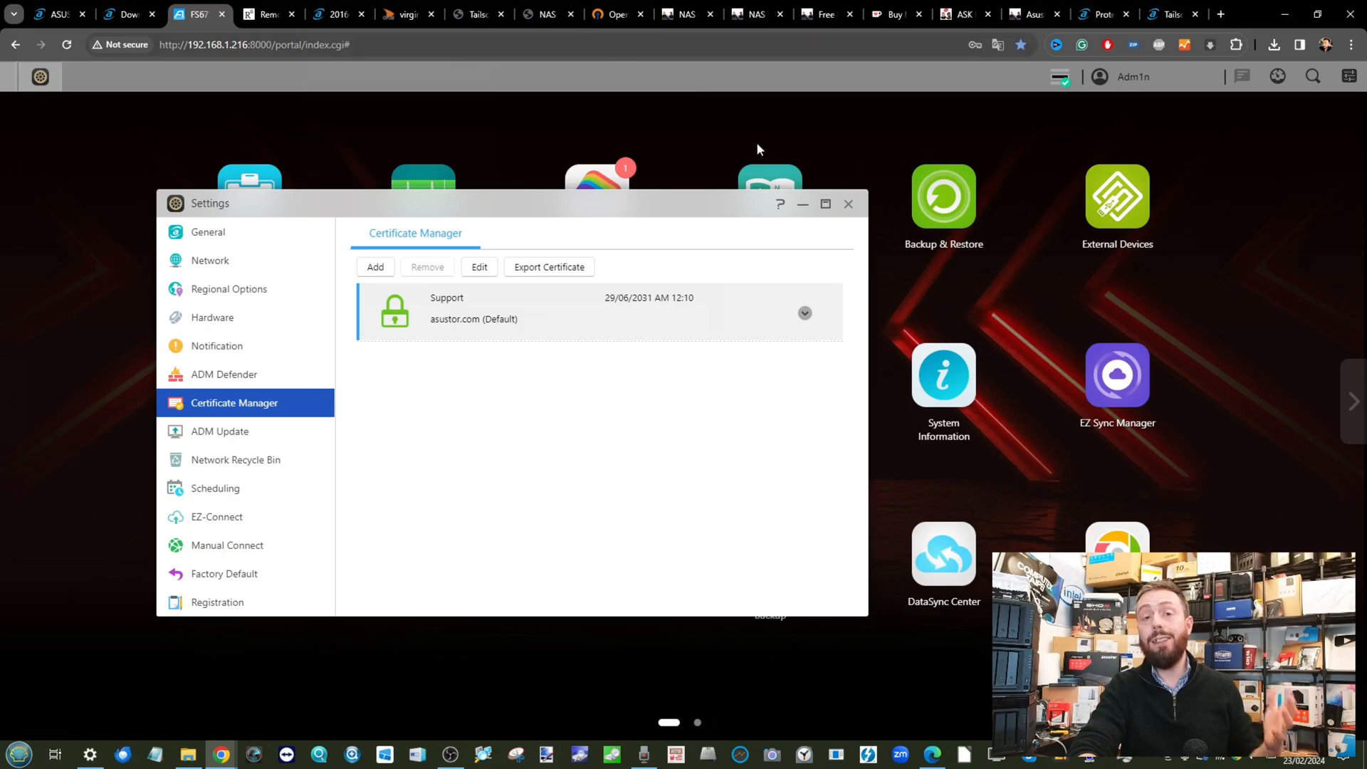
click(847, 203)
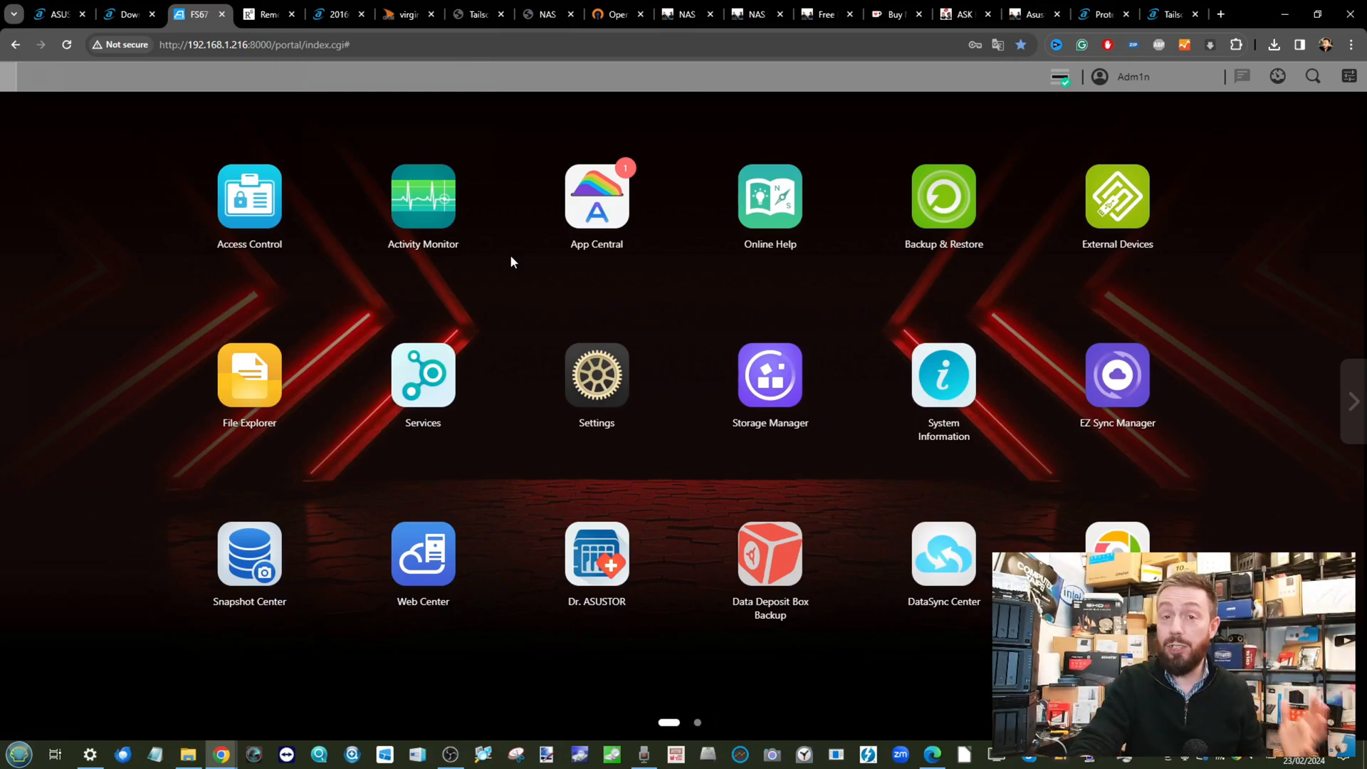
mouse_move(353, 248)
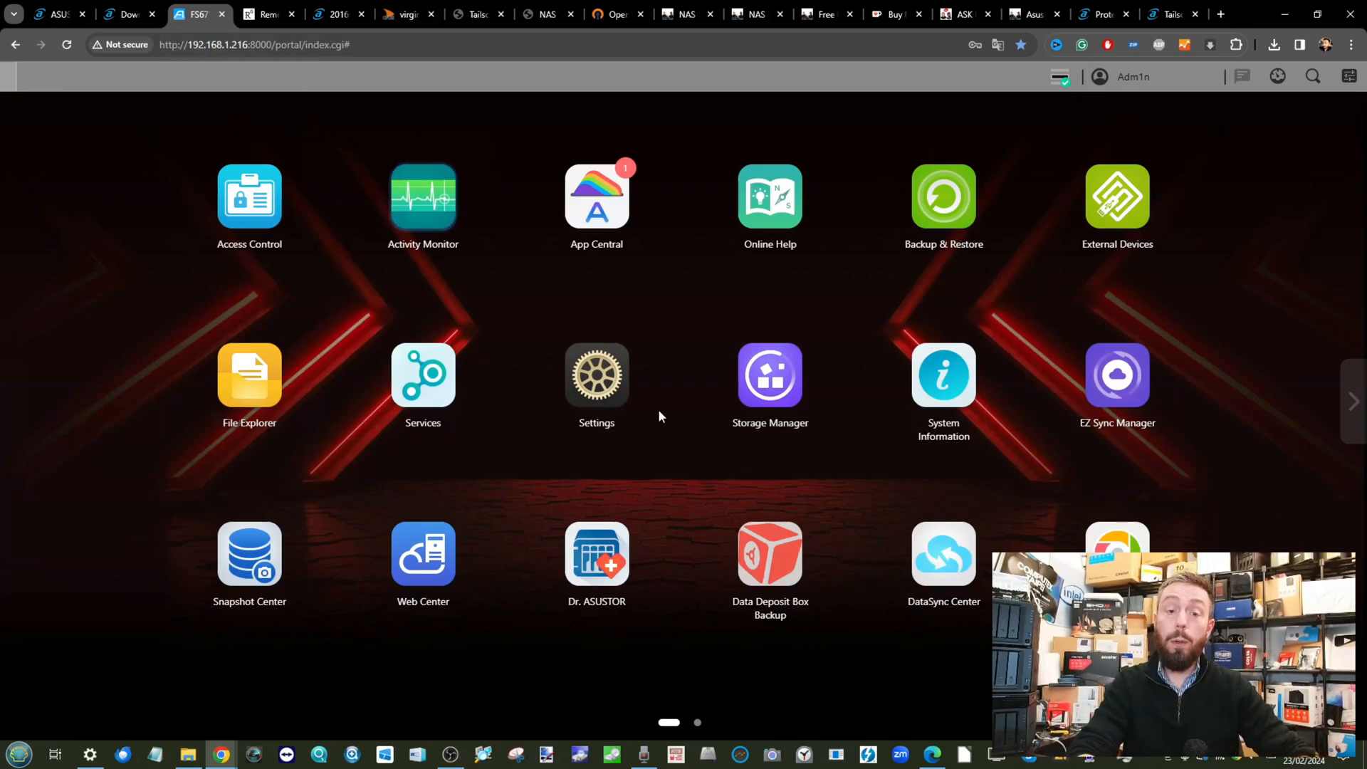
Open ADM Defender in Settings and the VPN Server OpenVPN settings, glancing at the diagram tab
click(595, 375)
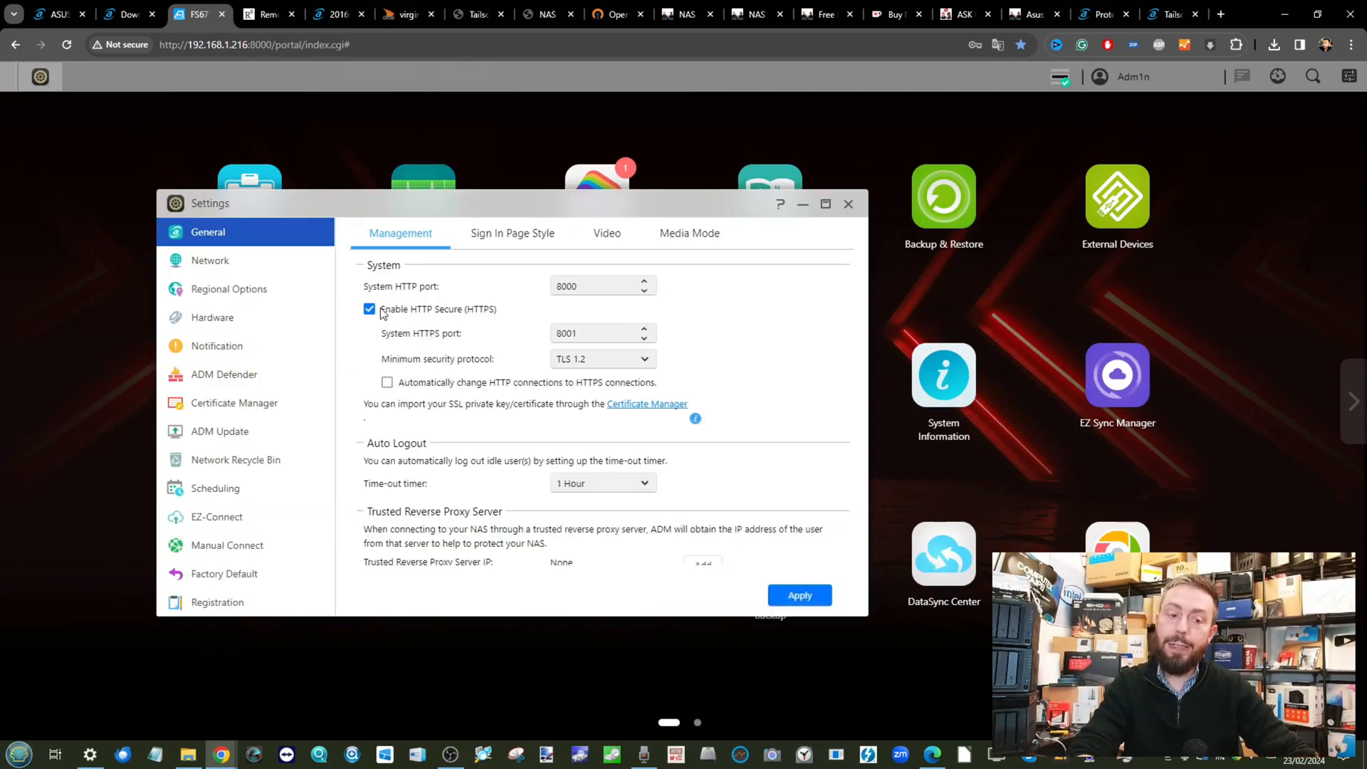
click(224, 374)
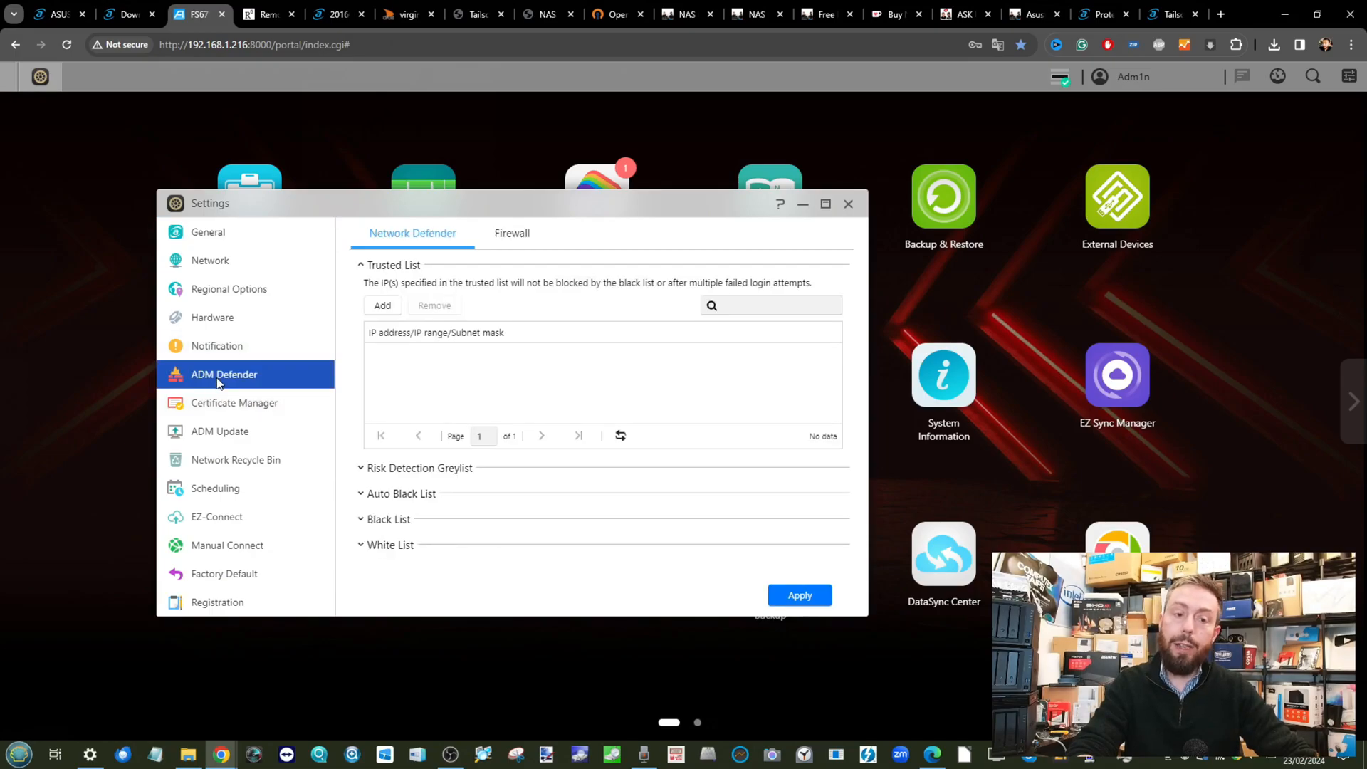
click(512, 233)
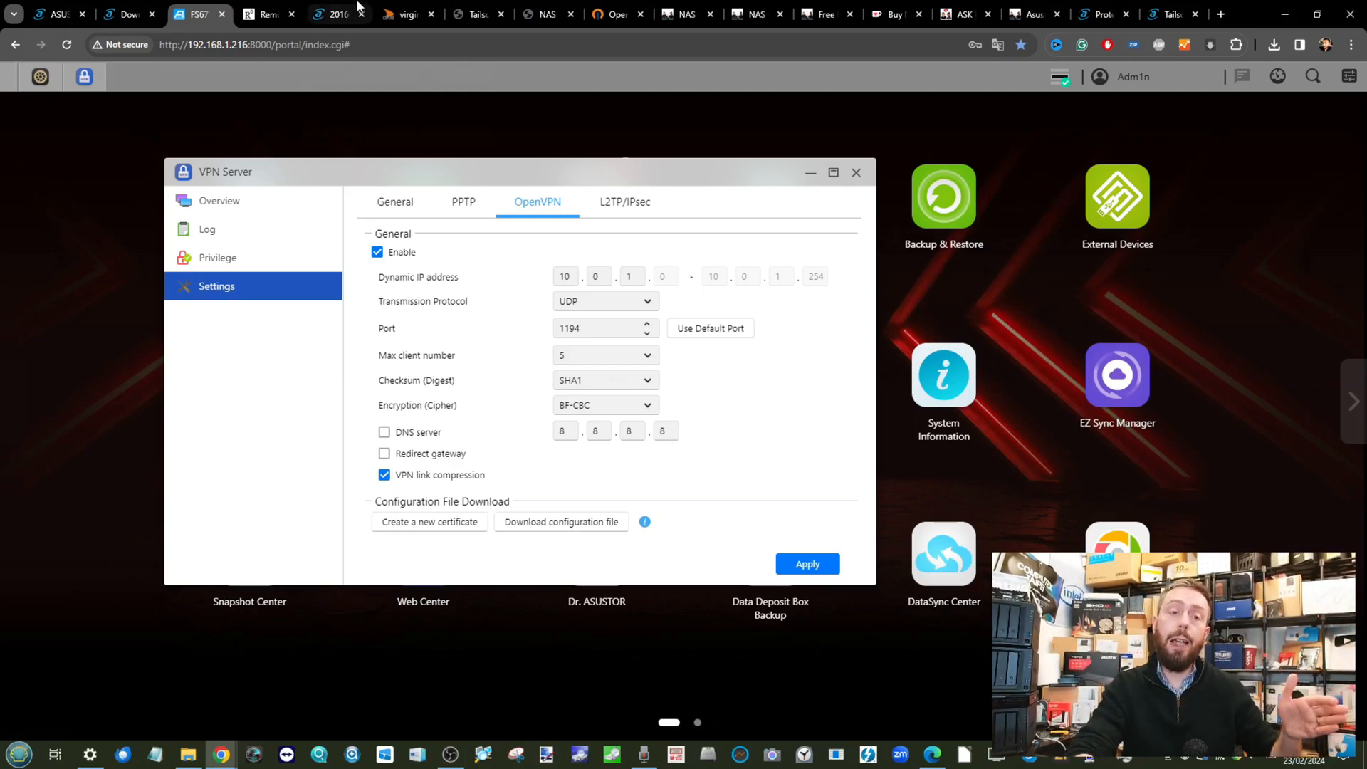
click(336, 14)
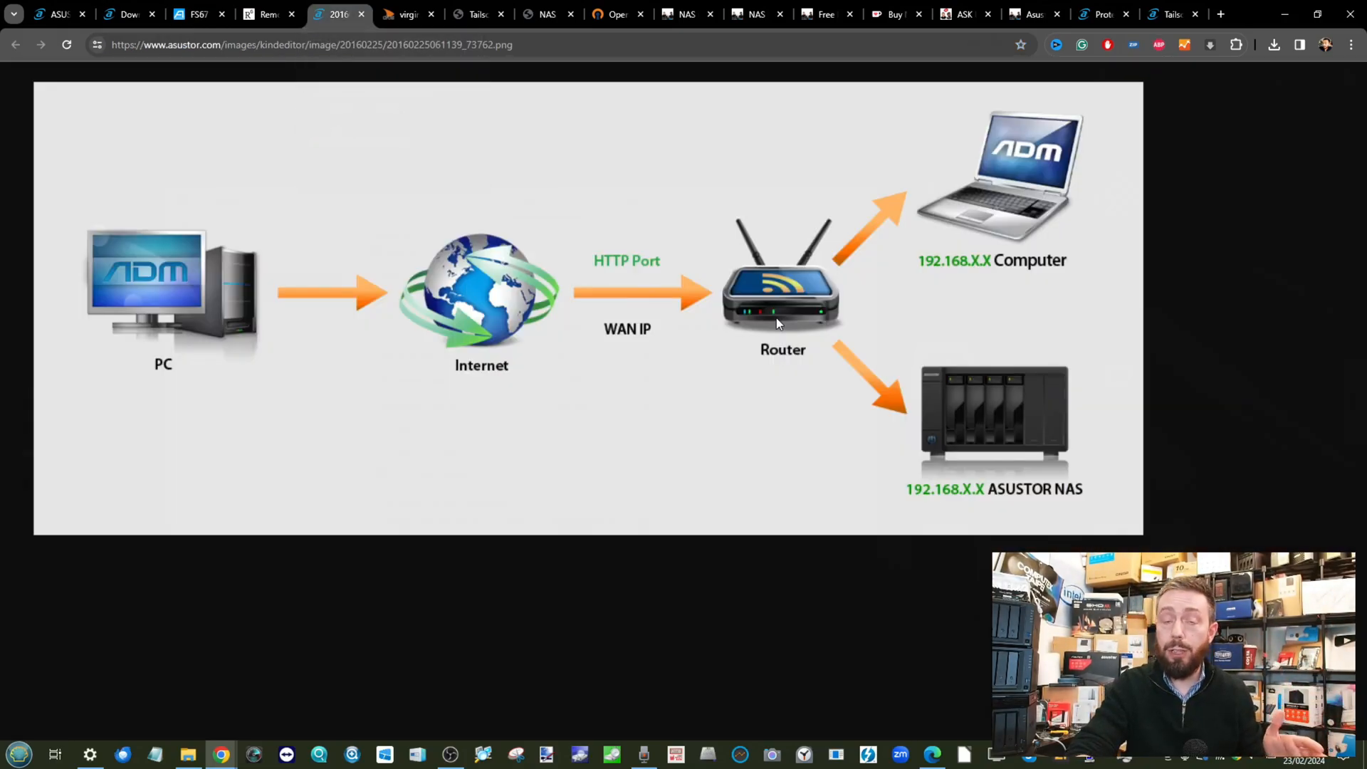
click(197, 14)
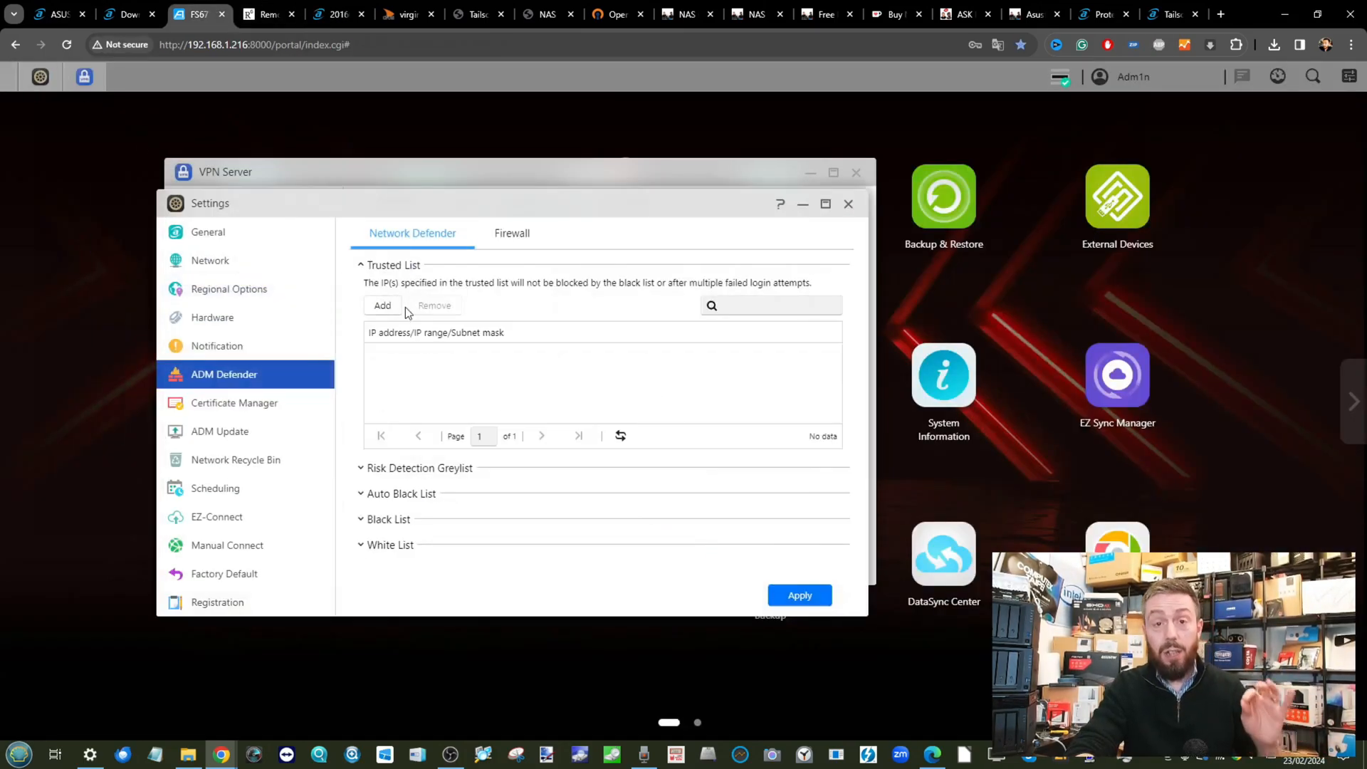
click(511, 233)
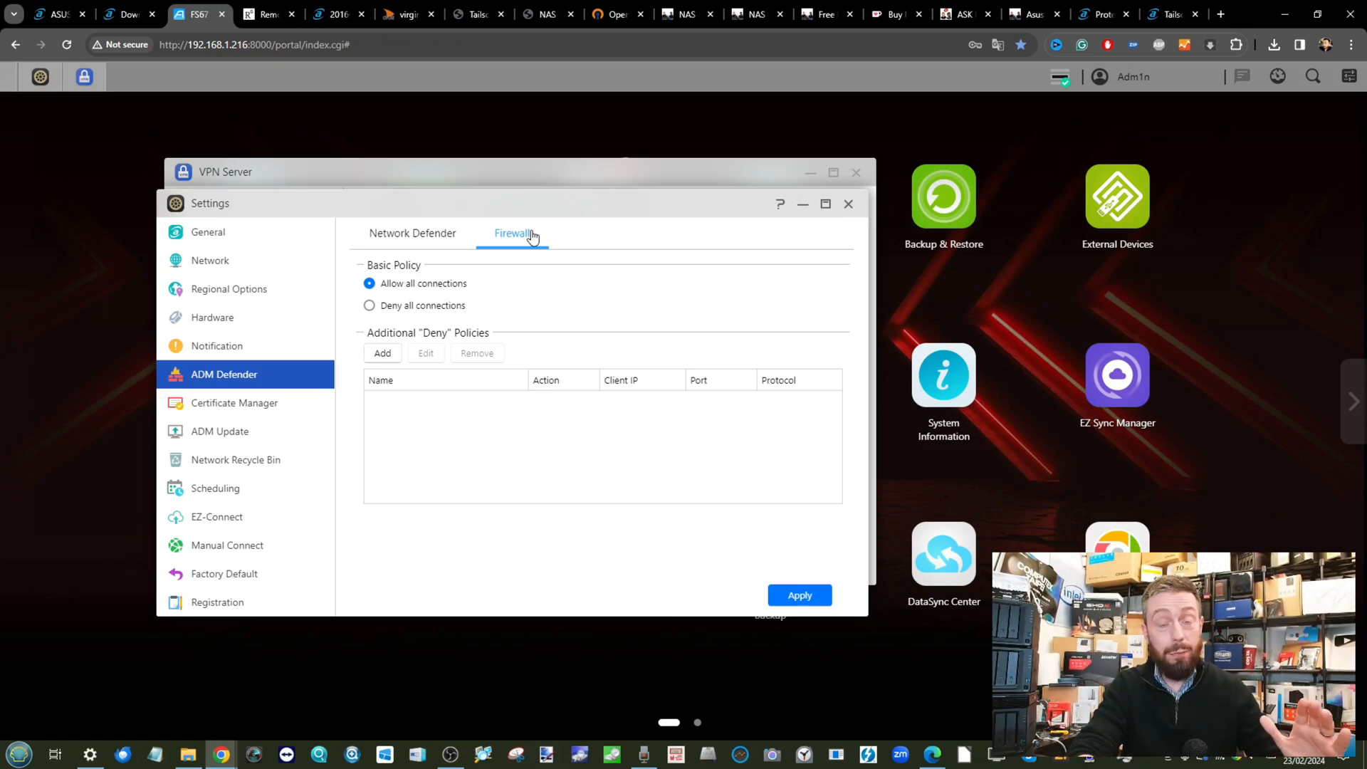
mouse_move(248, 204)
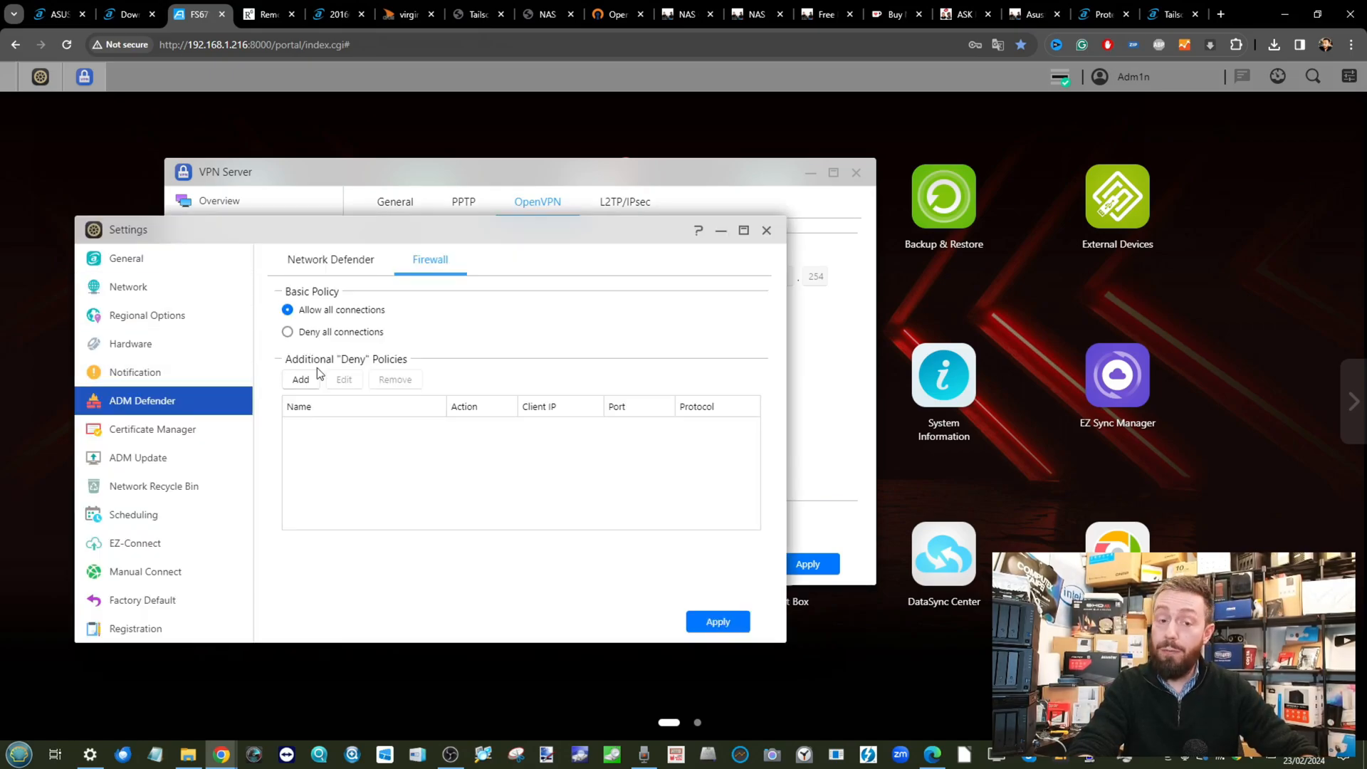
click(301, 379)
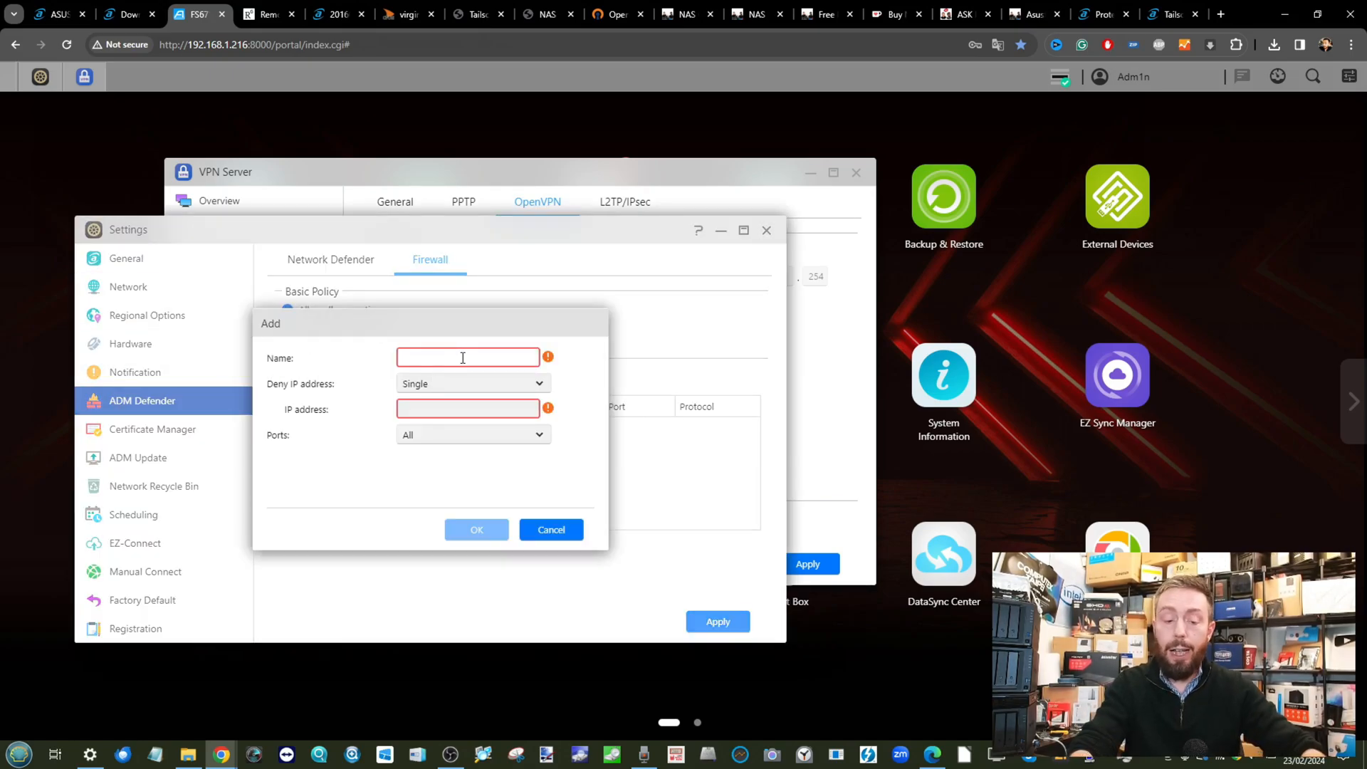
text(vpnport)
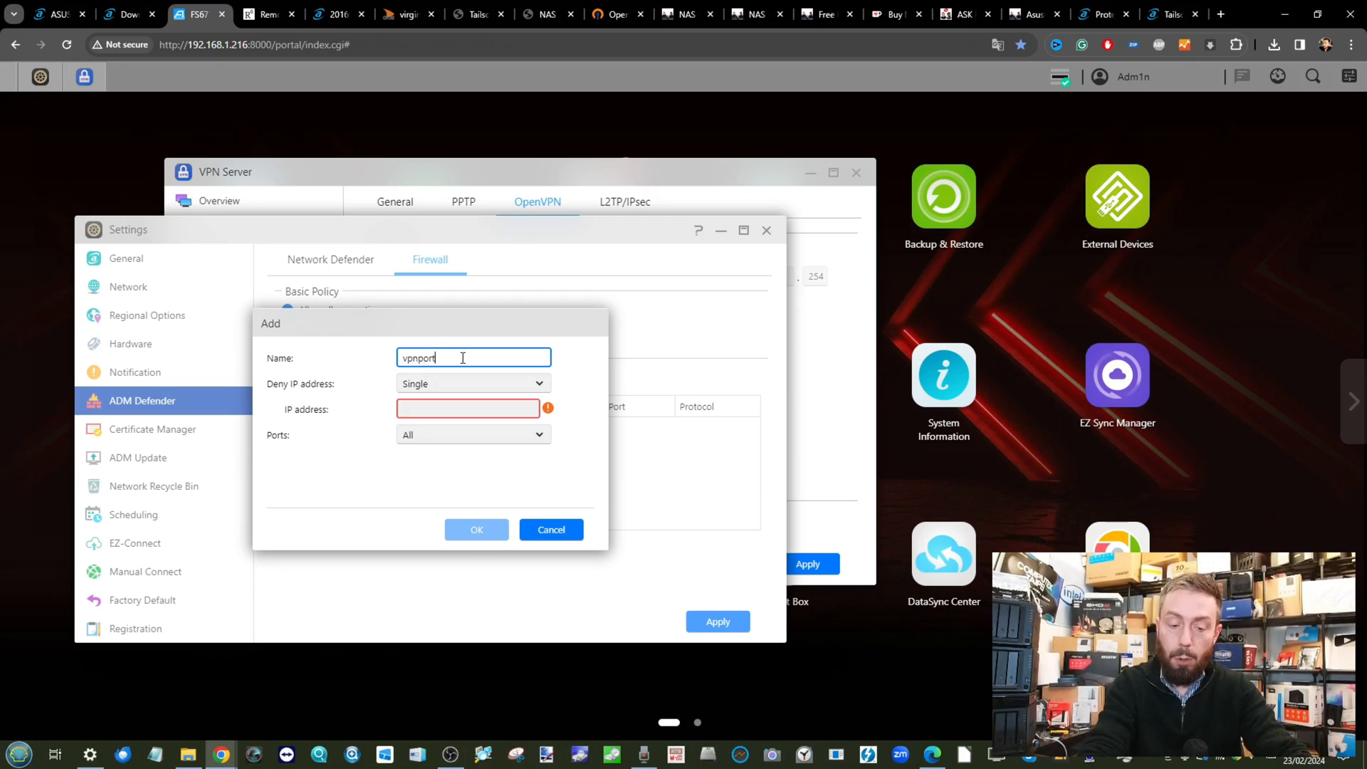
click(473, 383)
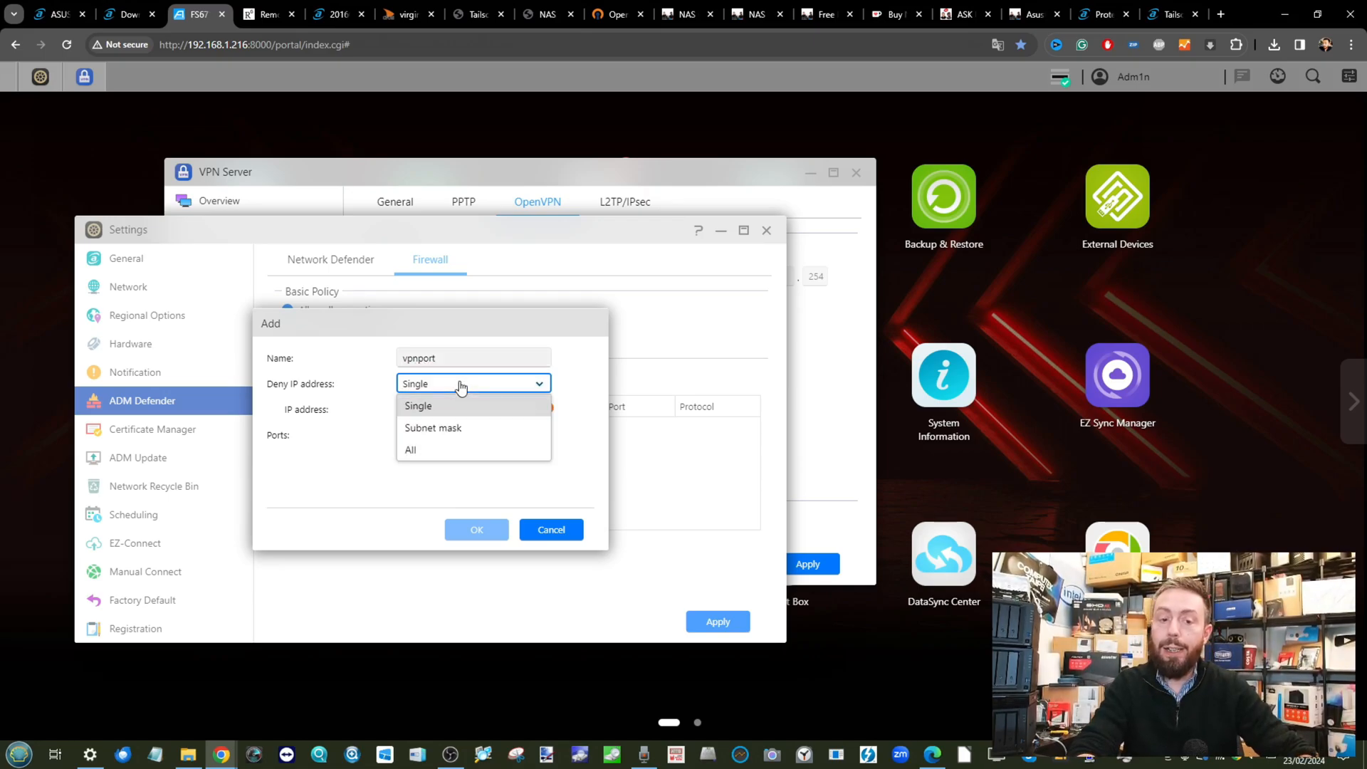
click(417, 406)
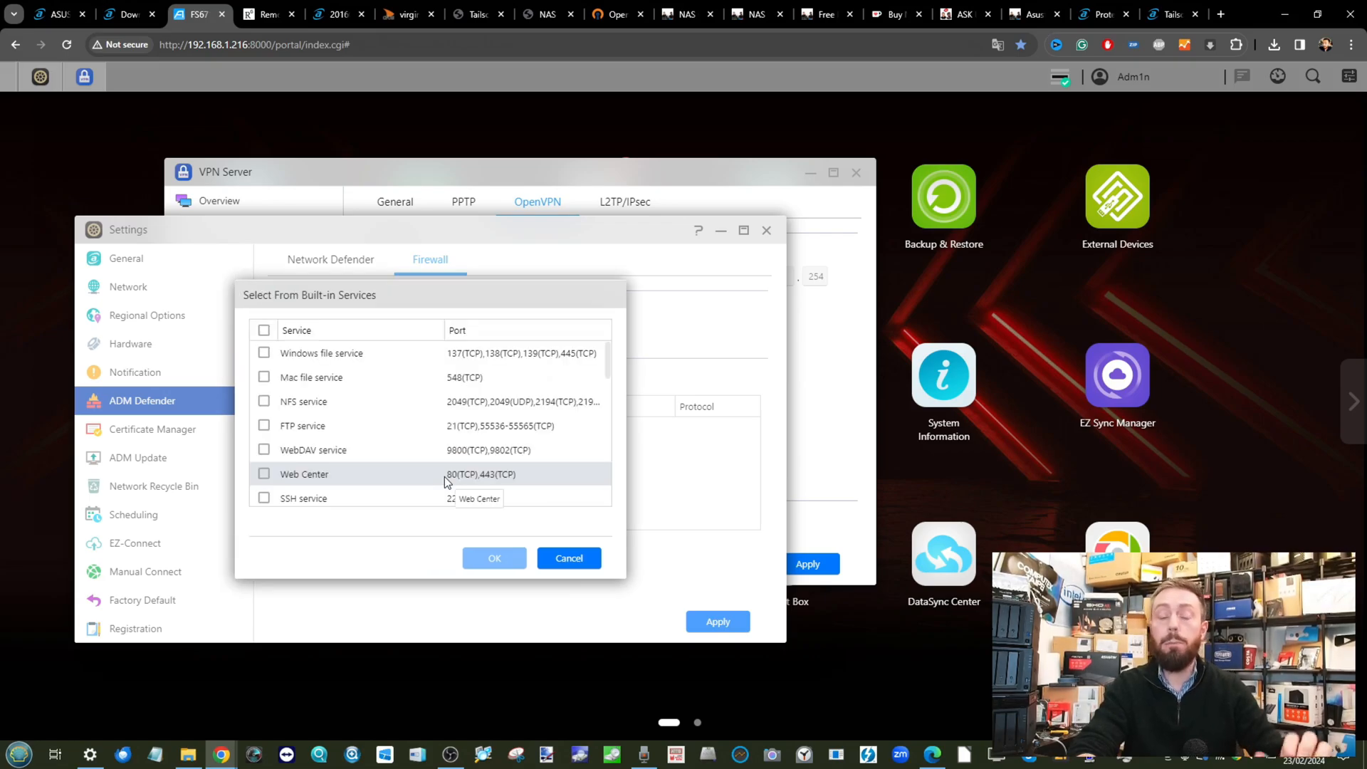
scroll(down, 3)
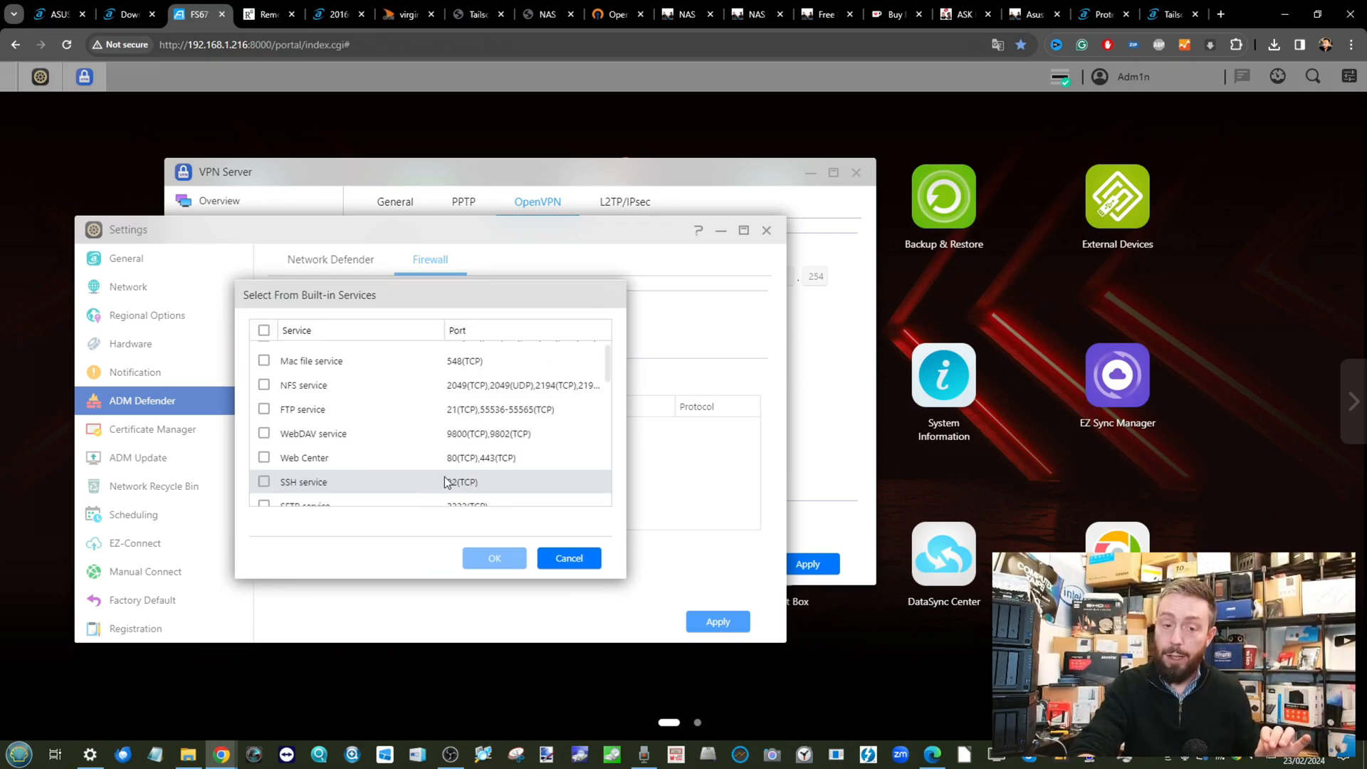
scroll(down, 3)
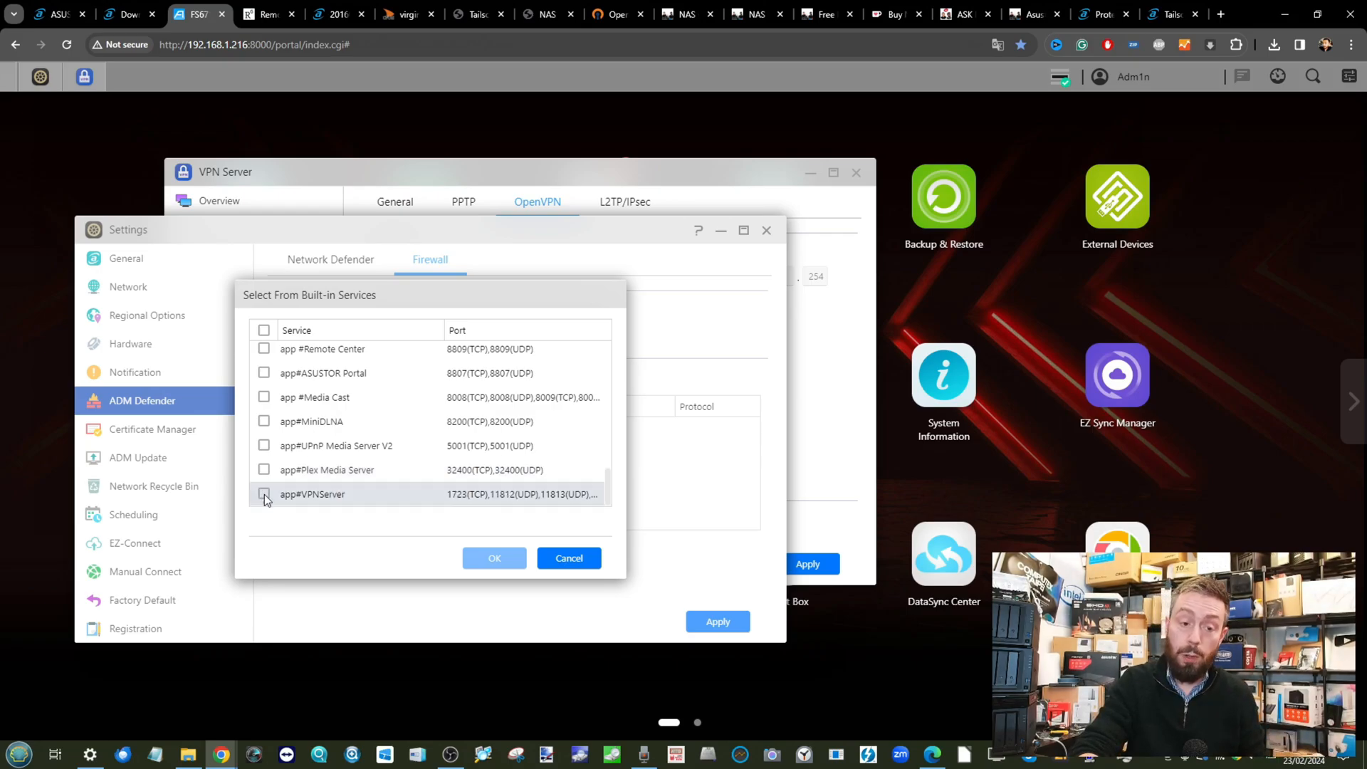
click(568, 558)
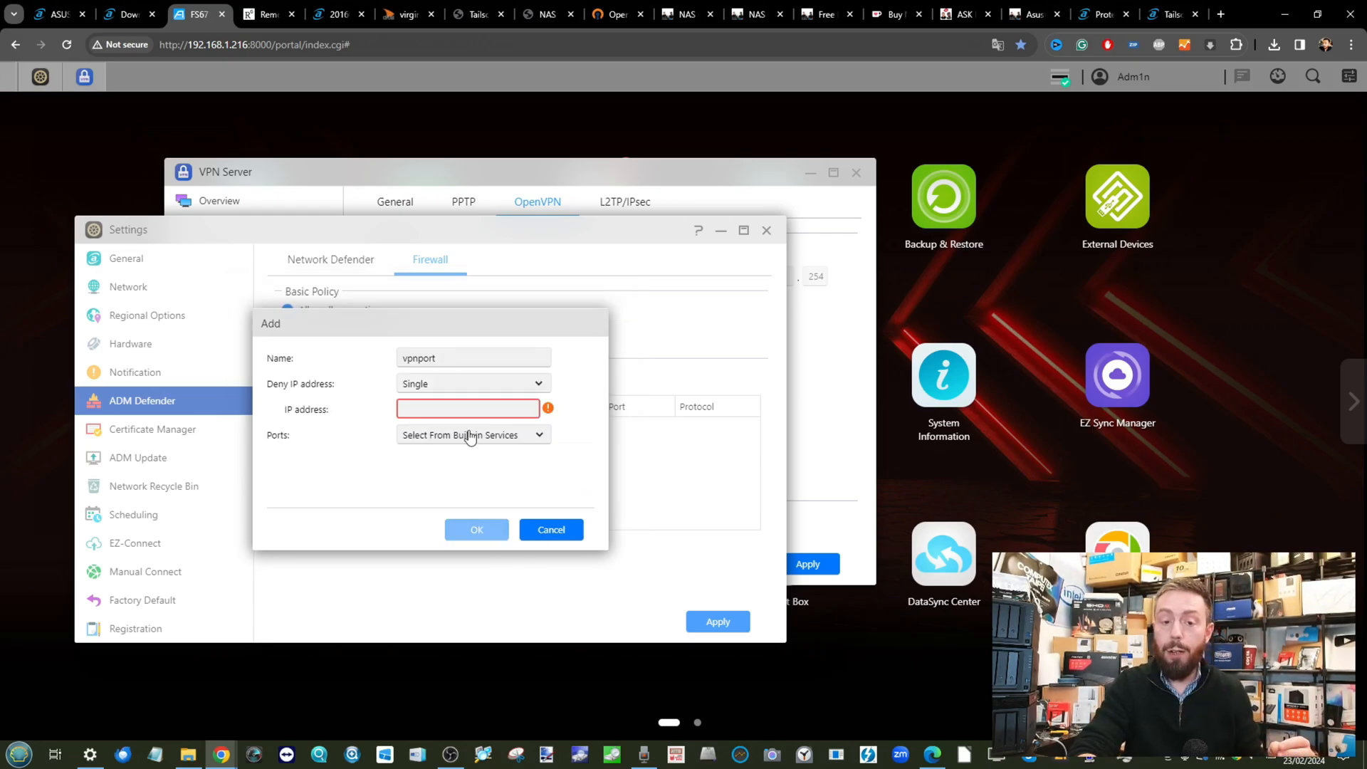
mouse_move(496, 523)
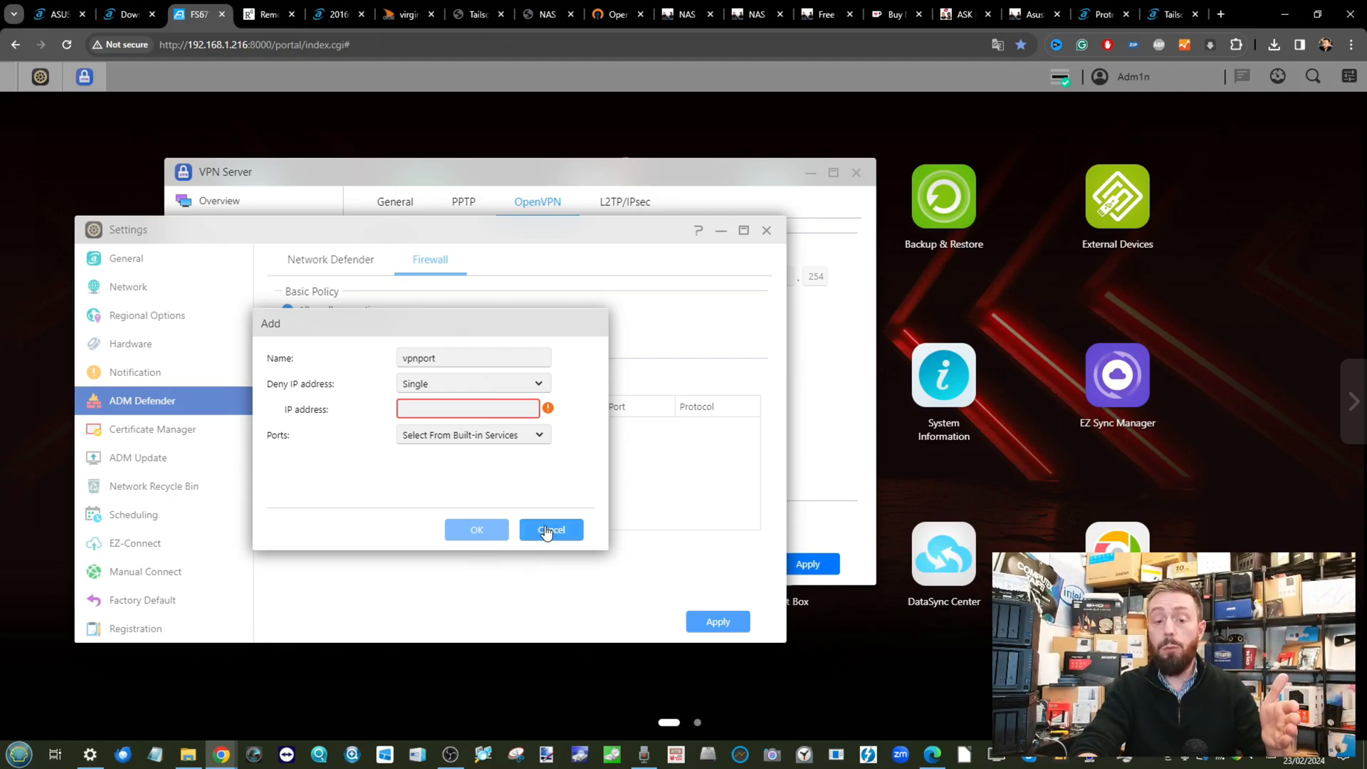
click(551, 530)
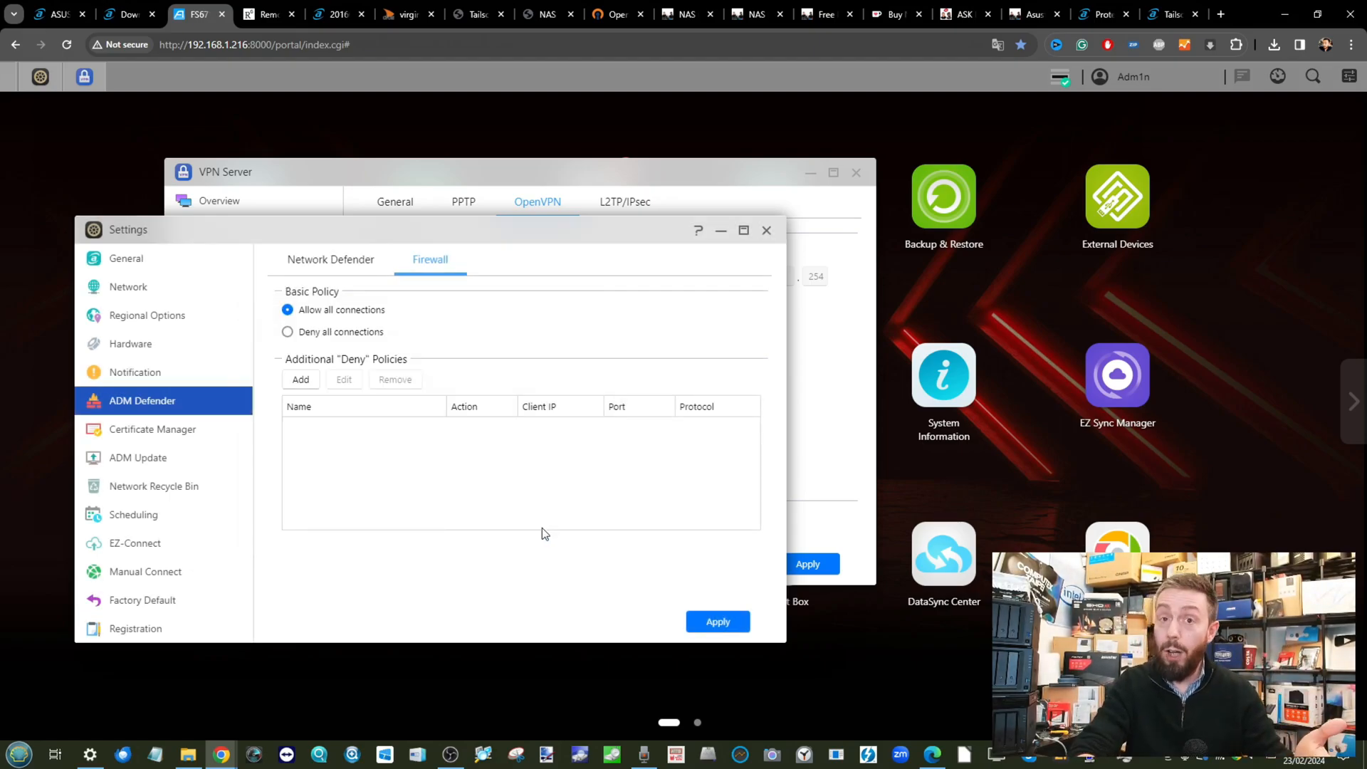
mouse_move(293, 345)
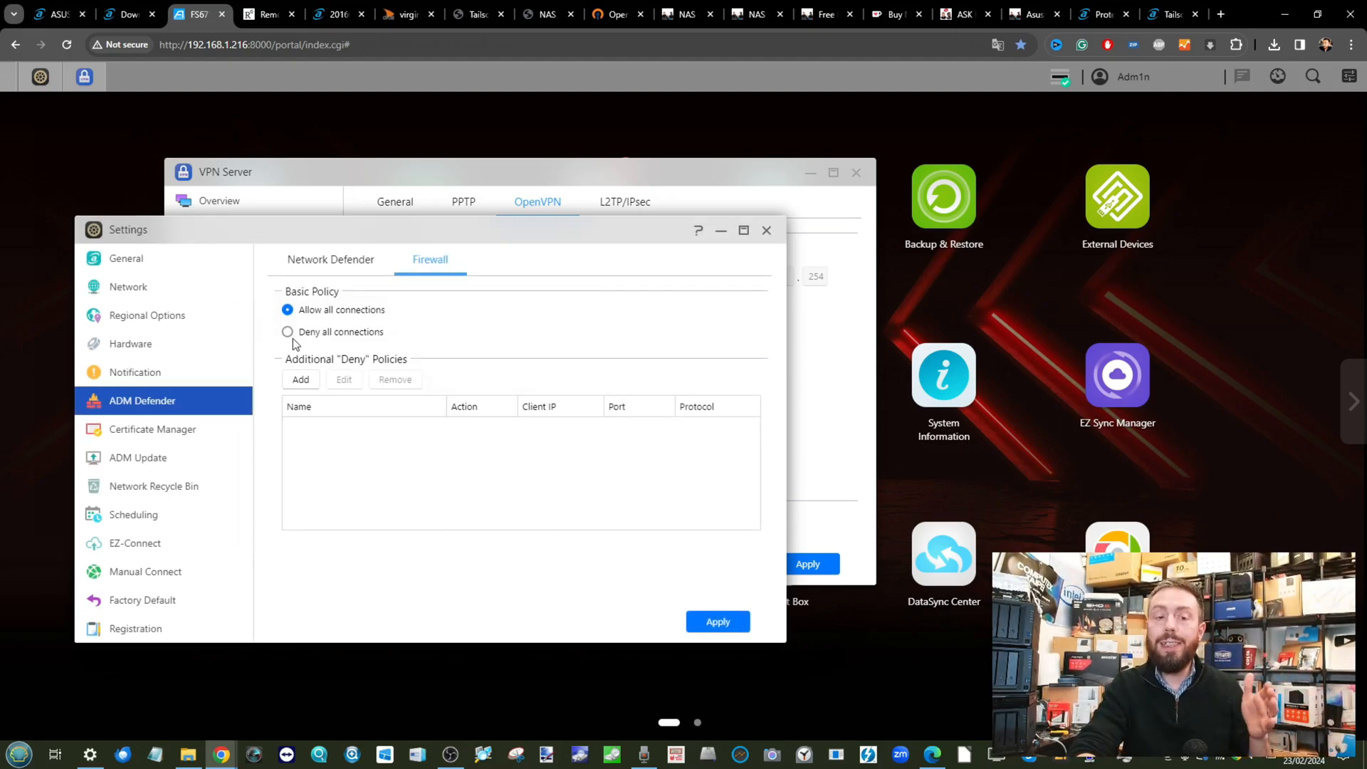
click(287, 332)
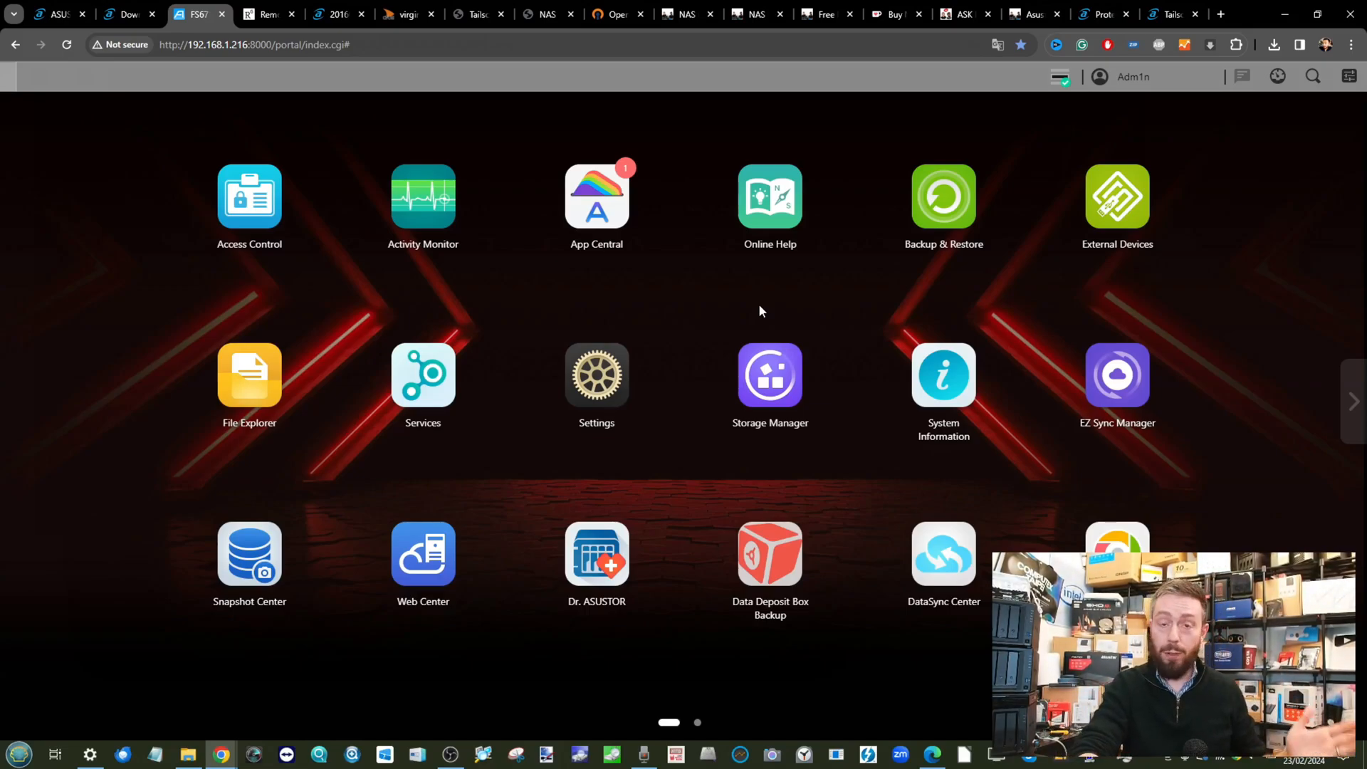
mouse_move(609, 290)
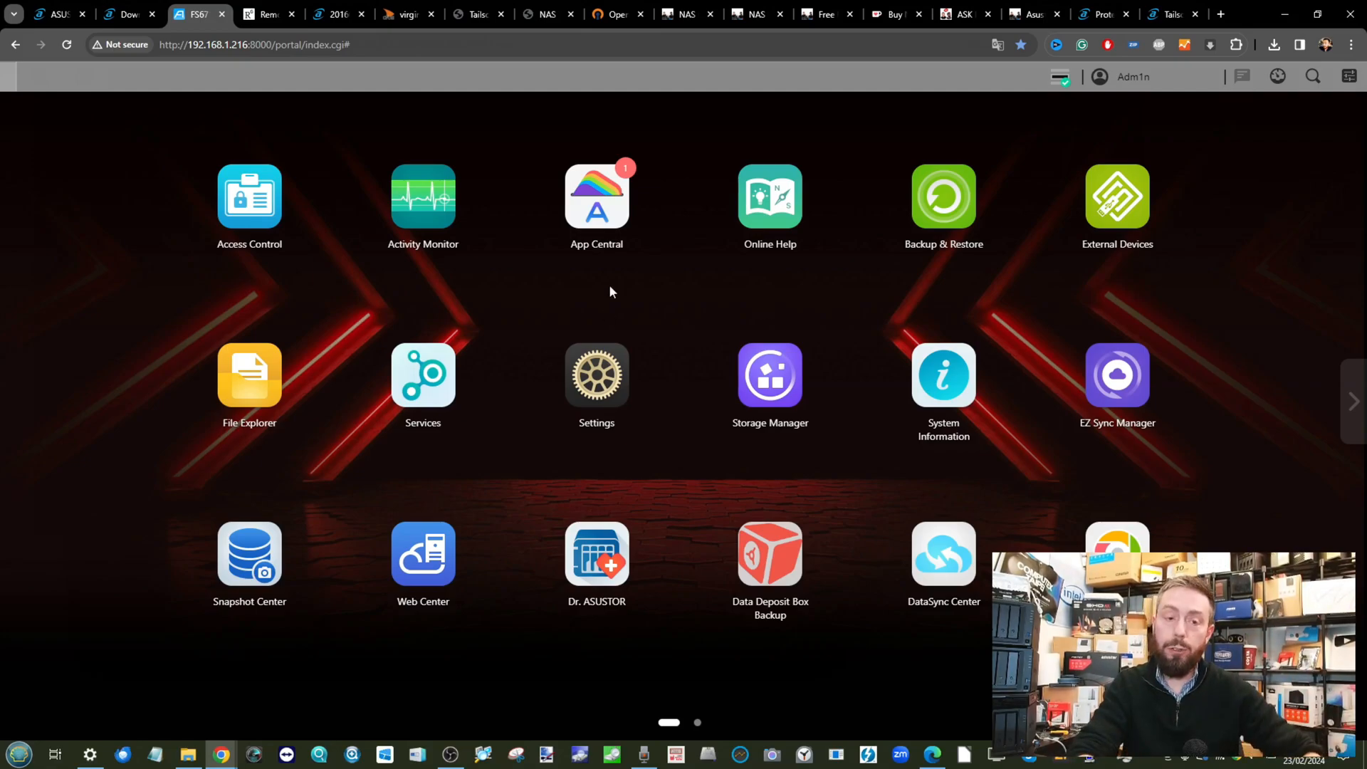
Switch to the ASUSTOR Deadbolt protection knowledge-base article
click(1102, 15)
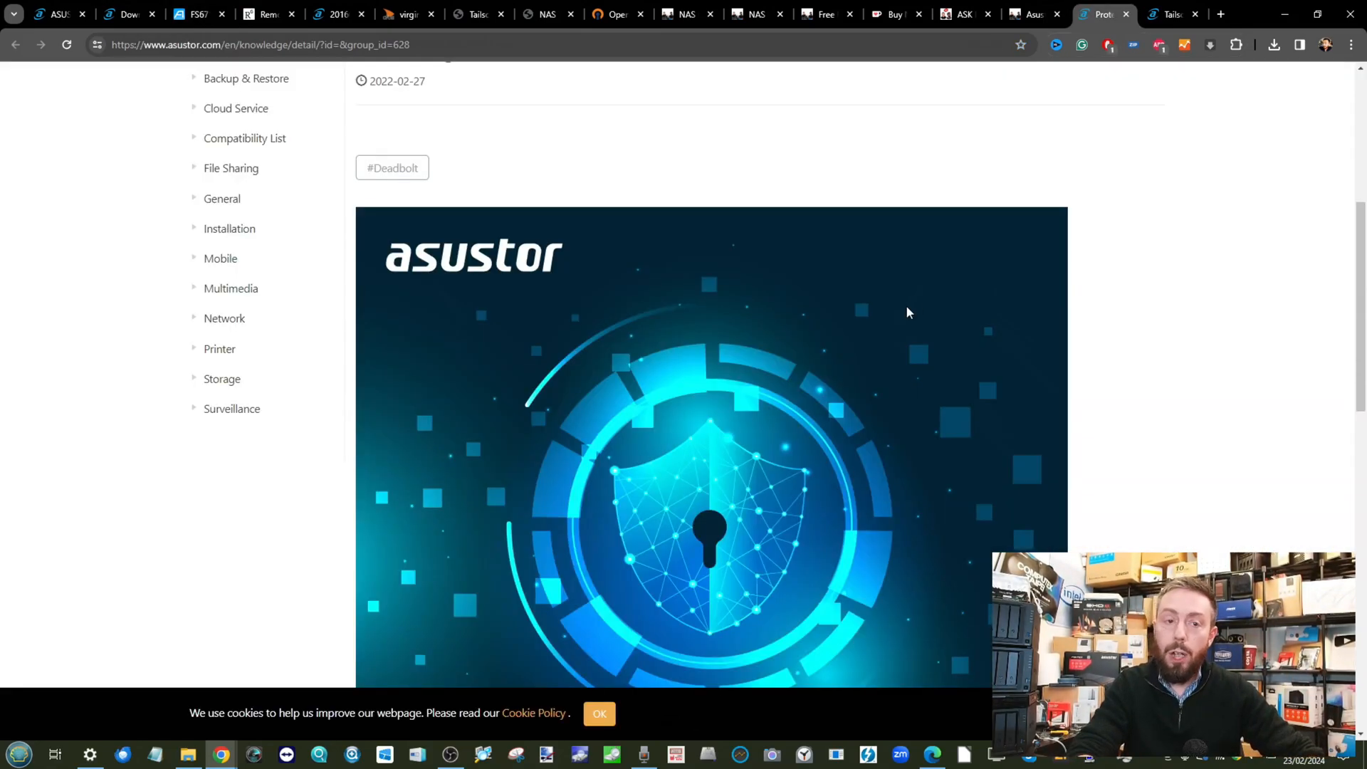
Show the Tailscale app detail page on ASUSTOR App Central
click(1168, 15)
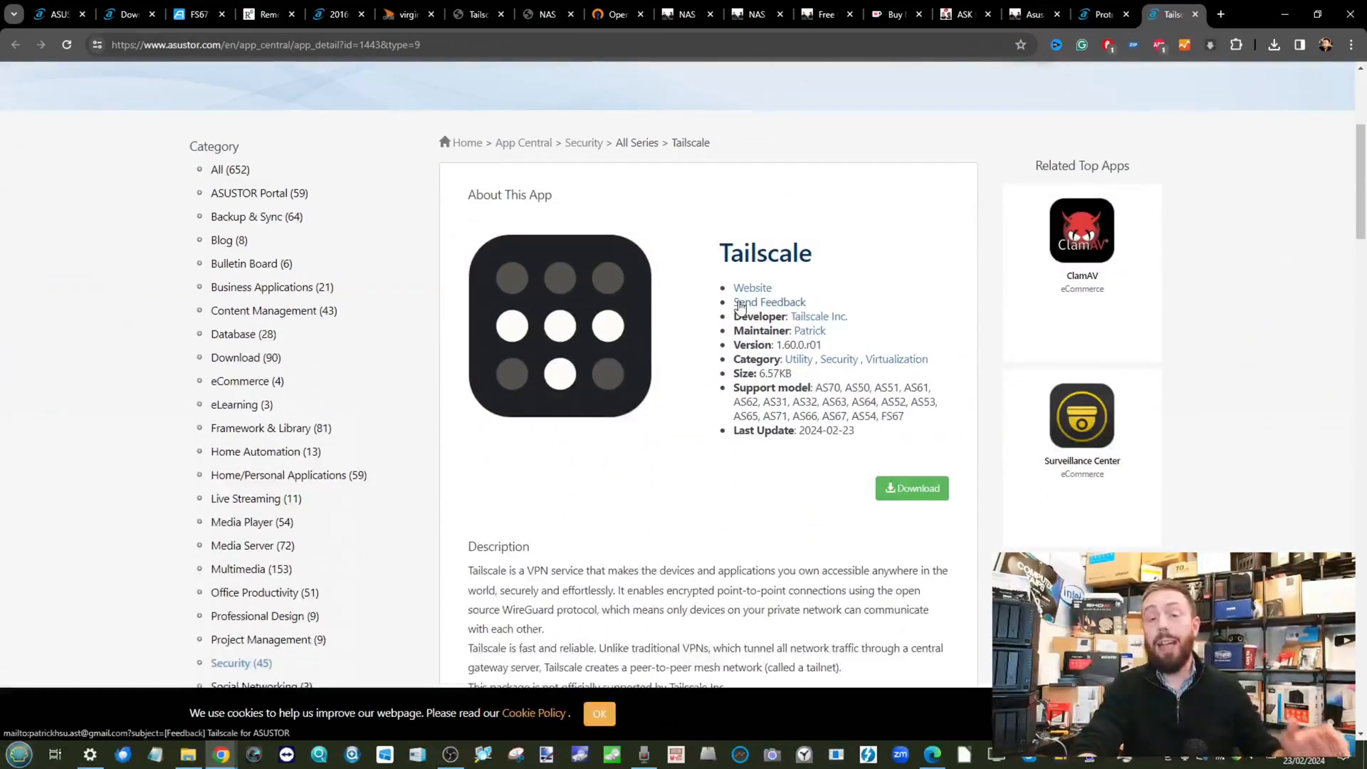
mouse_move(769, 302)
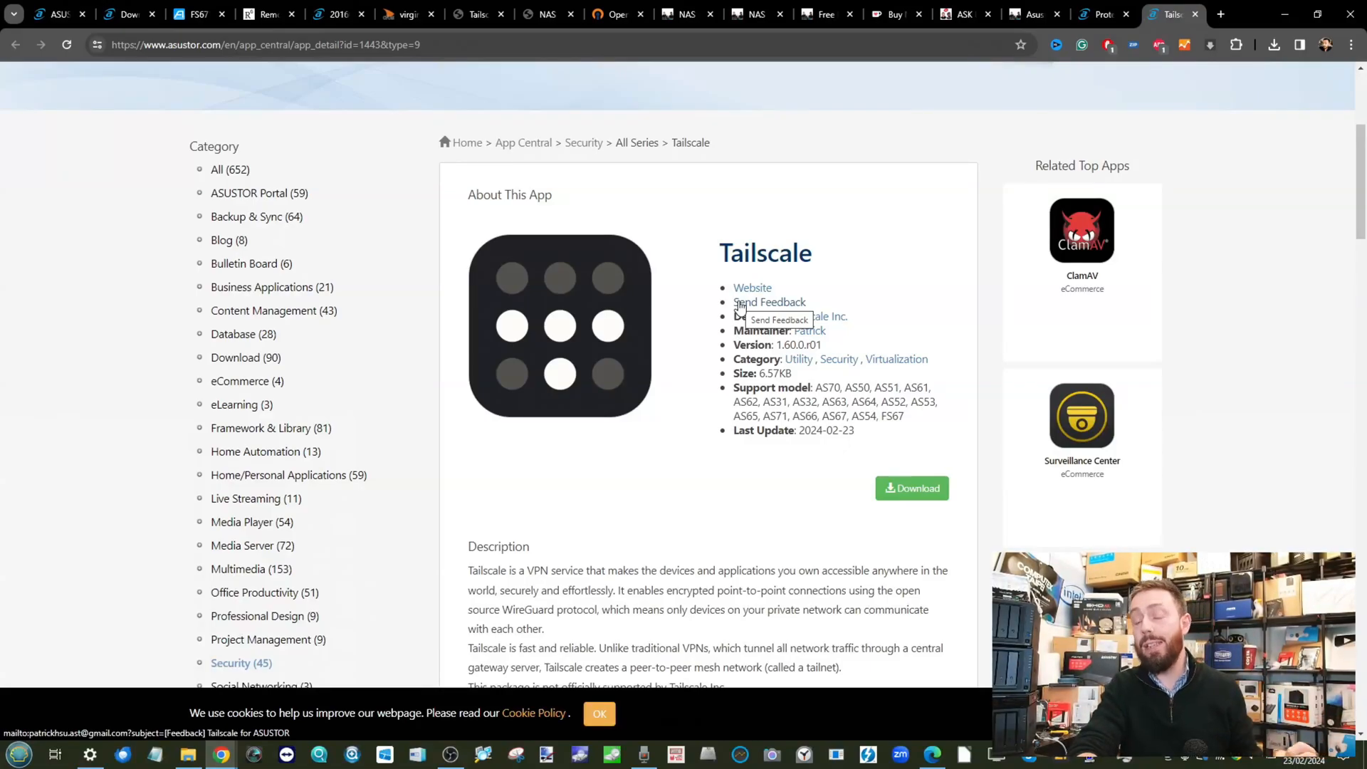
mouse_move(864, 114)
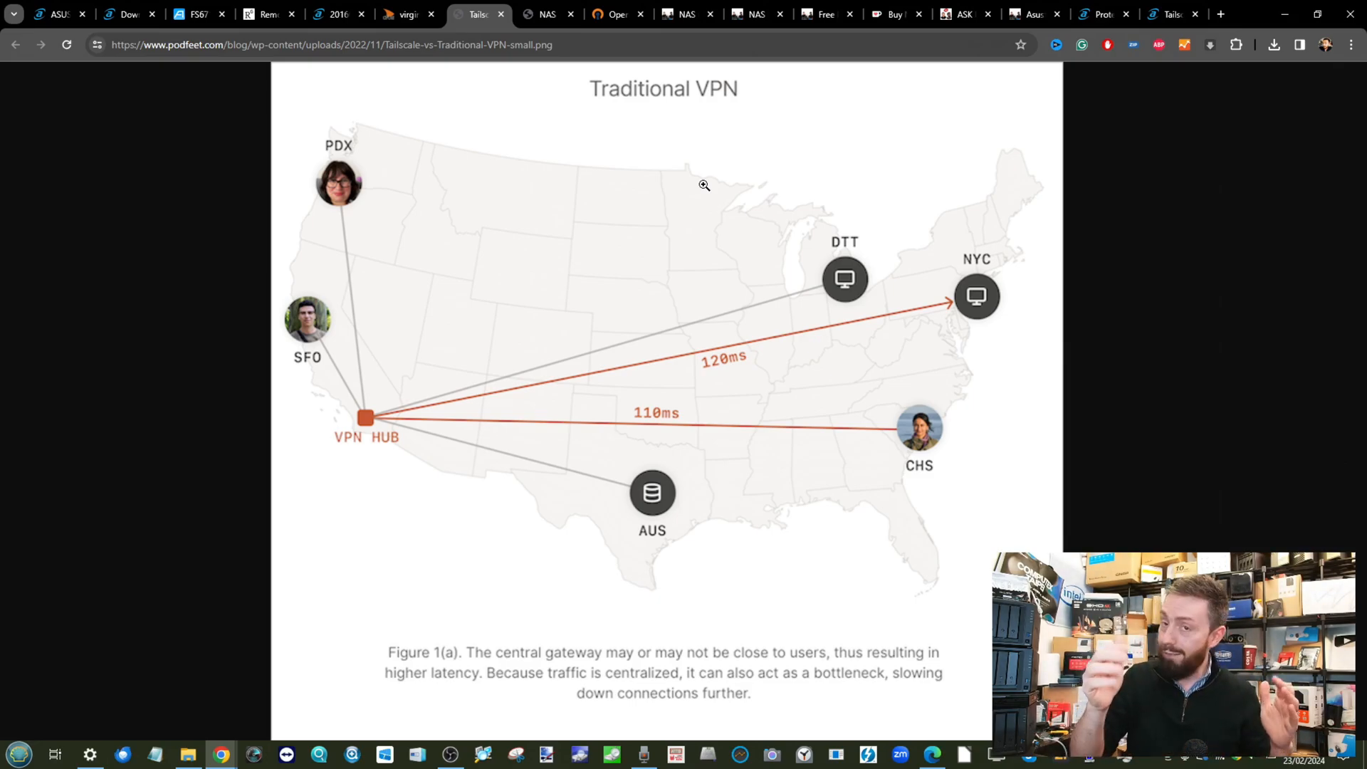
Scroll through the Tailscale-vs-traditional-VPN diagram, then return to the NAS ADM desktop
scroll(down, 3)
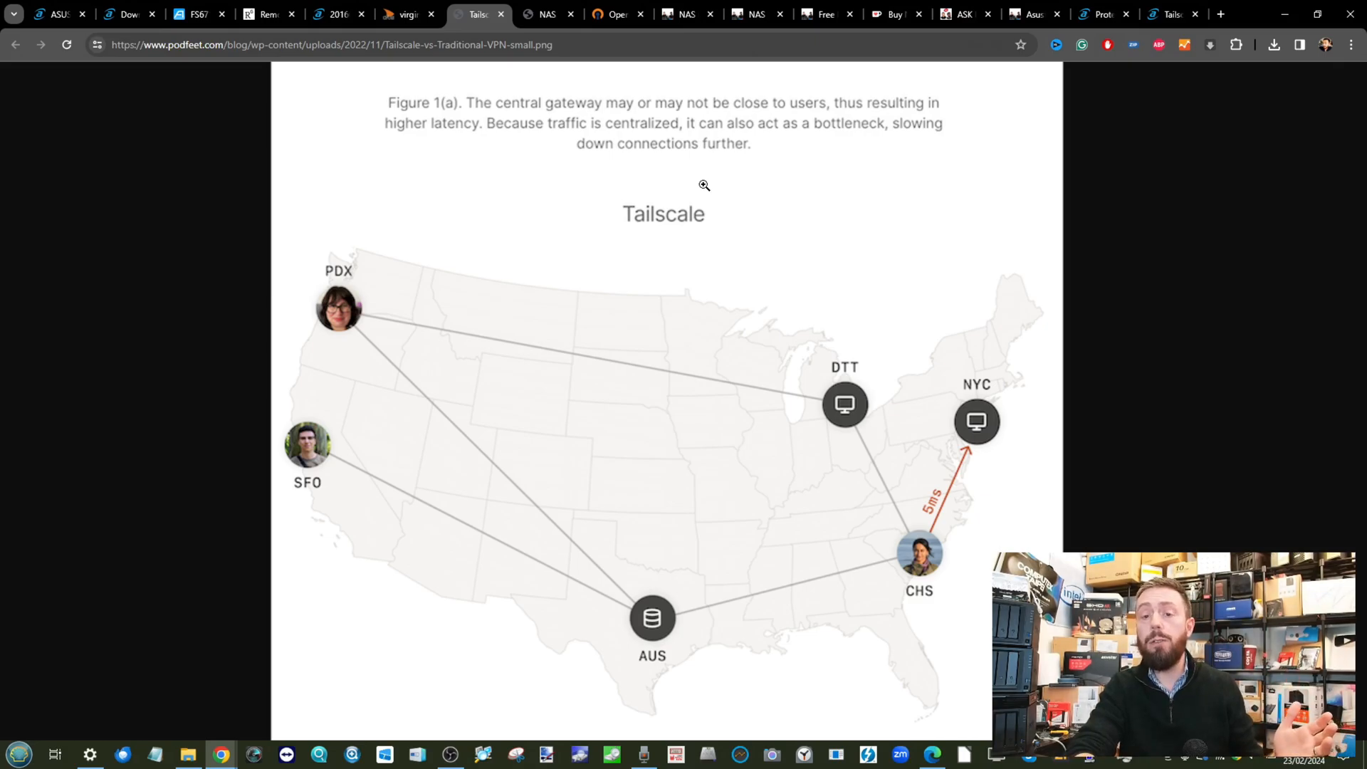
mouse_move(892, 14)
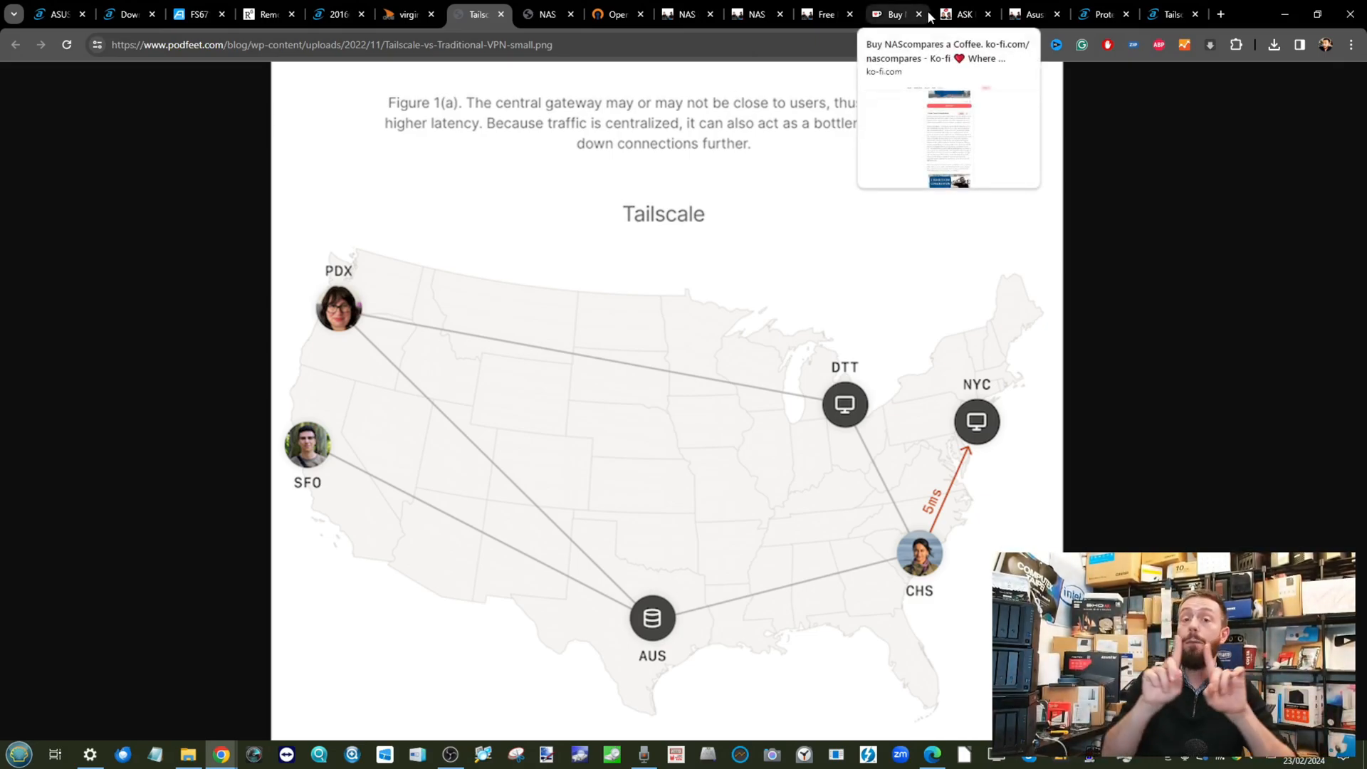
mouse_move(197, 14)
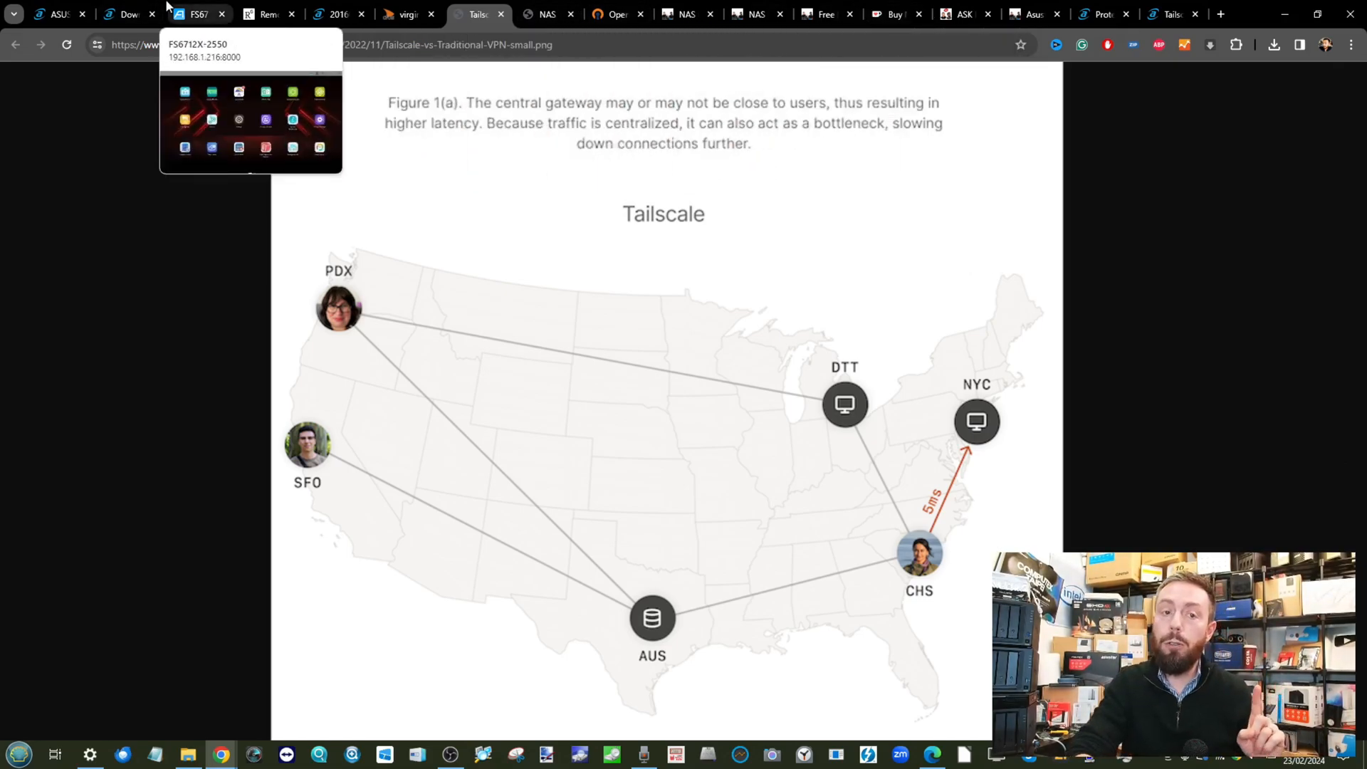
click(199, 14)
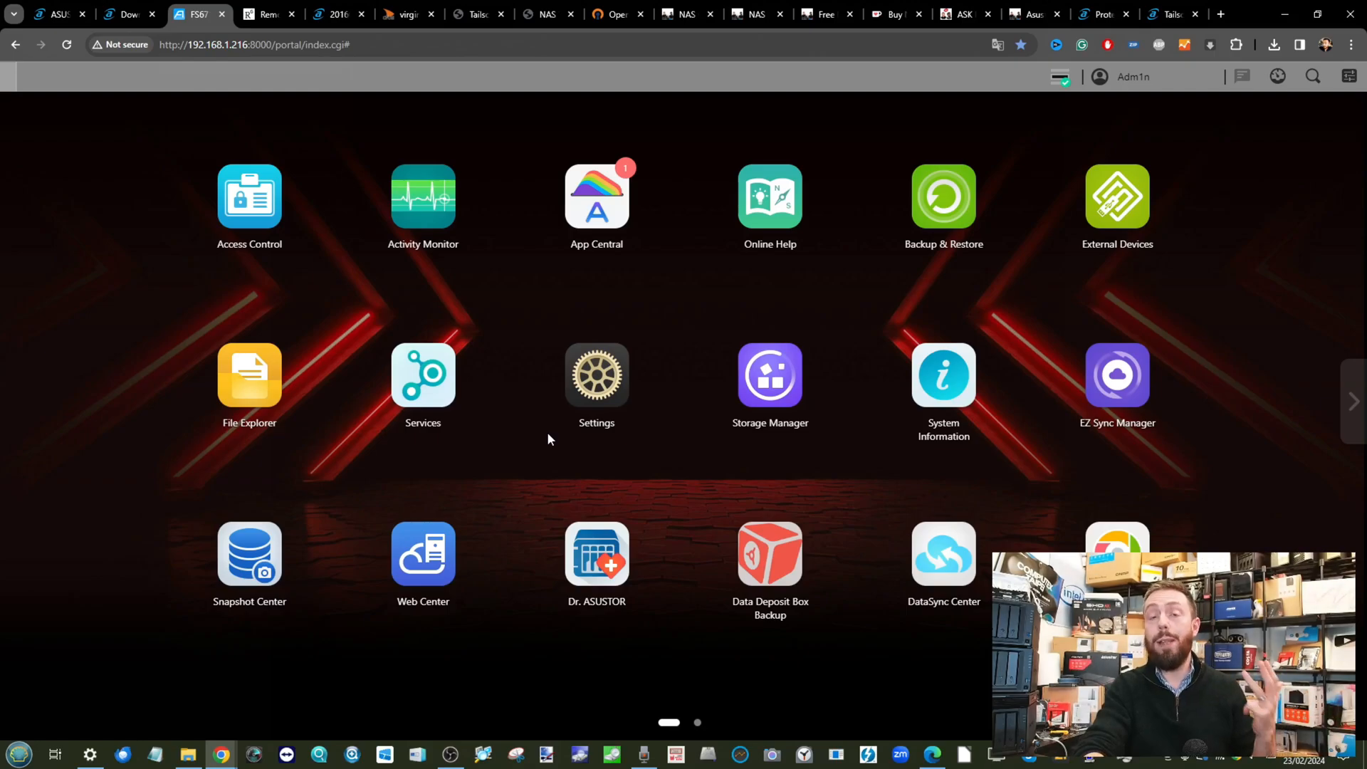
mouse_move(402, 457)
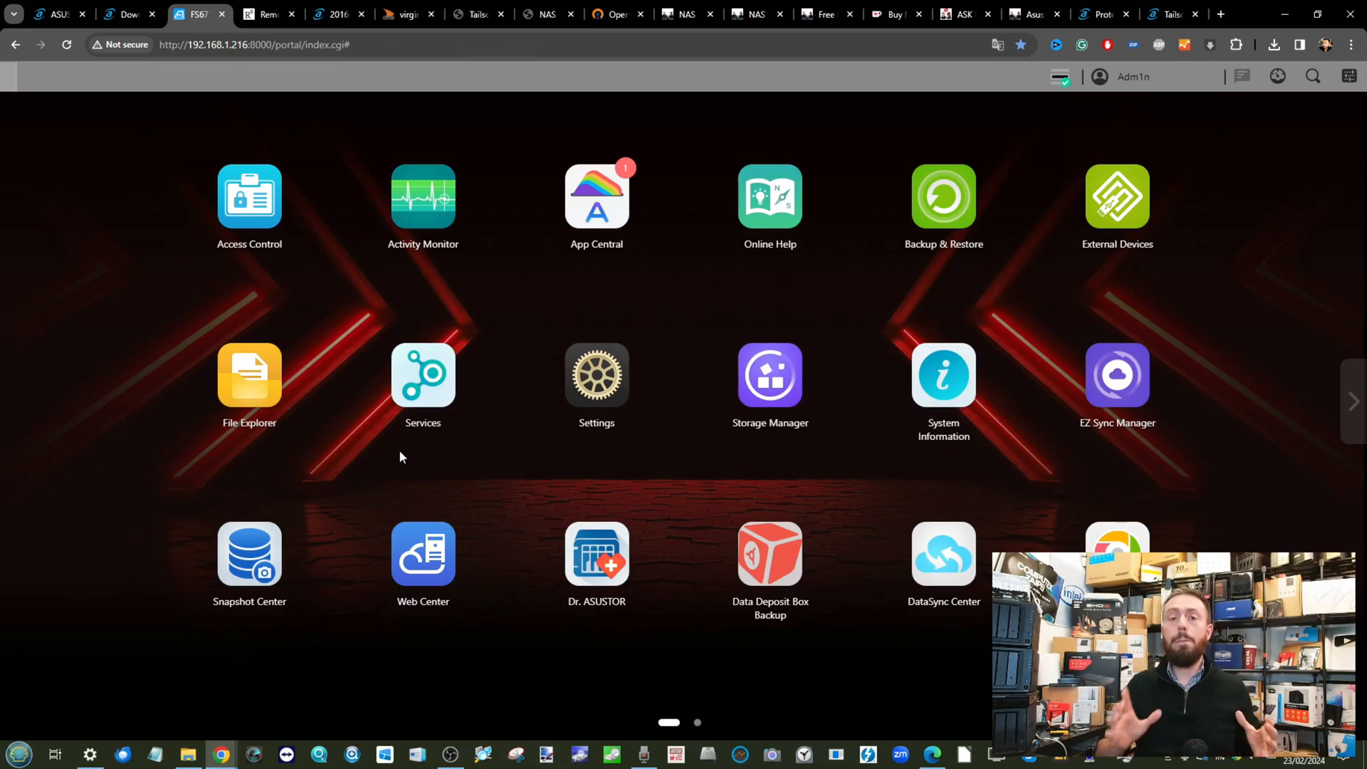
click(687, 15)
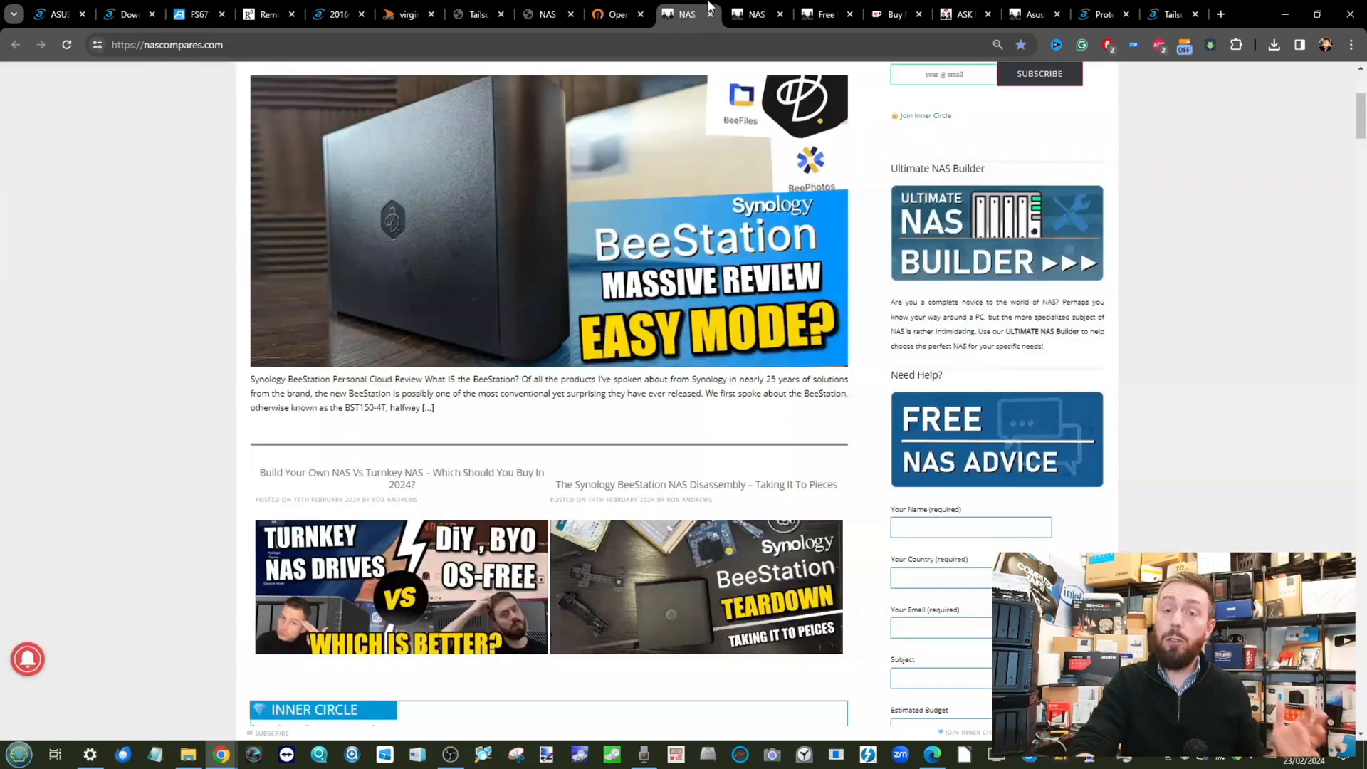
Bring up the NASCompares free advice page and scroll through the community, official and Reddit forum sections
scroll(down, 3)
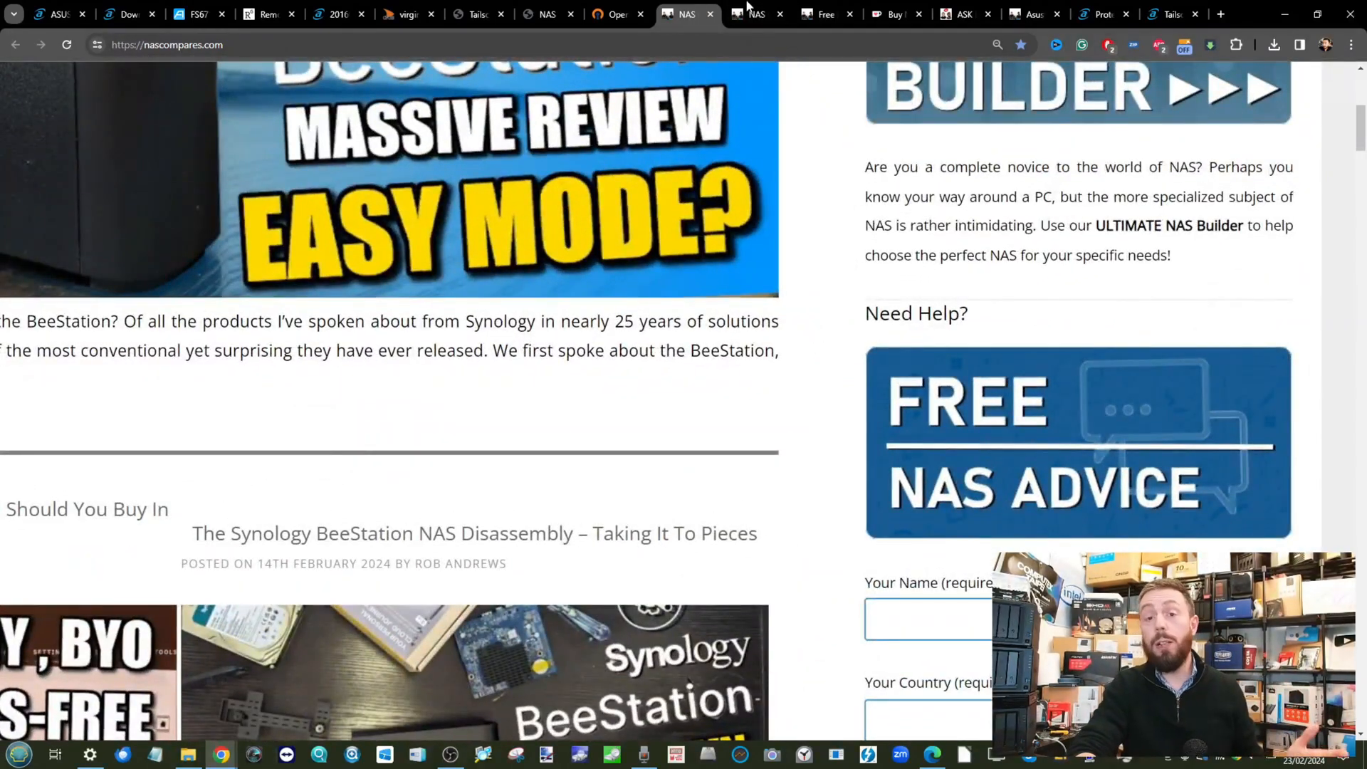
mouse_move(895, 14)
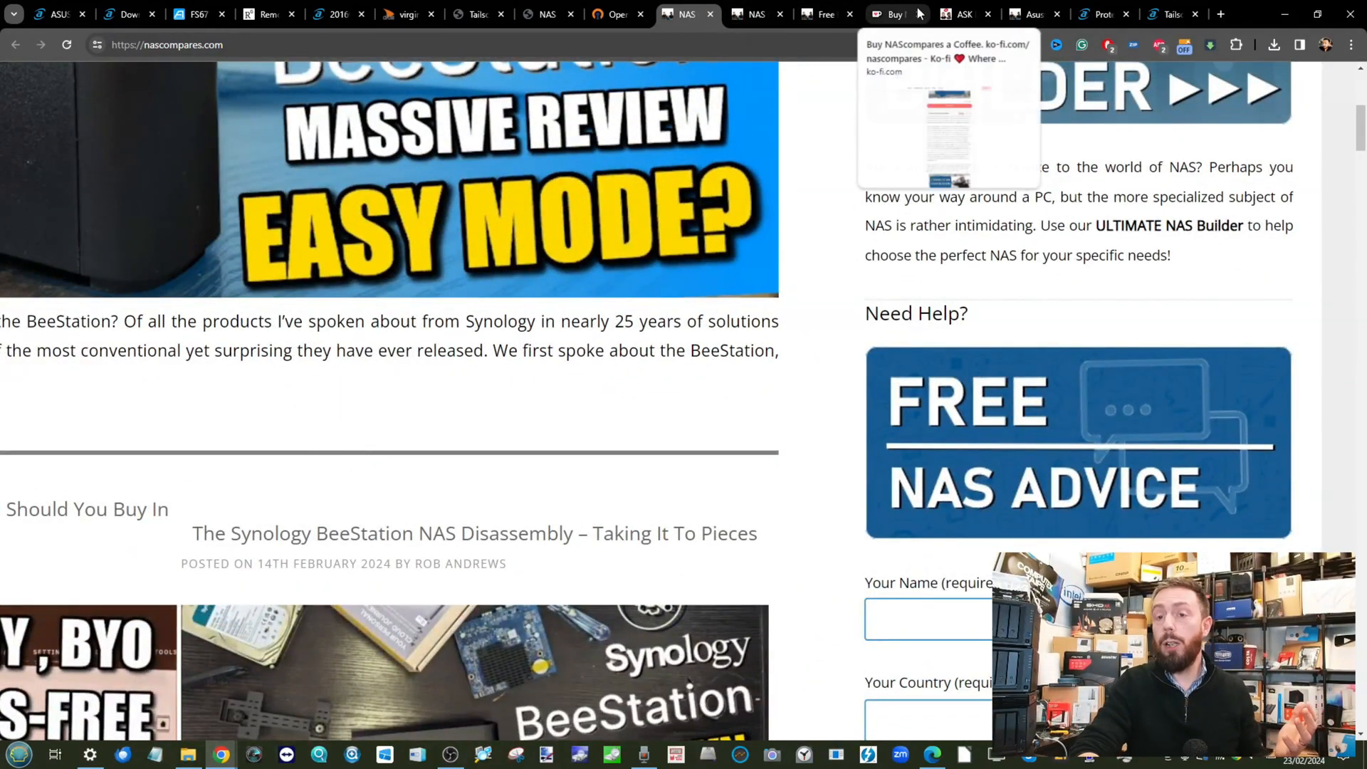
click(821, 14)
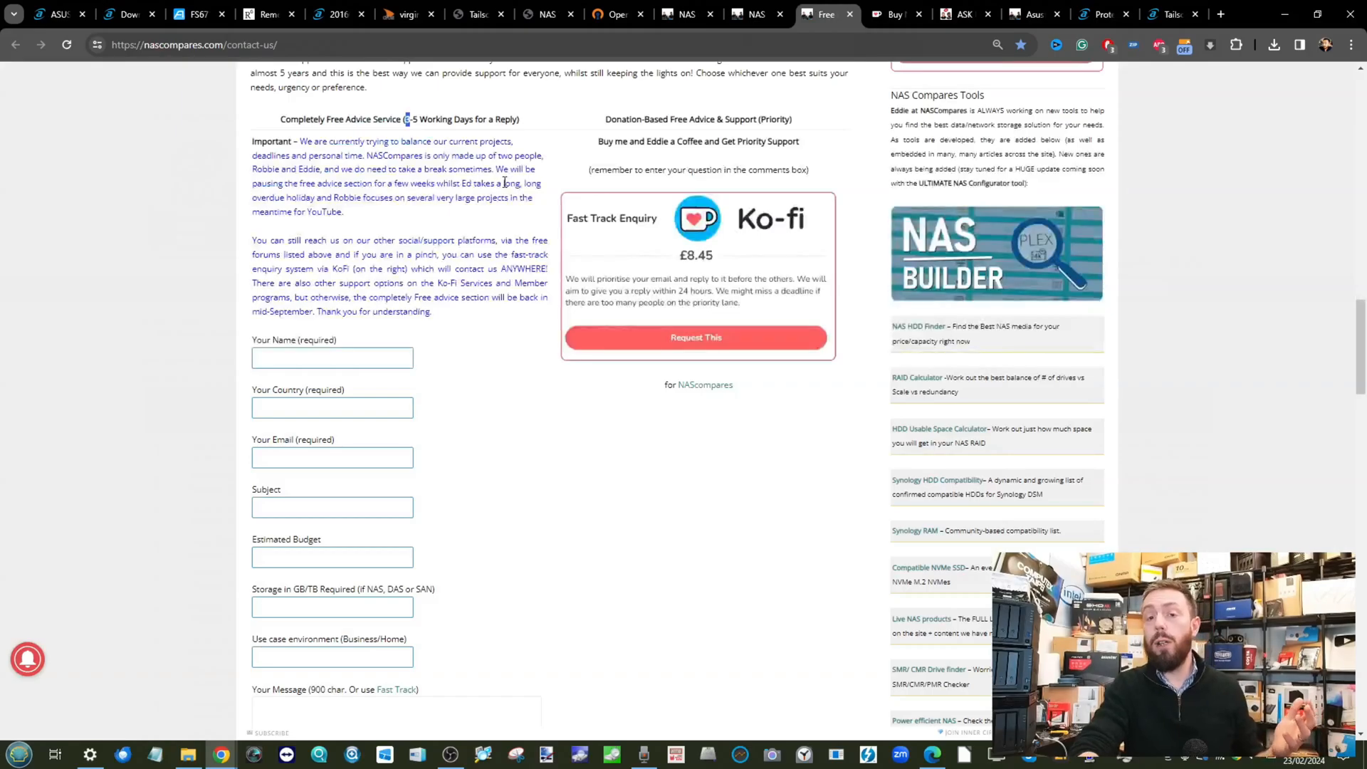
scroll(up, 3)
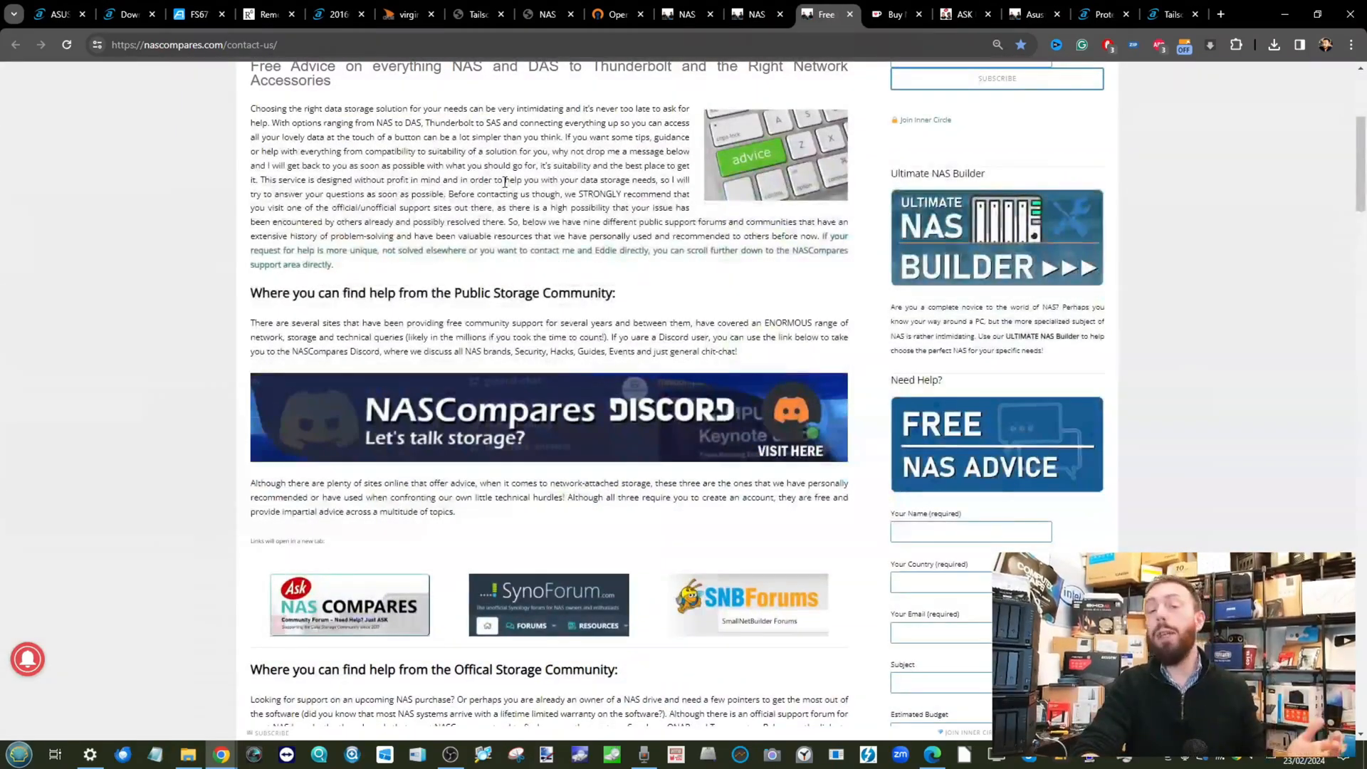
scroll(down, 3)
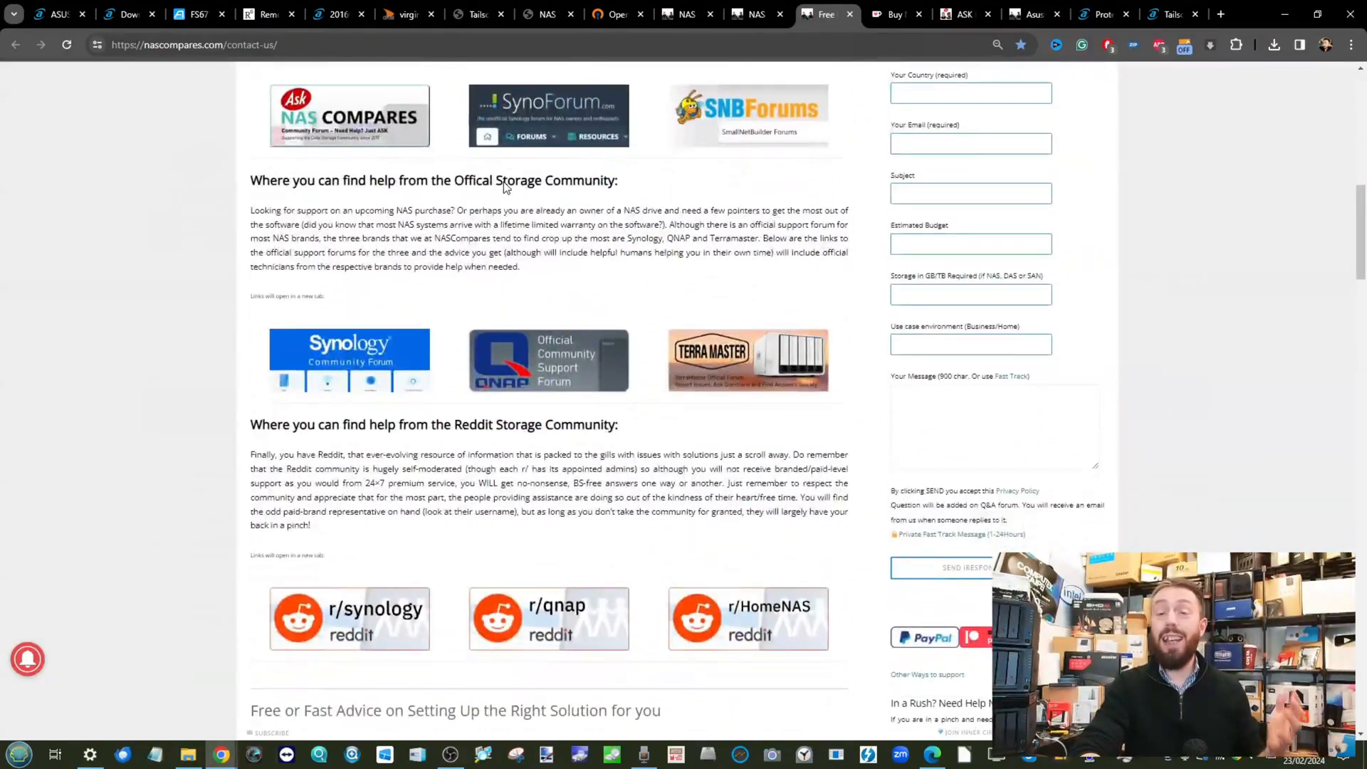
scroll(down, 3)
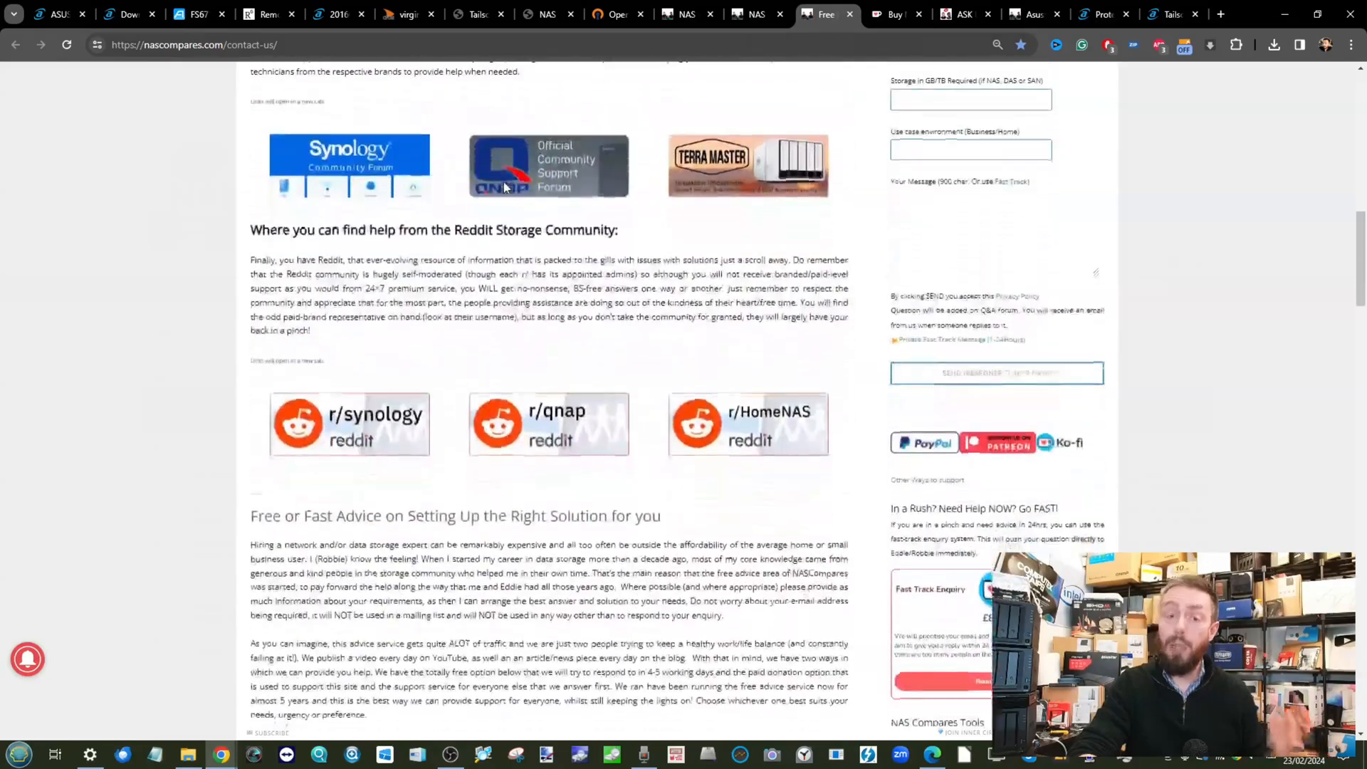
scroll(down, 3)
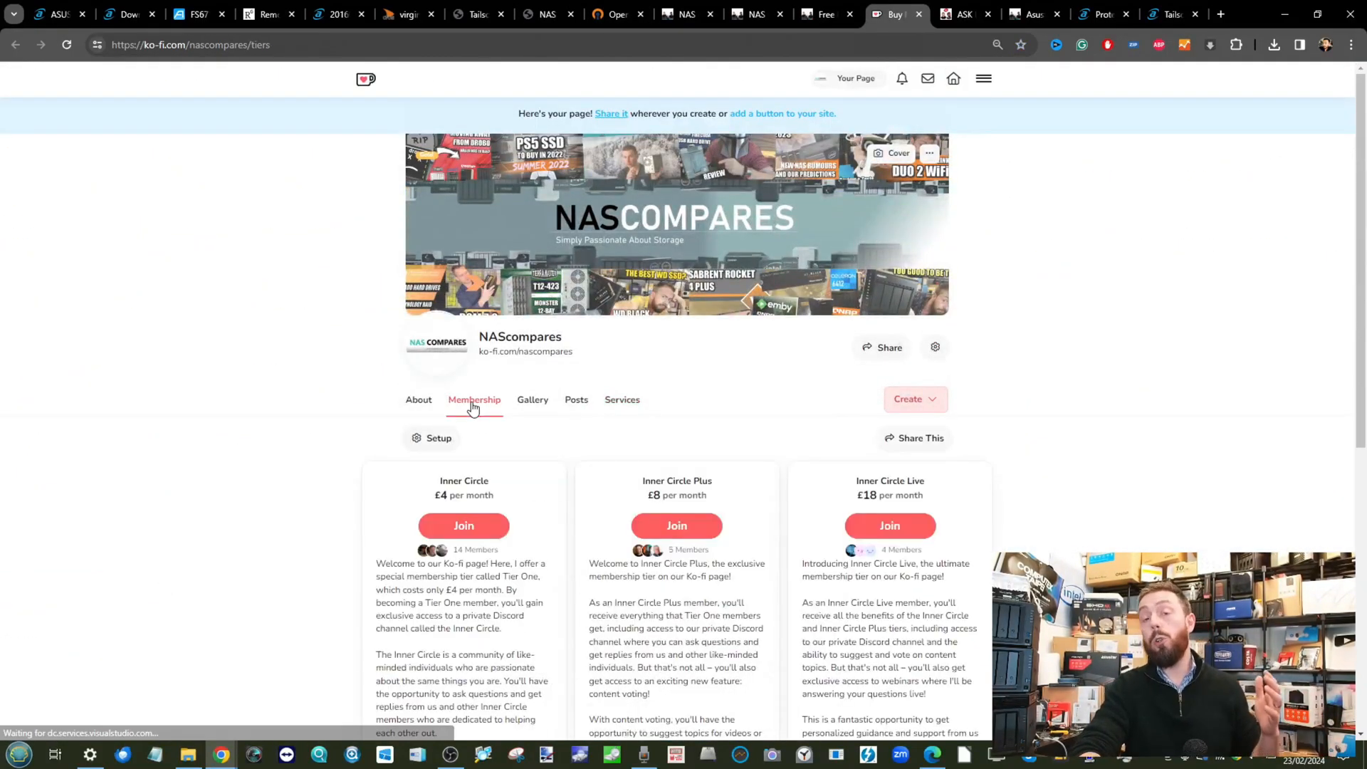
Scroll the Ko-fi membership page to the Inner Circle, Plus and Live tier benefit lists
scroll(down, 3)
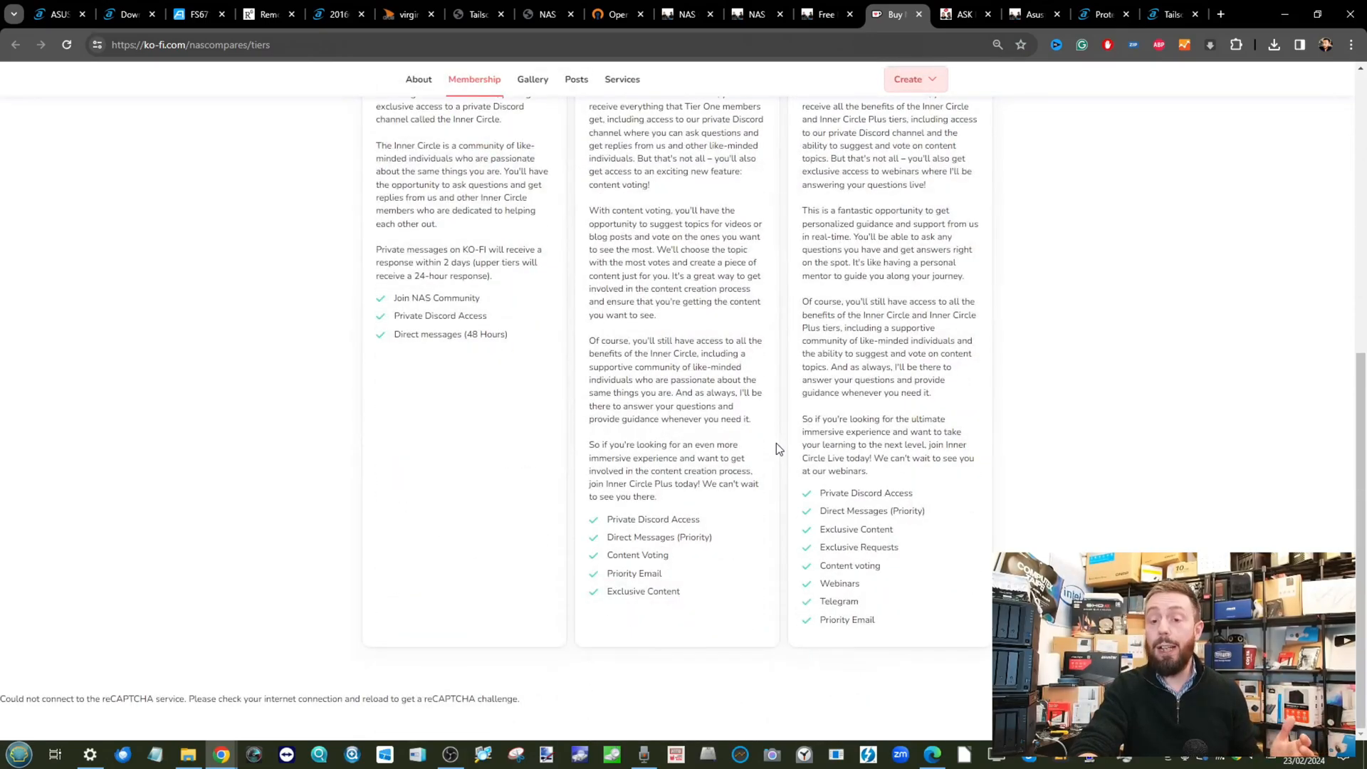
scroll(down, 3)
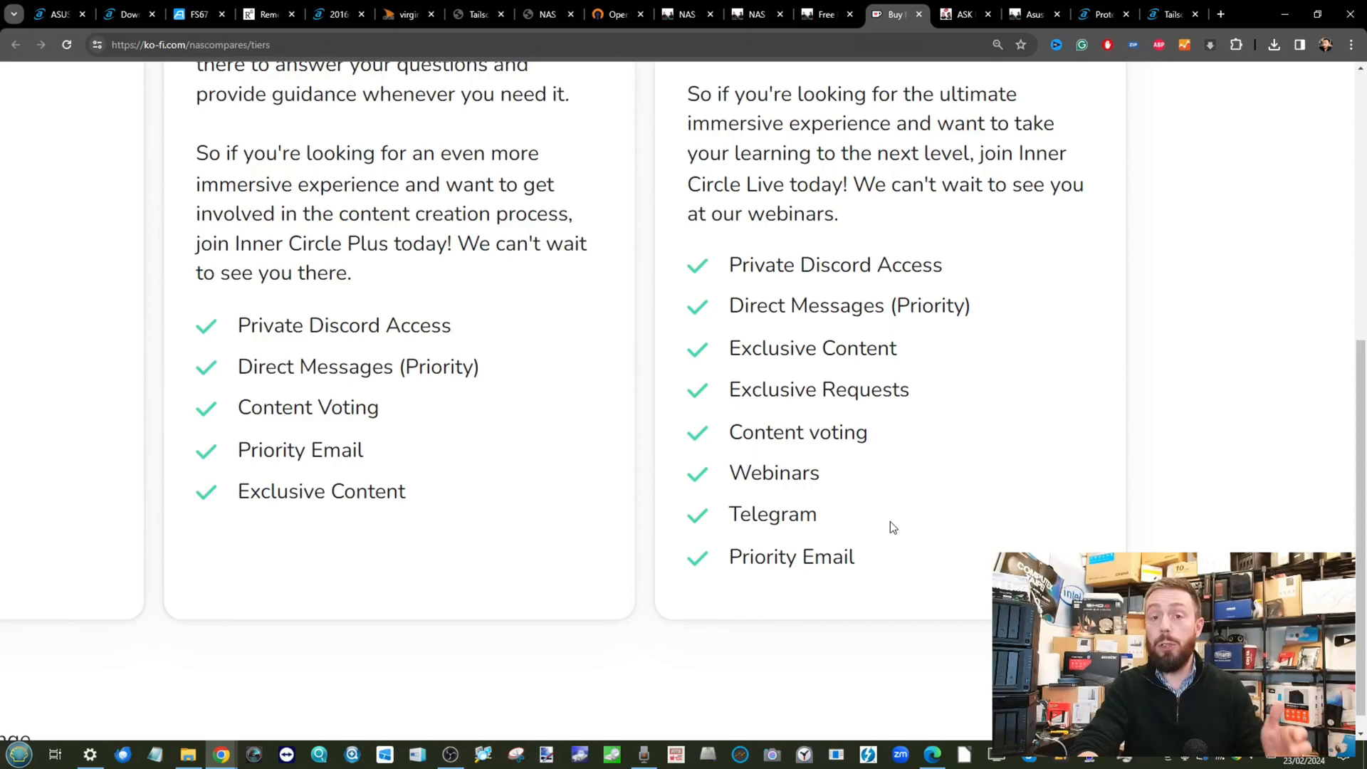
scroll(up, 3)
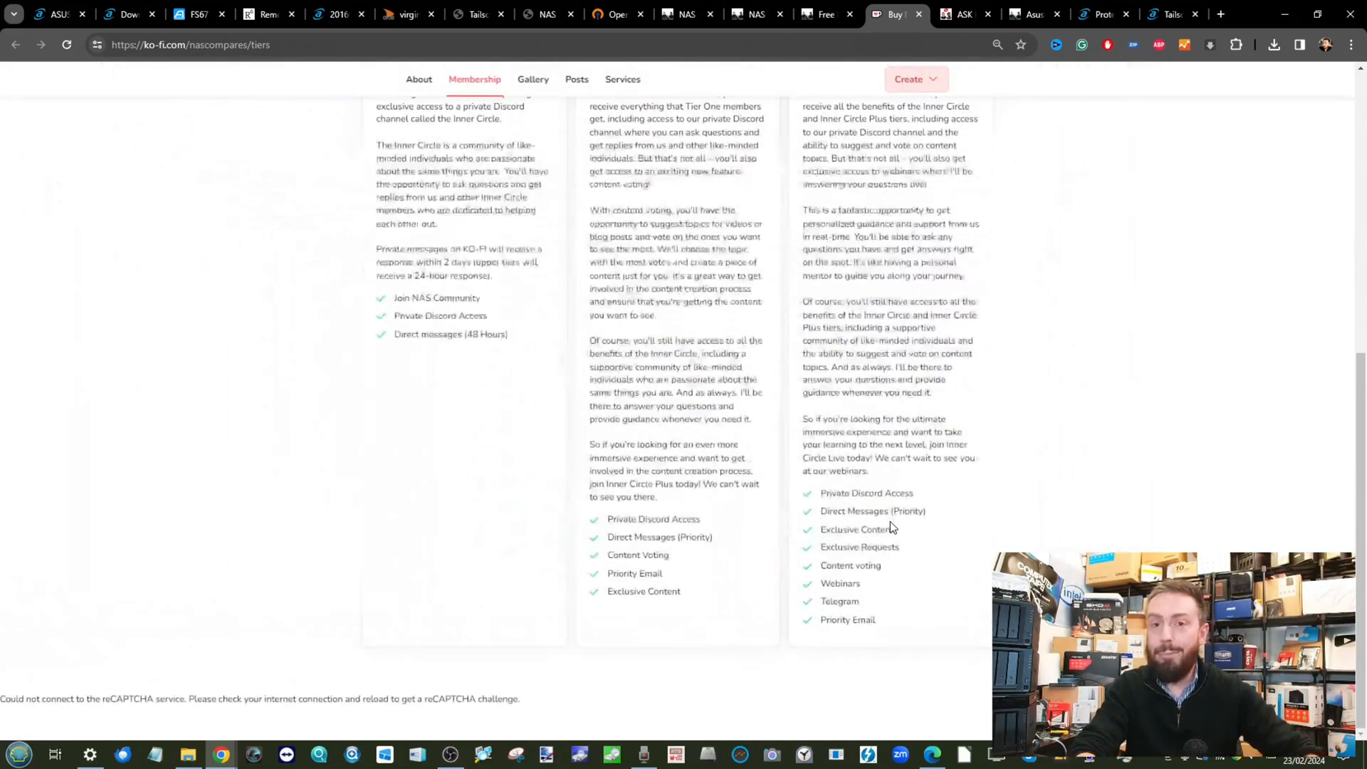